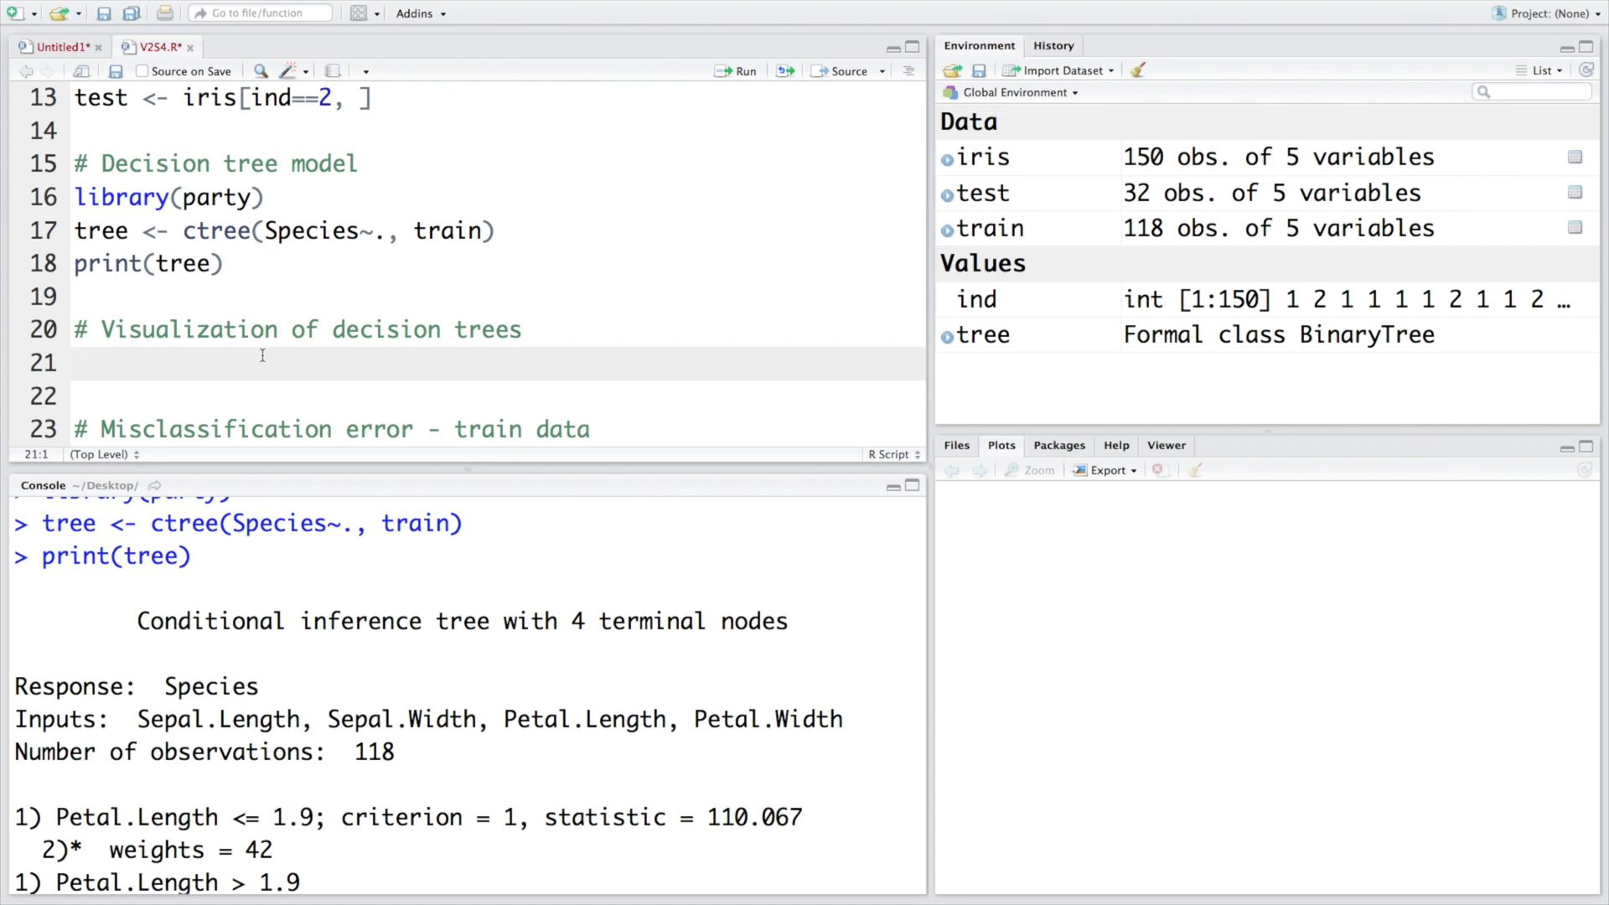
Add plot(tree) under the Visualization of decision trees comment
text(plot)
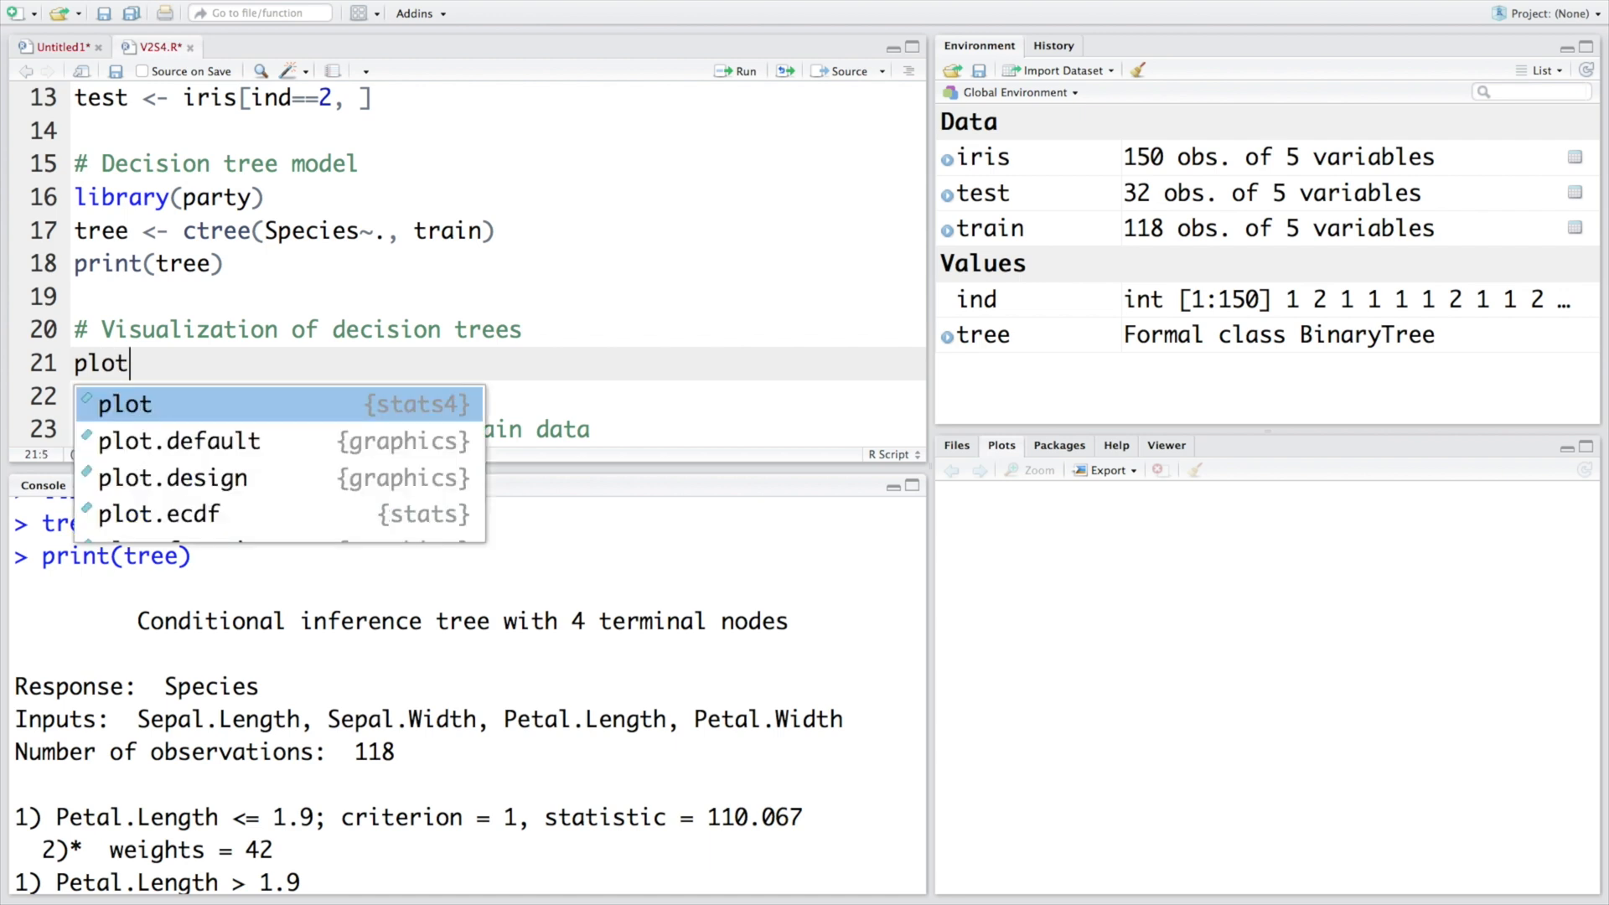
click(122, 404)
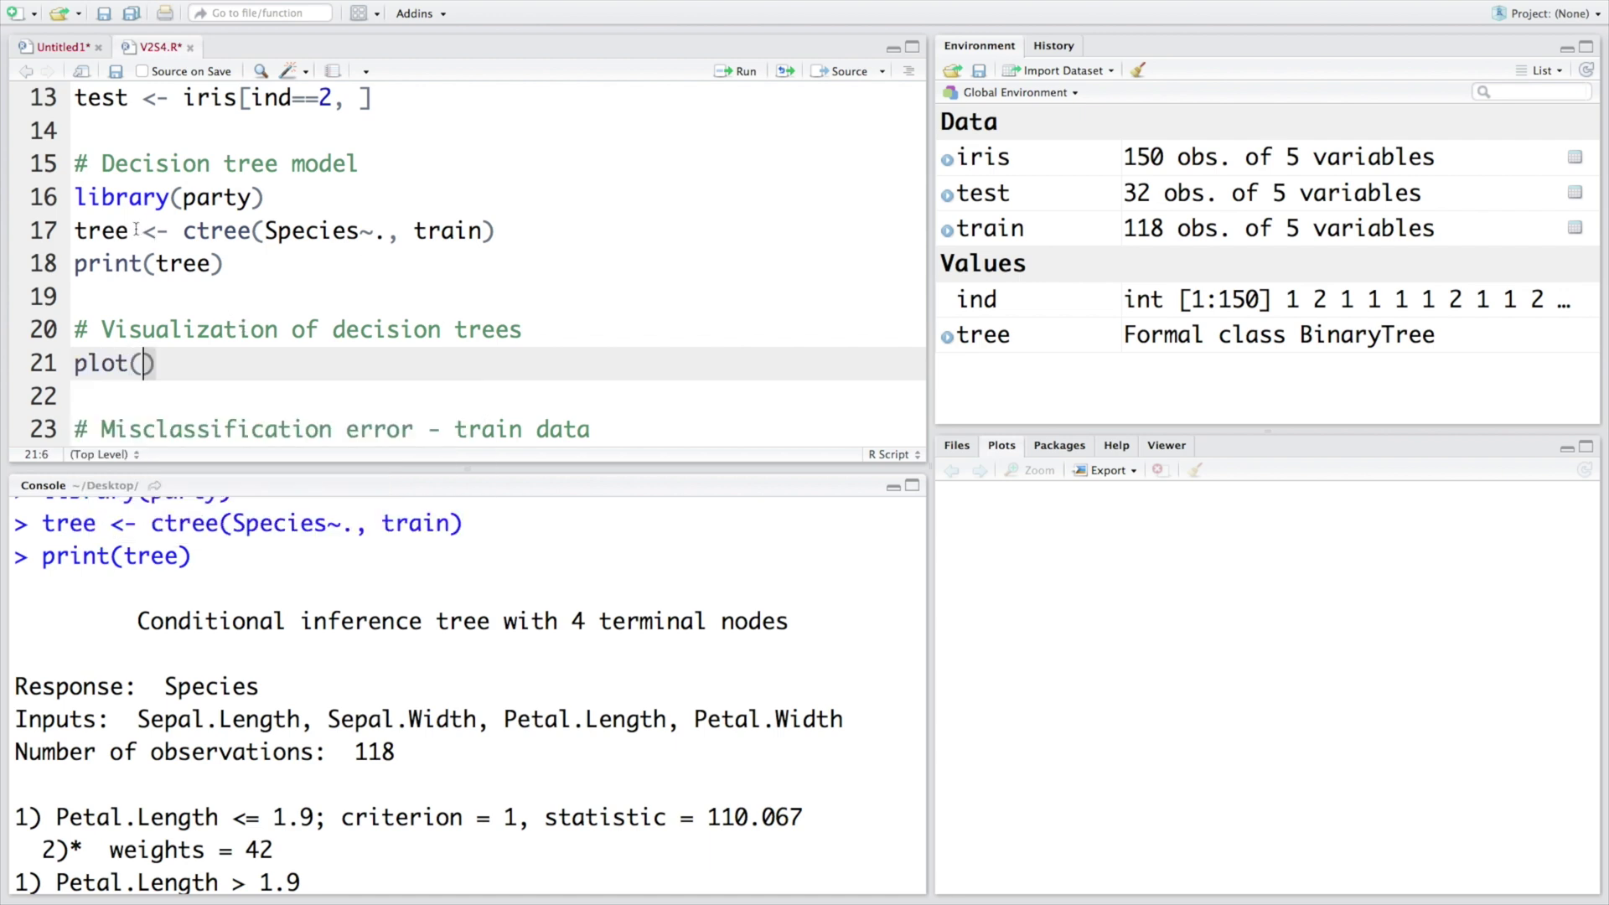
mouse_move(292, 367)
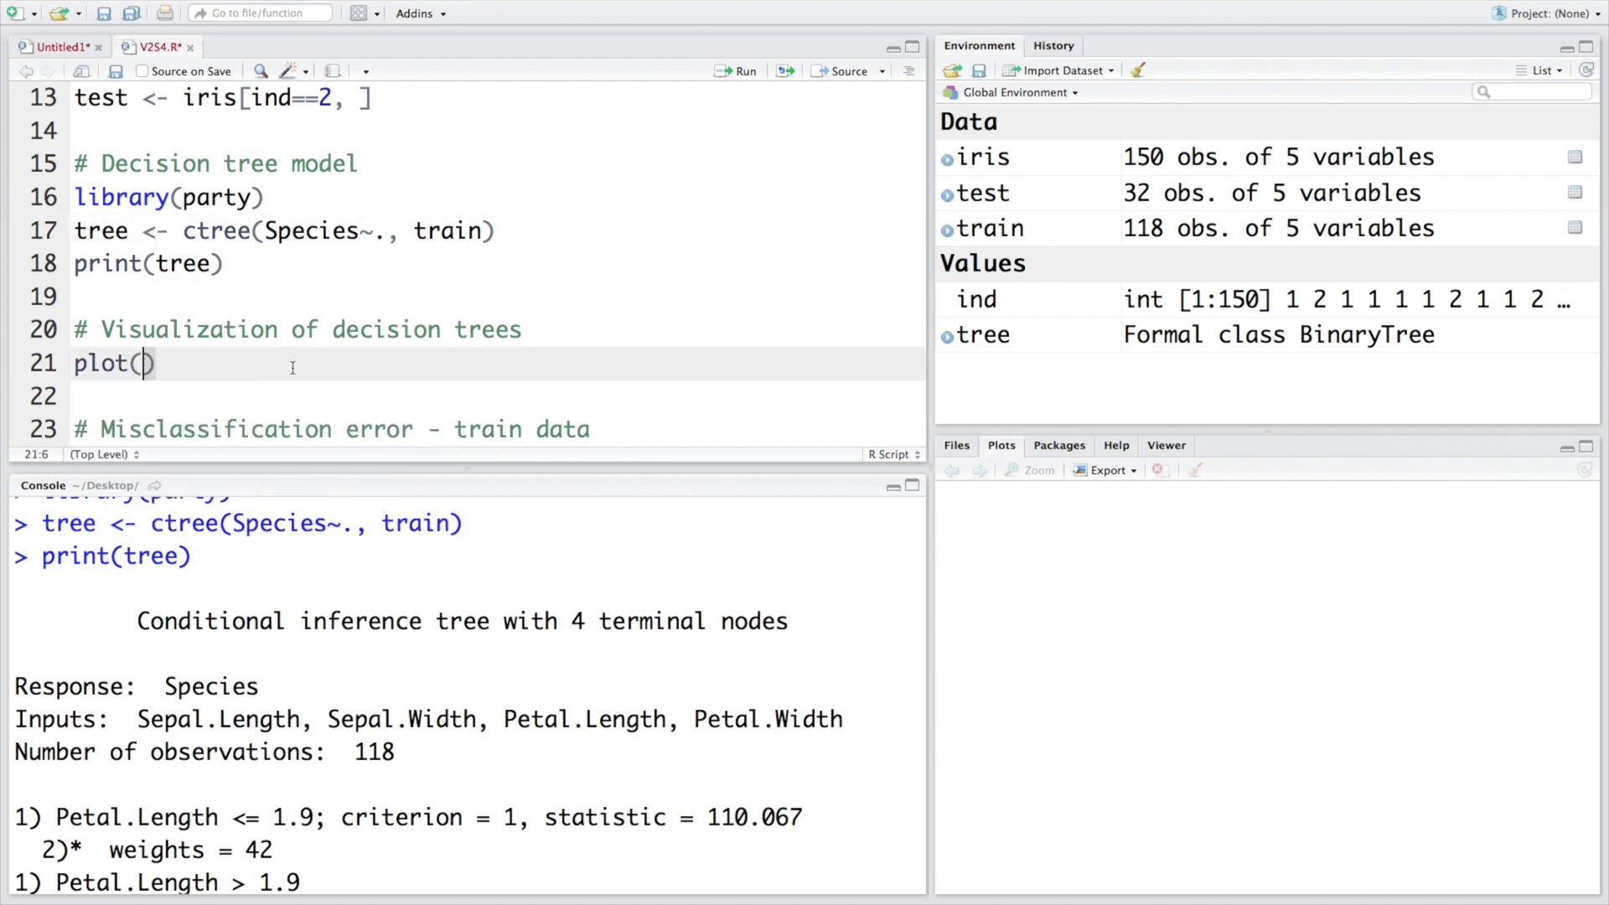
text(tree)
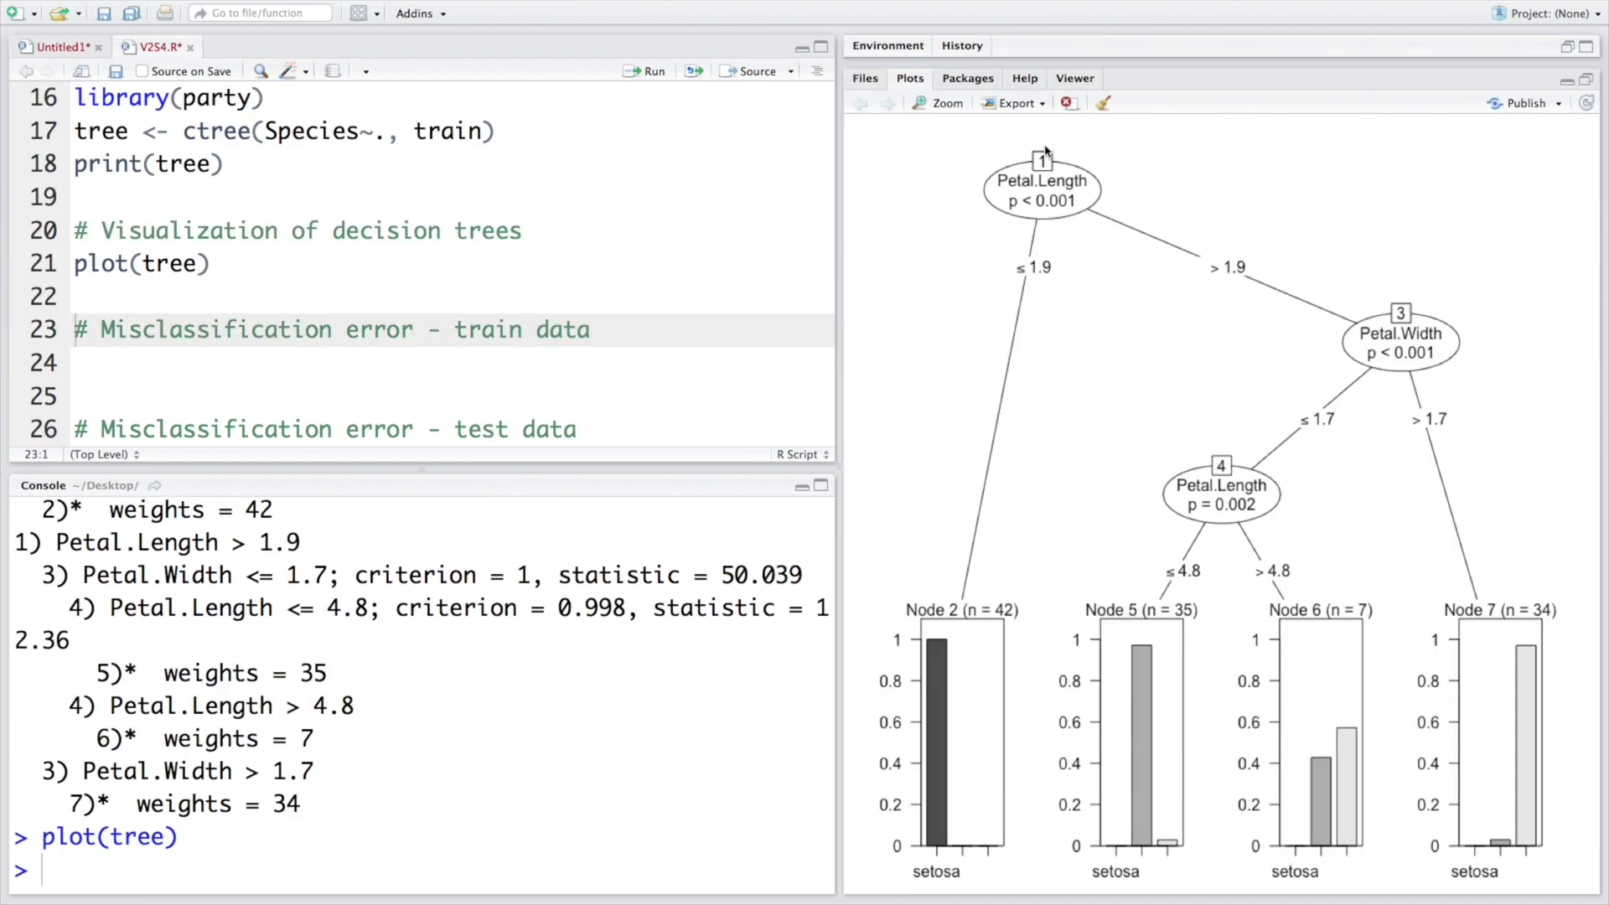
mouse_move(1047, 166)
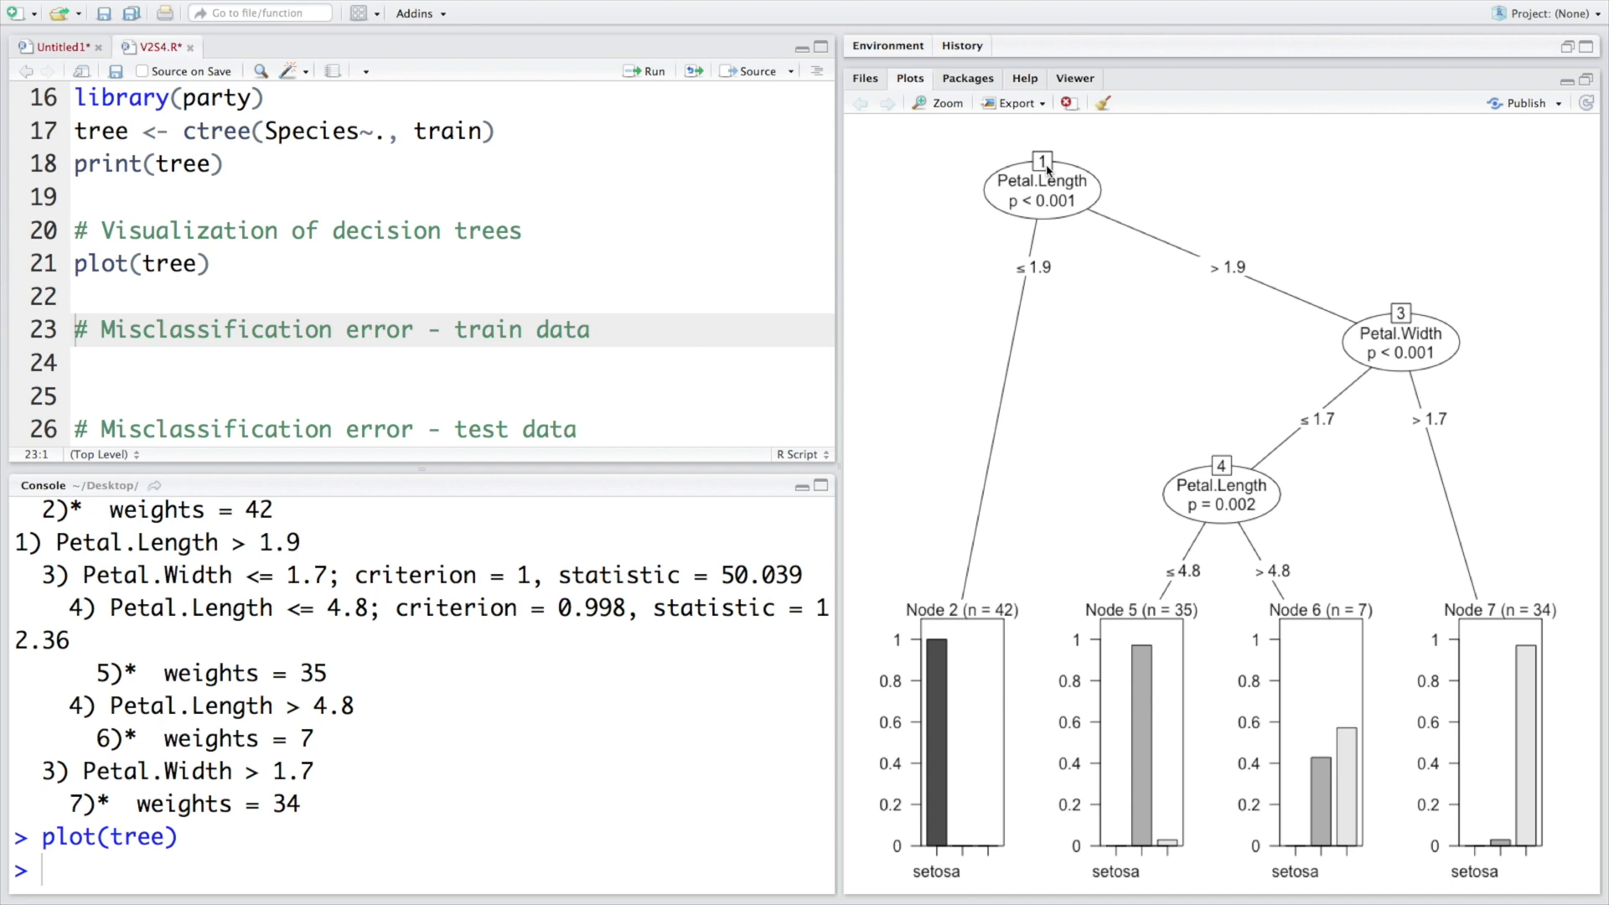
mouse_move(1093, 191)
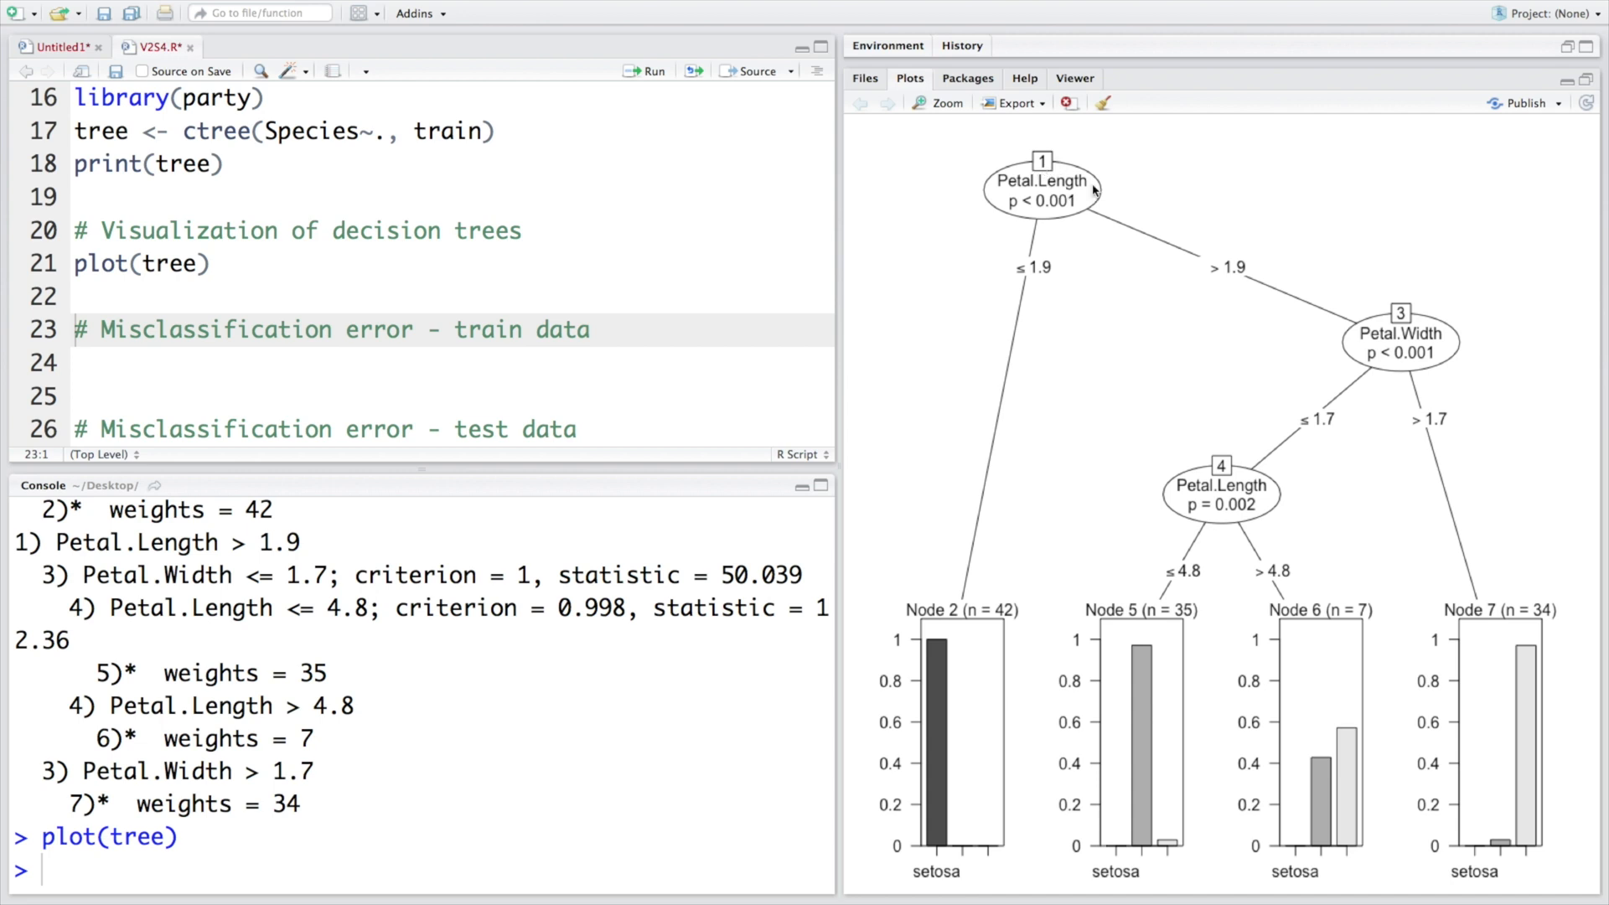
mouse_move(1173, 230)
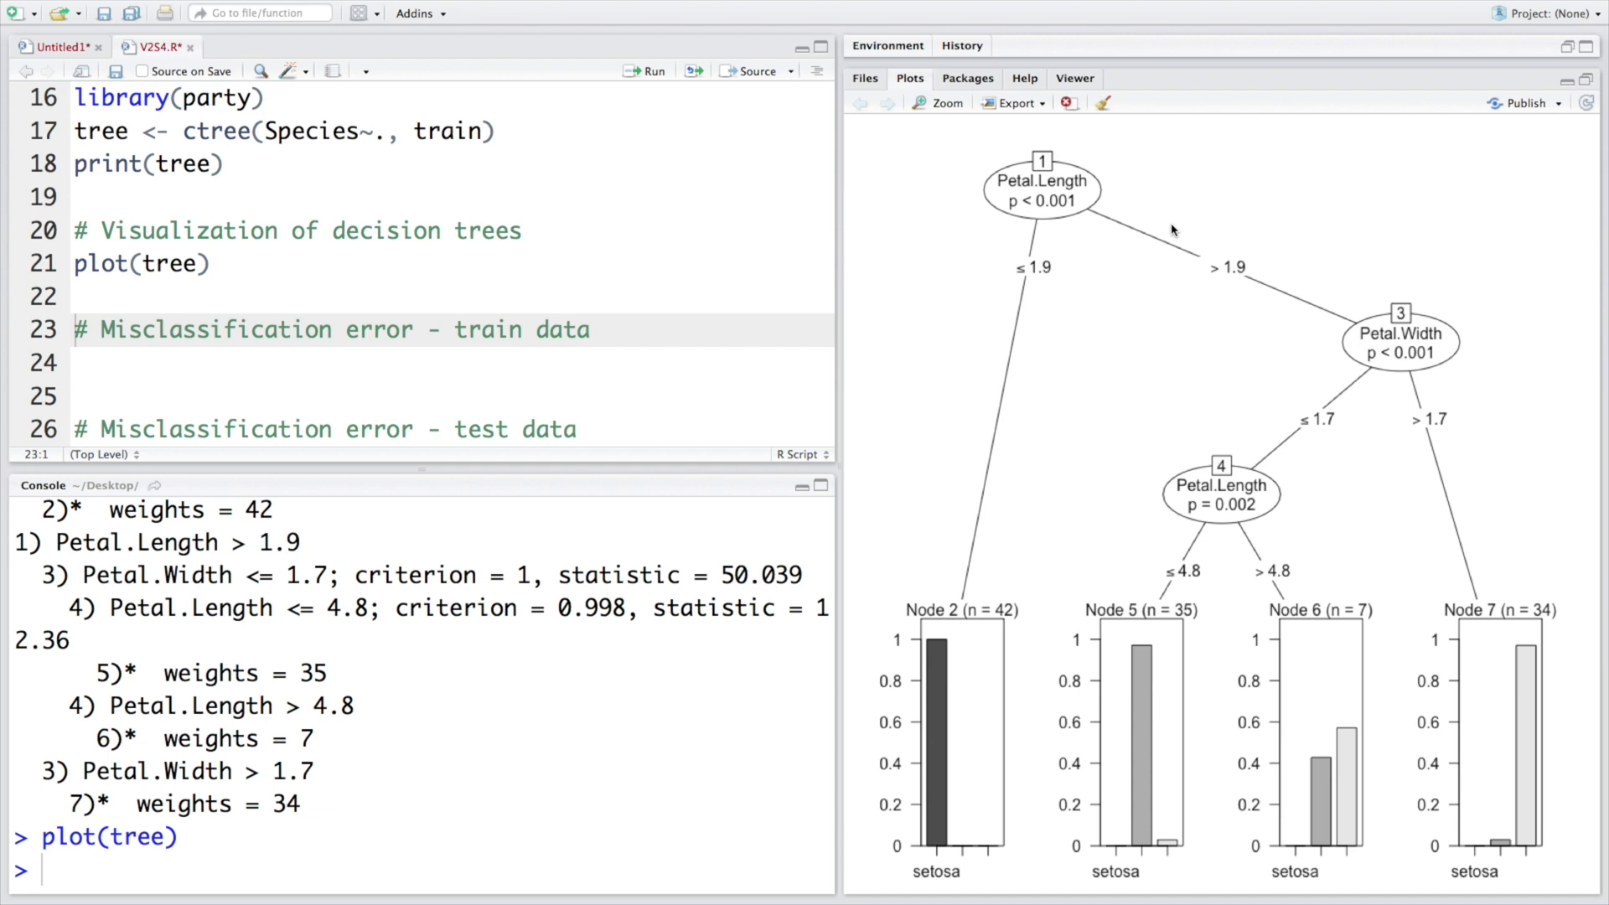
mouse_move(1054, 234)
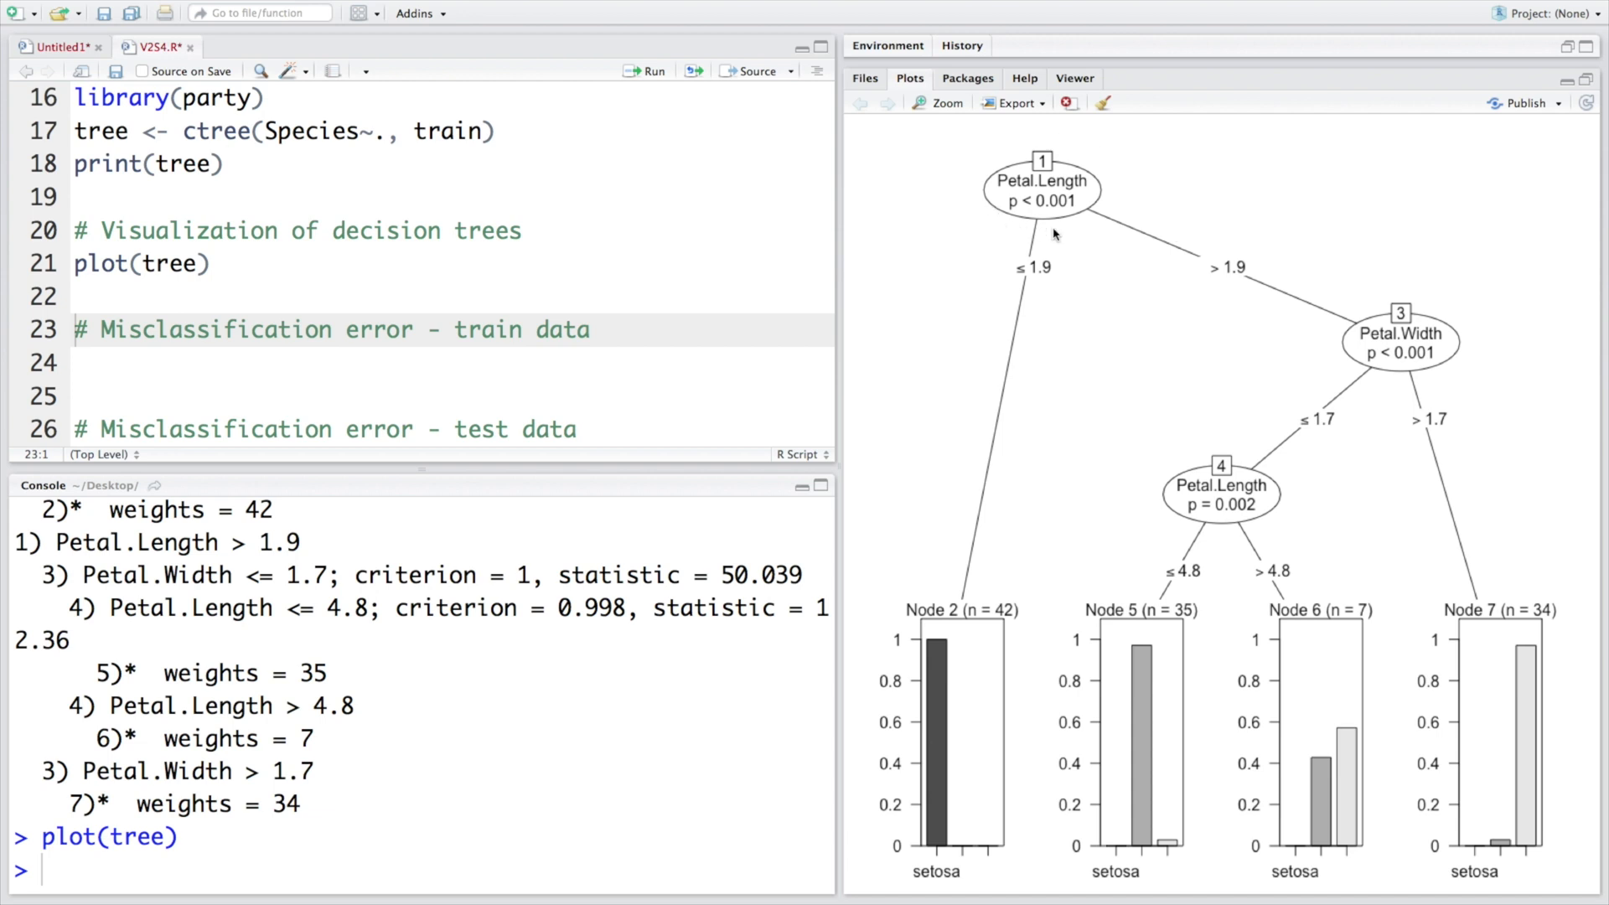
mouse_move(1064, 146)
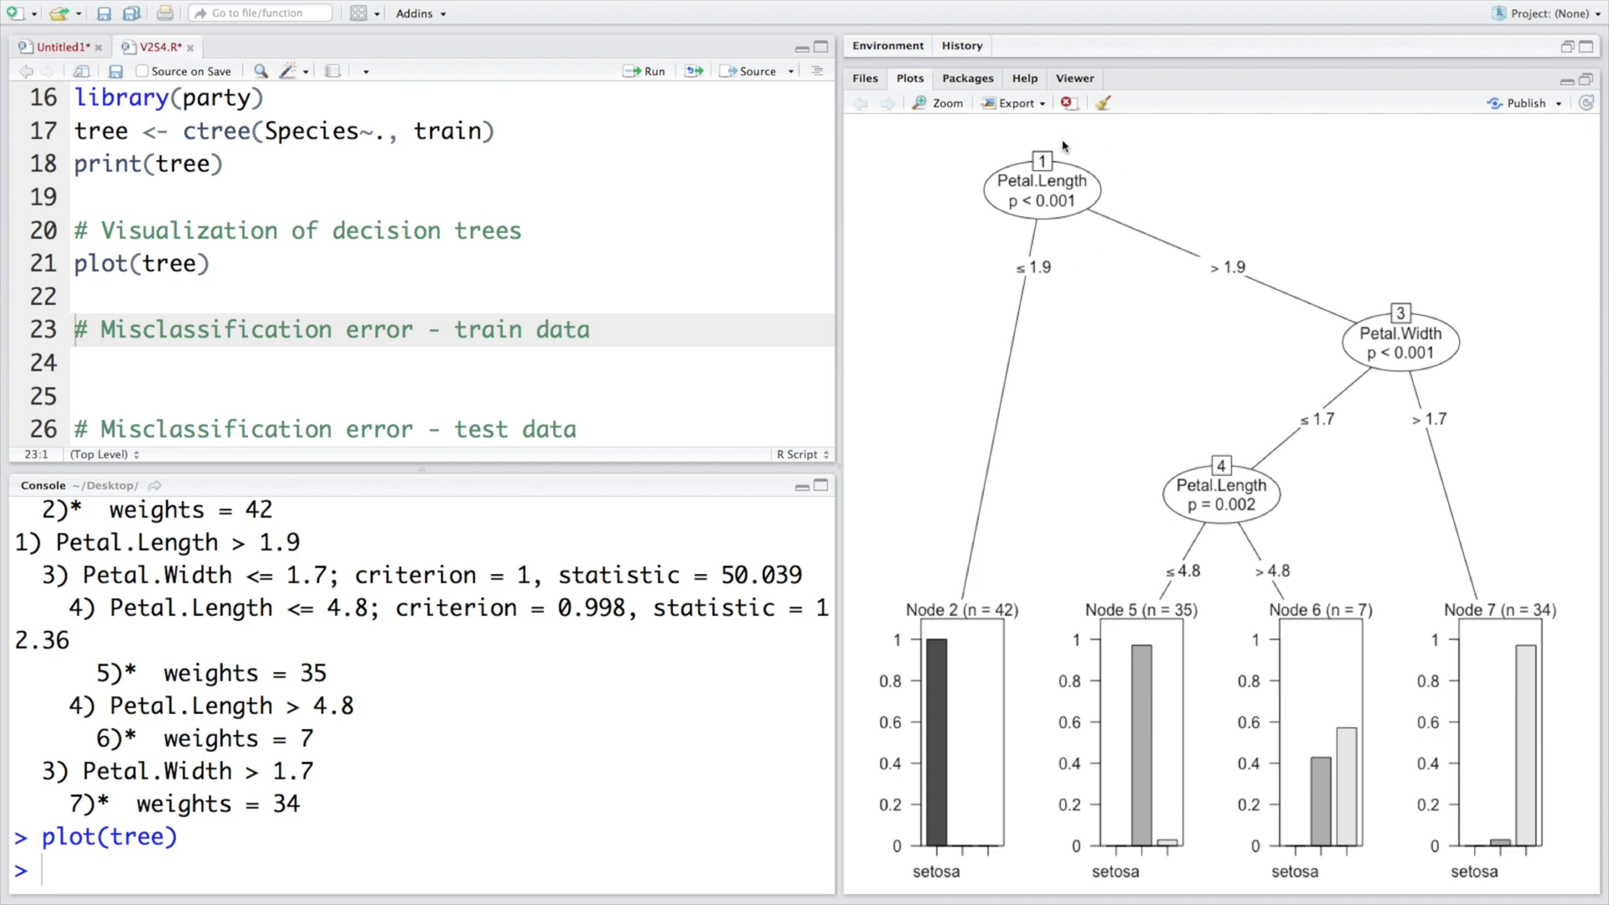
mouse_move(1049, 218)
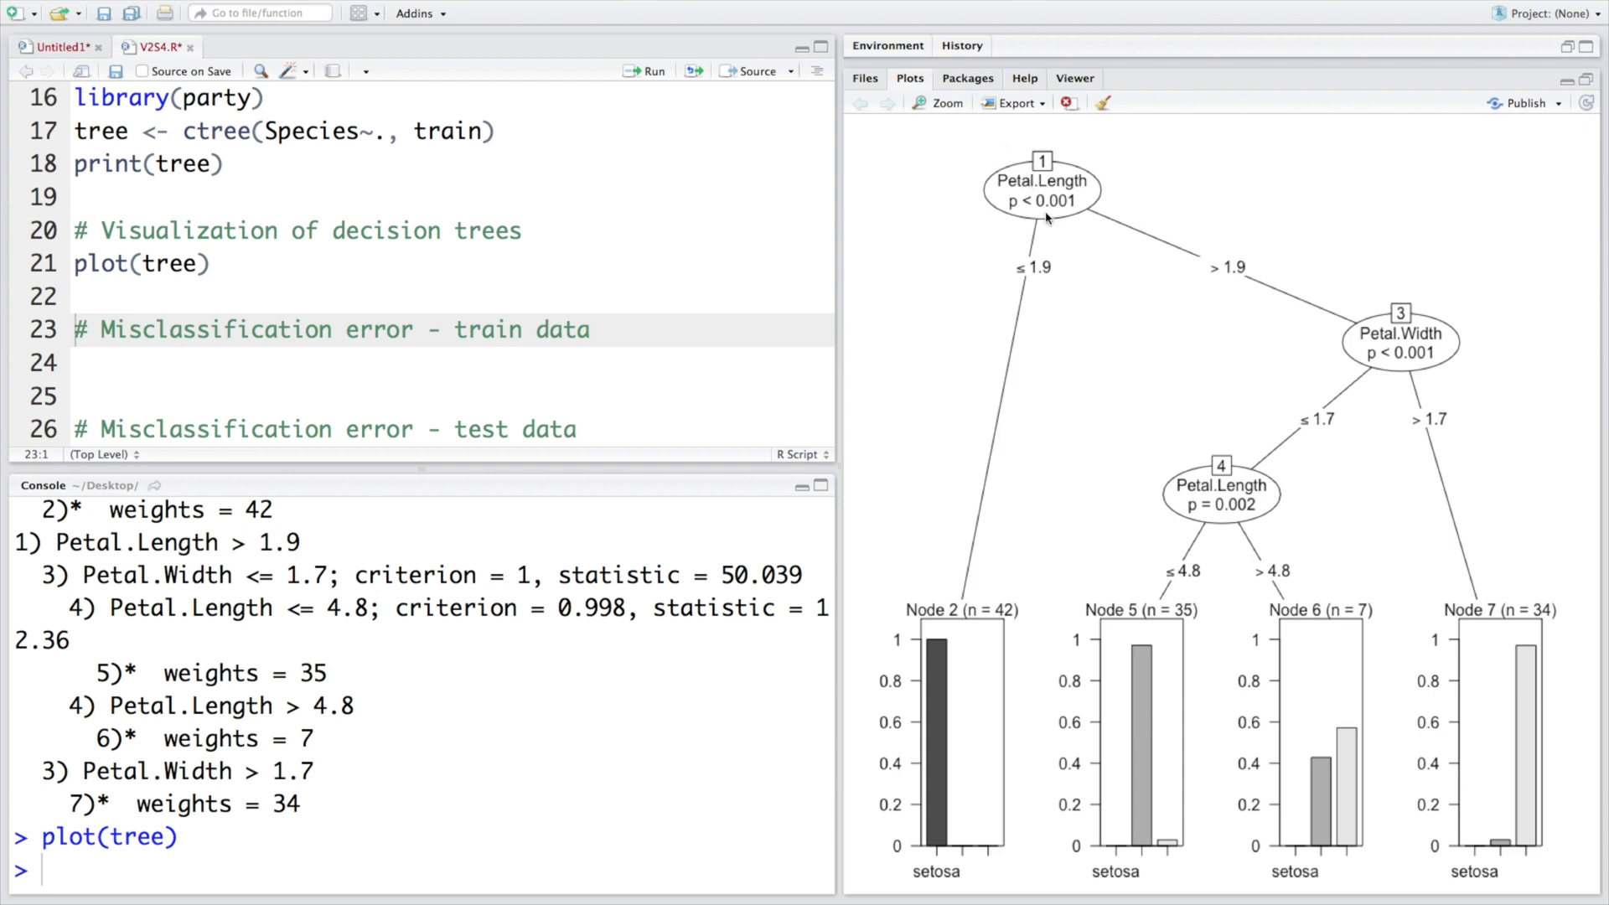
mouse_move(1247, 305)
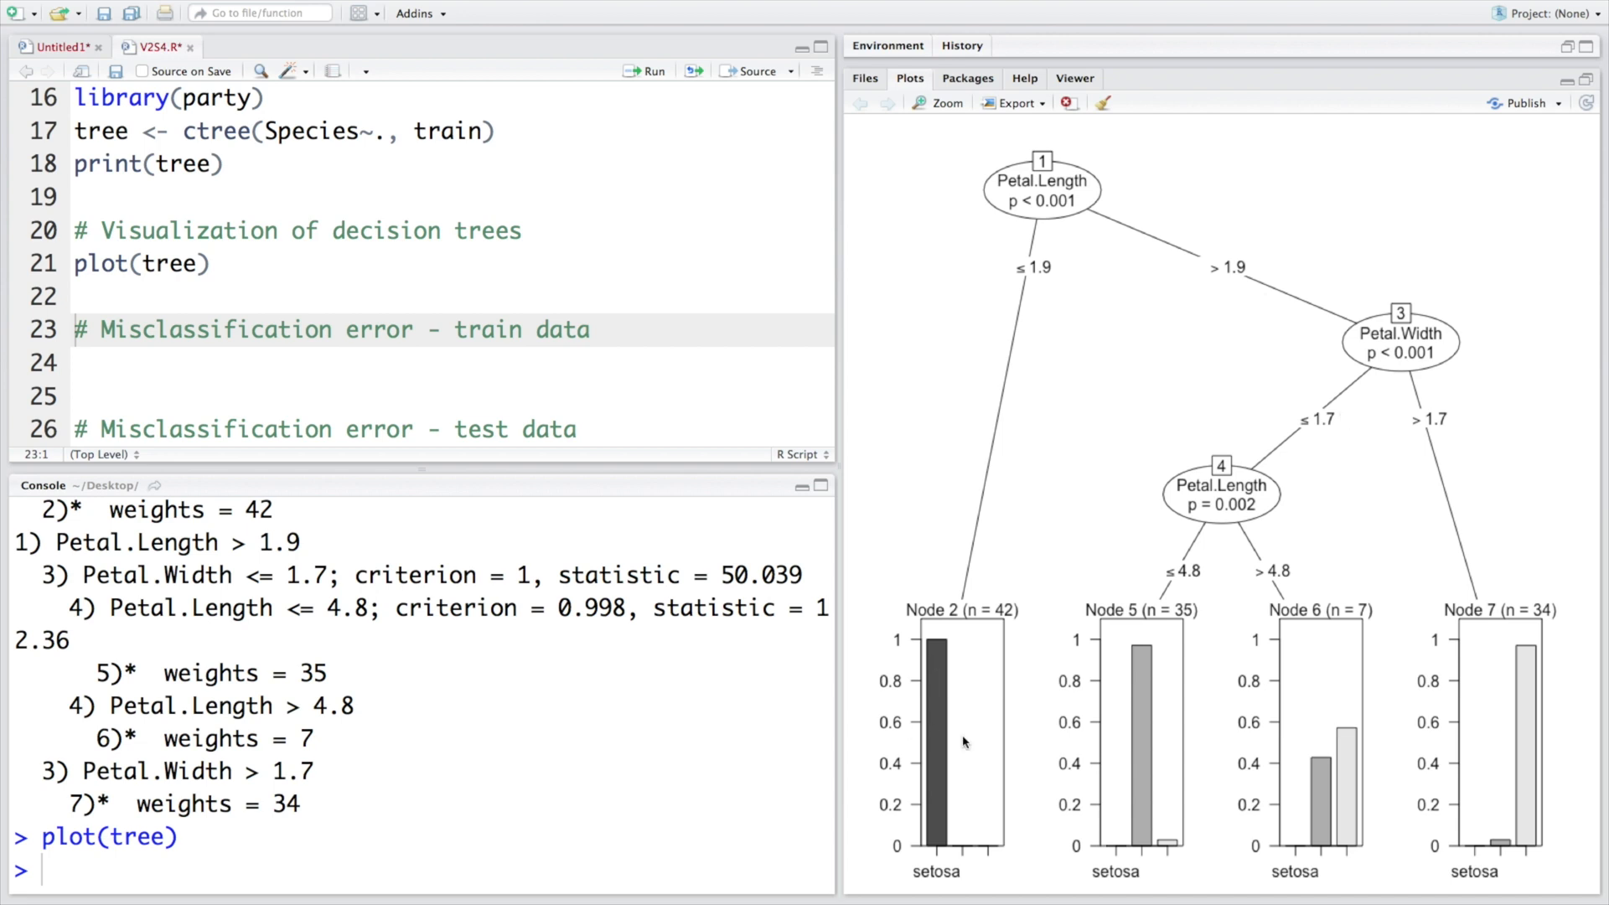
mouse_move(1492, 718)
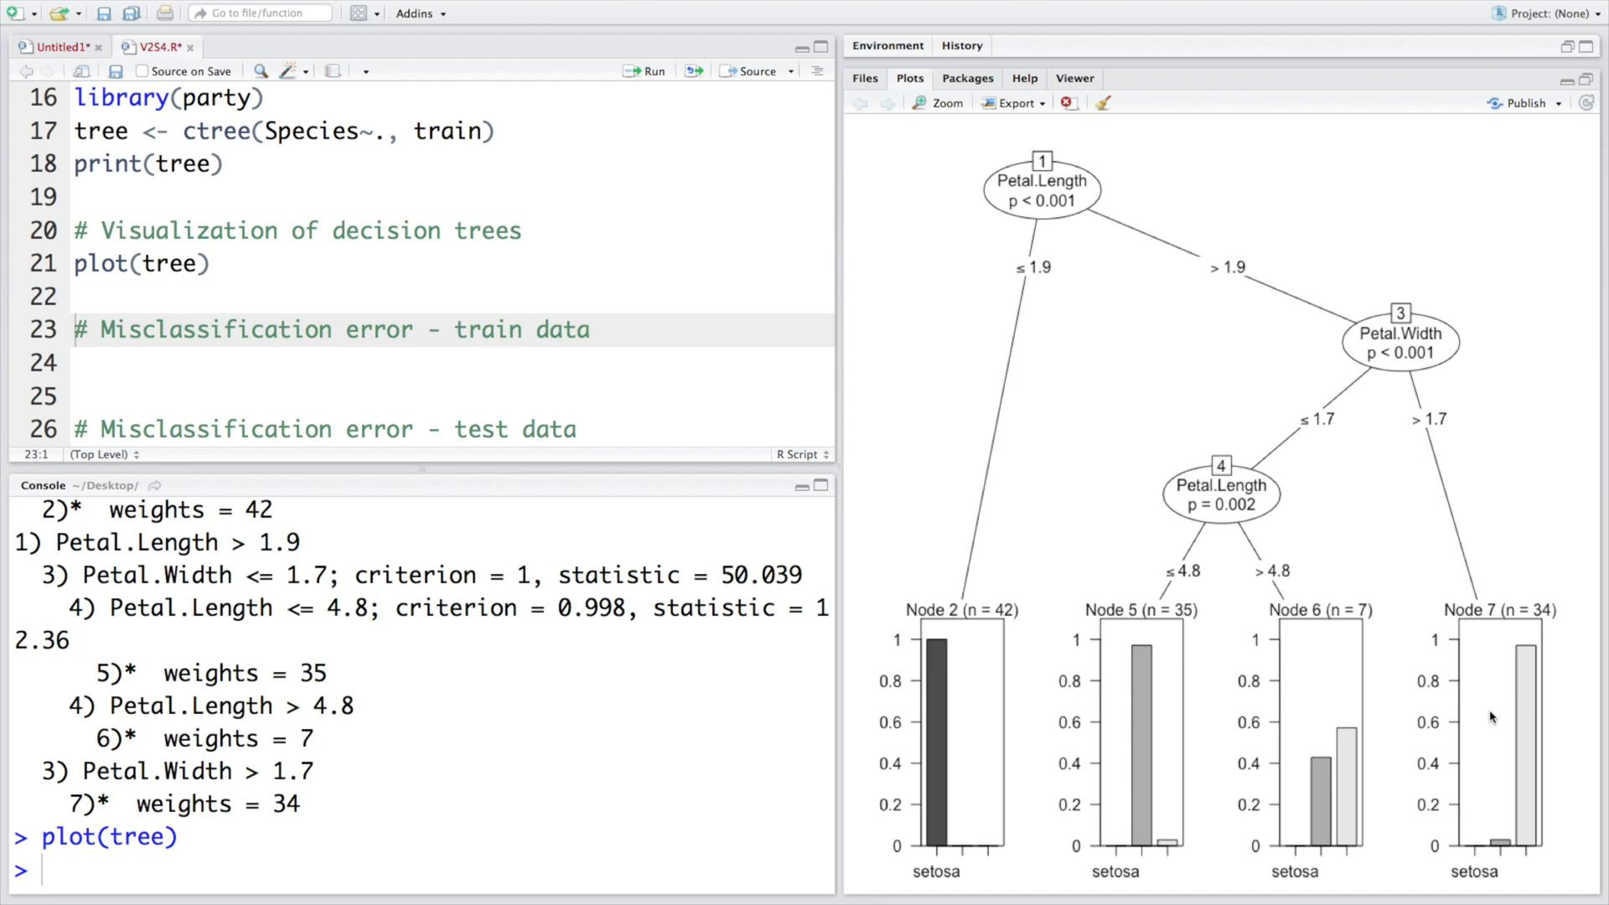
Enlarge the classification tree plot to inspect its Petal.Length and Petal.Width splits
click(937, 102)
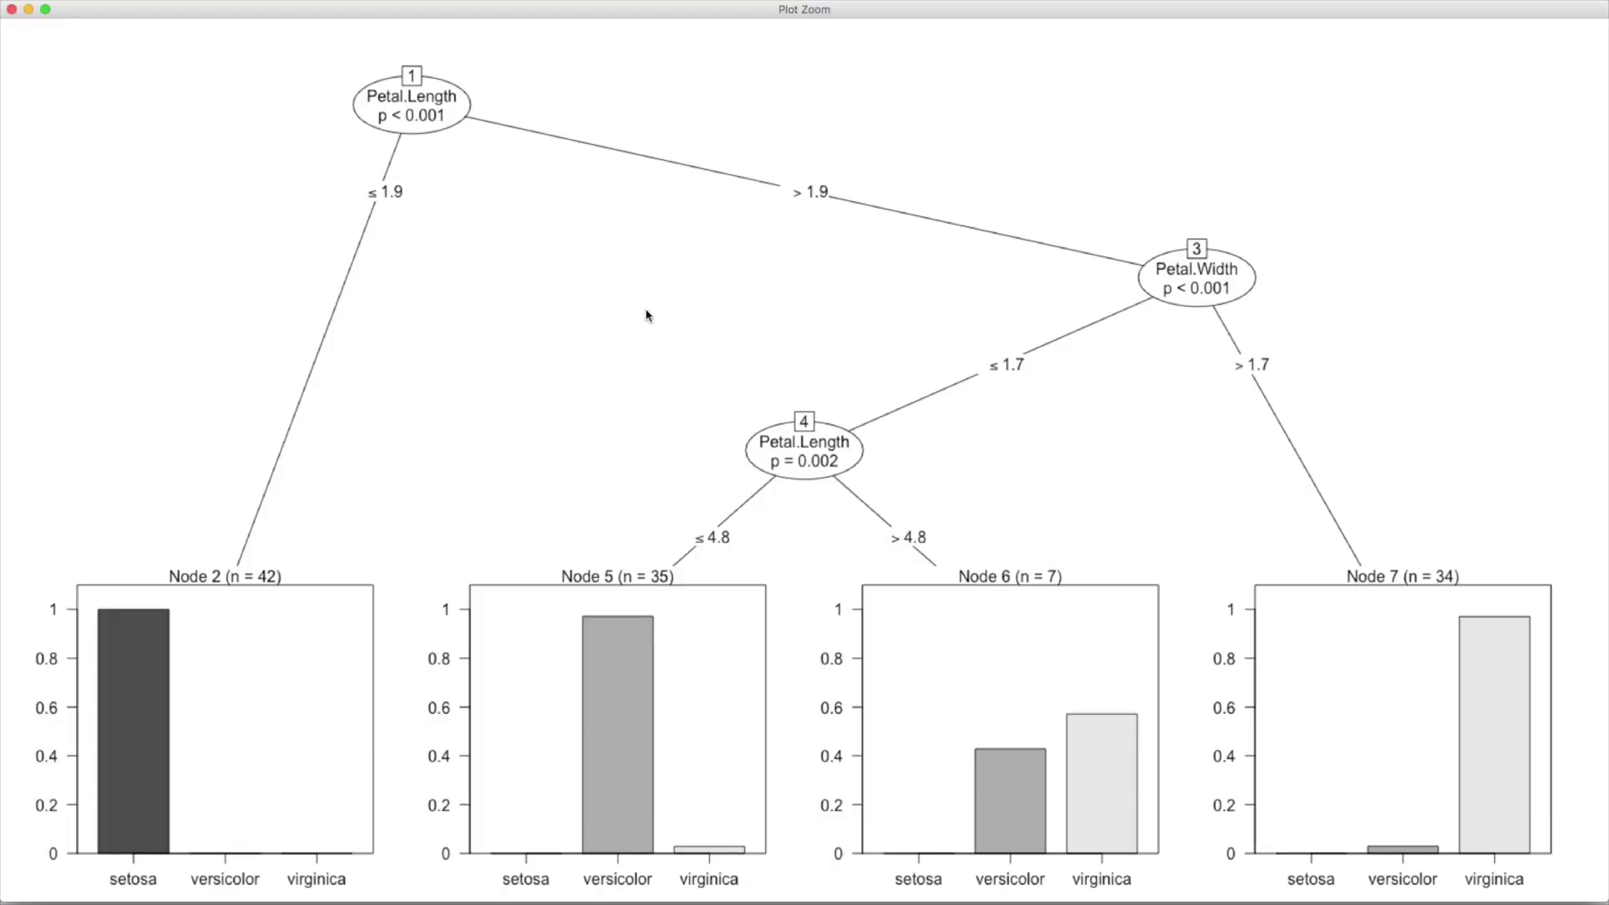
mouse_move(385, 121)
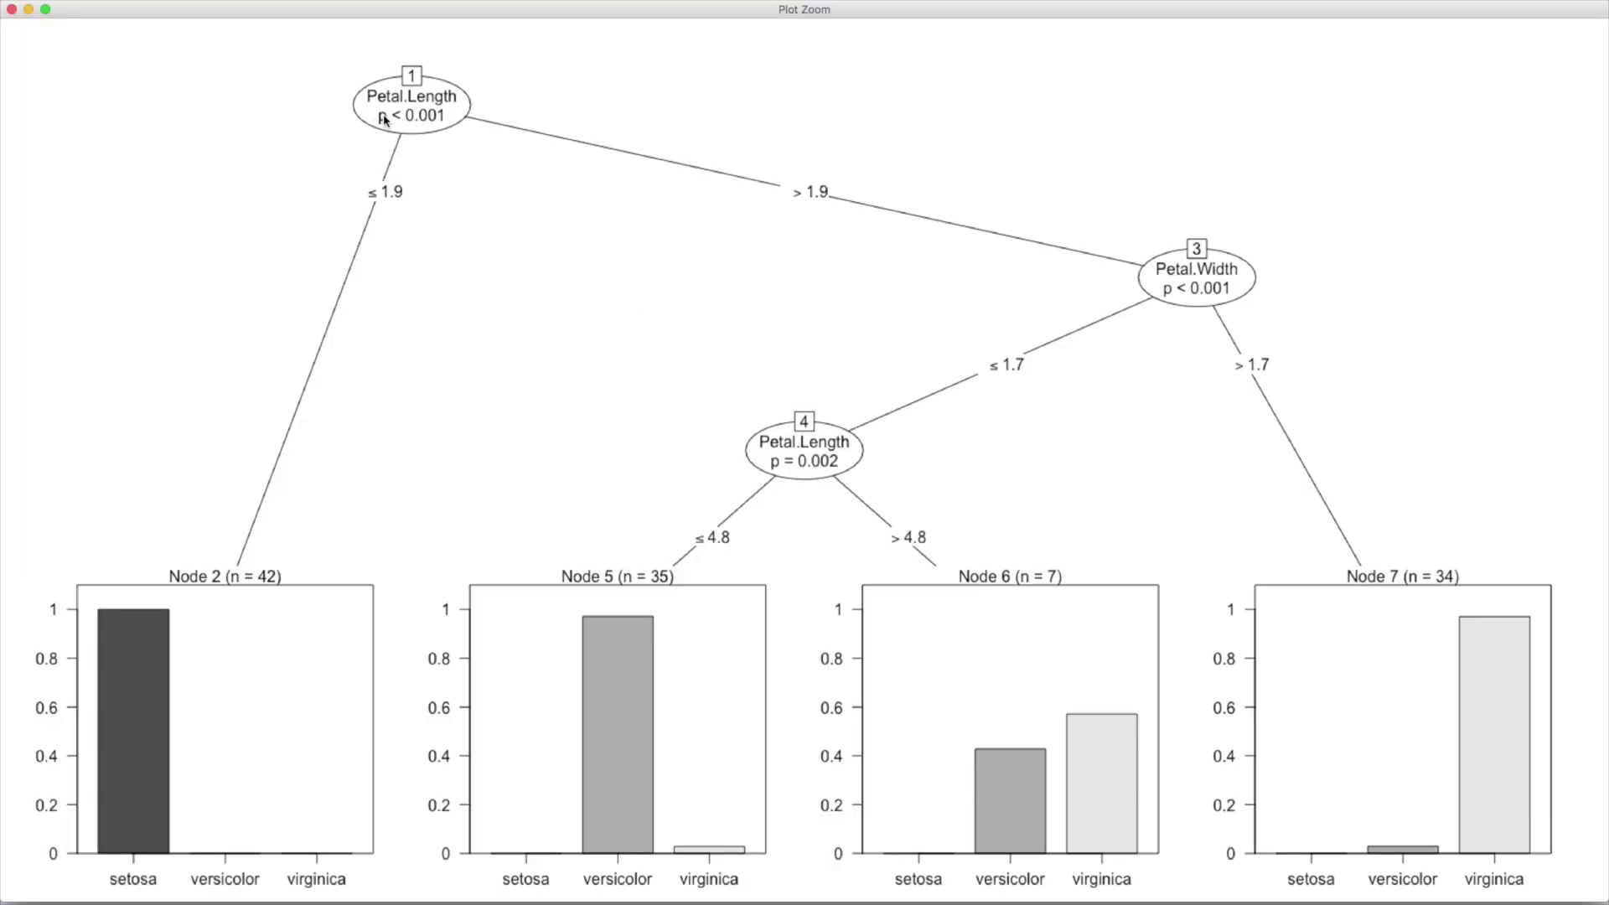
mouse_move(464, 109)
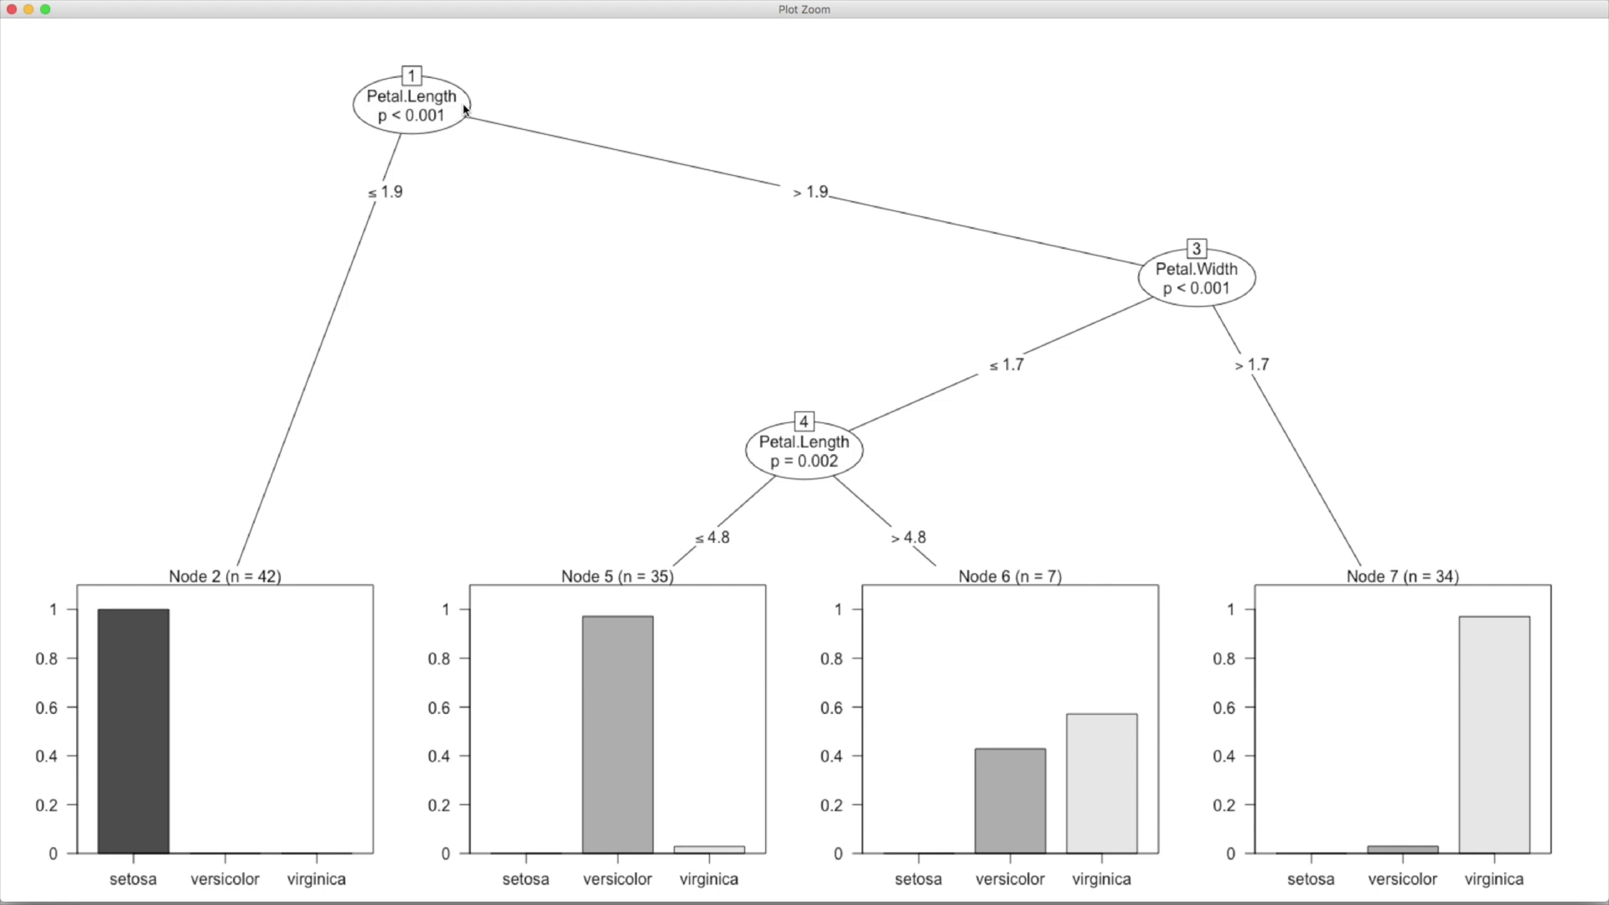
mouse_move(404, 211)
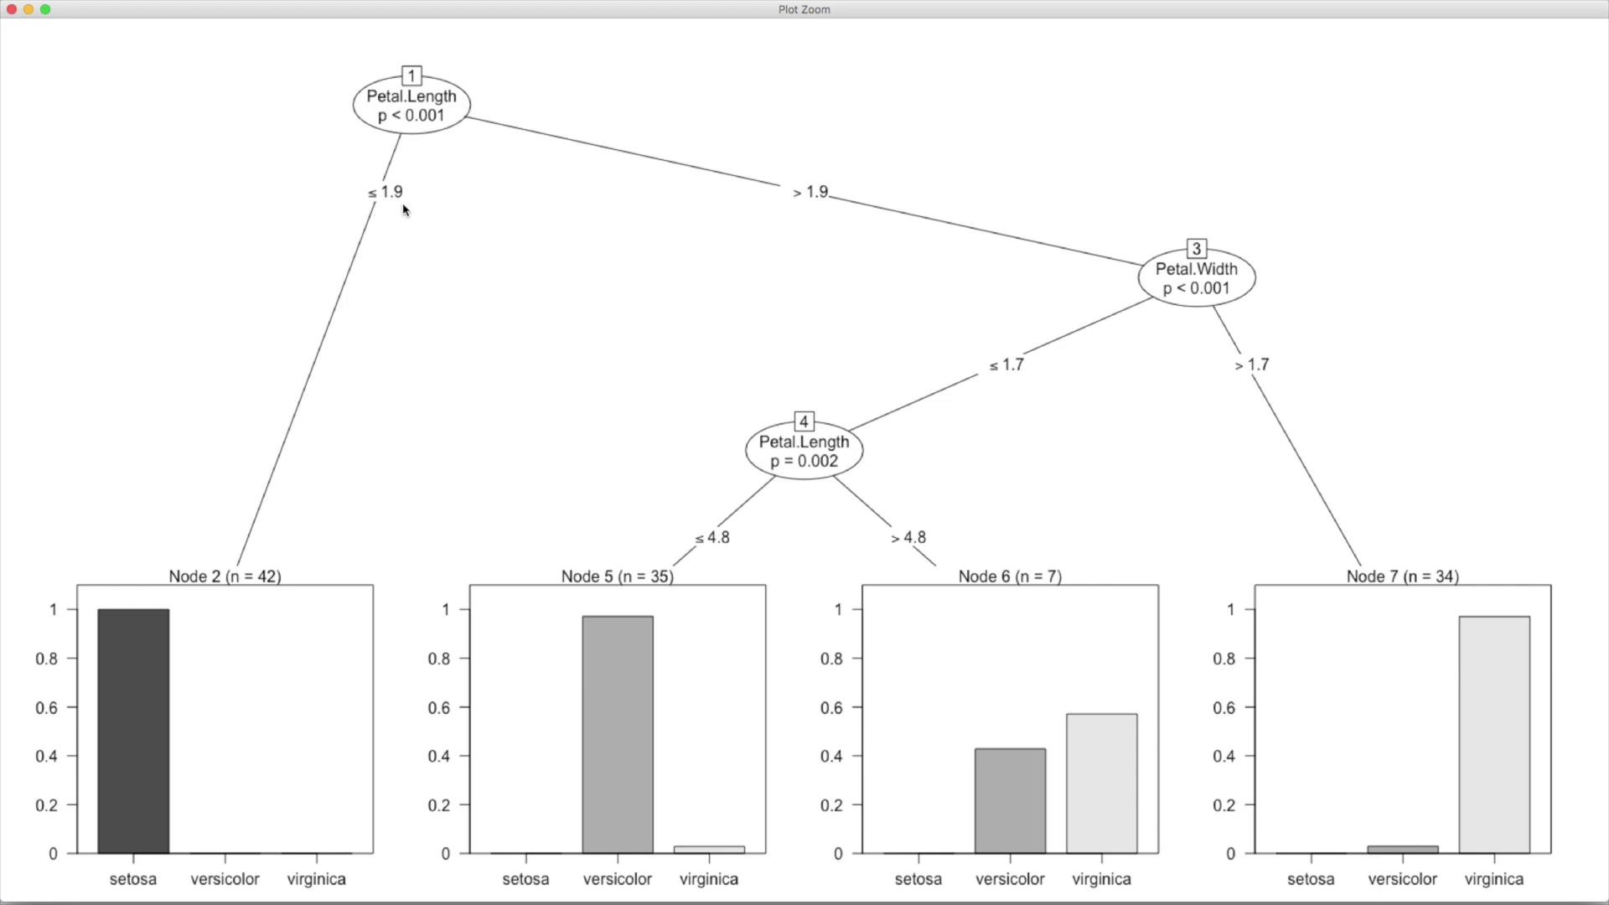
mouse_move(285, 546)
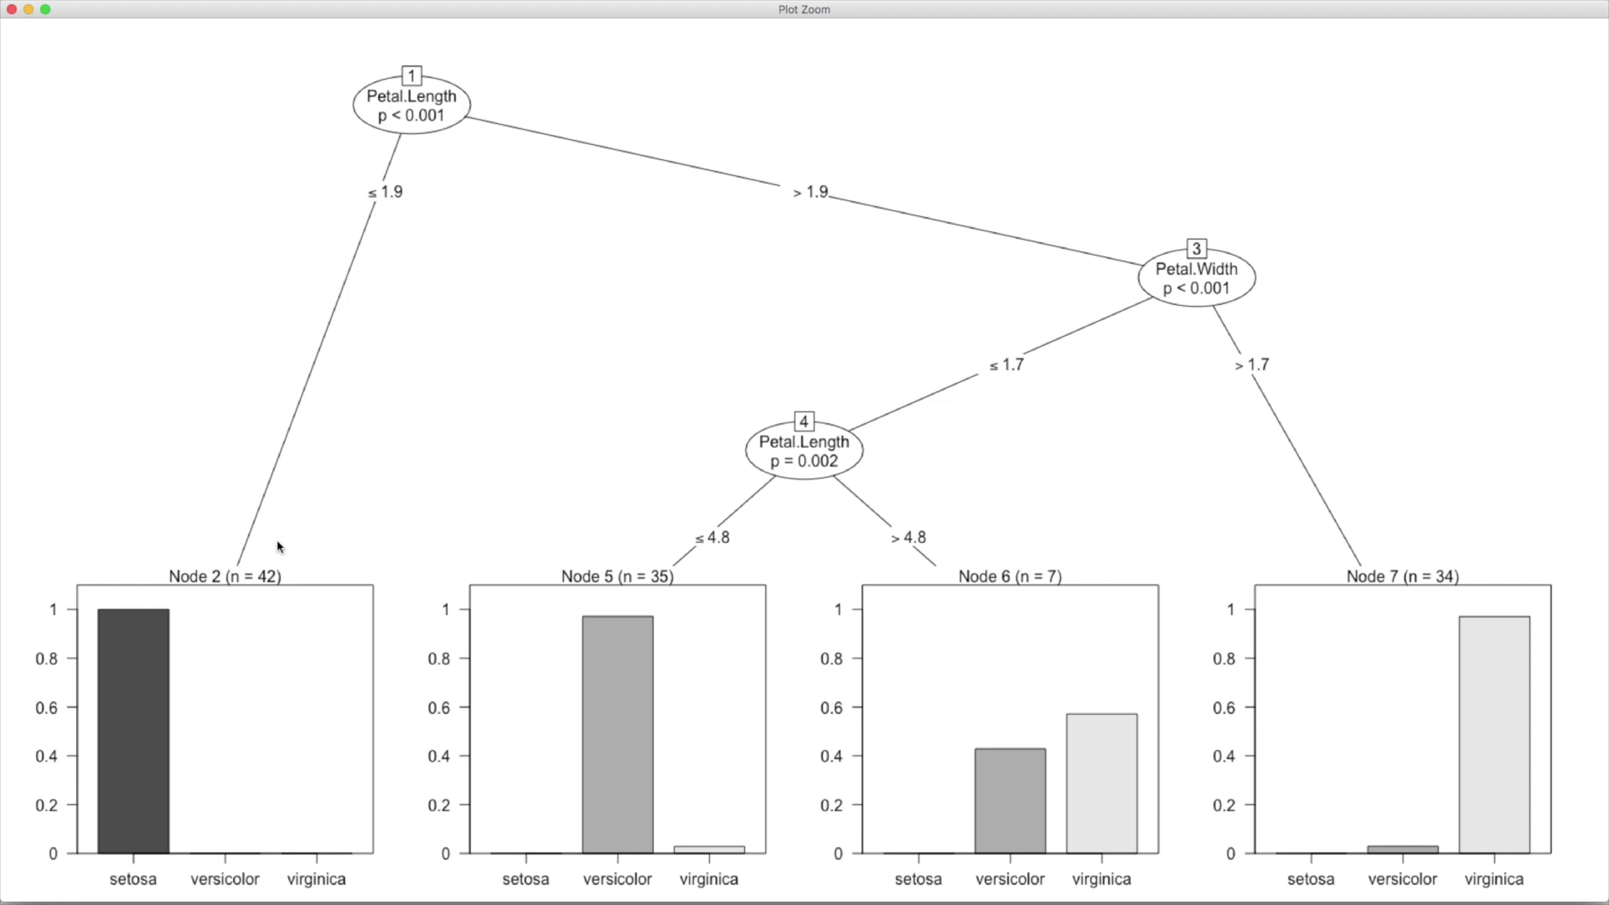
mouse_move(121, 894)
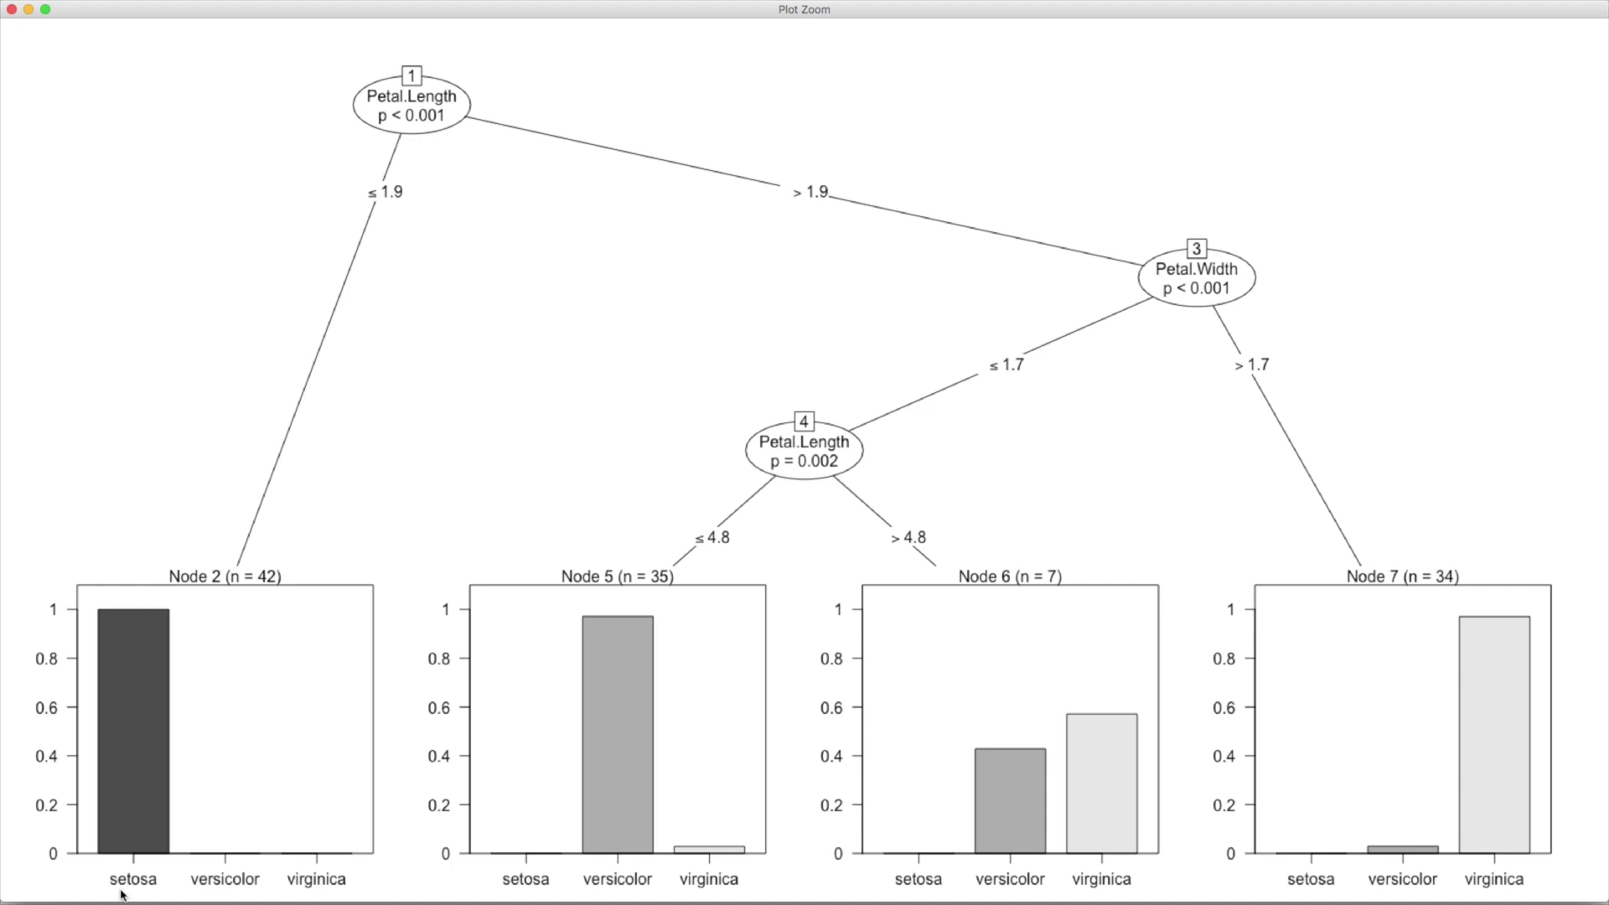
mouse_move(126, 898)
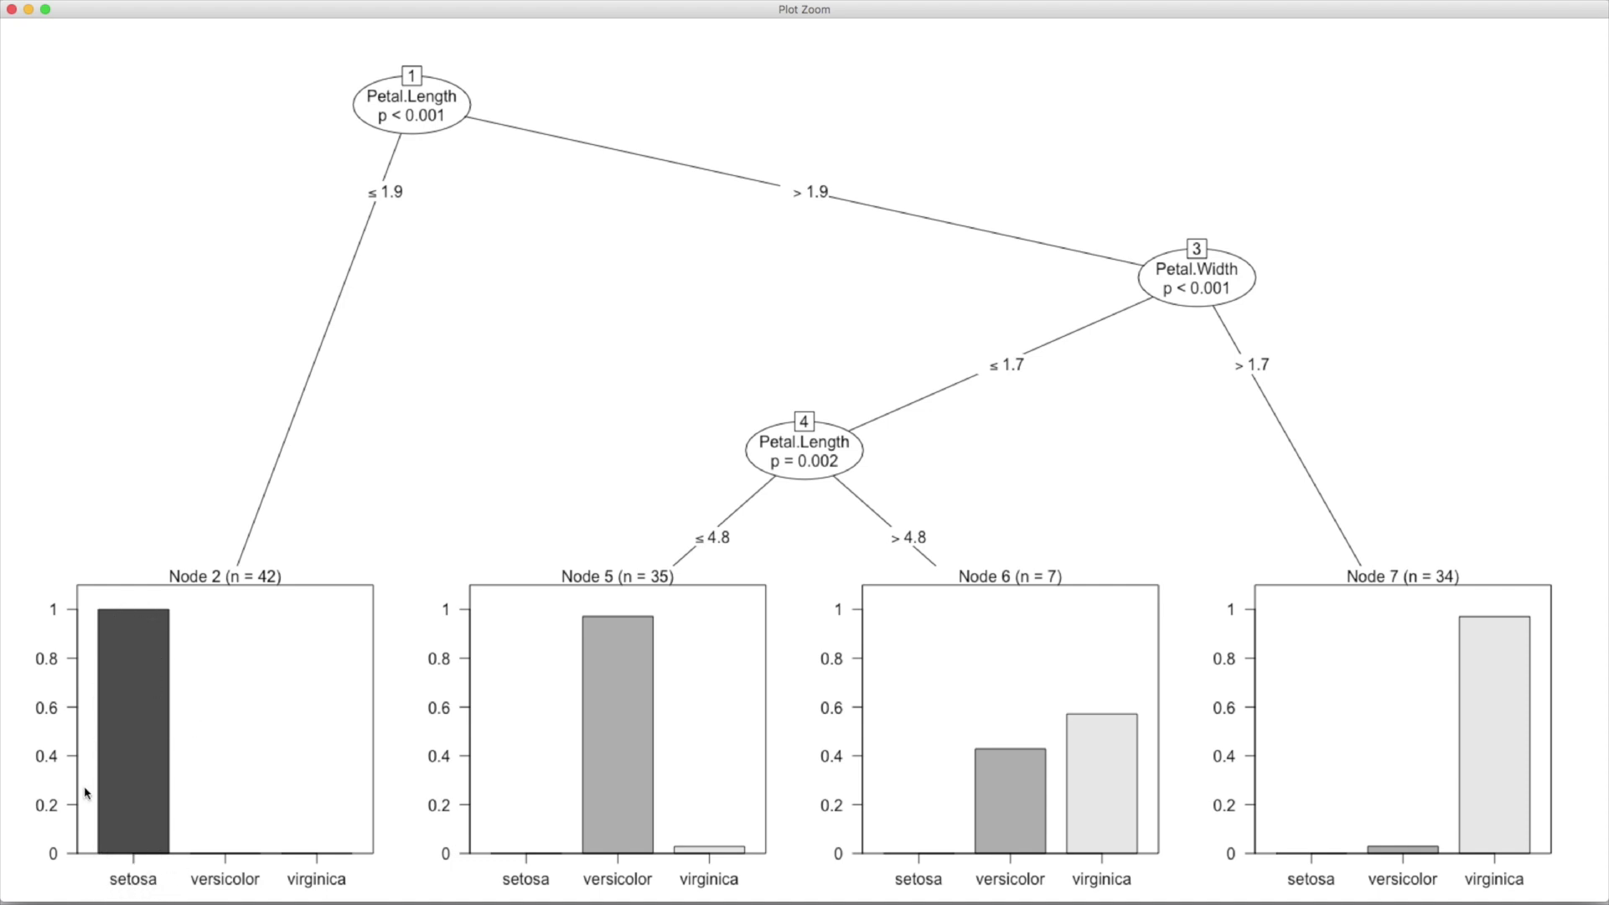
mouse_move(116, 620)
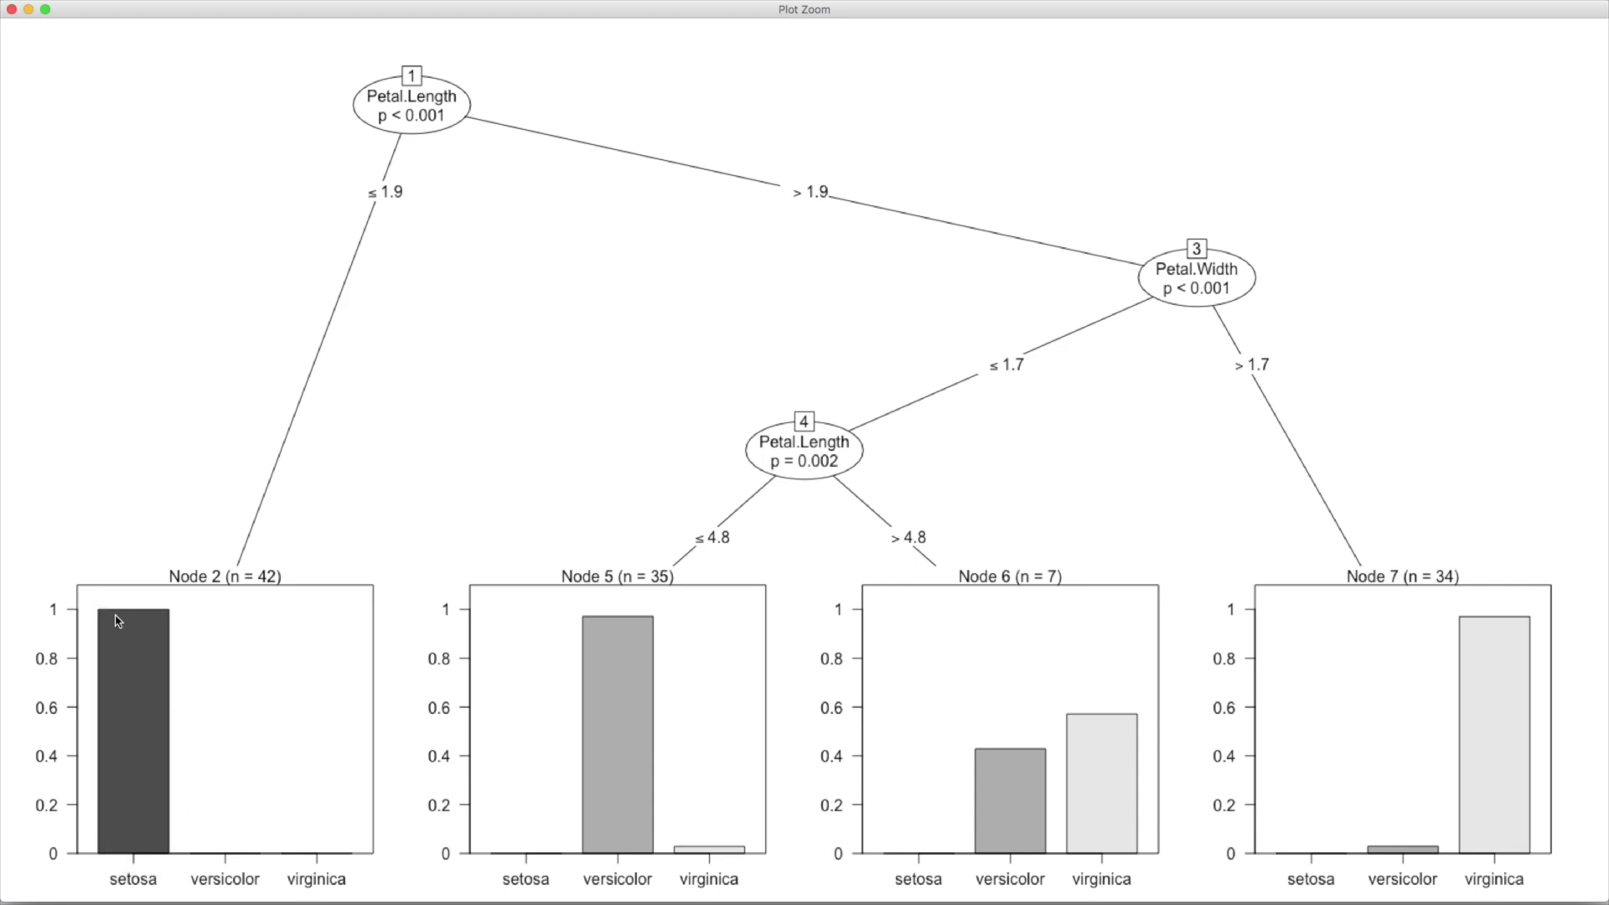
mouse_move(387, 111)
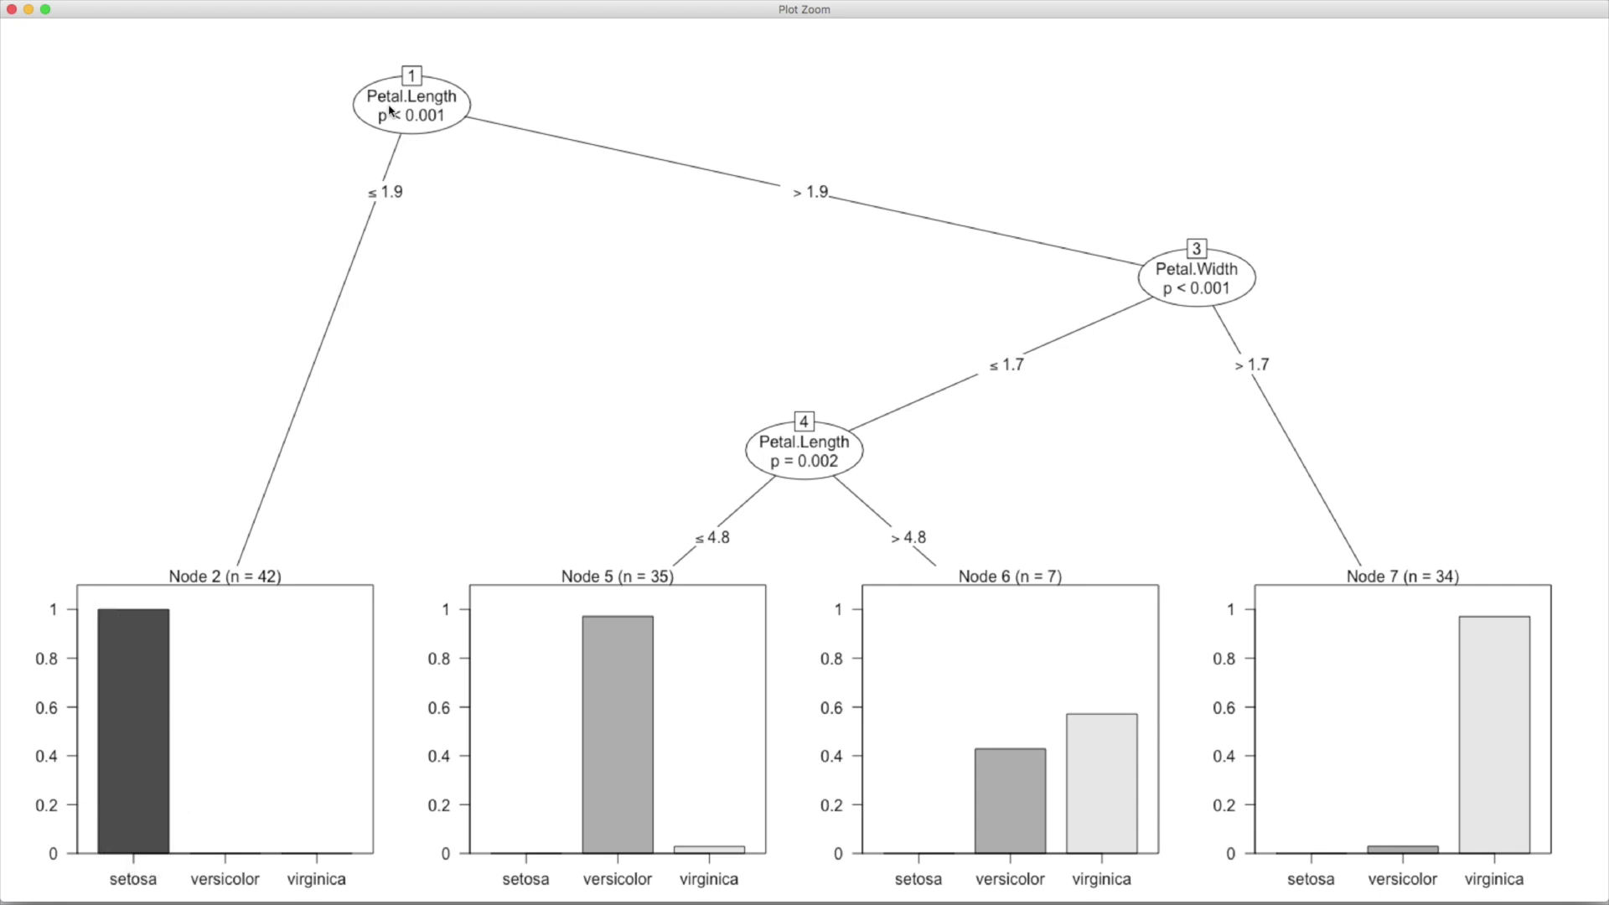
mouse_move(834, 211)
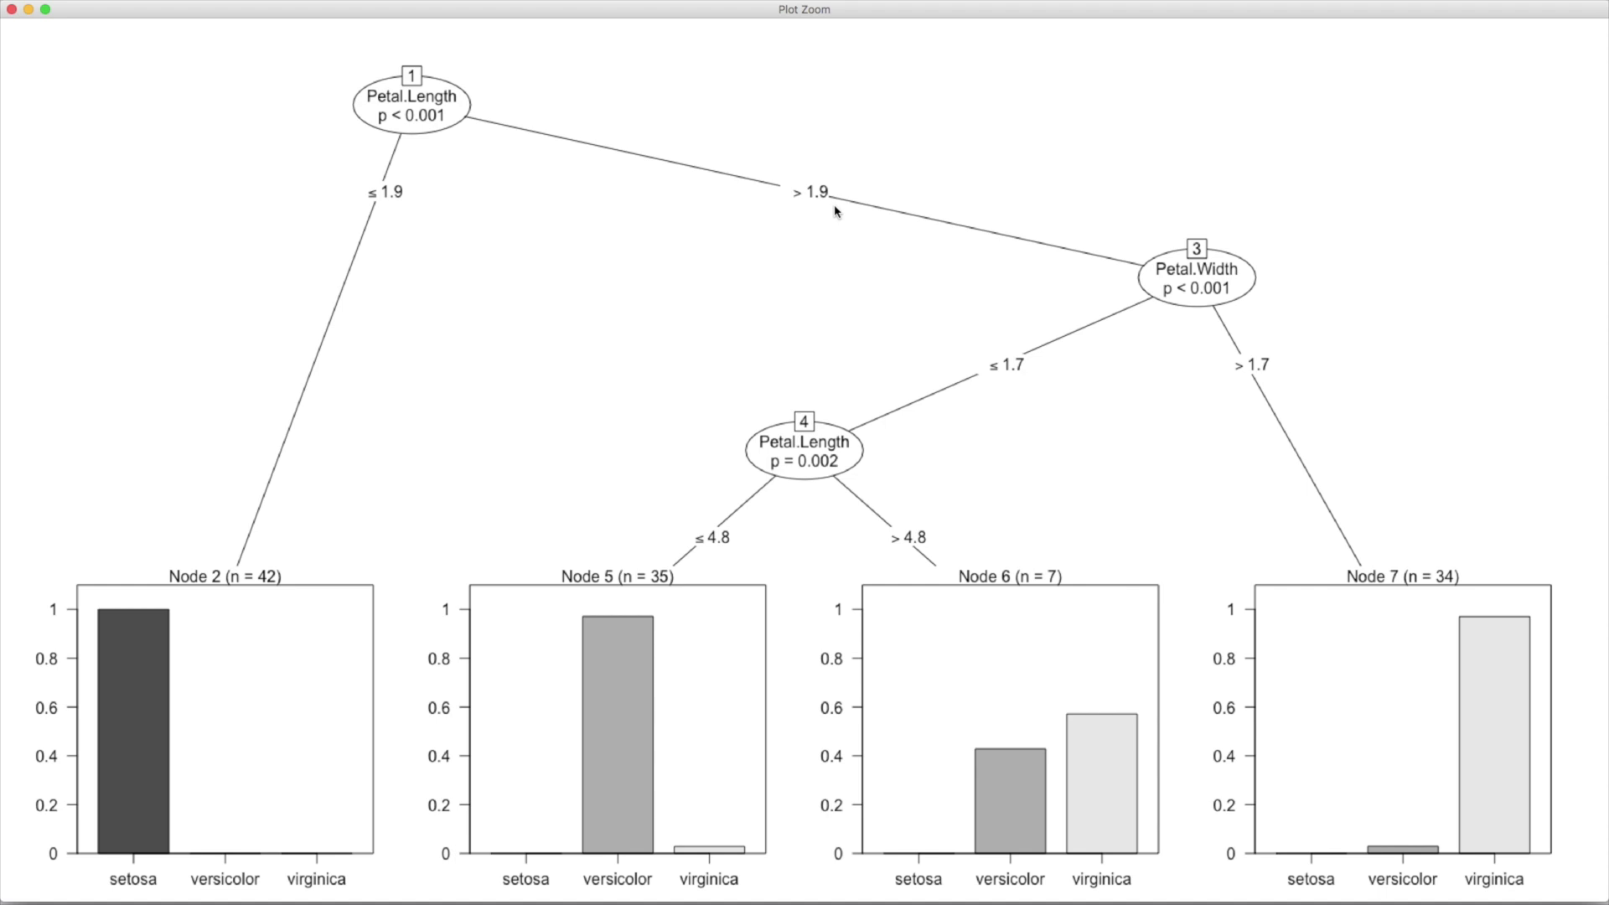
mouse_move(1208, 285)
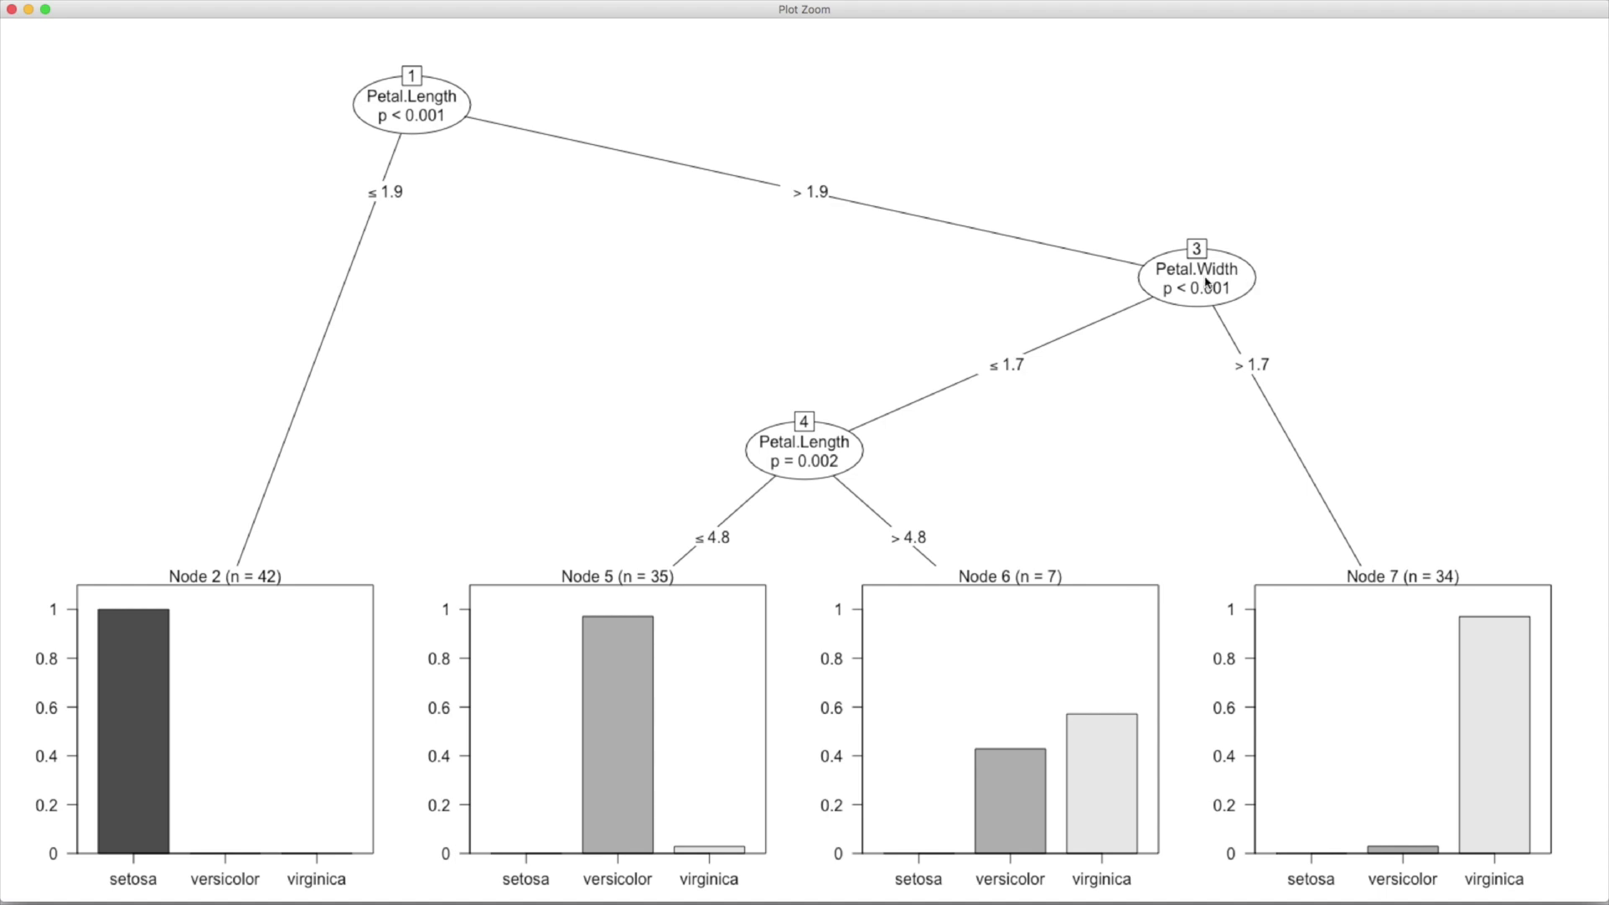
mouse_move(1210, 285)
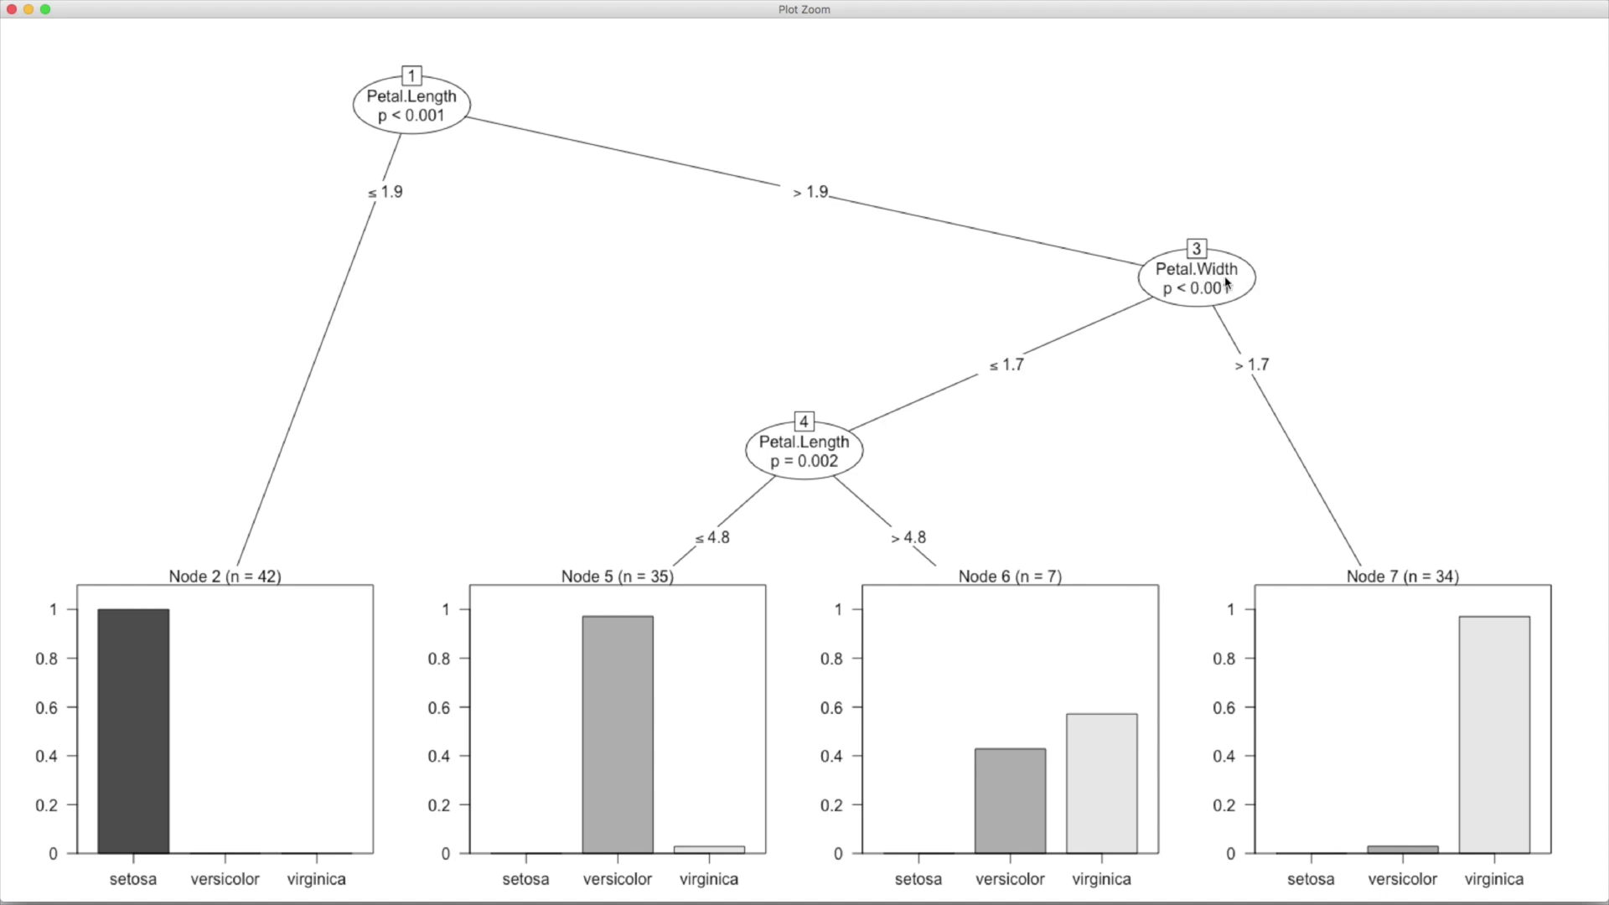
mouse_move(1151, 357)
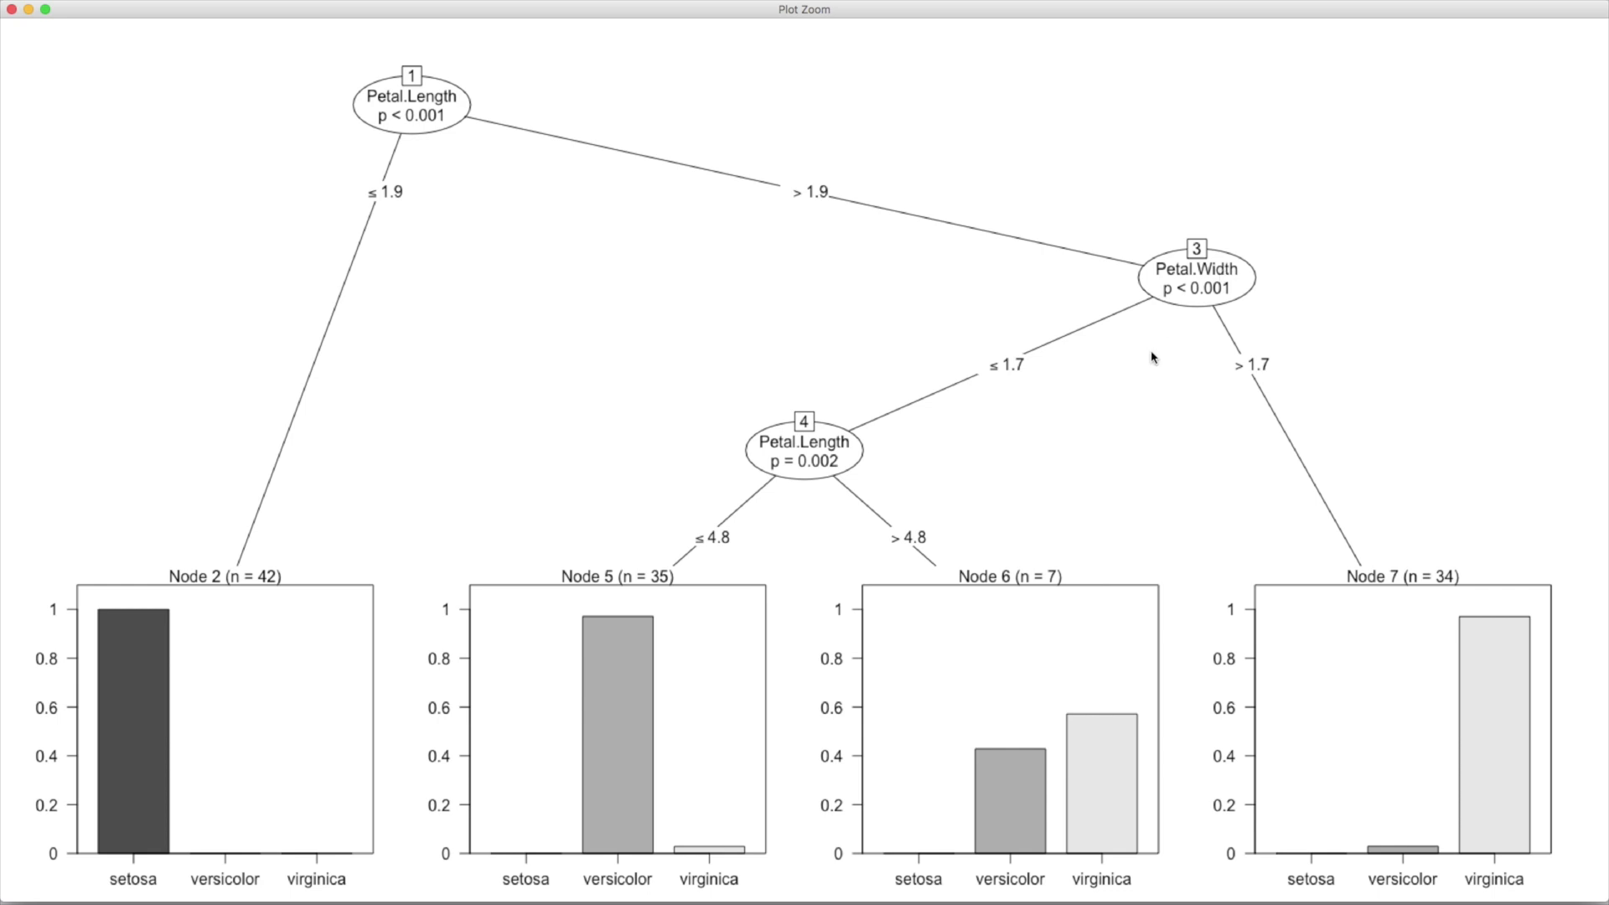
mouse_move(1327, 392)
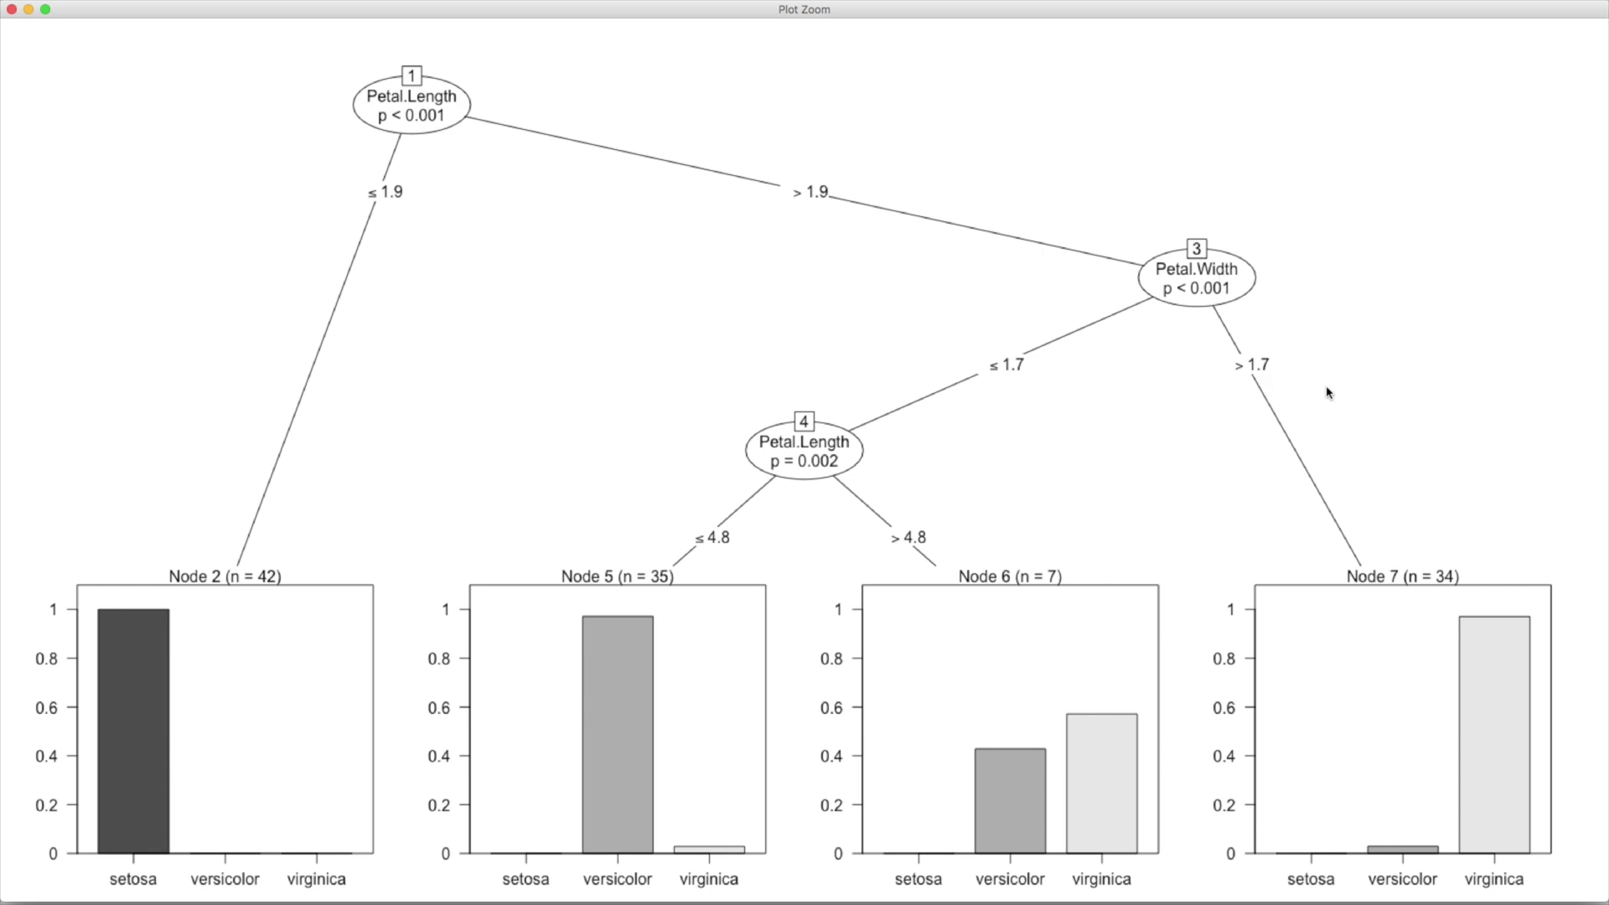
mouse_move(1503, 888)
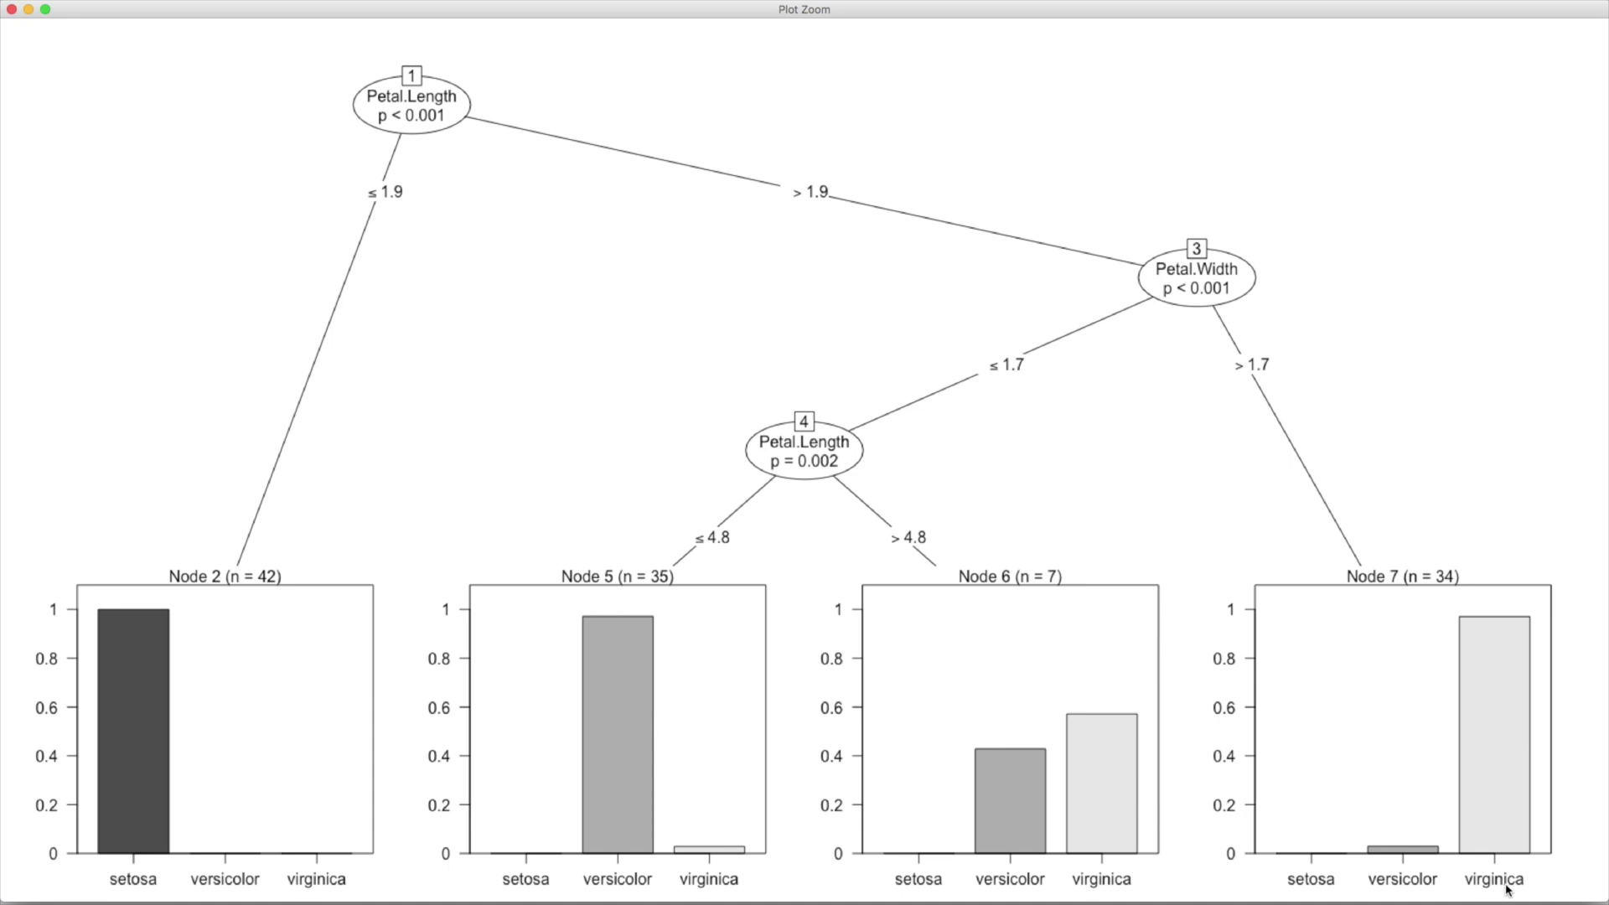
mouse_move(1508, 546)
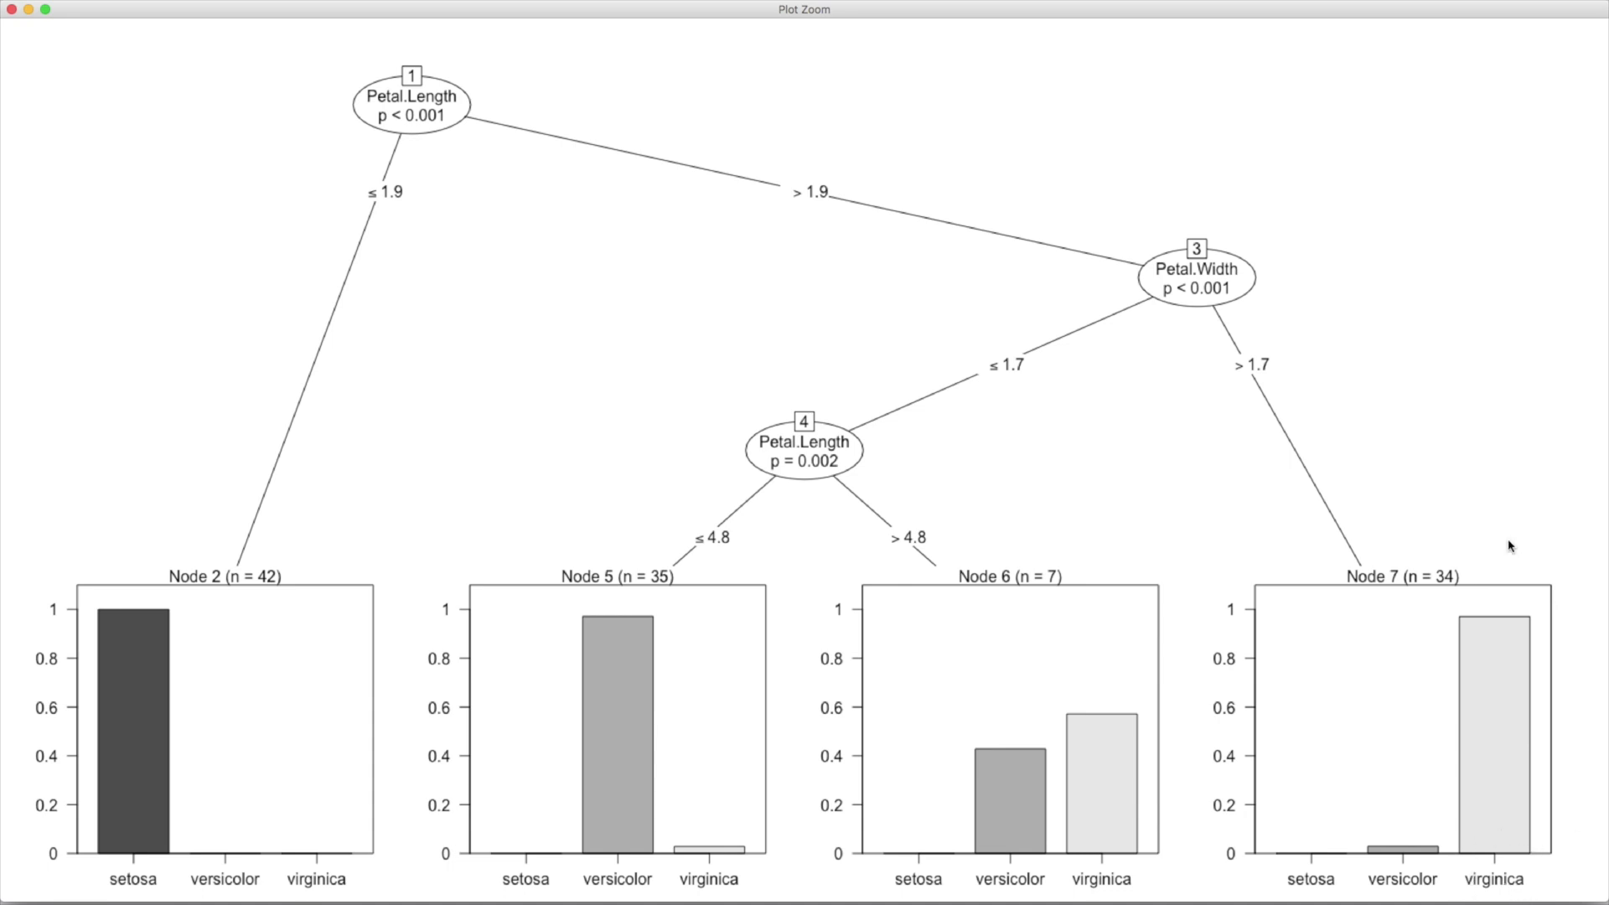
mouse_move(1456, 689)
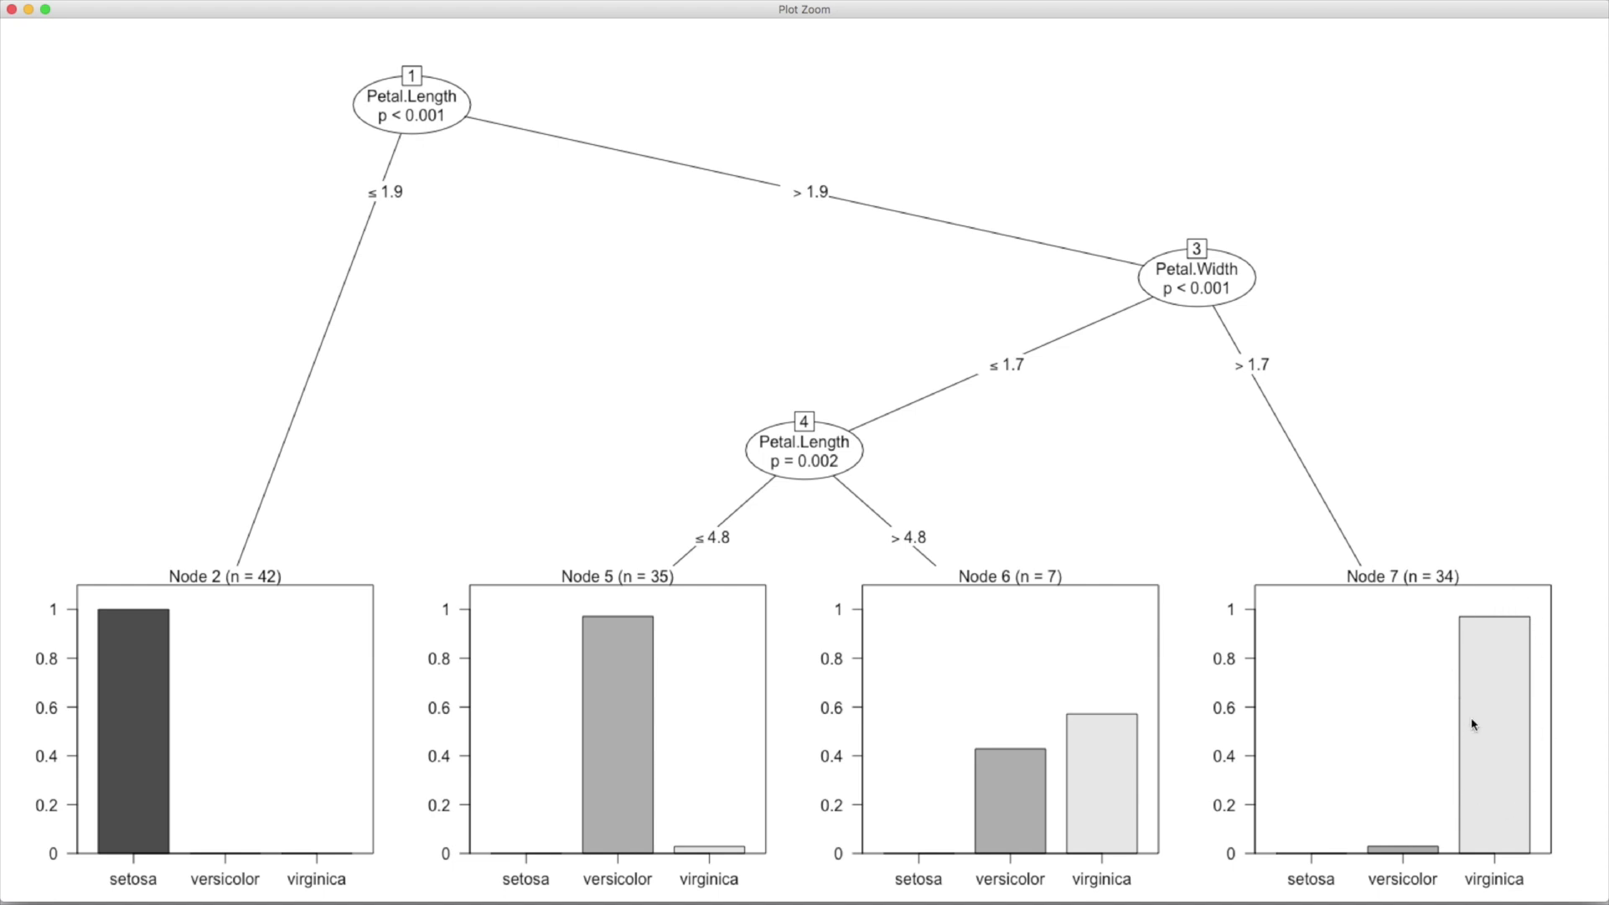
mouse_move(1348, 858)
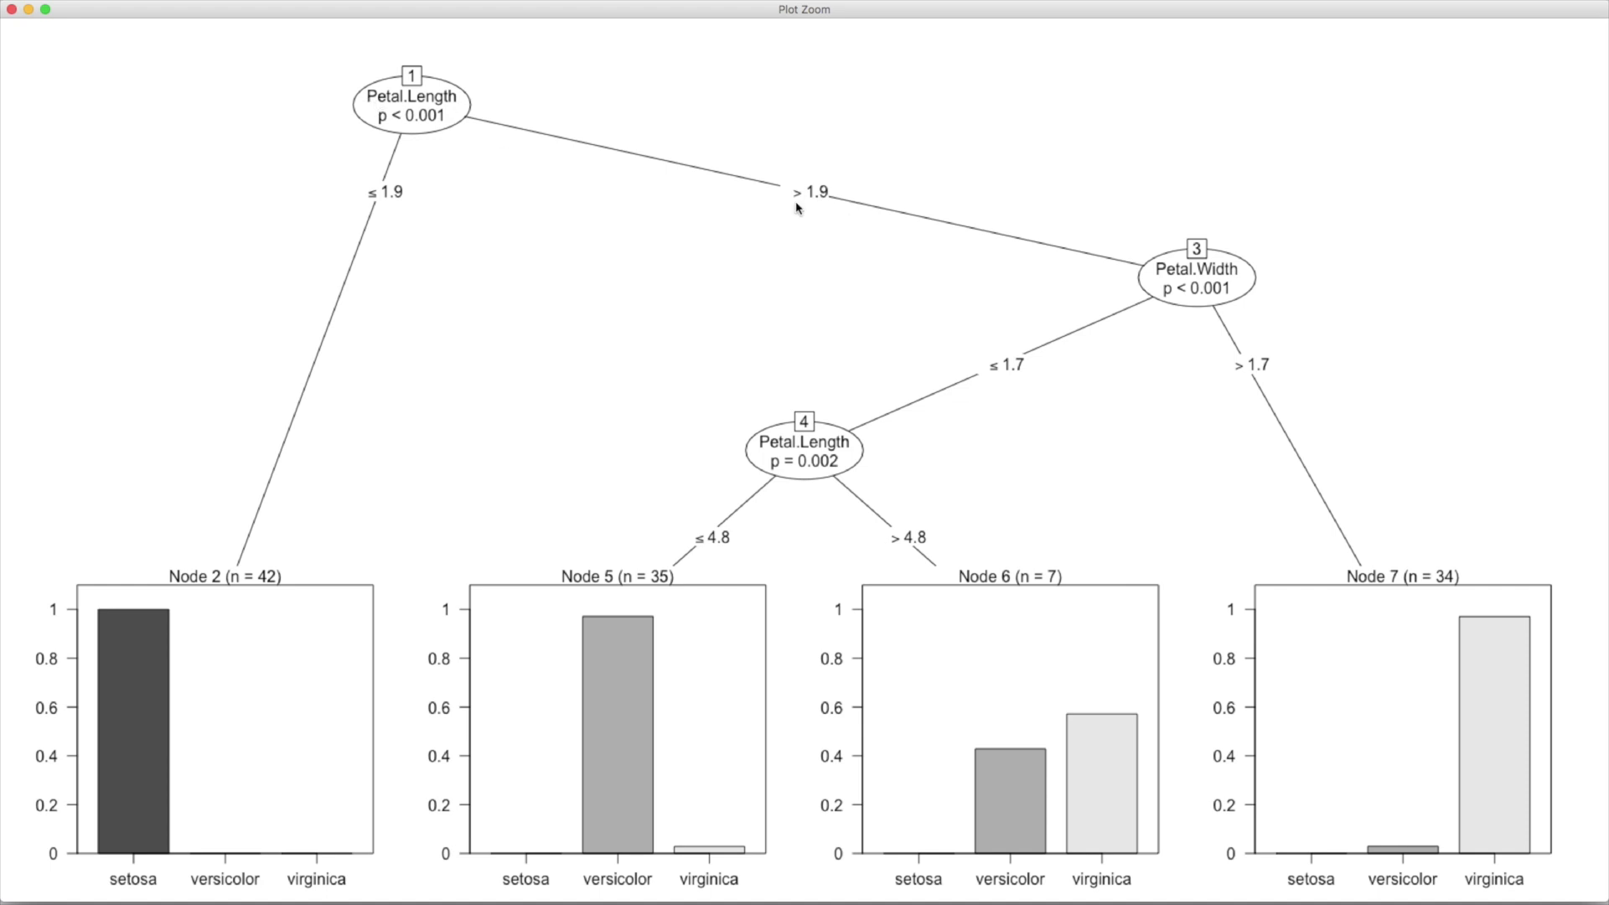
mouse_move(1241, 287)
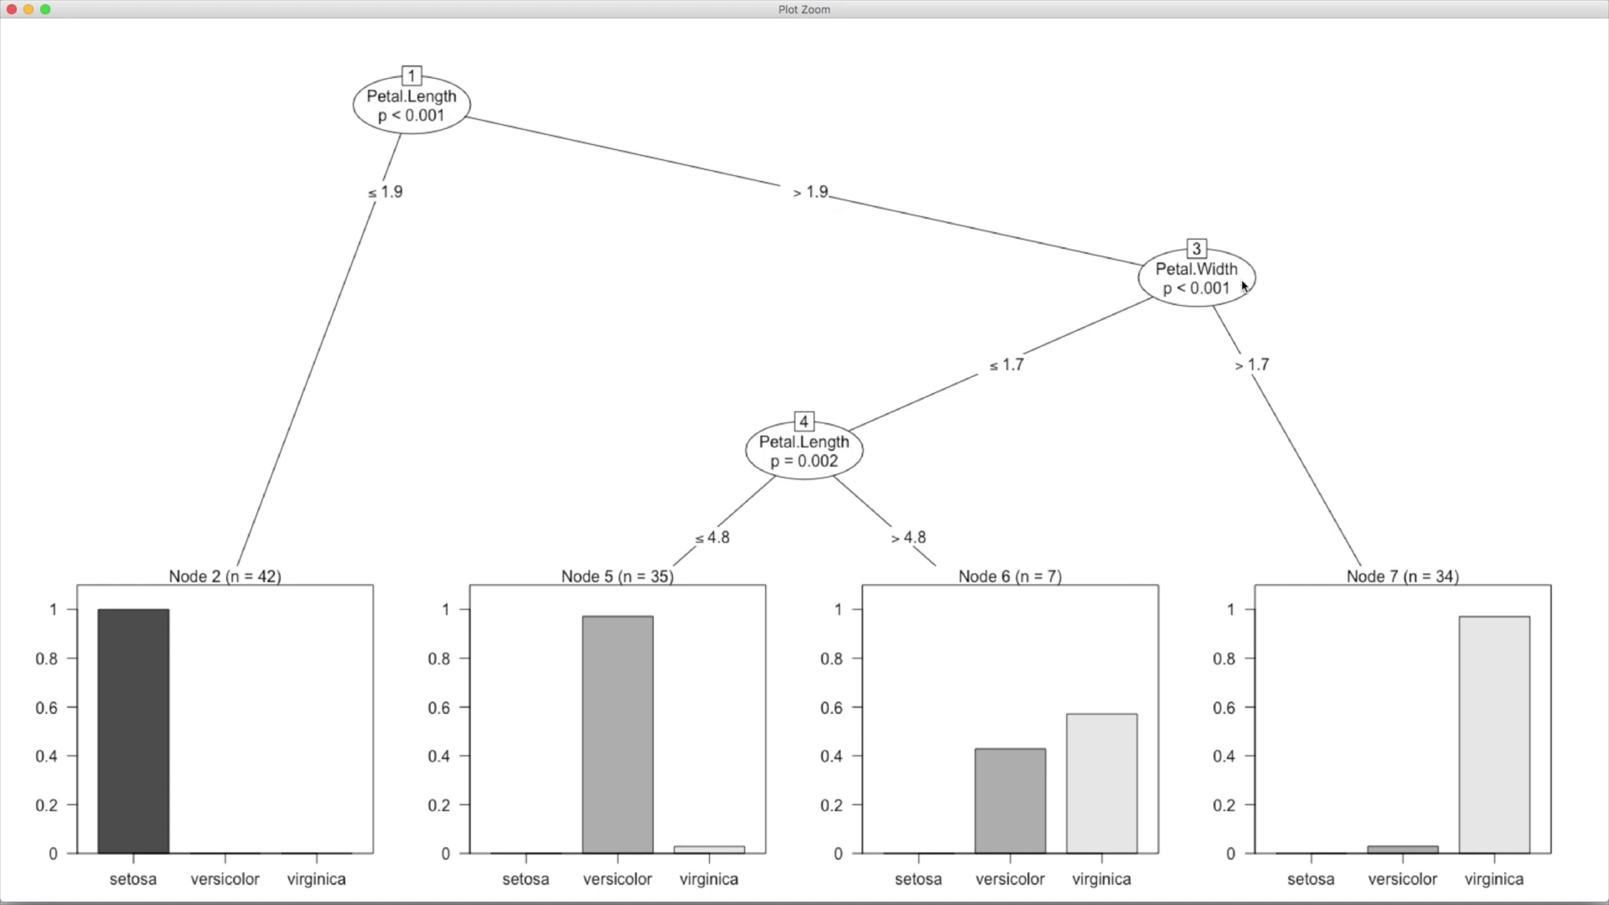
mouse_move(1016, 382)
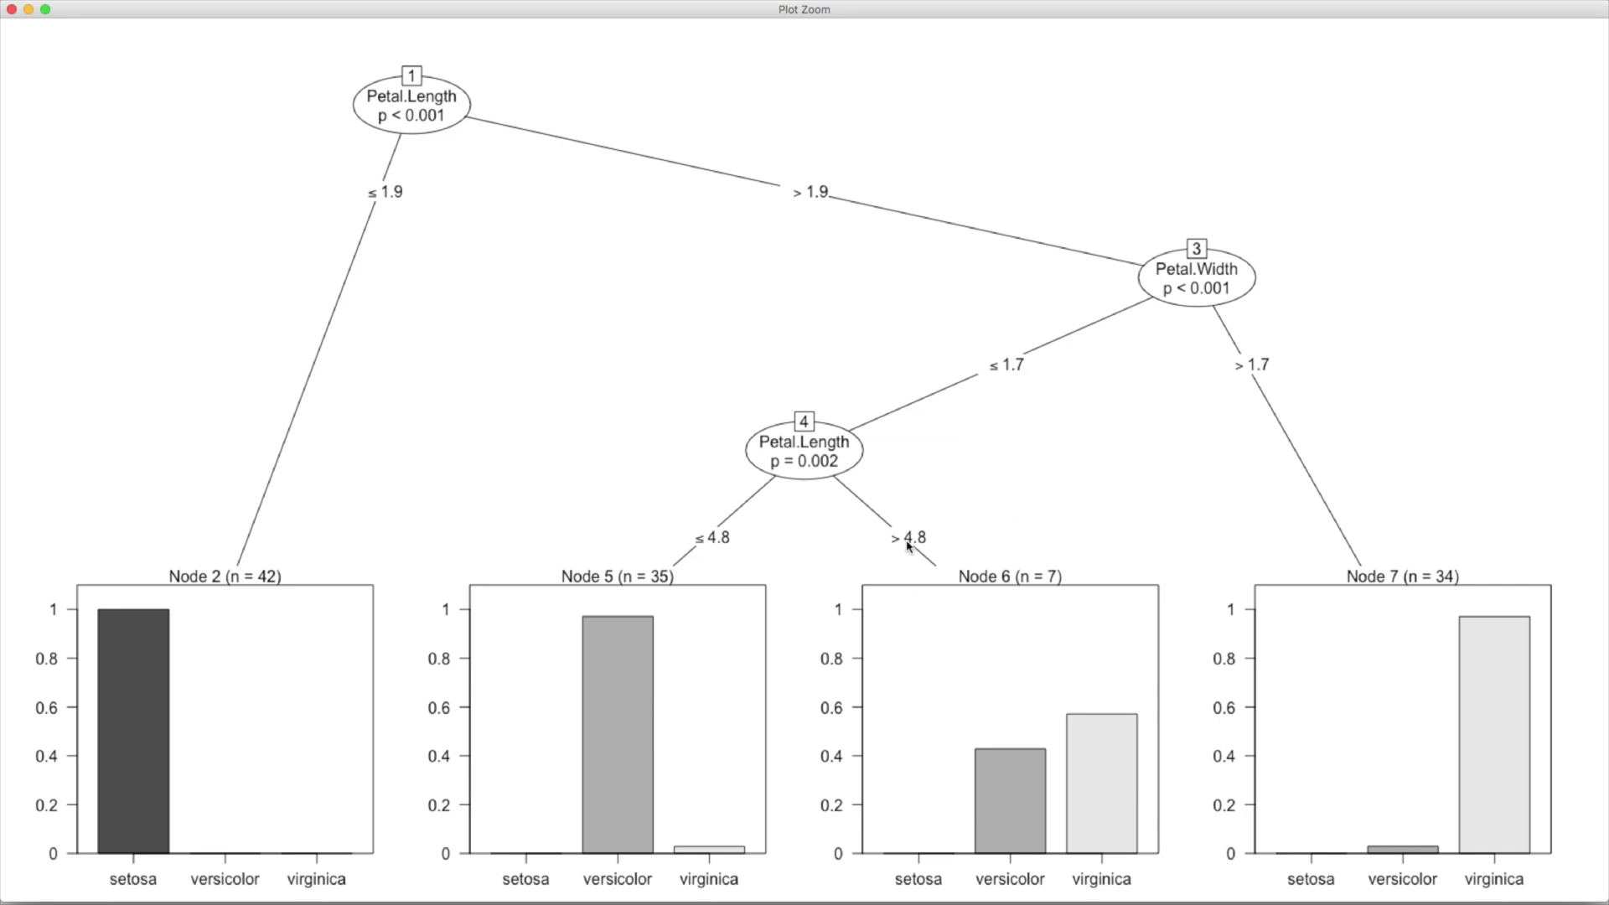
mouse_move(907, 550)
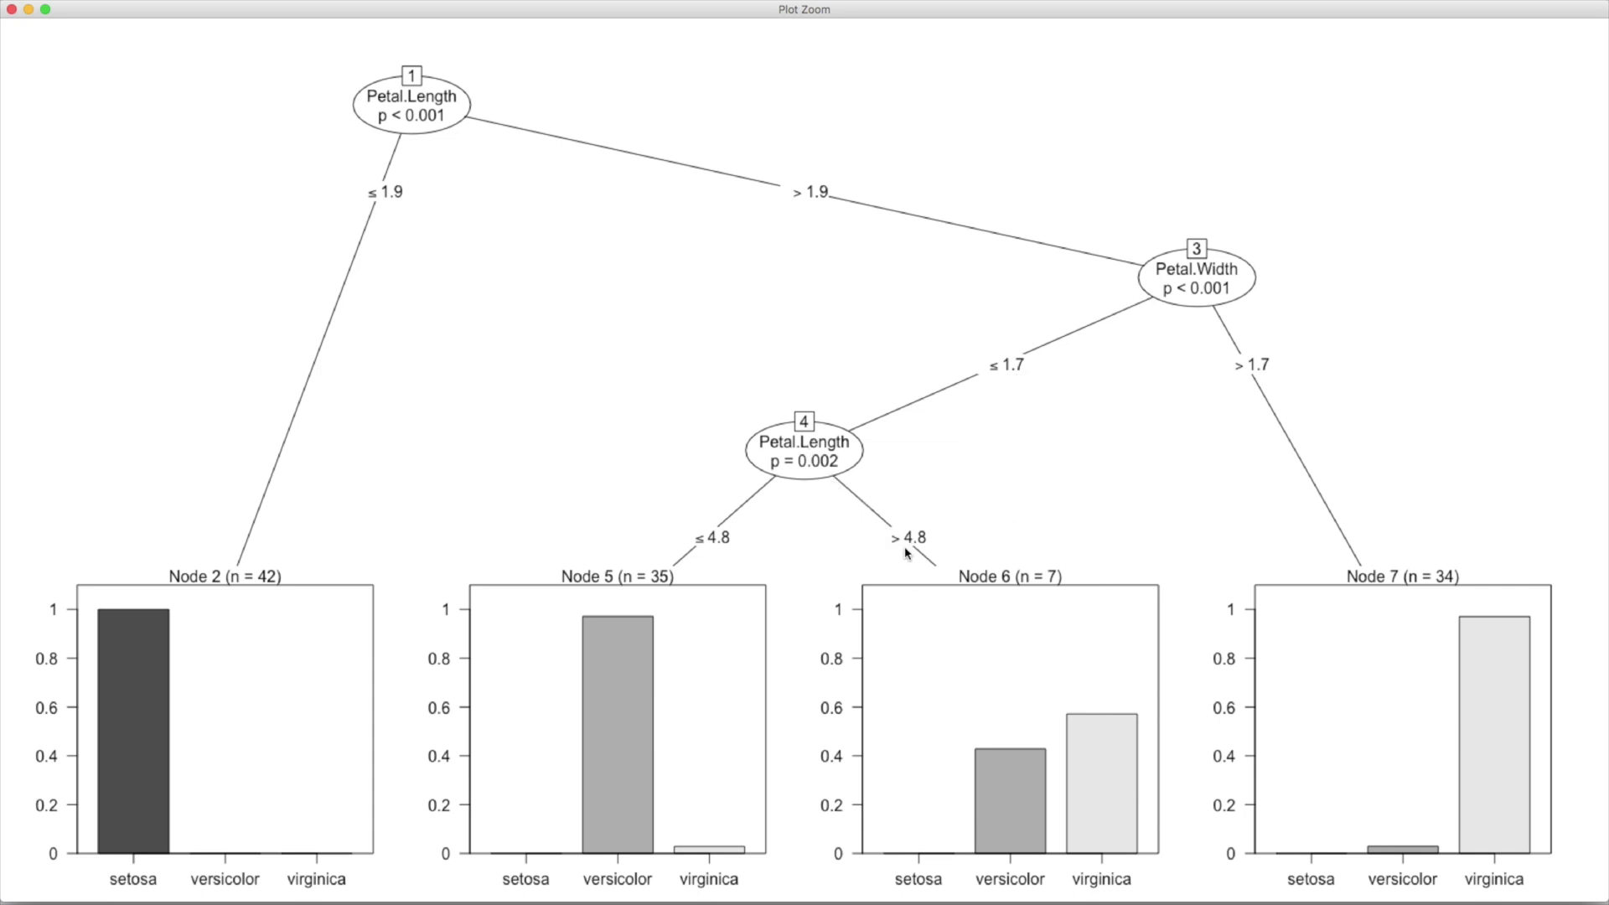
mouse_move(1064, 520)
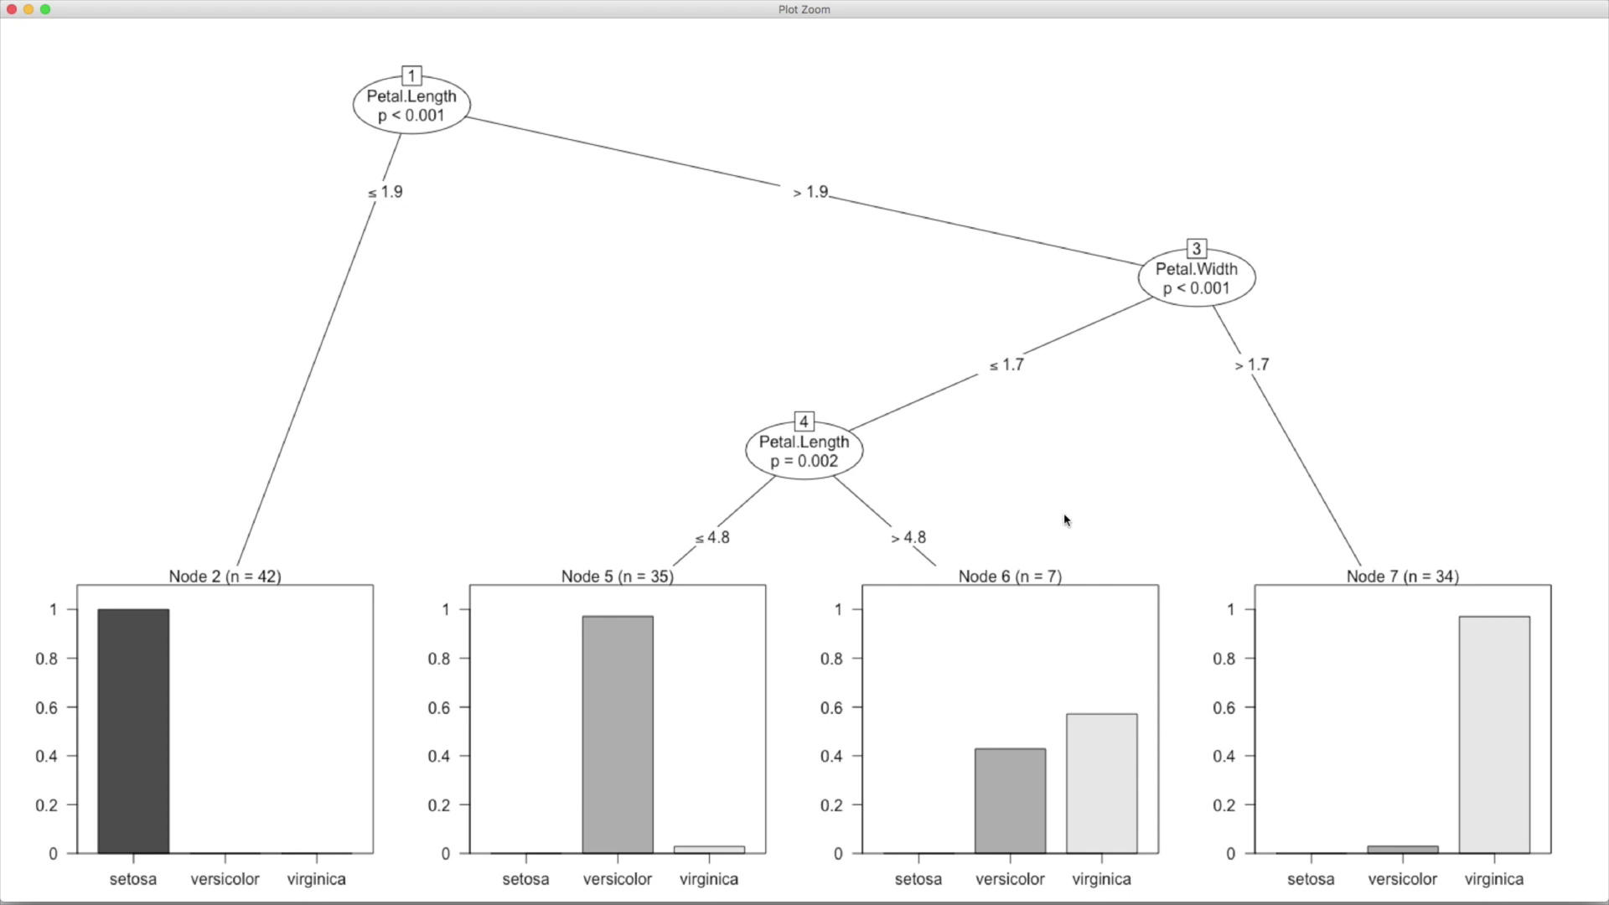
mouse_move(1121, 617)
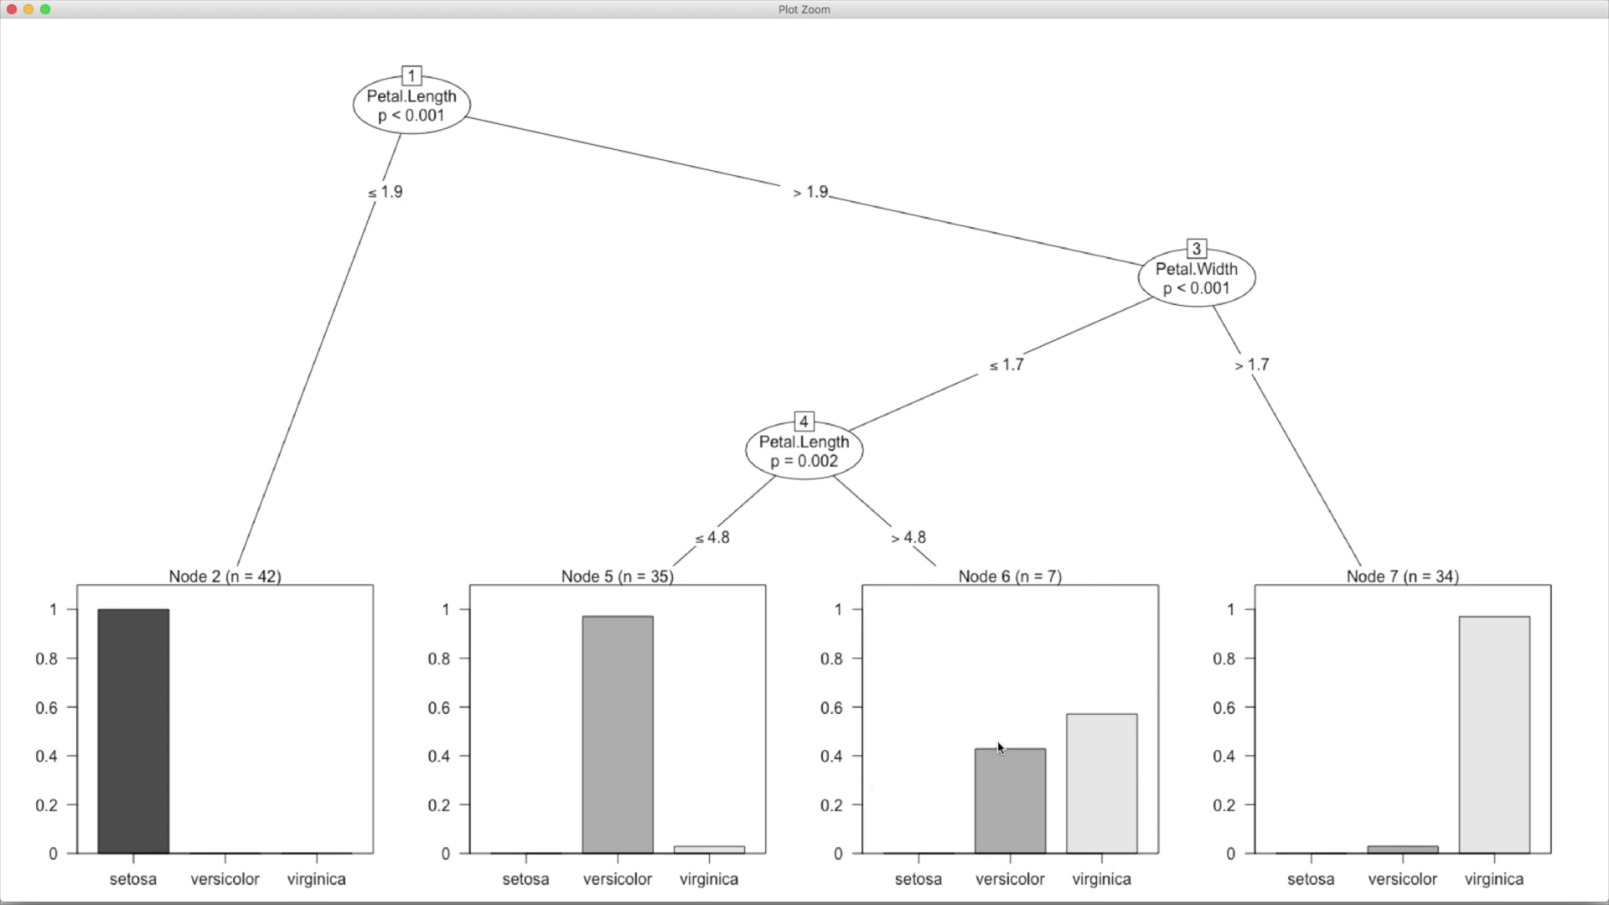
mouse_move(1058, 756)
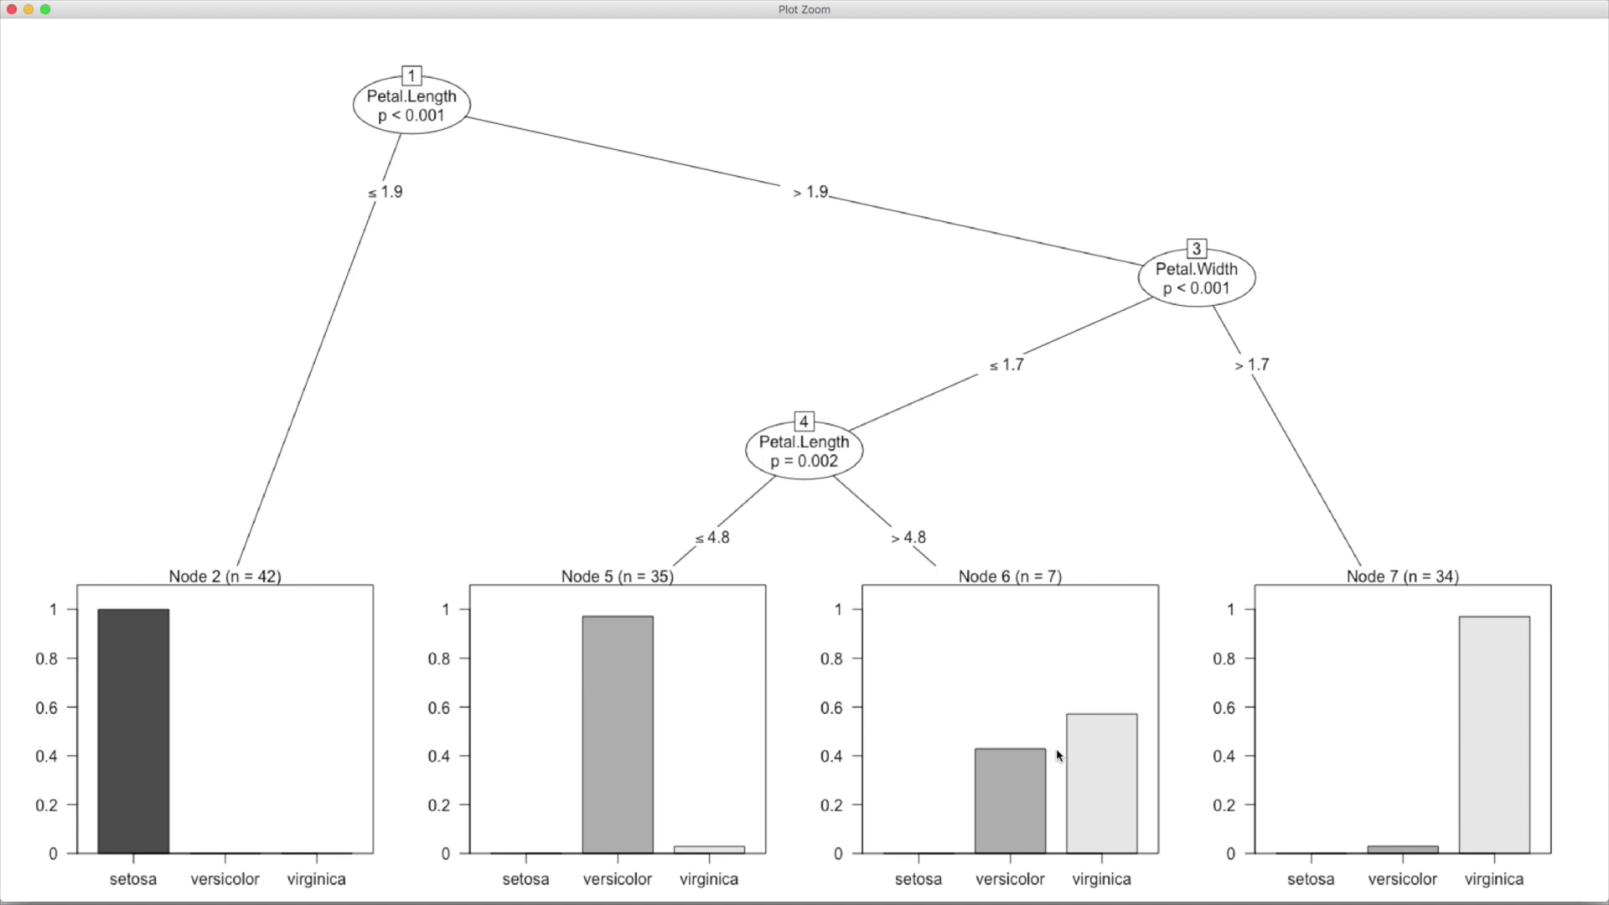
mouse_move(856, 726)
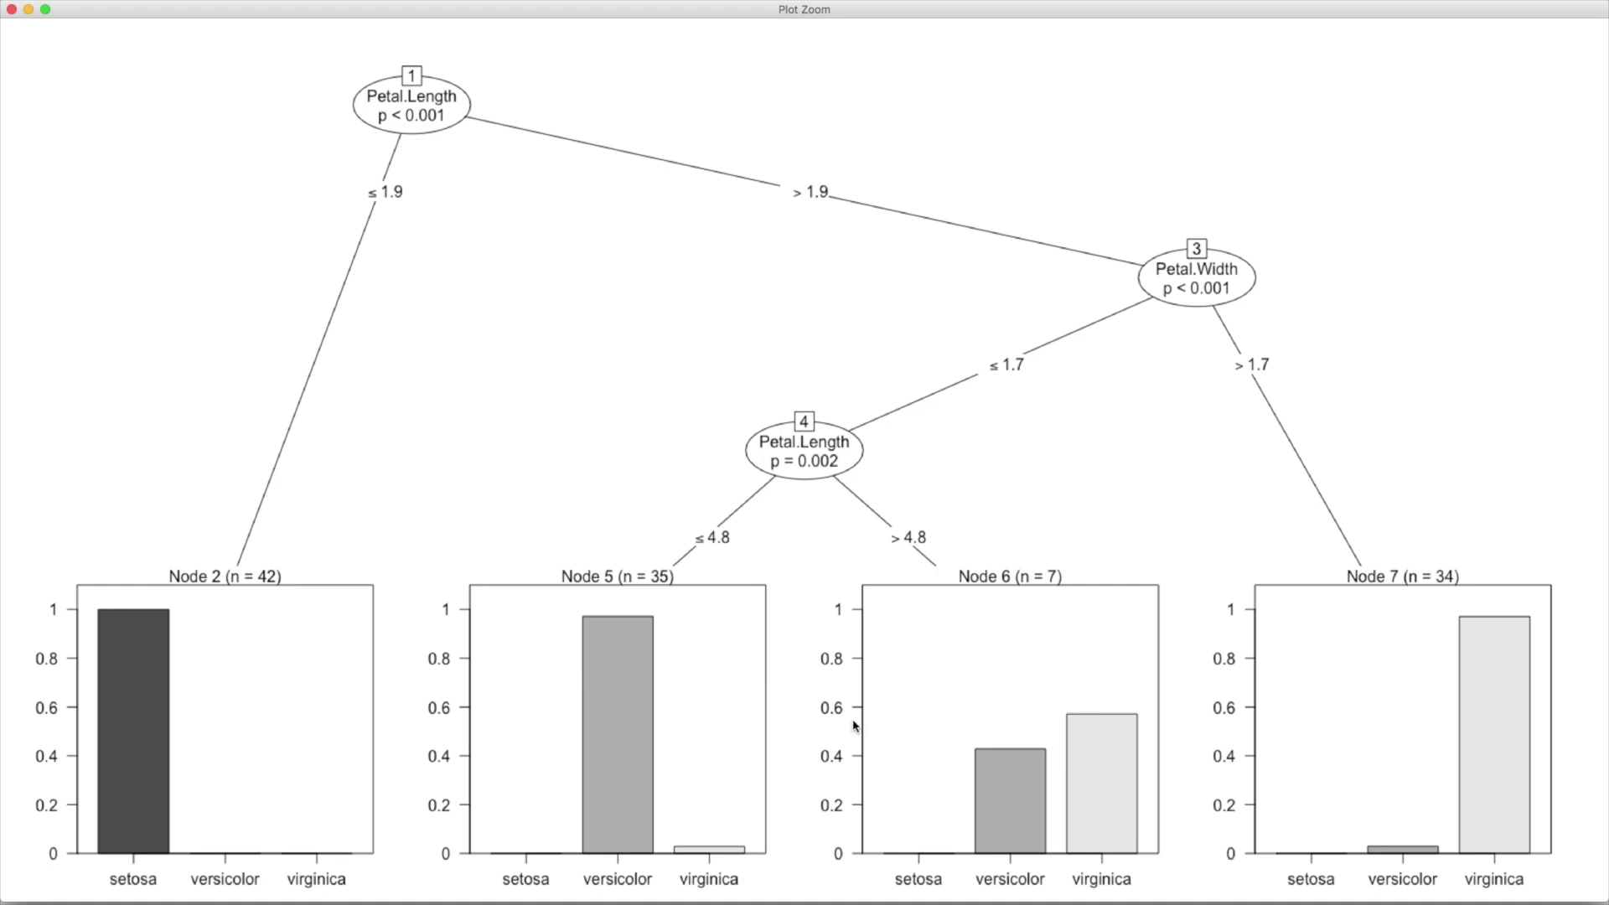
mouse_move(1107, 858)
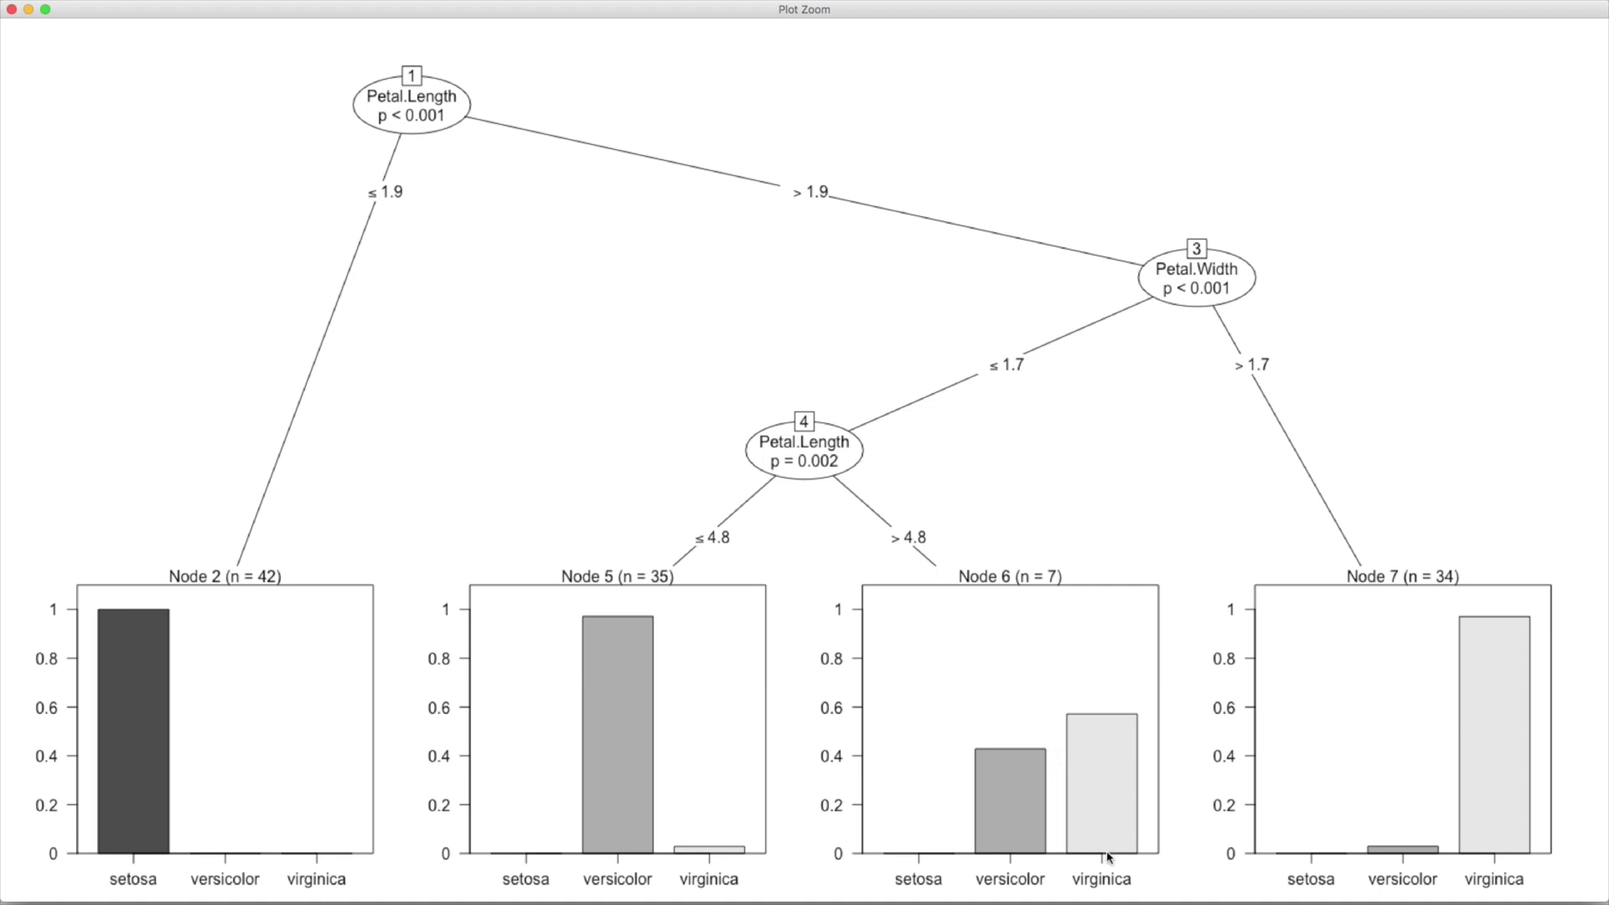
mouse_move(1120, 729)
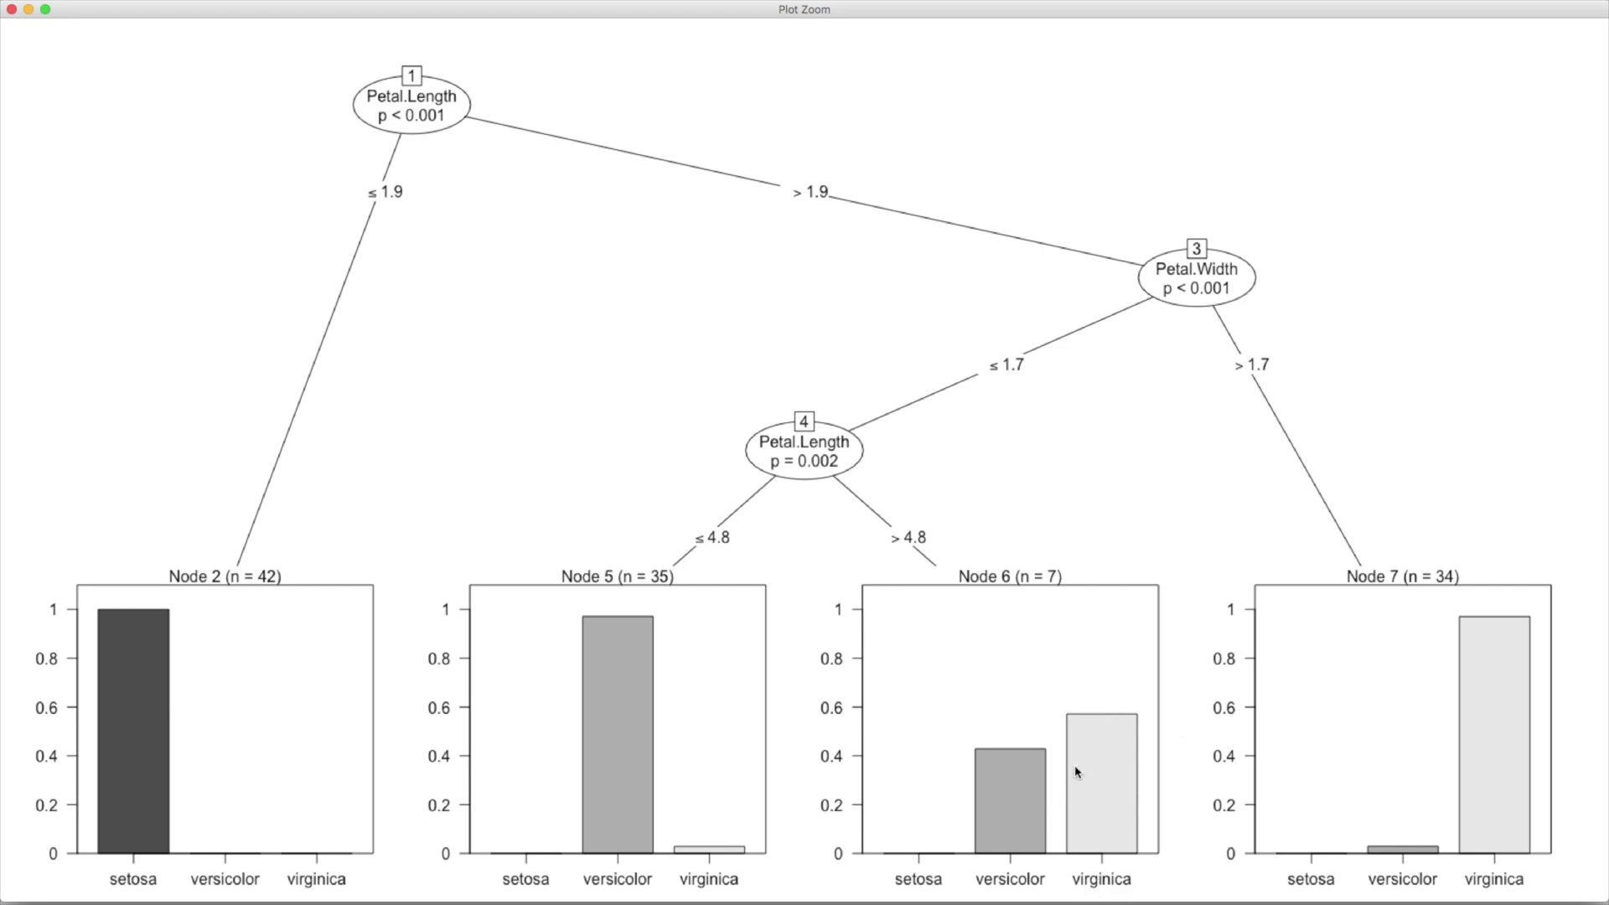
mouse_move(1154, 741)
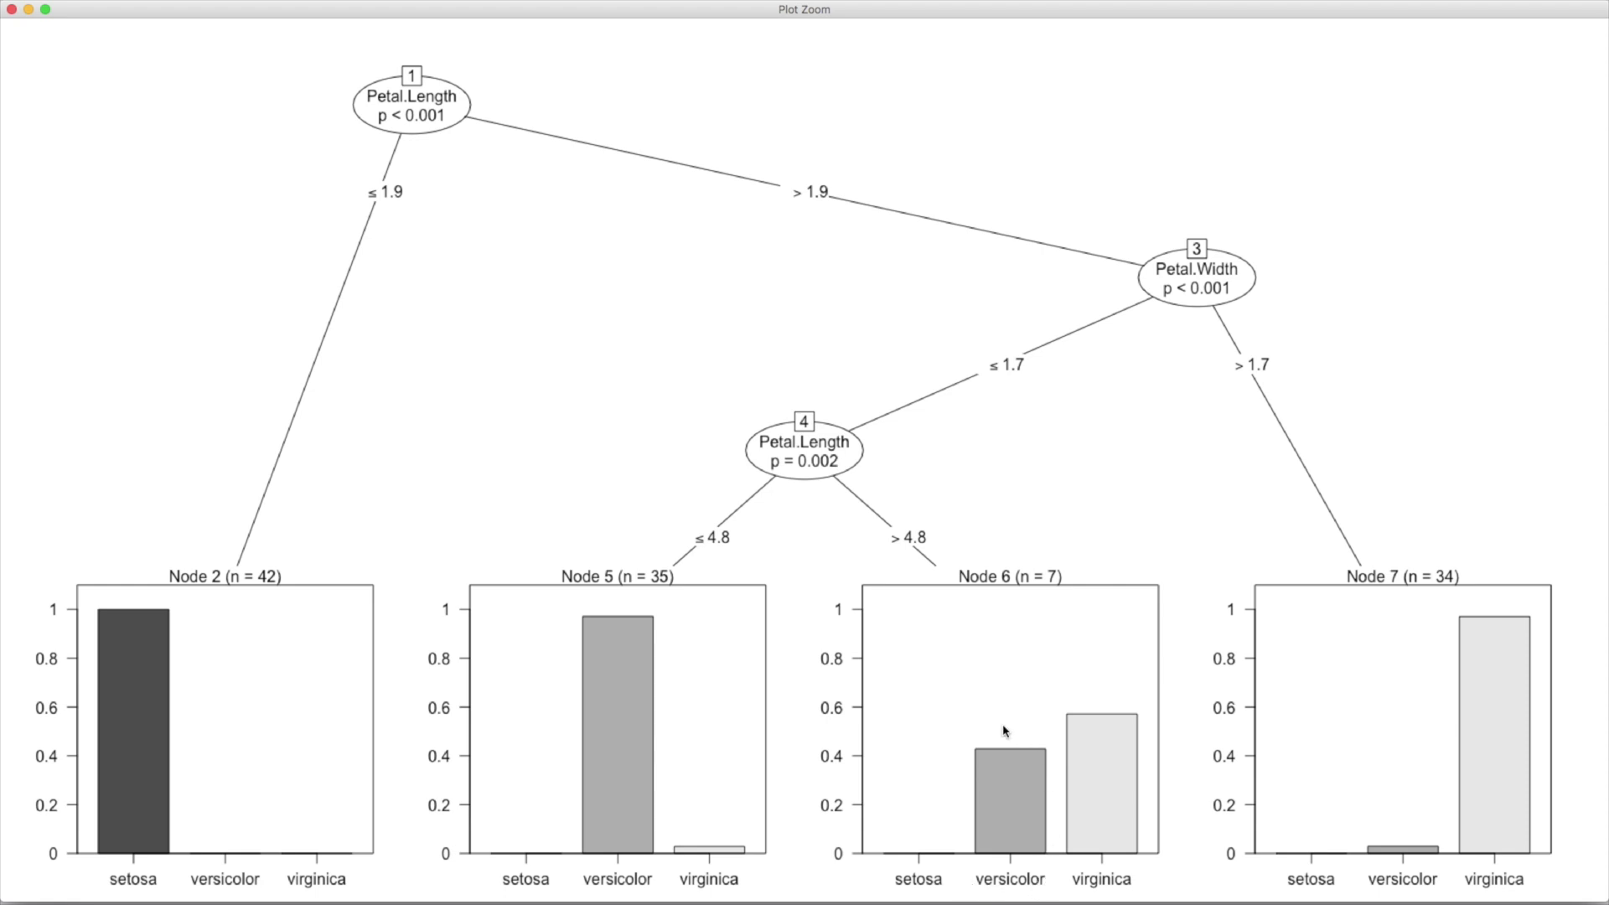
mouse_move(876, 786)
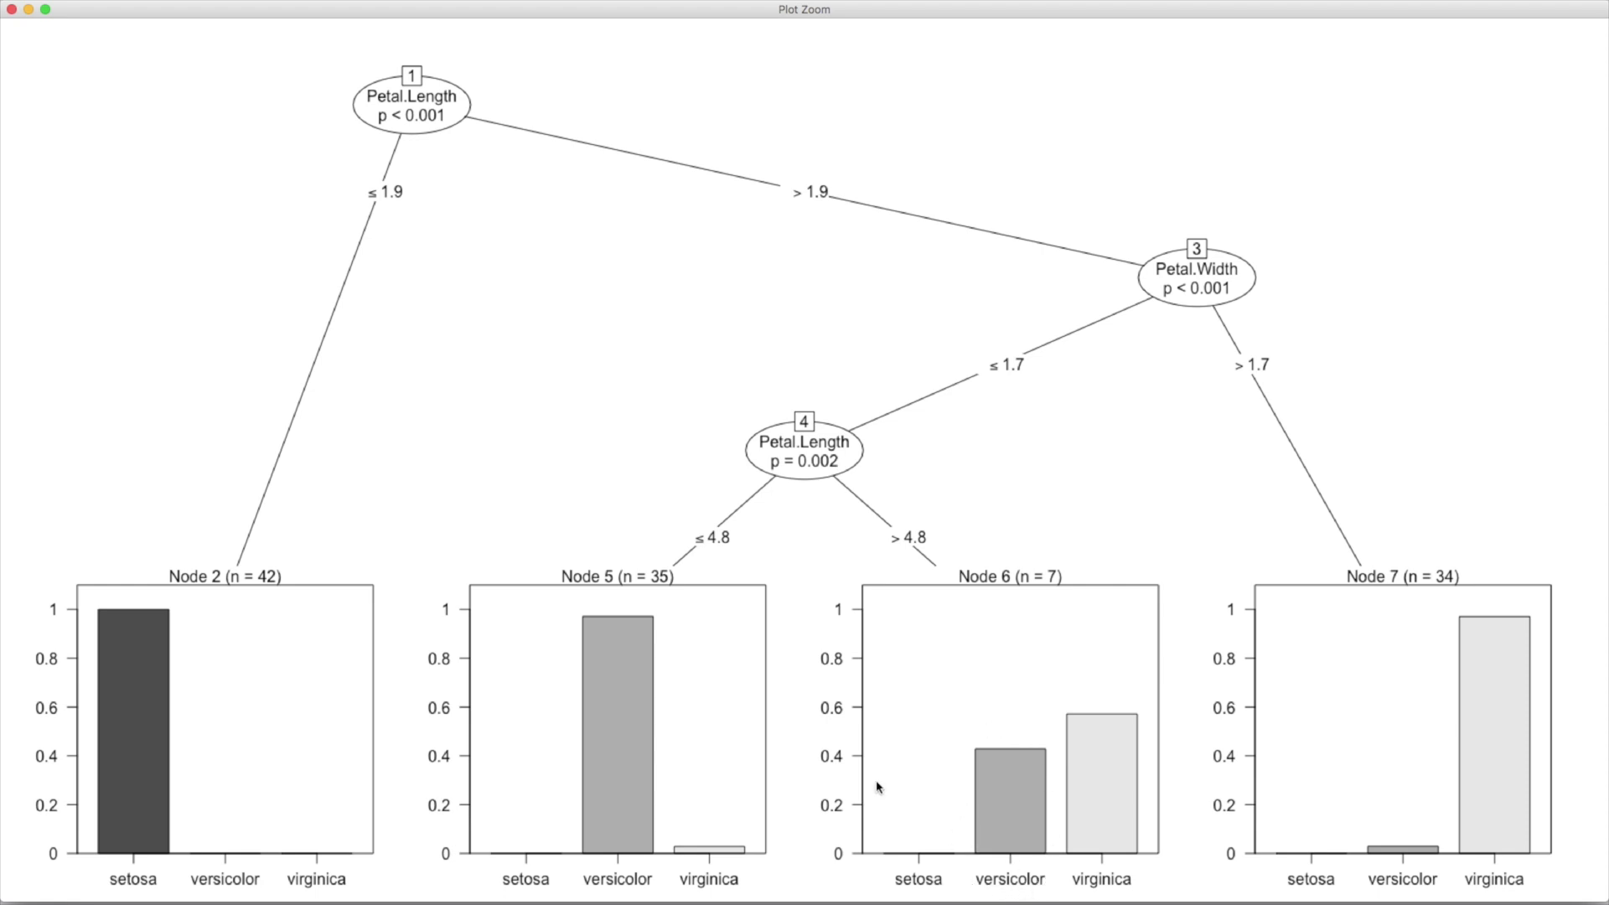
mouse_move(962, 754)
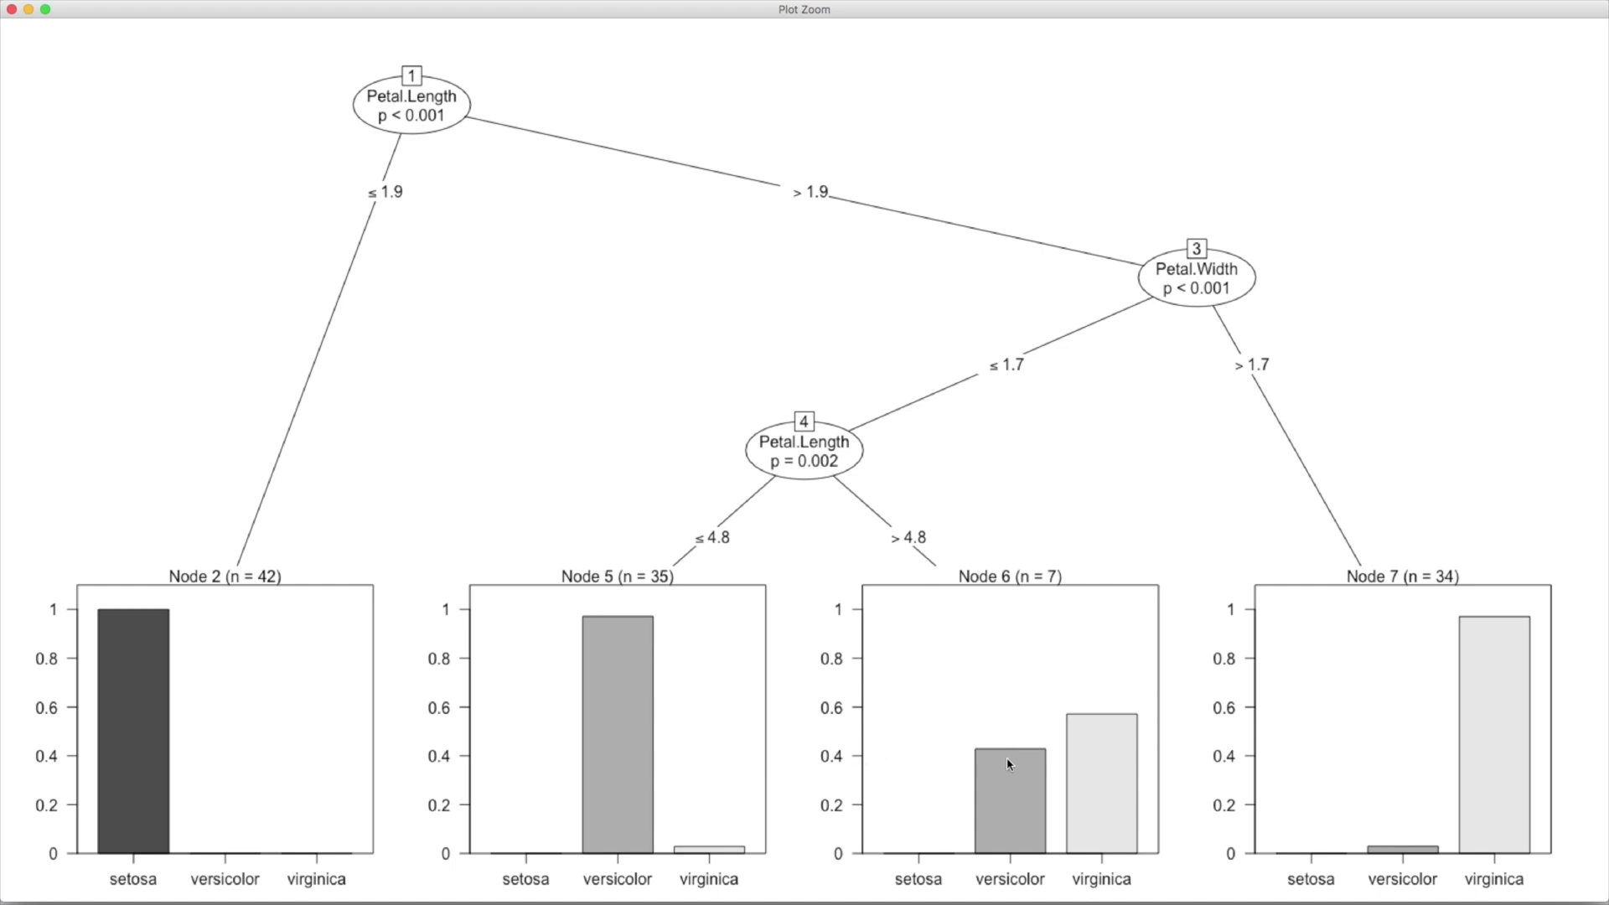
mouse_move(1136, 667)
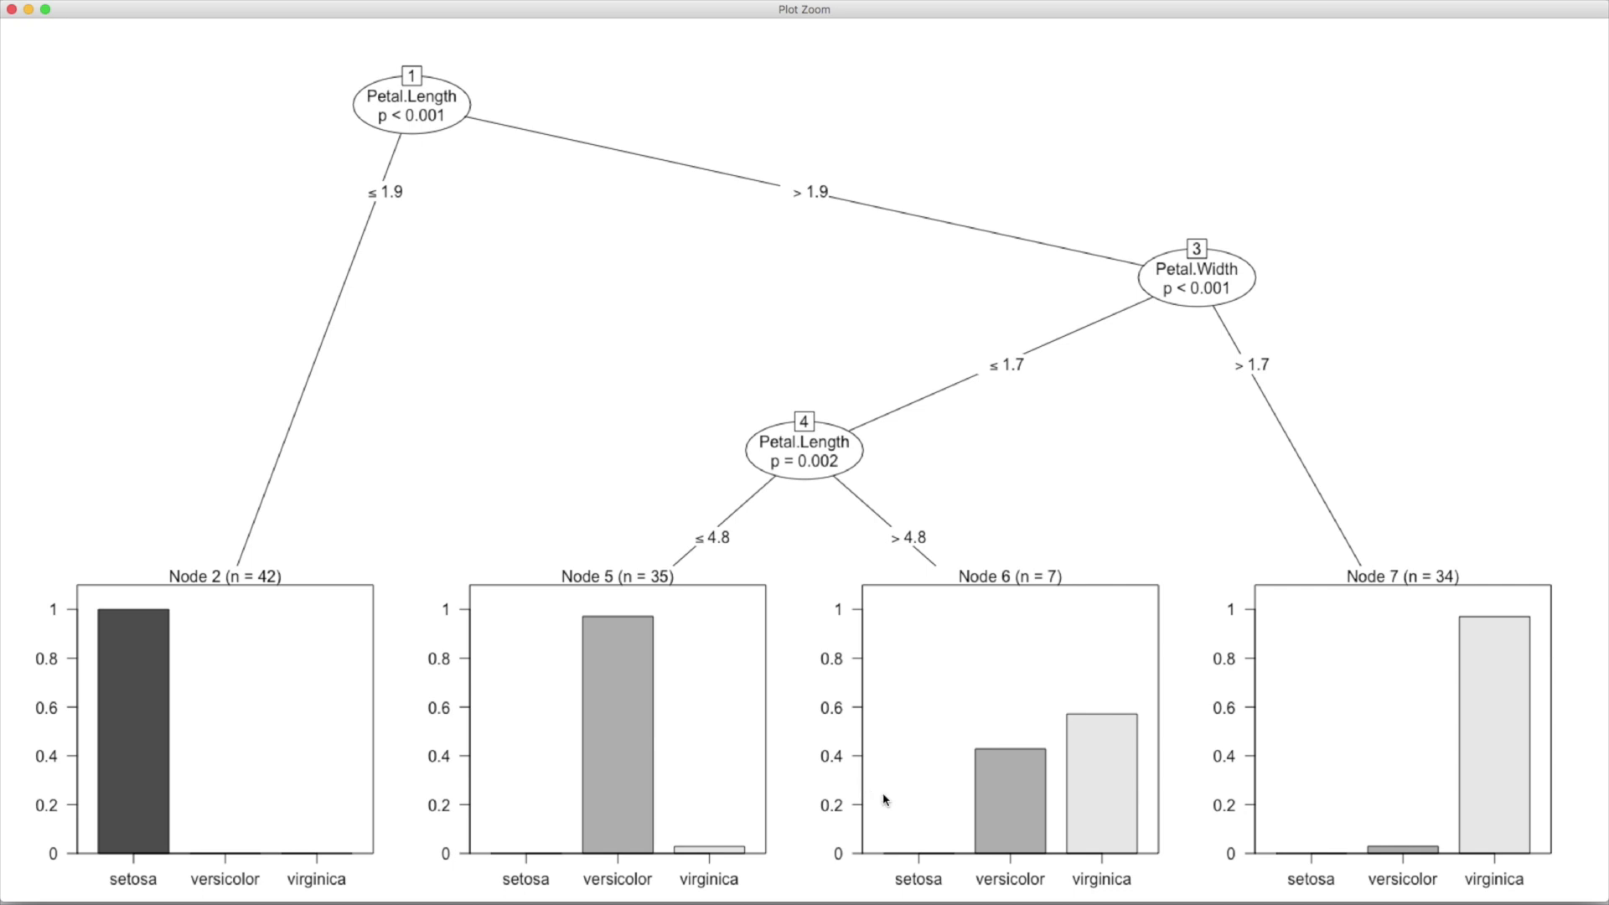
mouse_move(1163, 713)
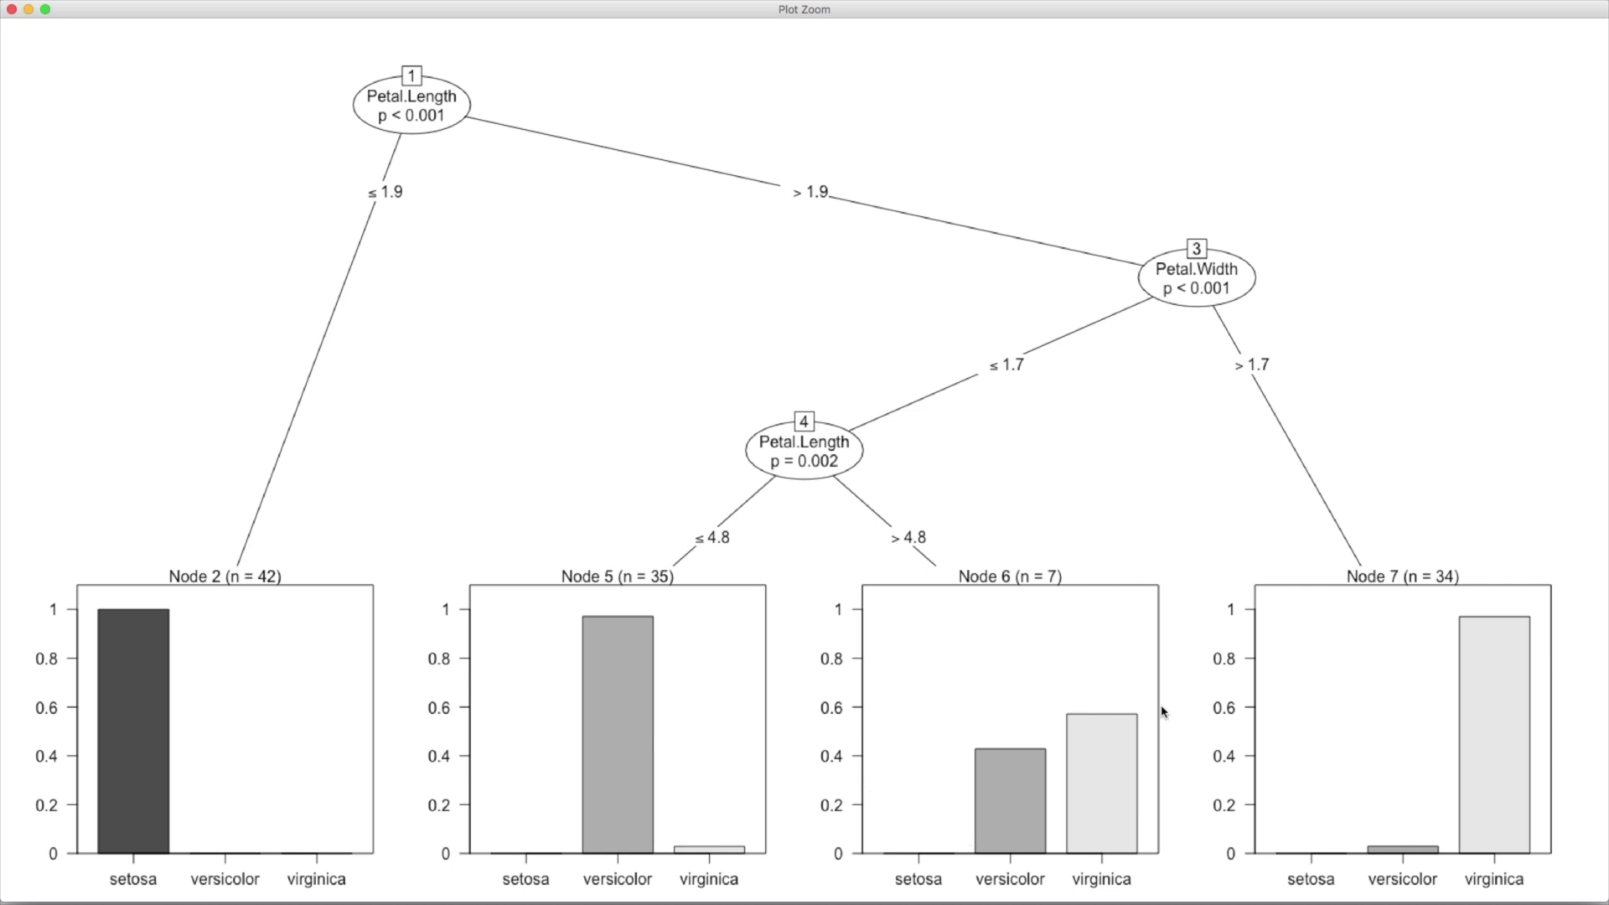
mouse_move(1384, 717)
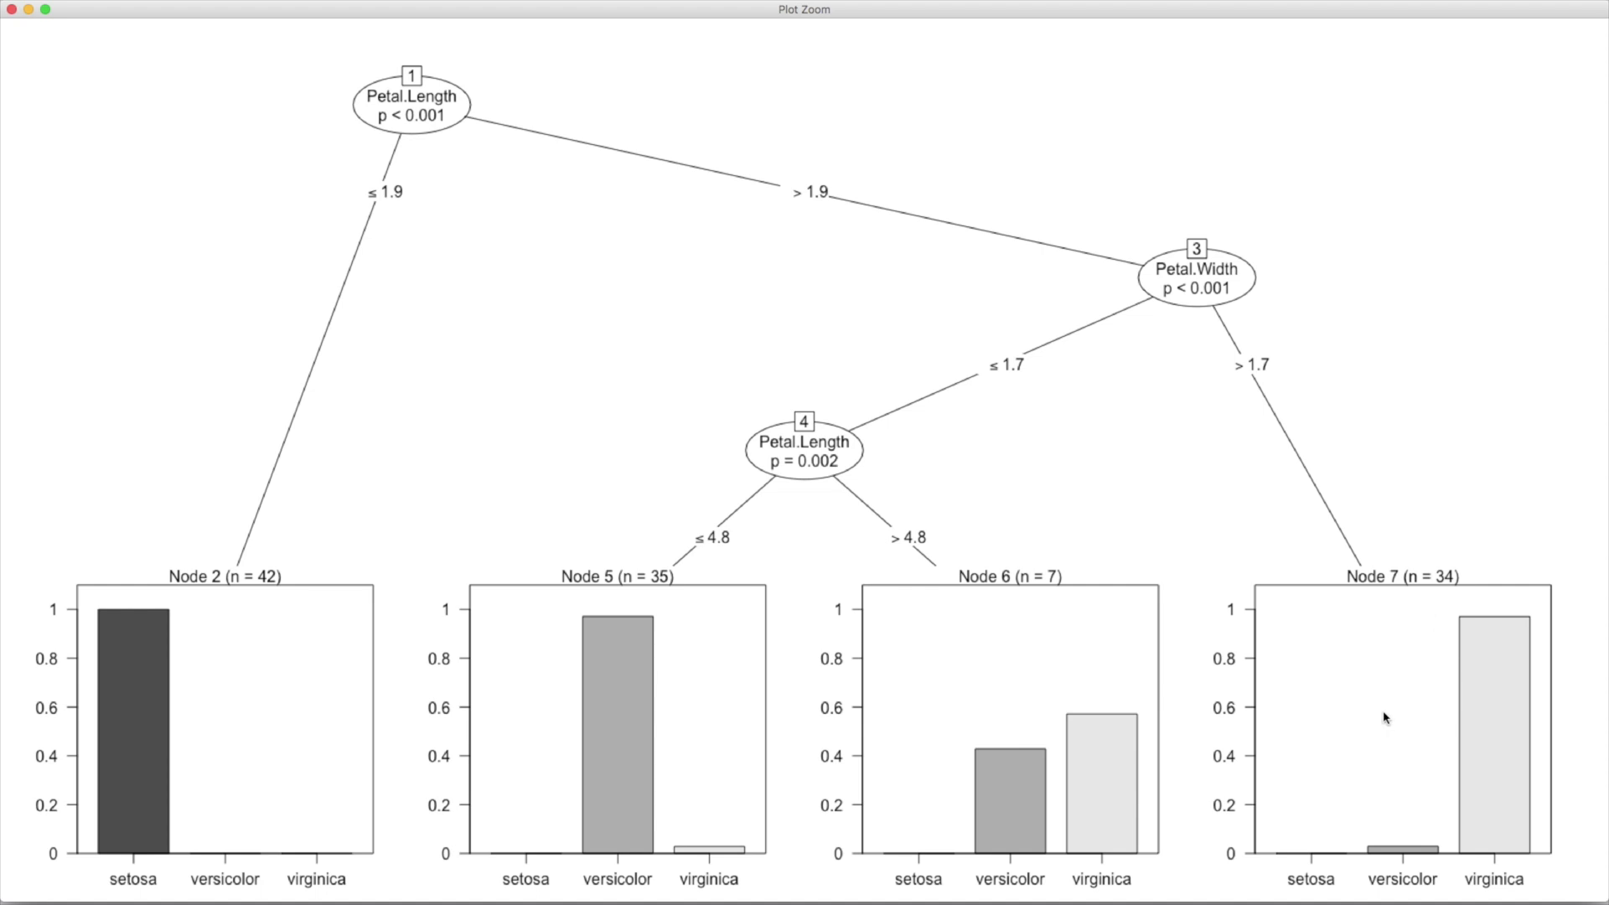
mouse_move(151, 652)
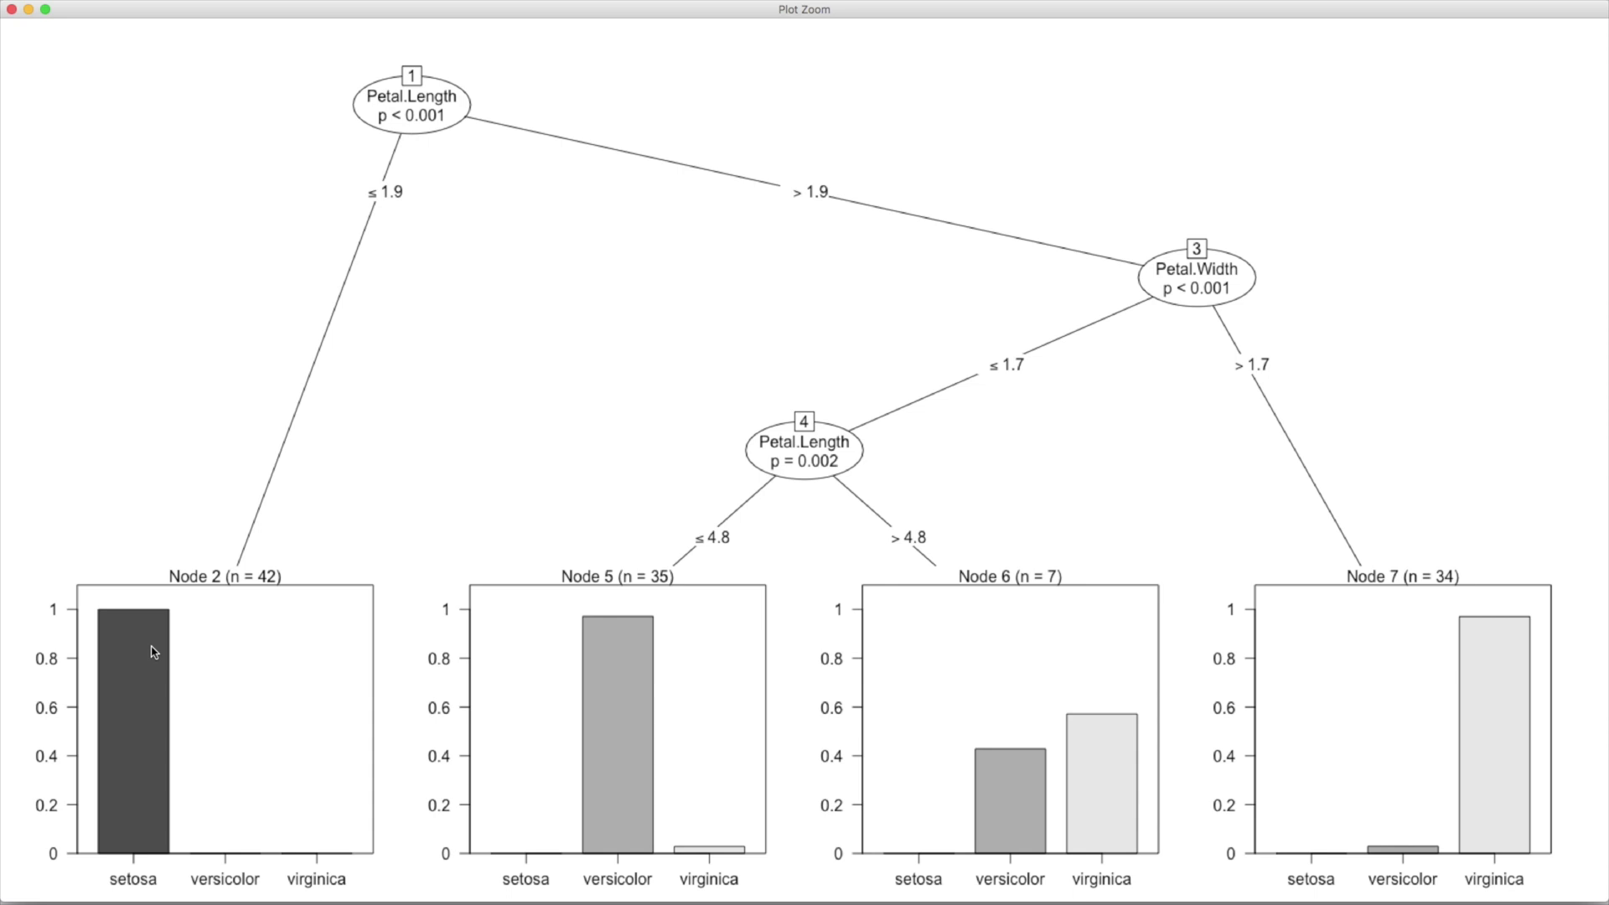
mouse_move(1169, 304)
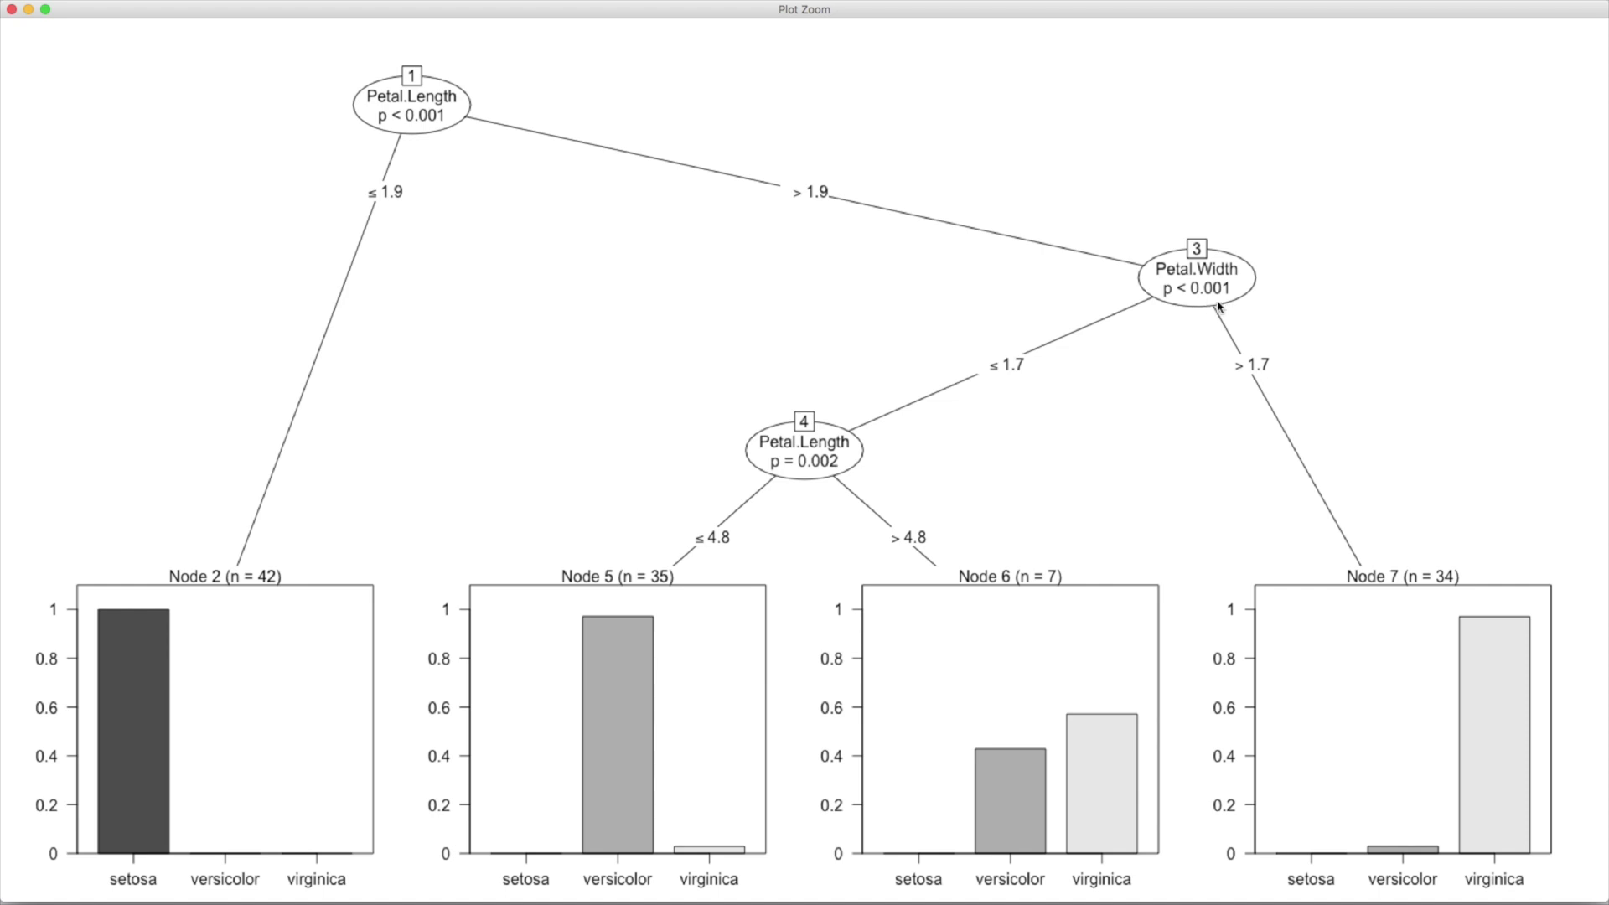
mouse_move(1245, 312)
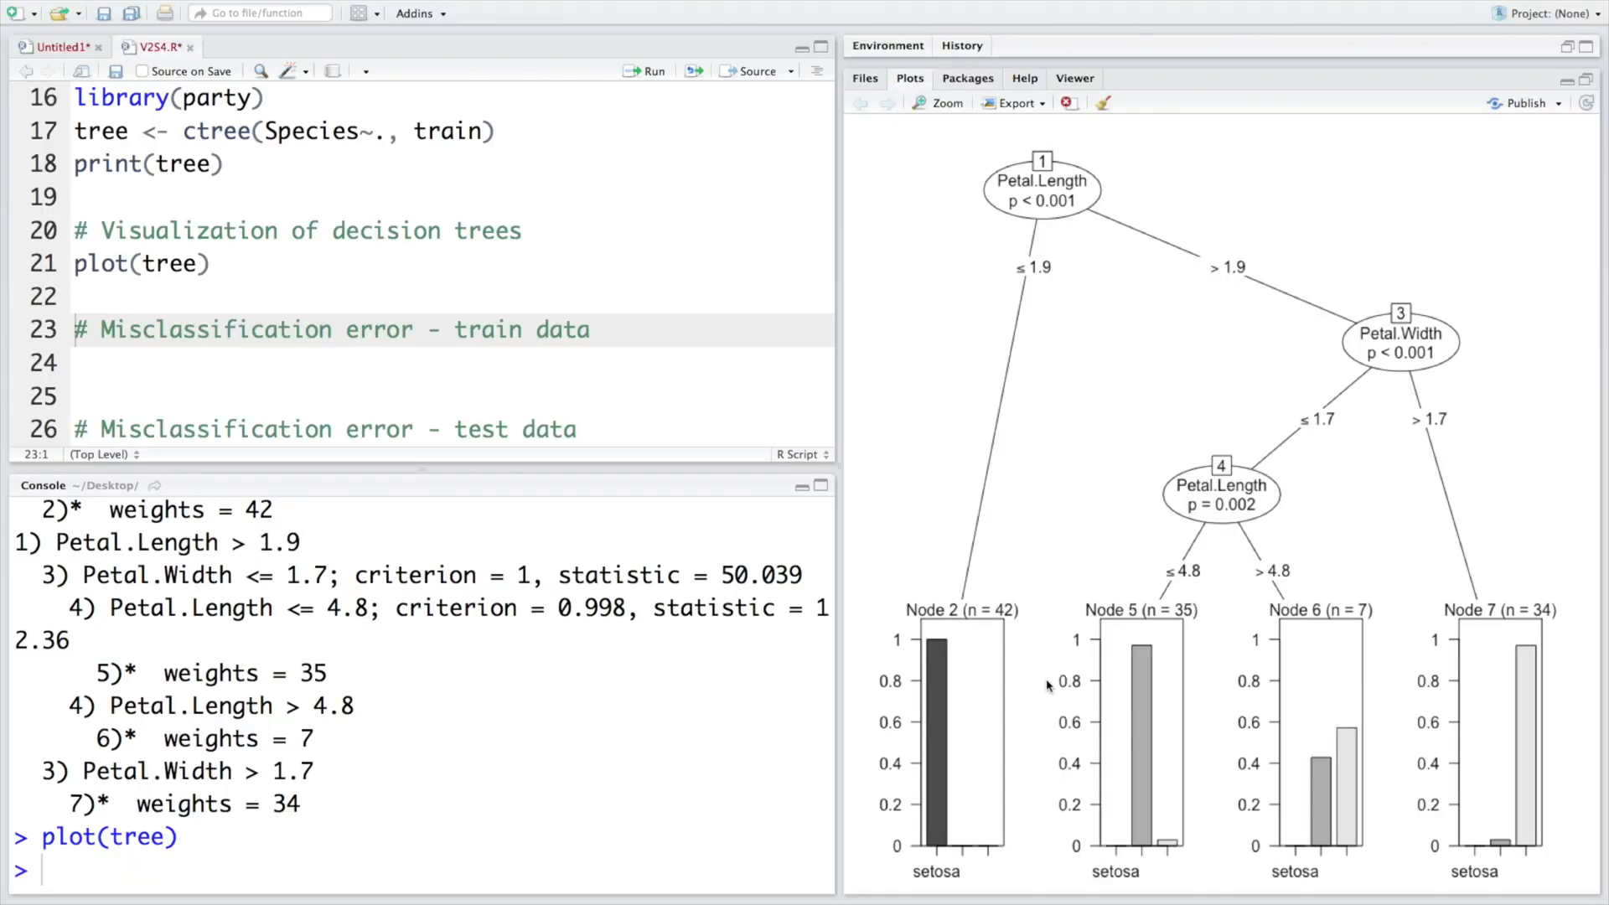
mouse_move(992, 735)
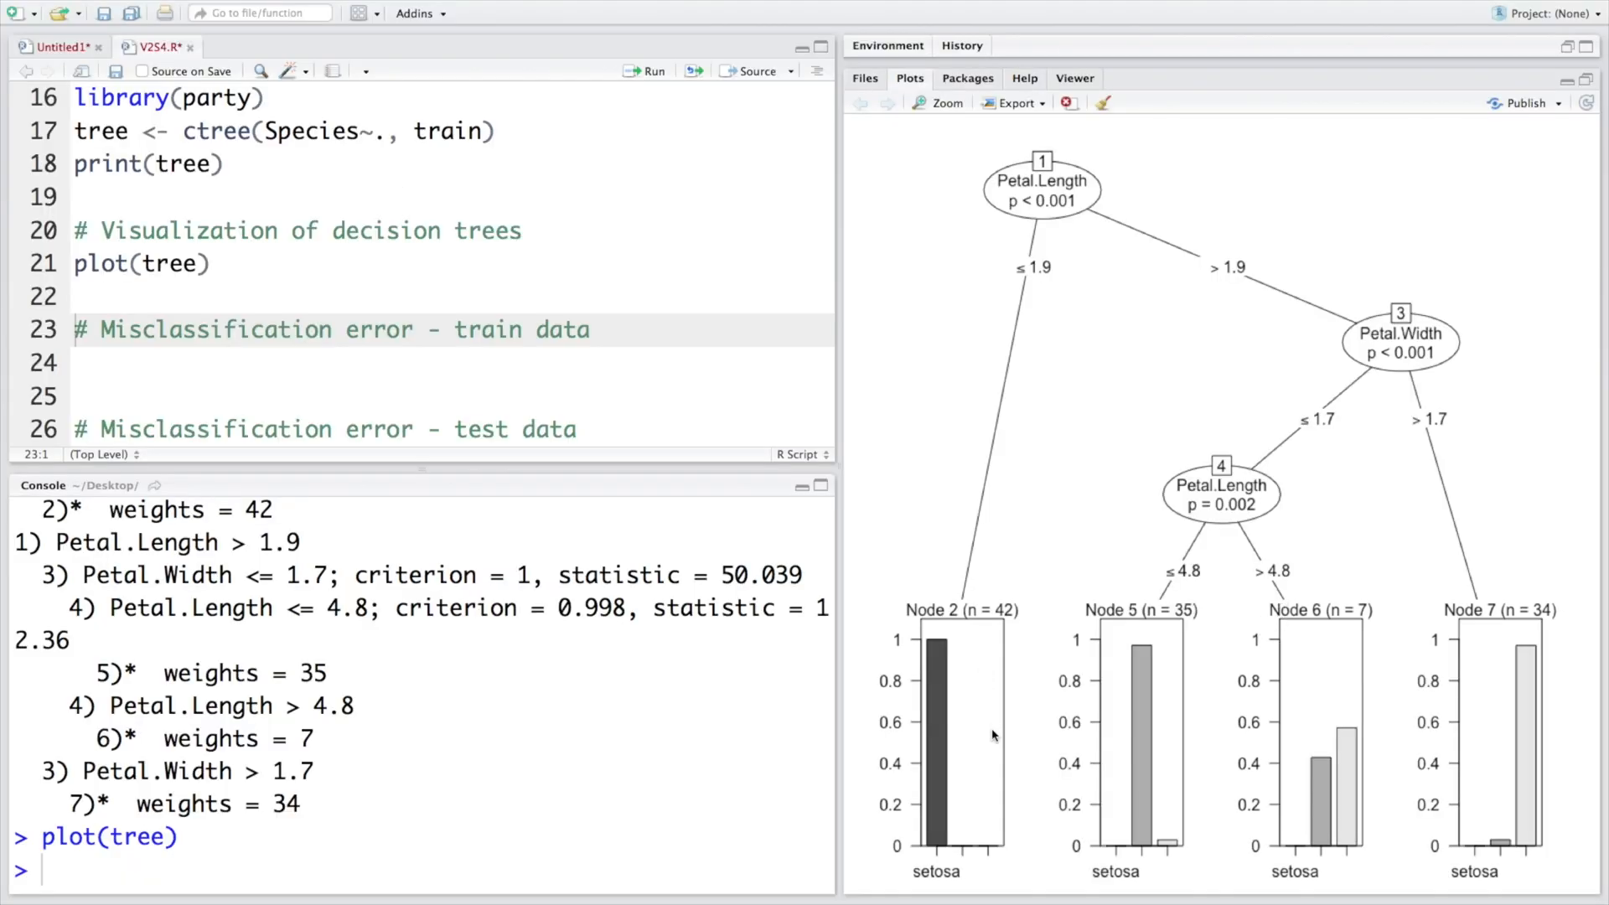
mouse_move(937, 666)
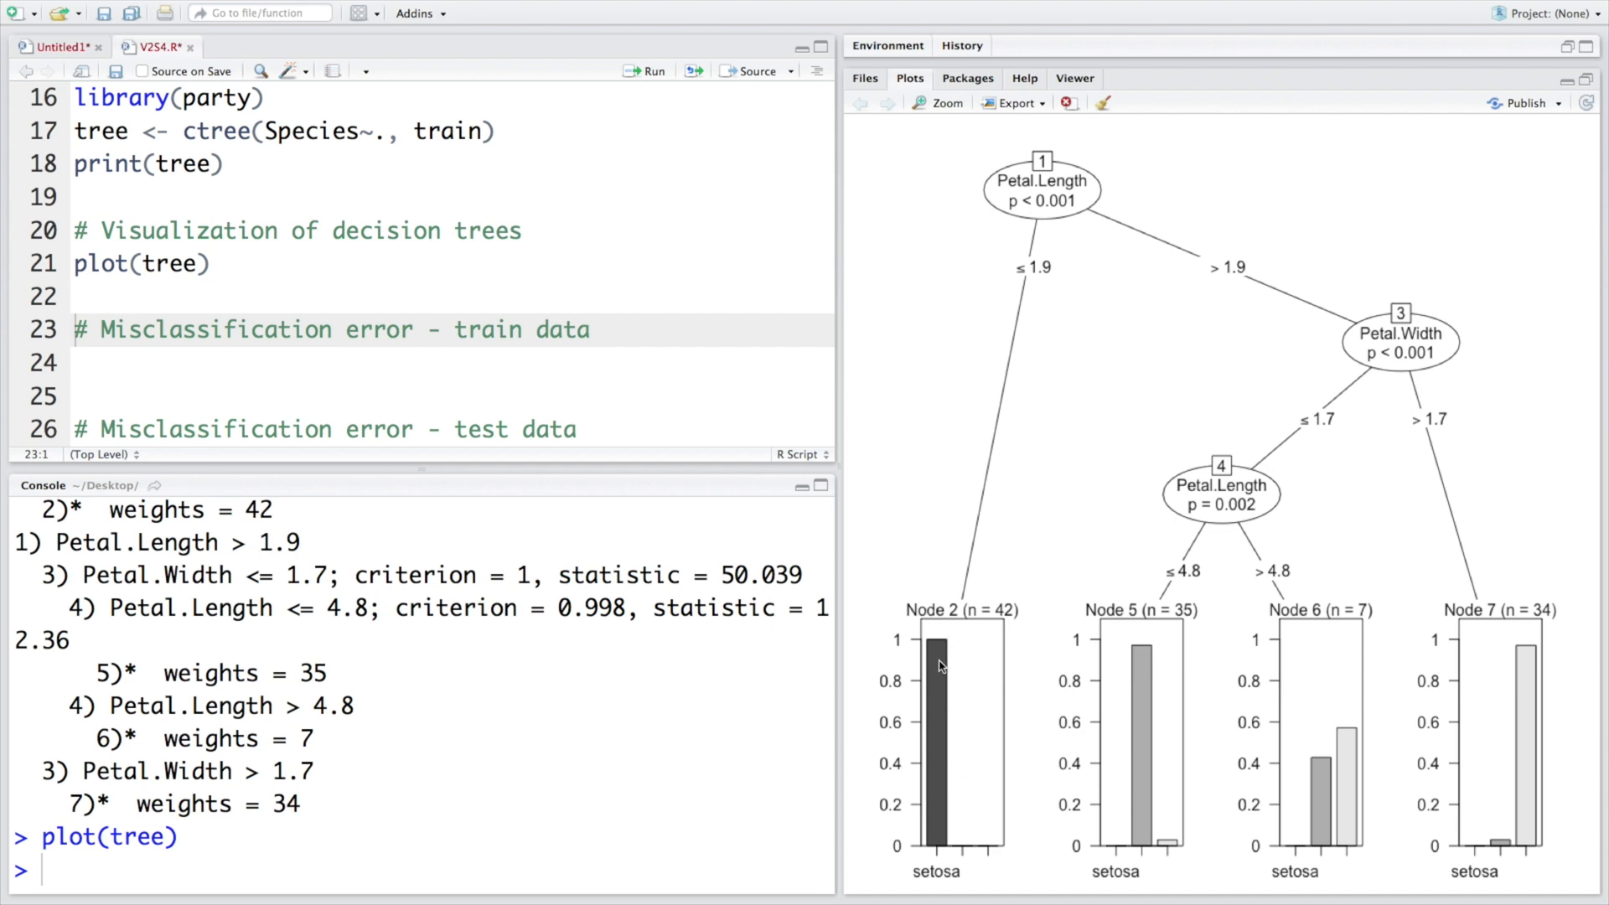
mouse_move(939, 845)
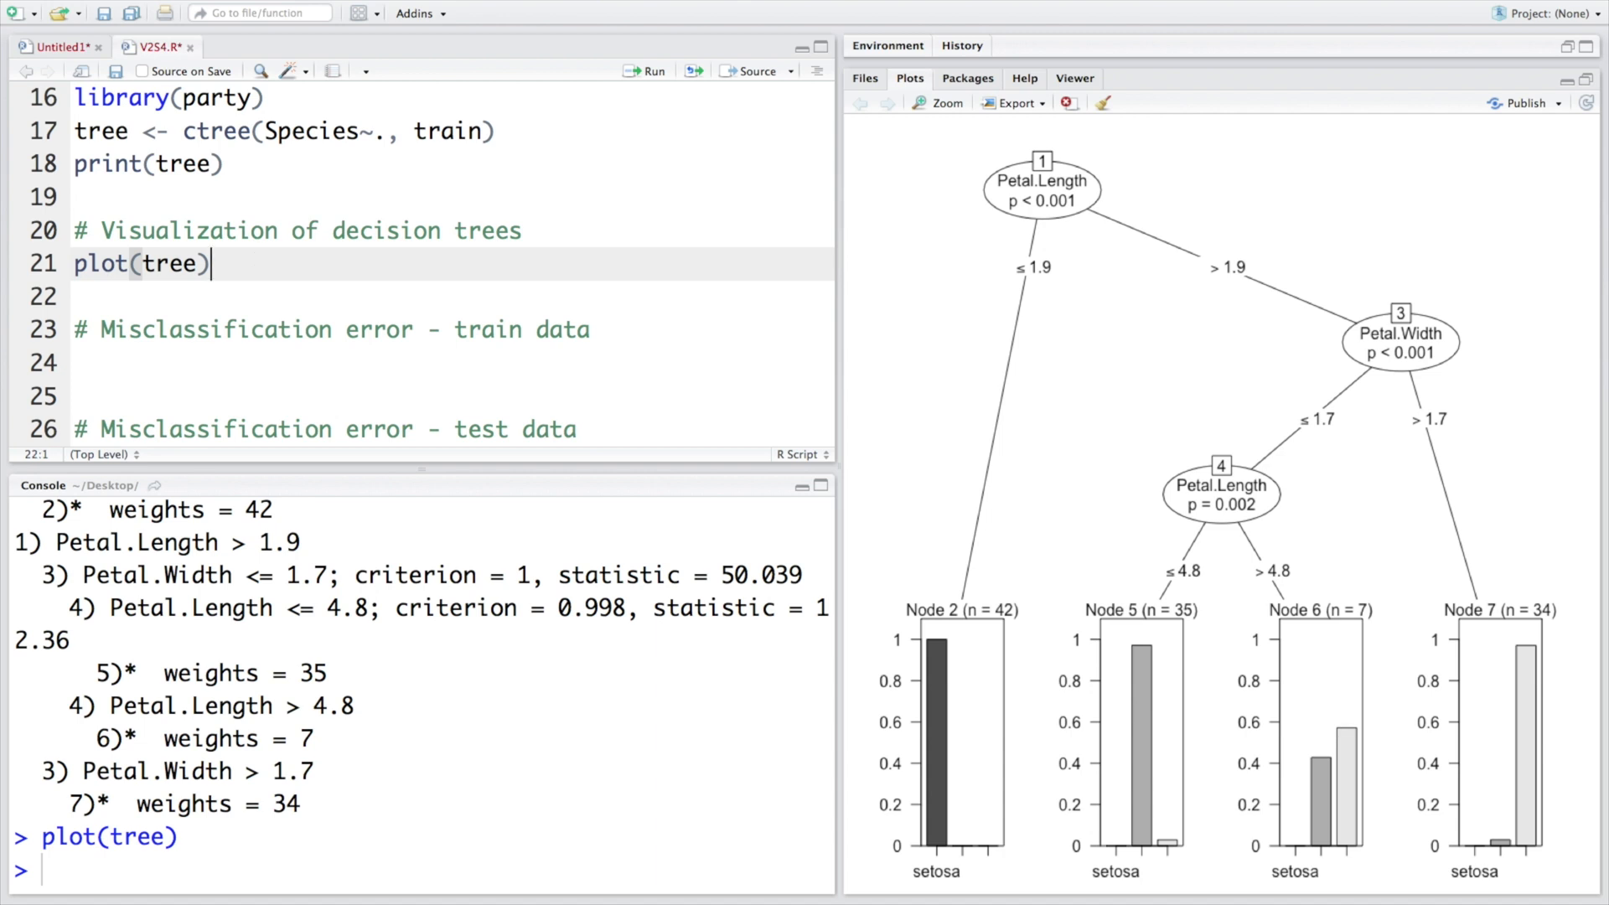
Add plot(tree, type = 'simple') on line 22 and run it to draw the simplified tree
text(plot(tree)
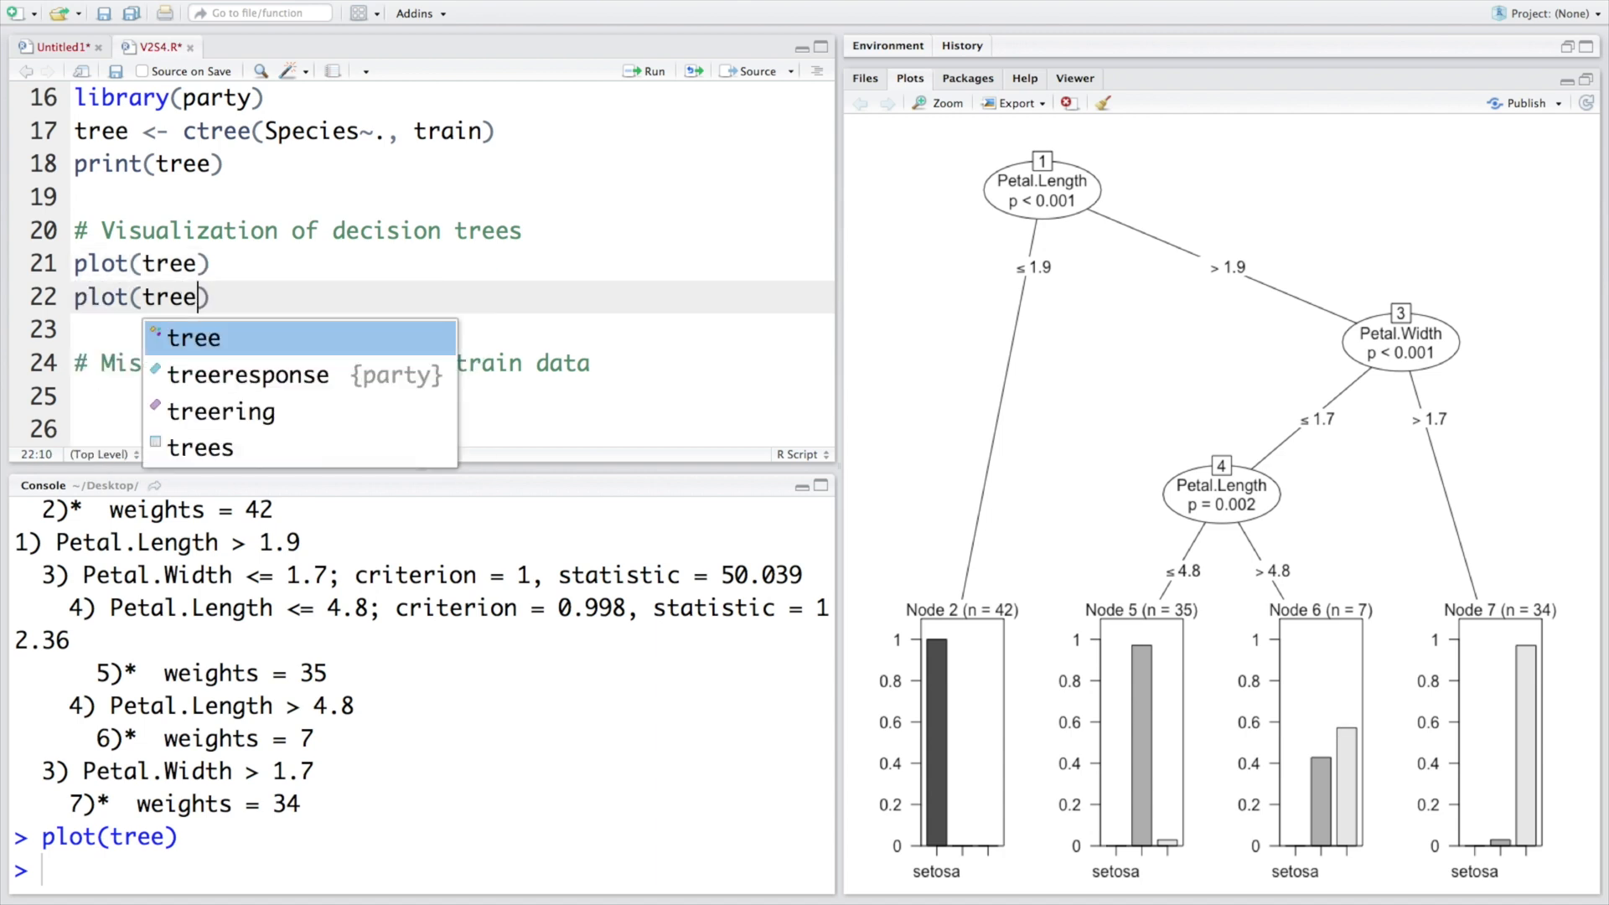
text(, type = ')
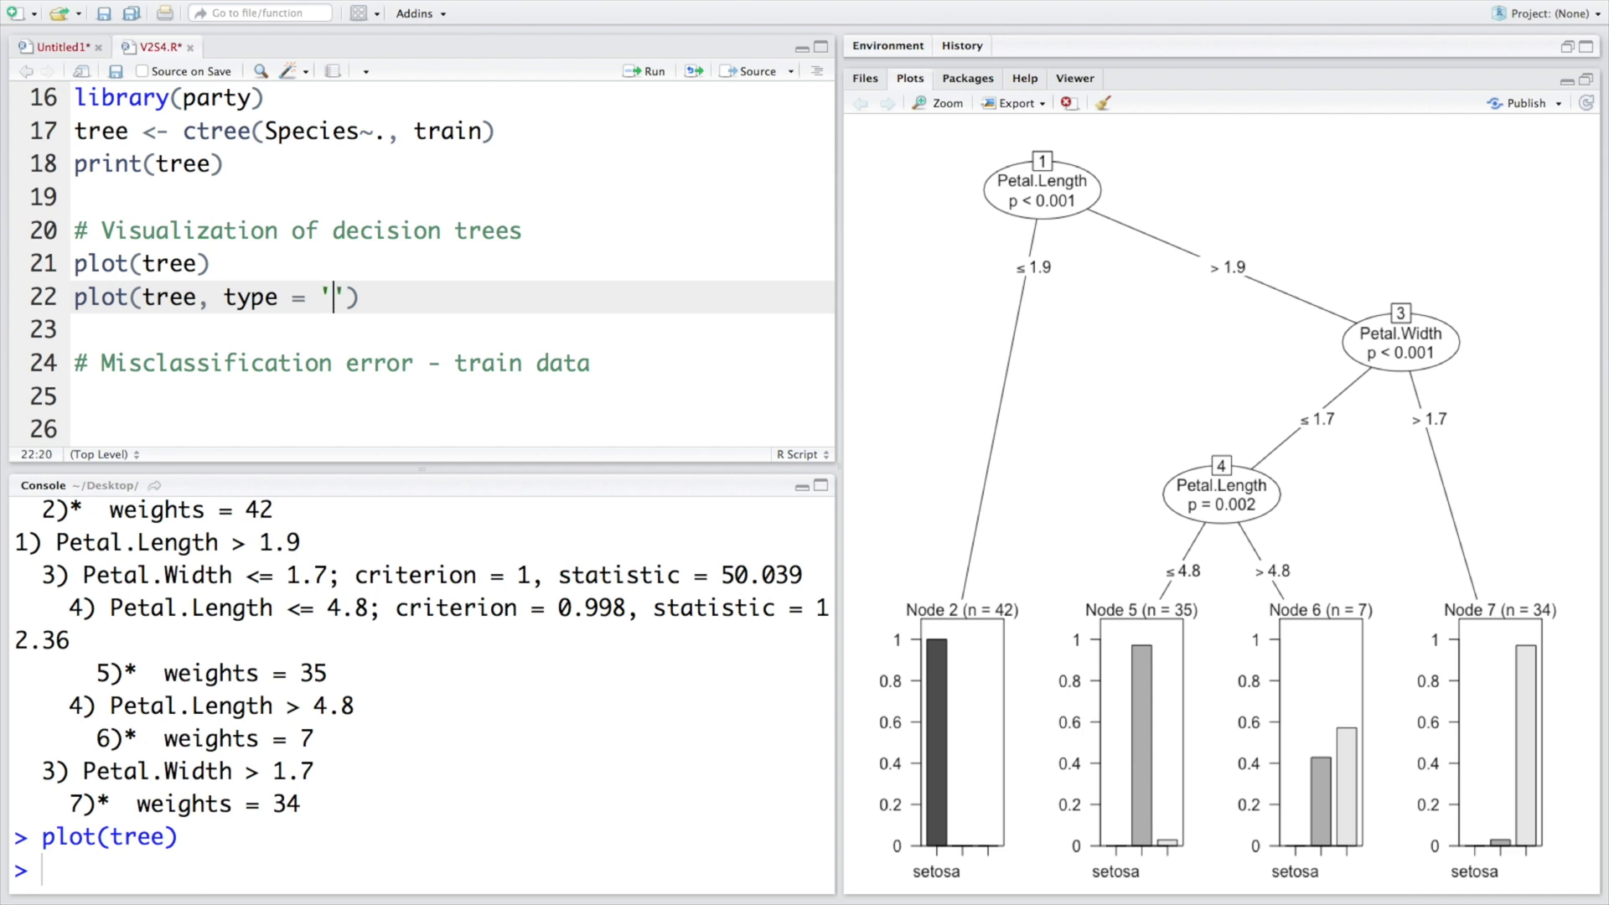
text(simple)
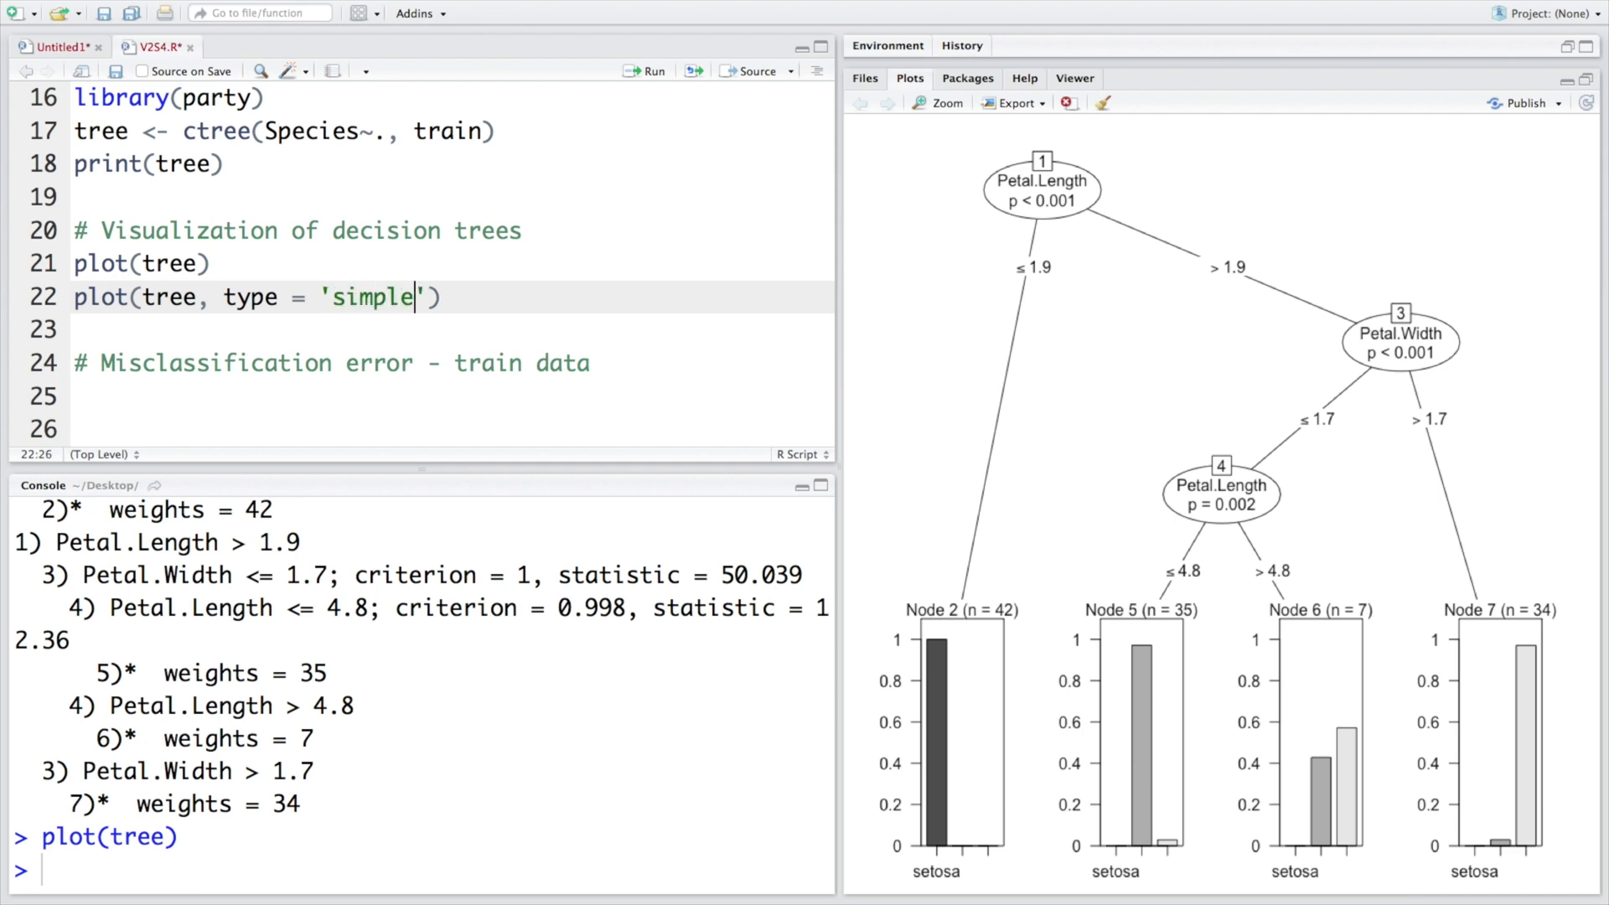
click(643, 70)
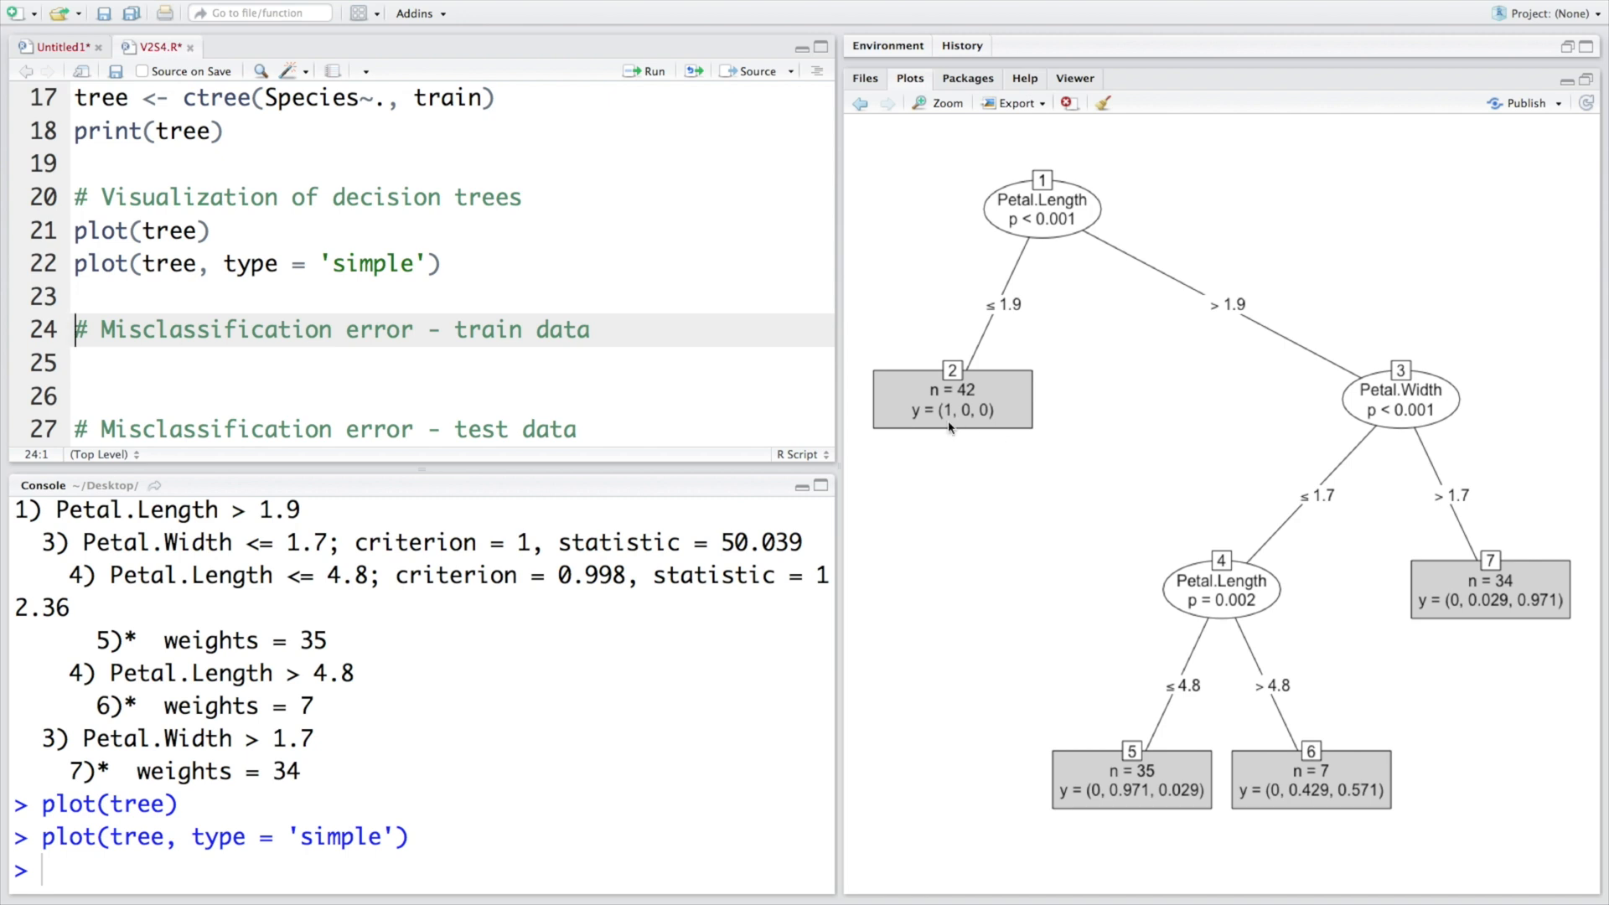
mouse_move(965, 424)
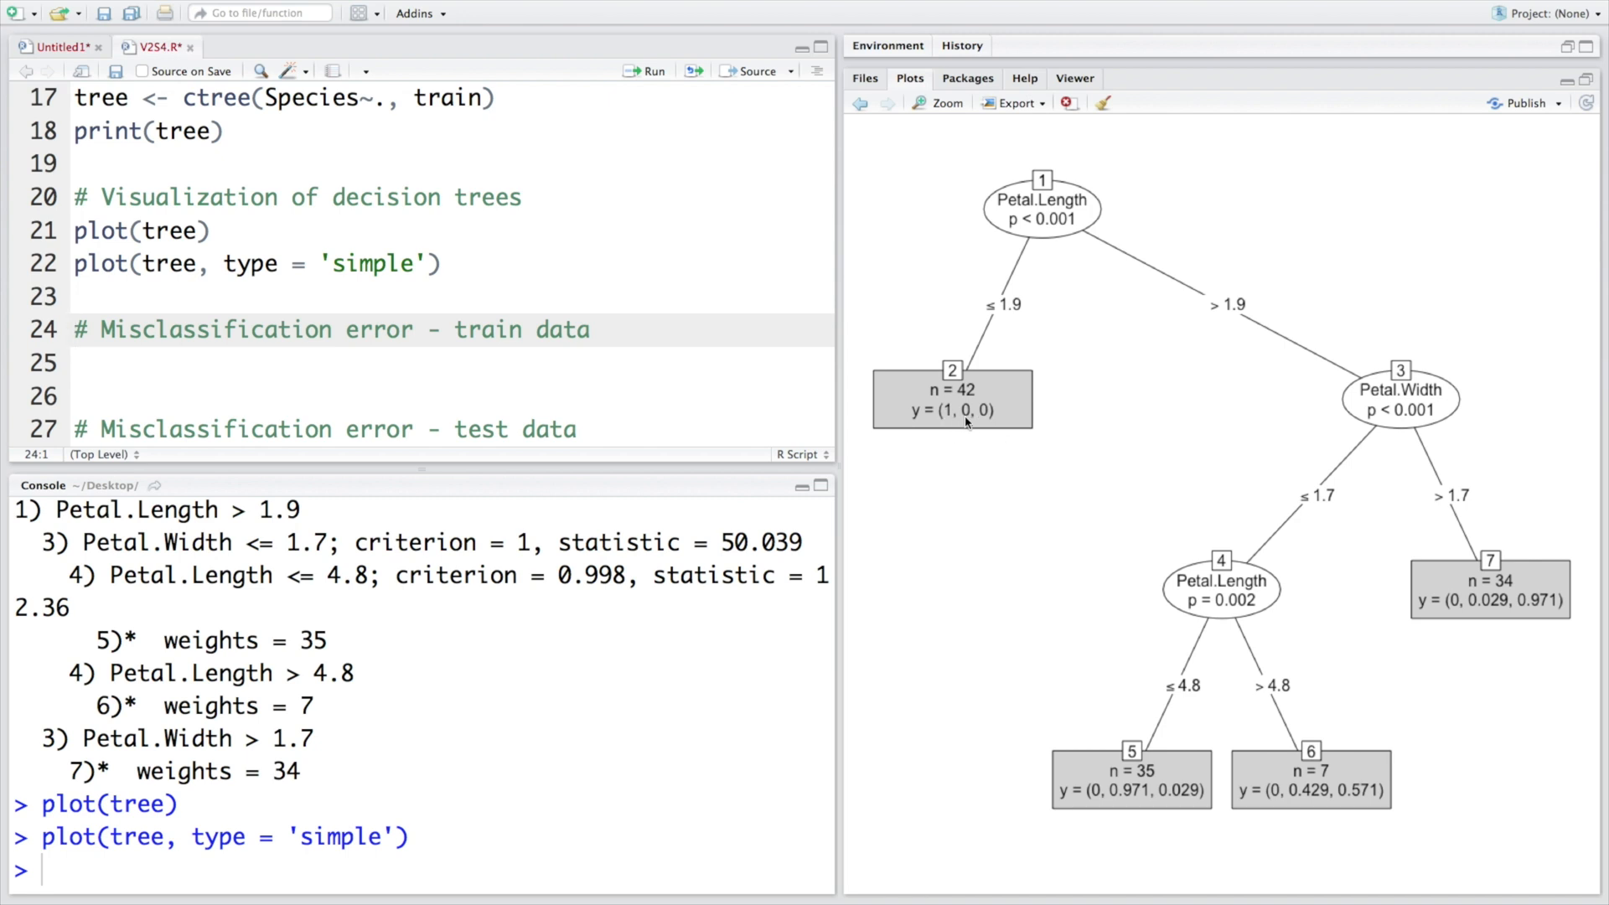
mouse_move(1106, 813)
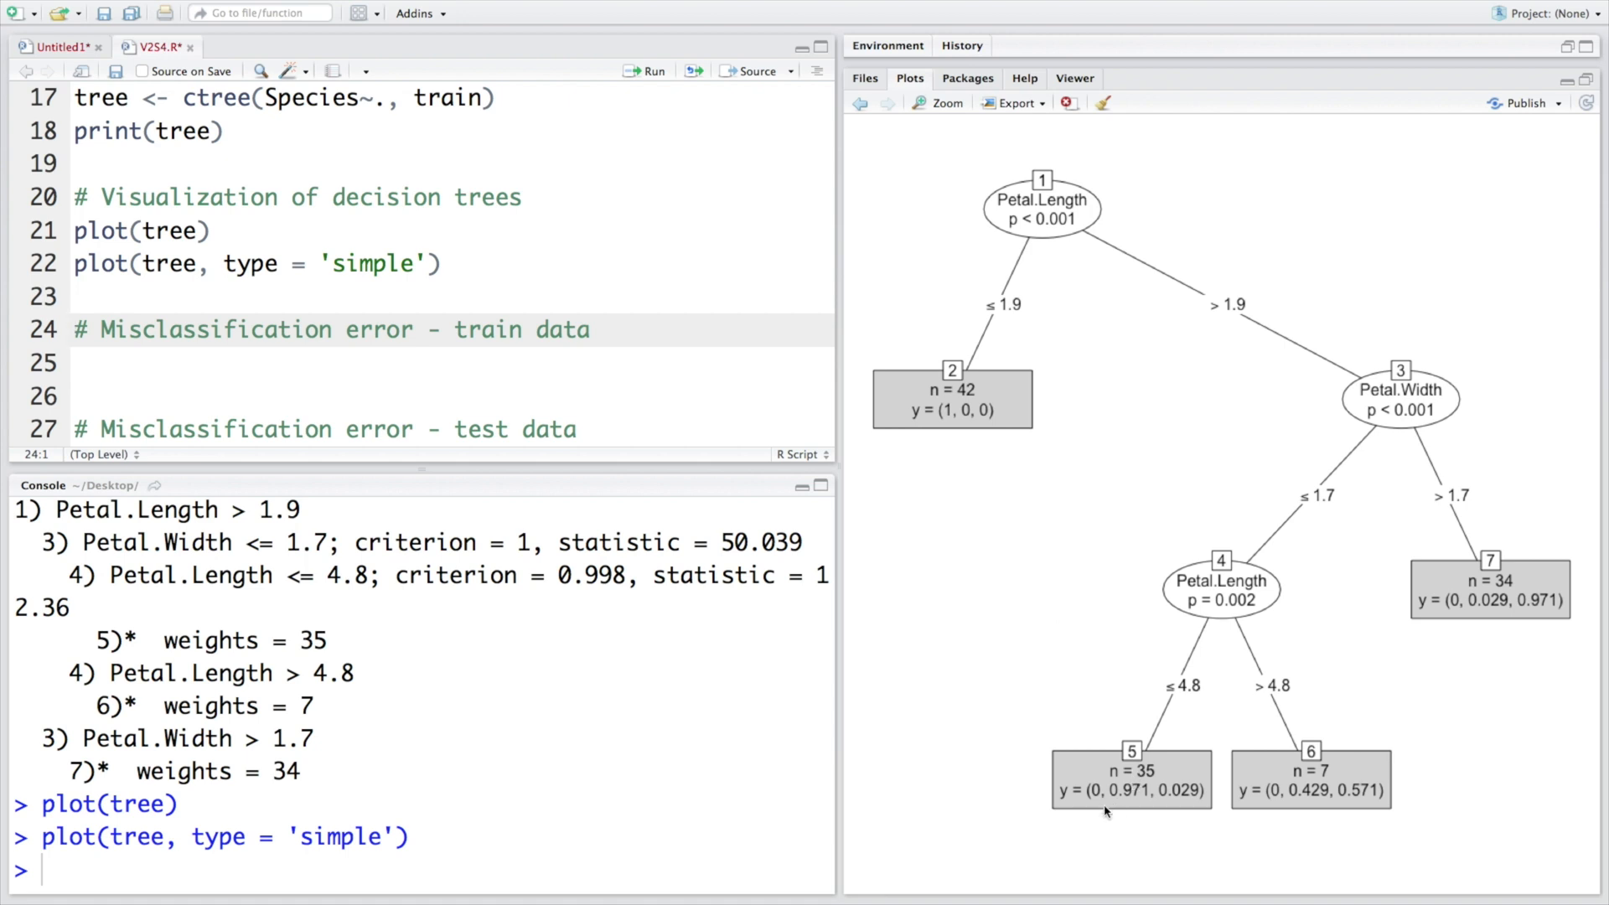
mouse_move(1164, 816)
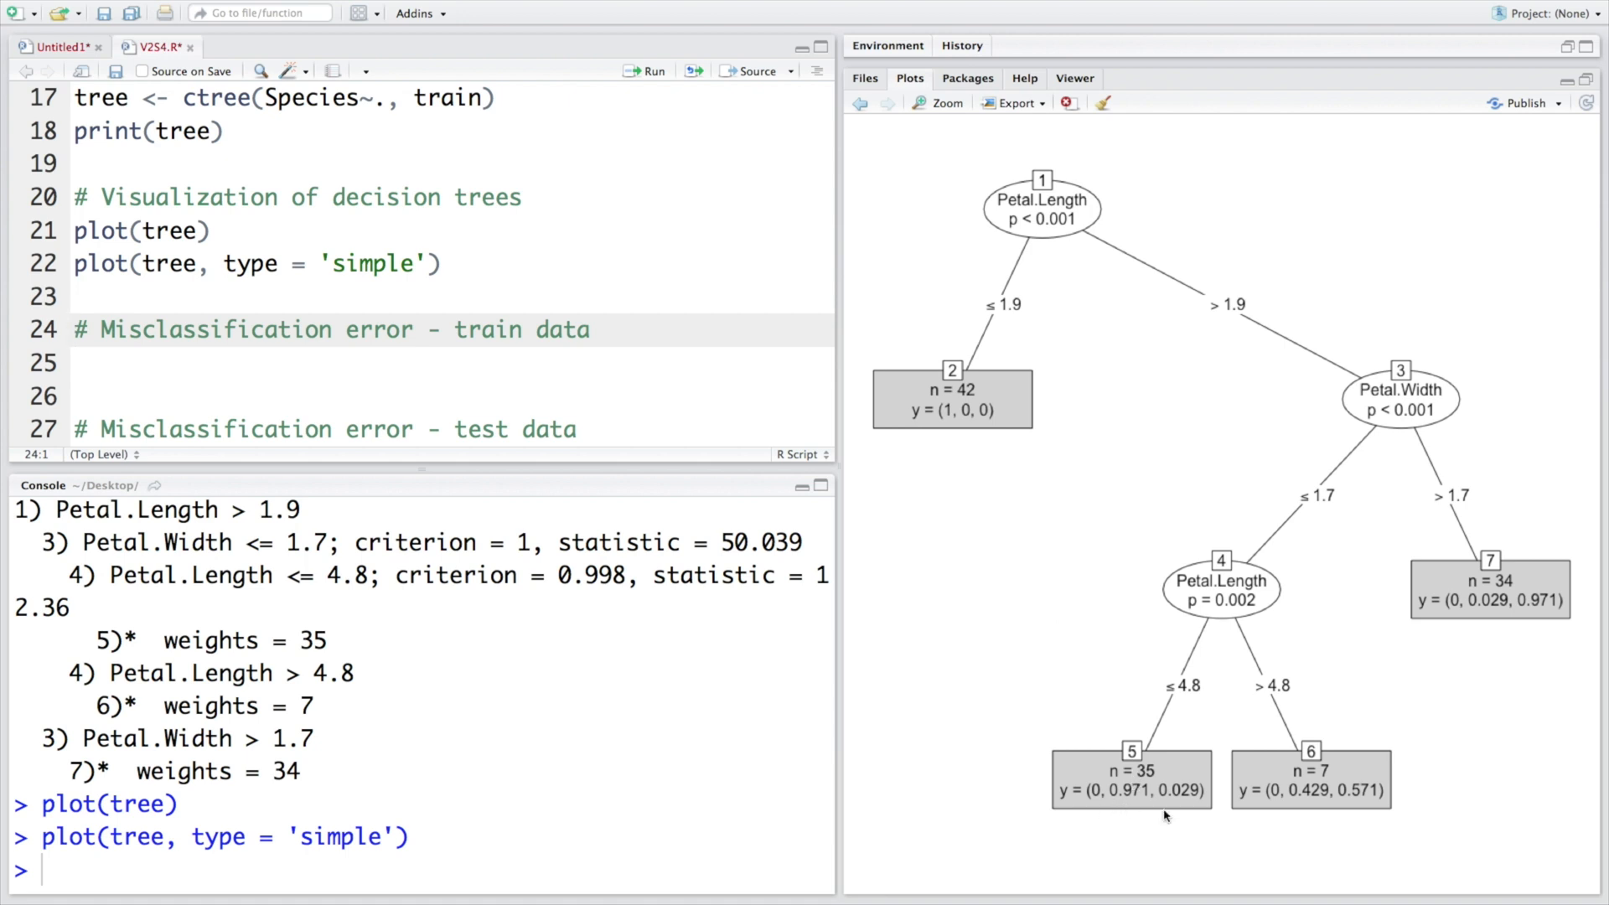
click(935, 102)
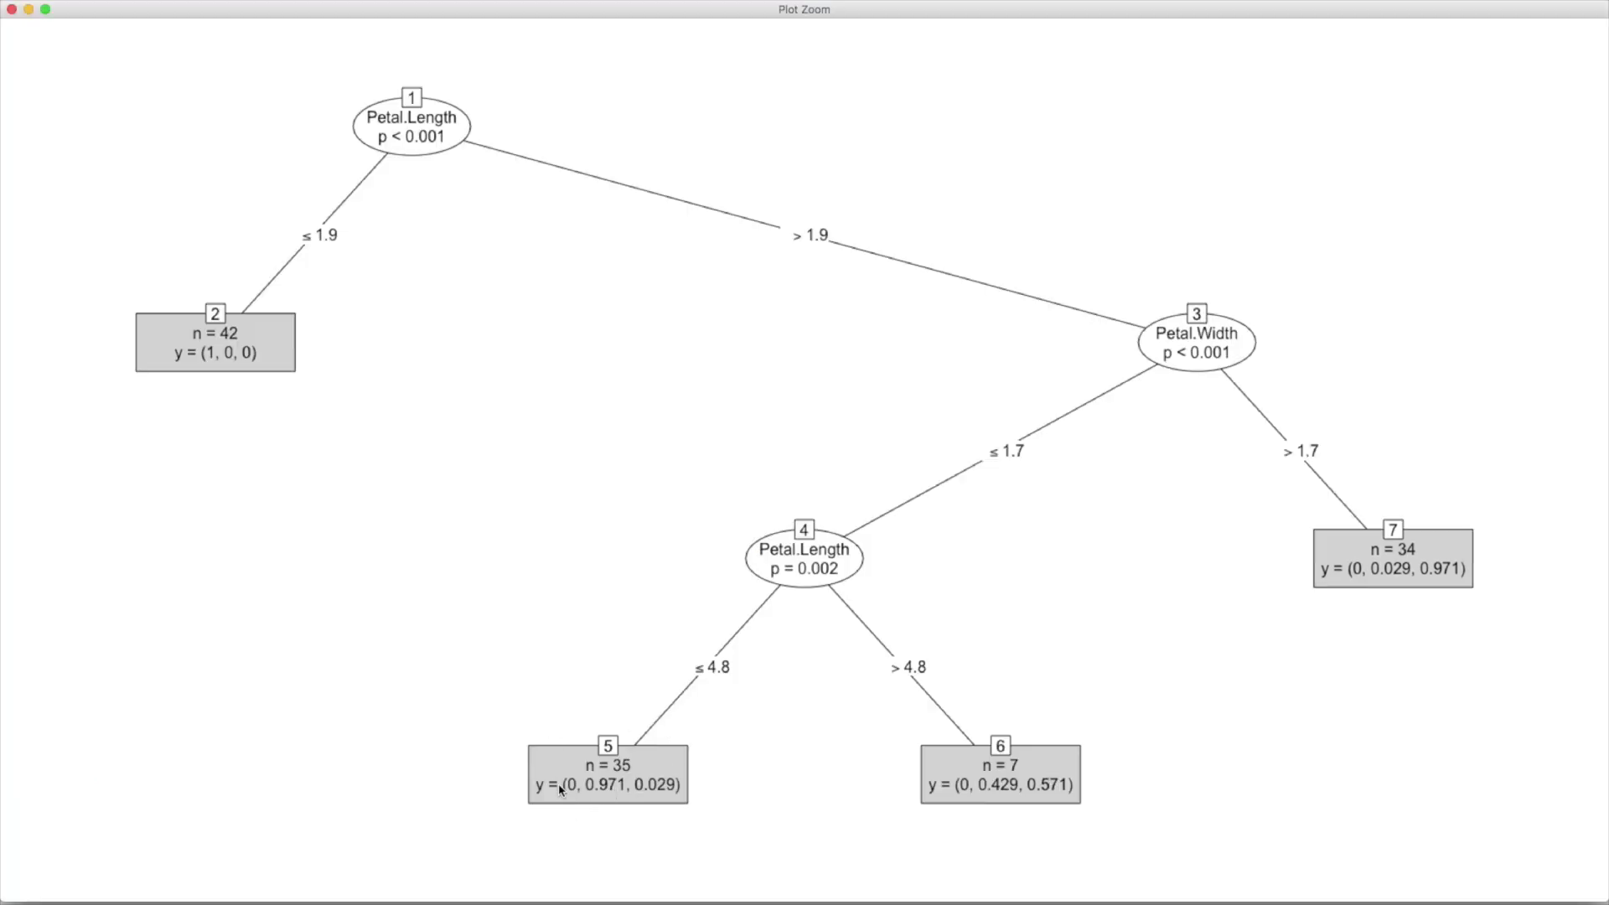
mouse_move(839, 255)
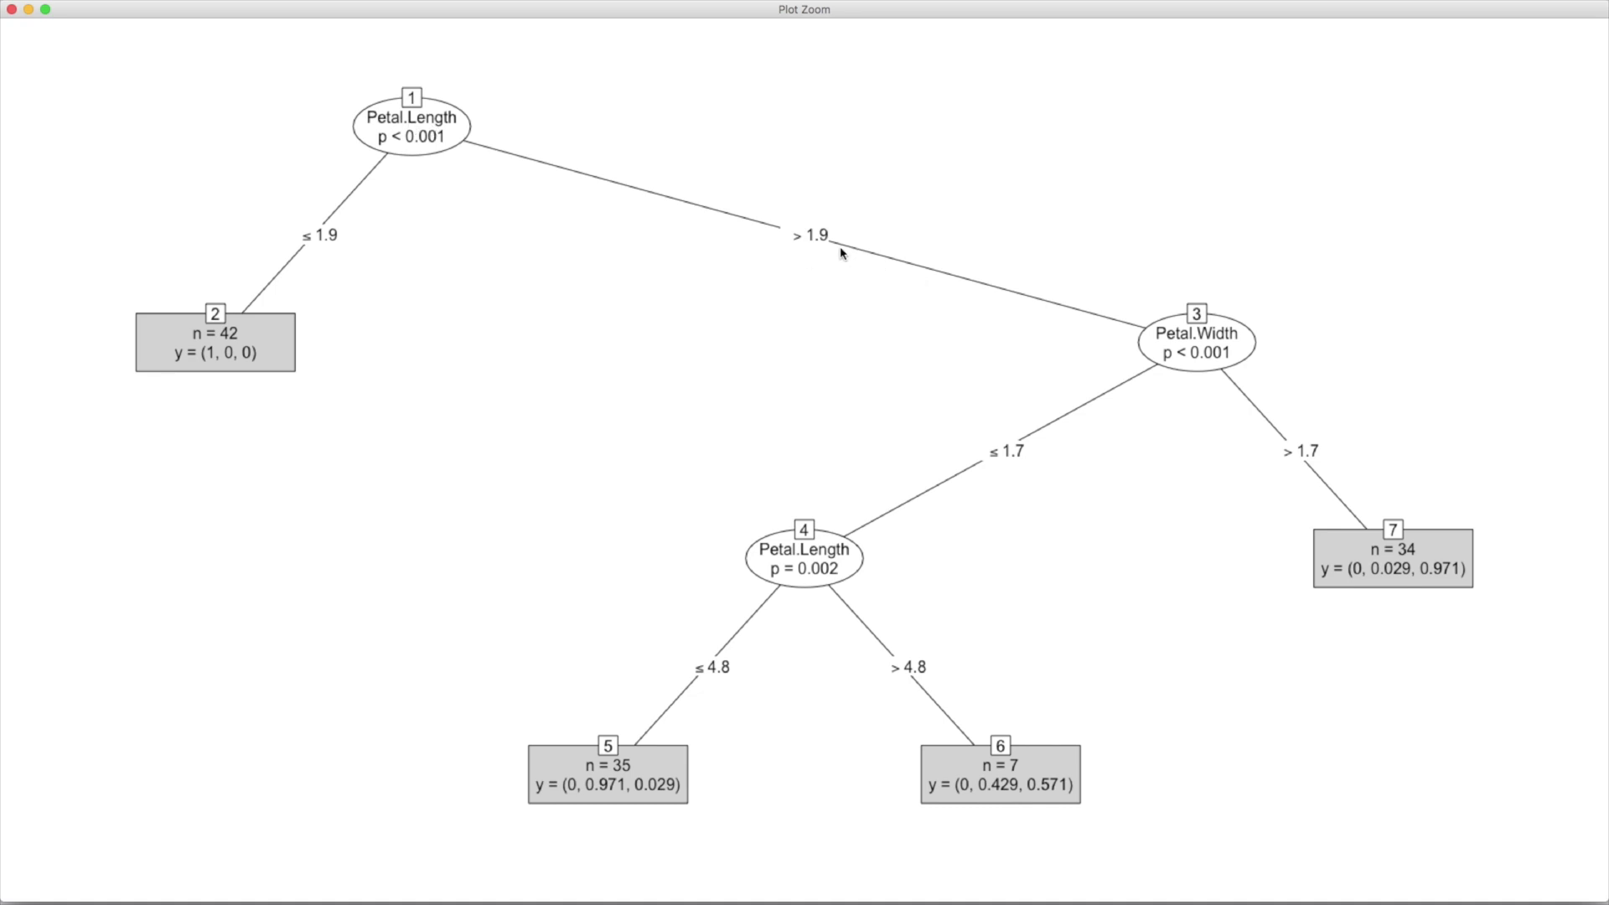
mouse_move(1006, 472)
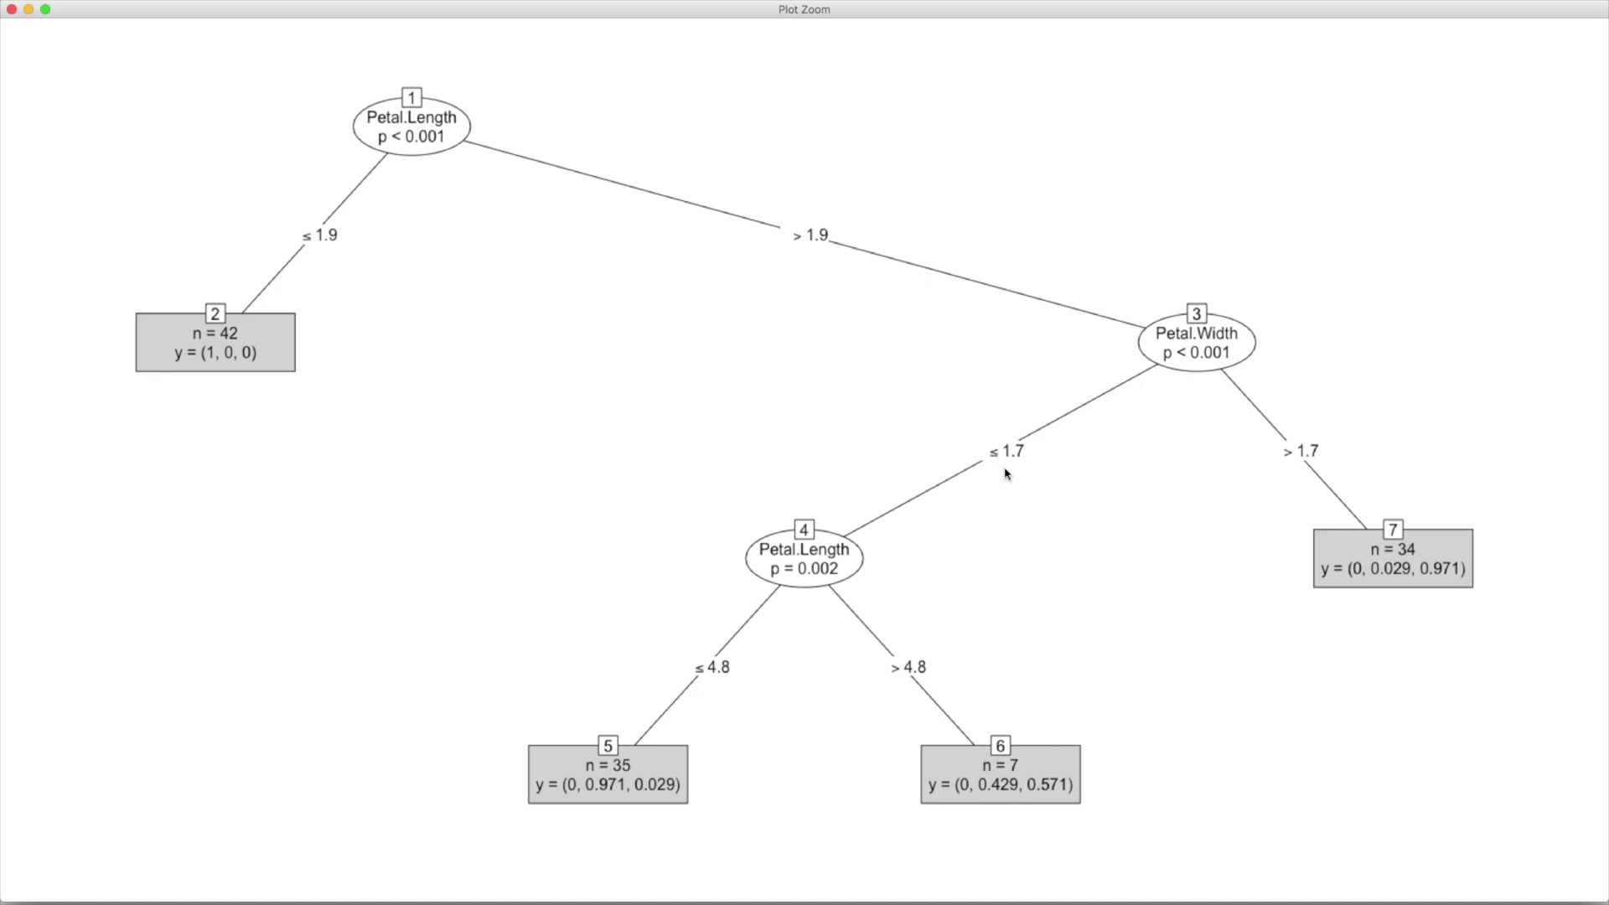
mouse_move(816, 563)
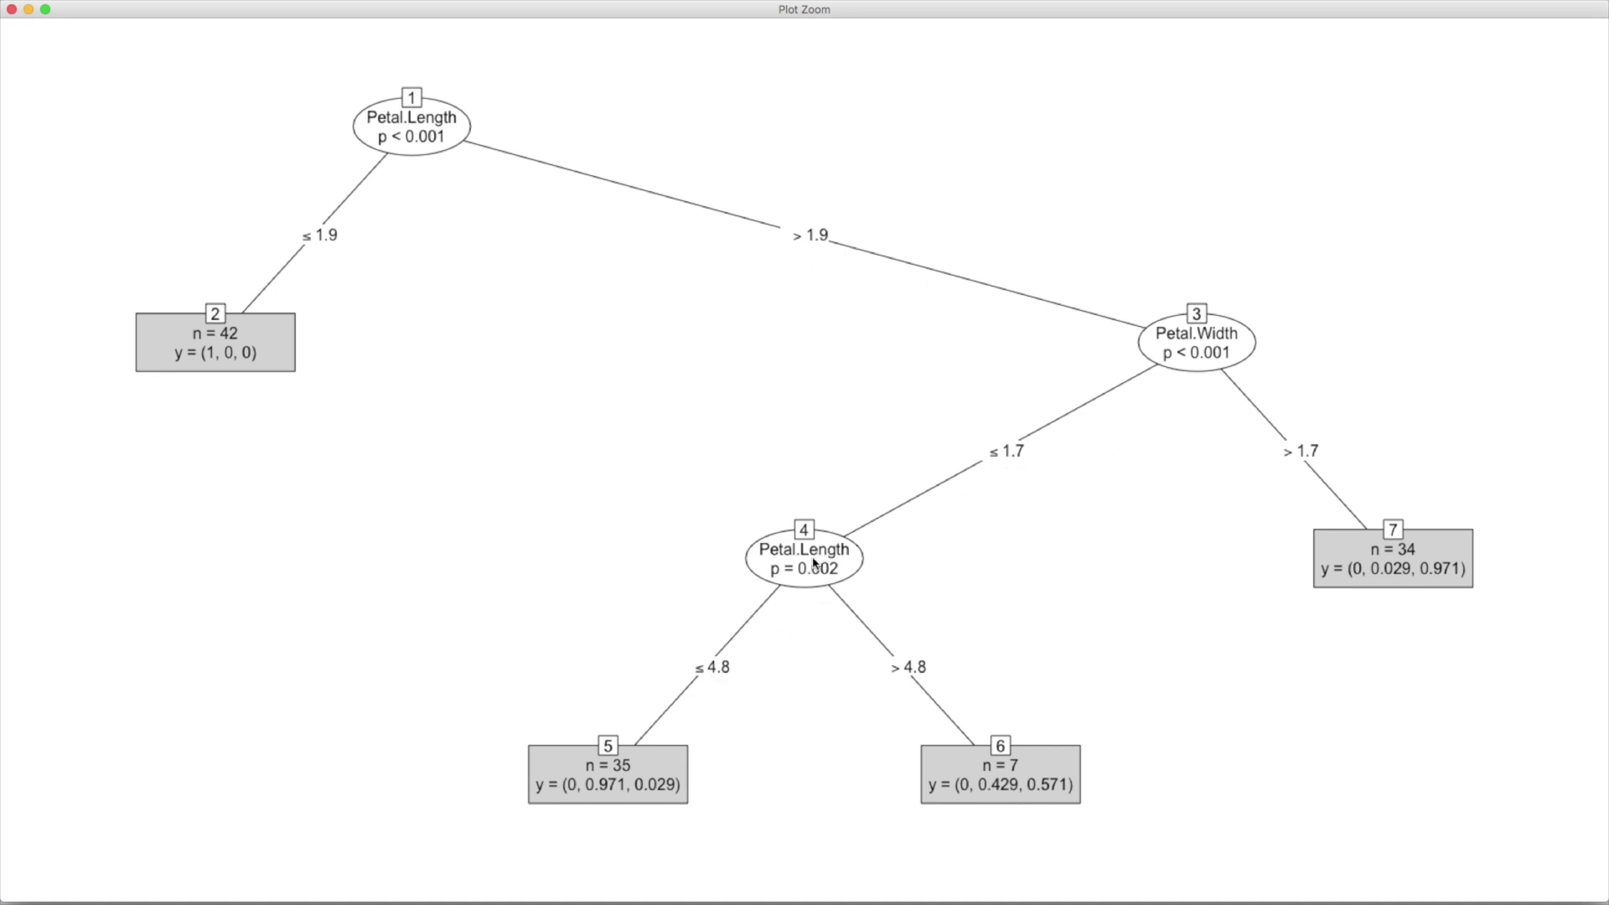
mouse_move(723, 682)
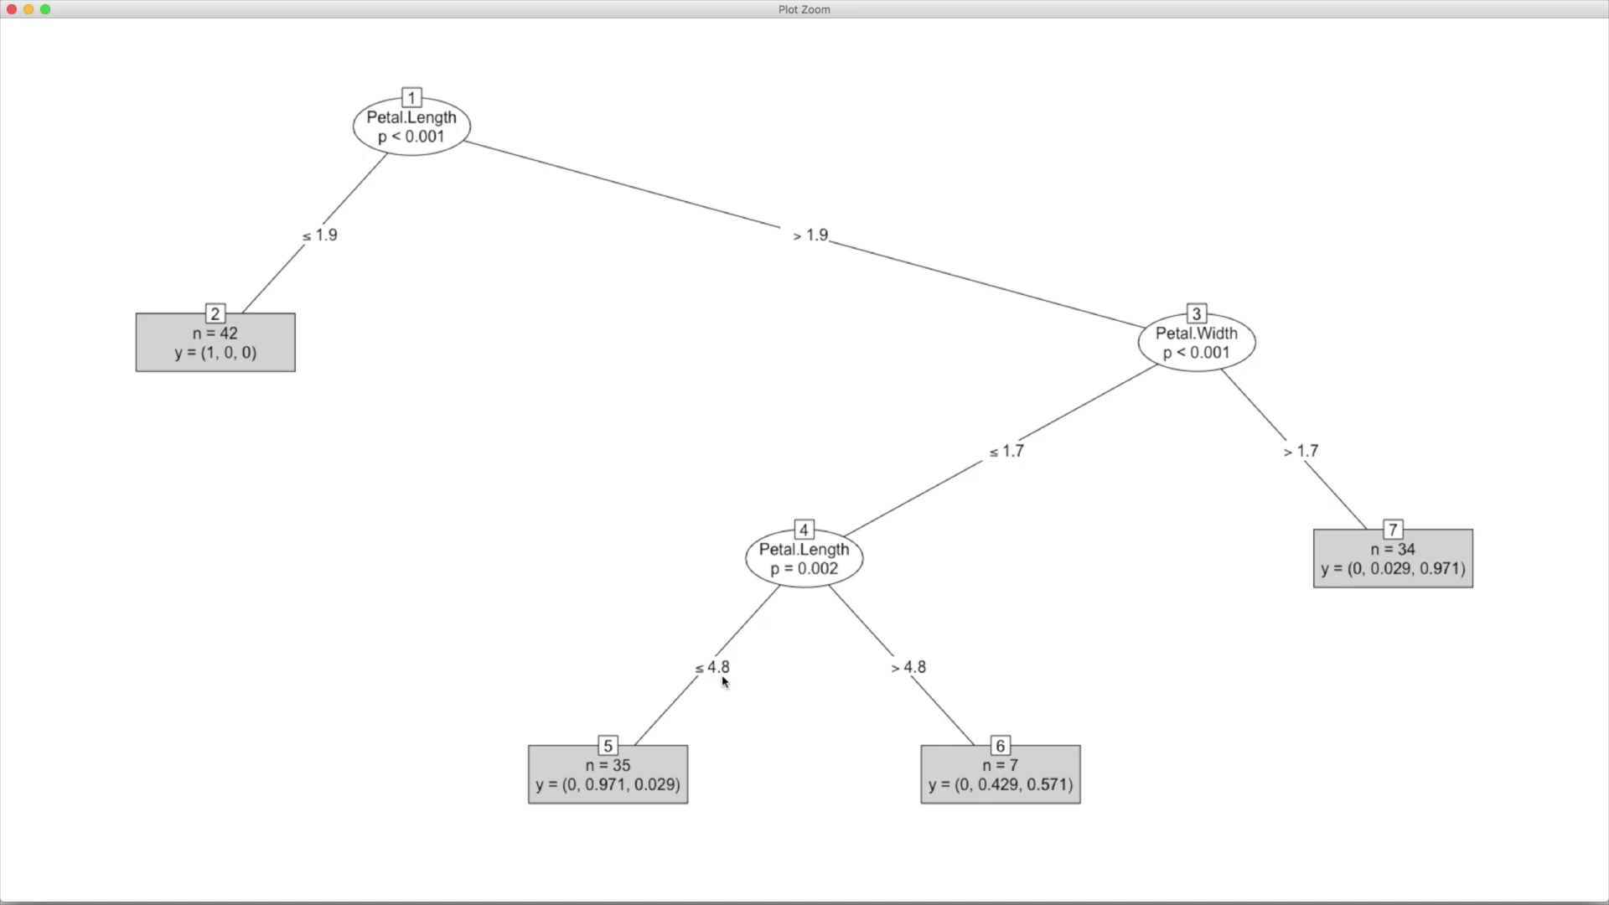
mouse_move(621, 794)
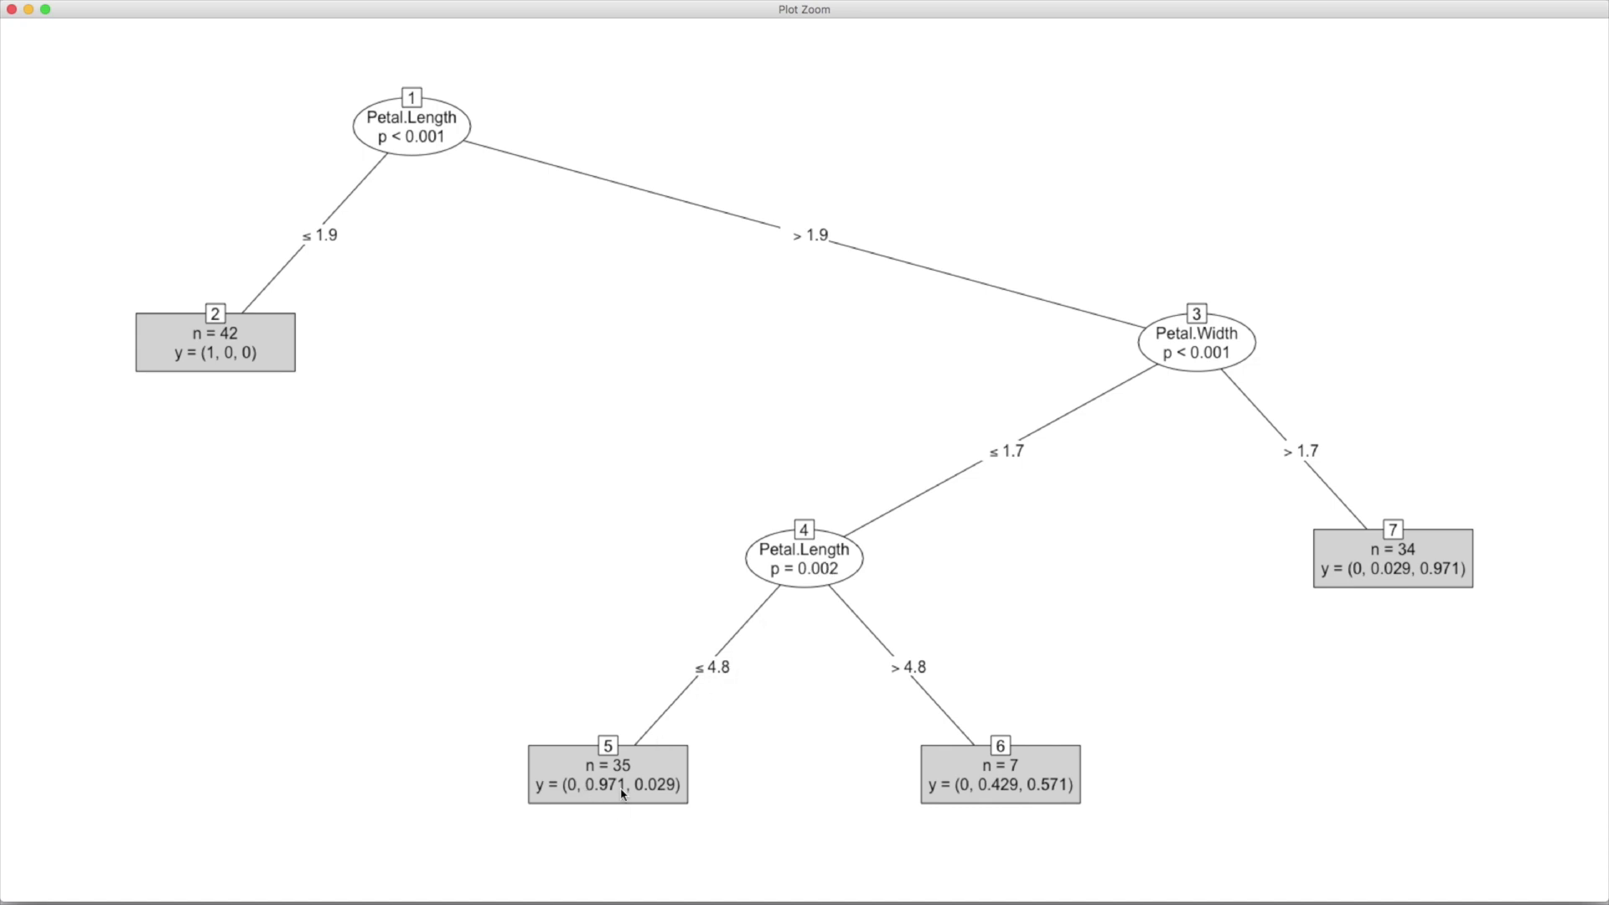
mouse_move(620, 789)
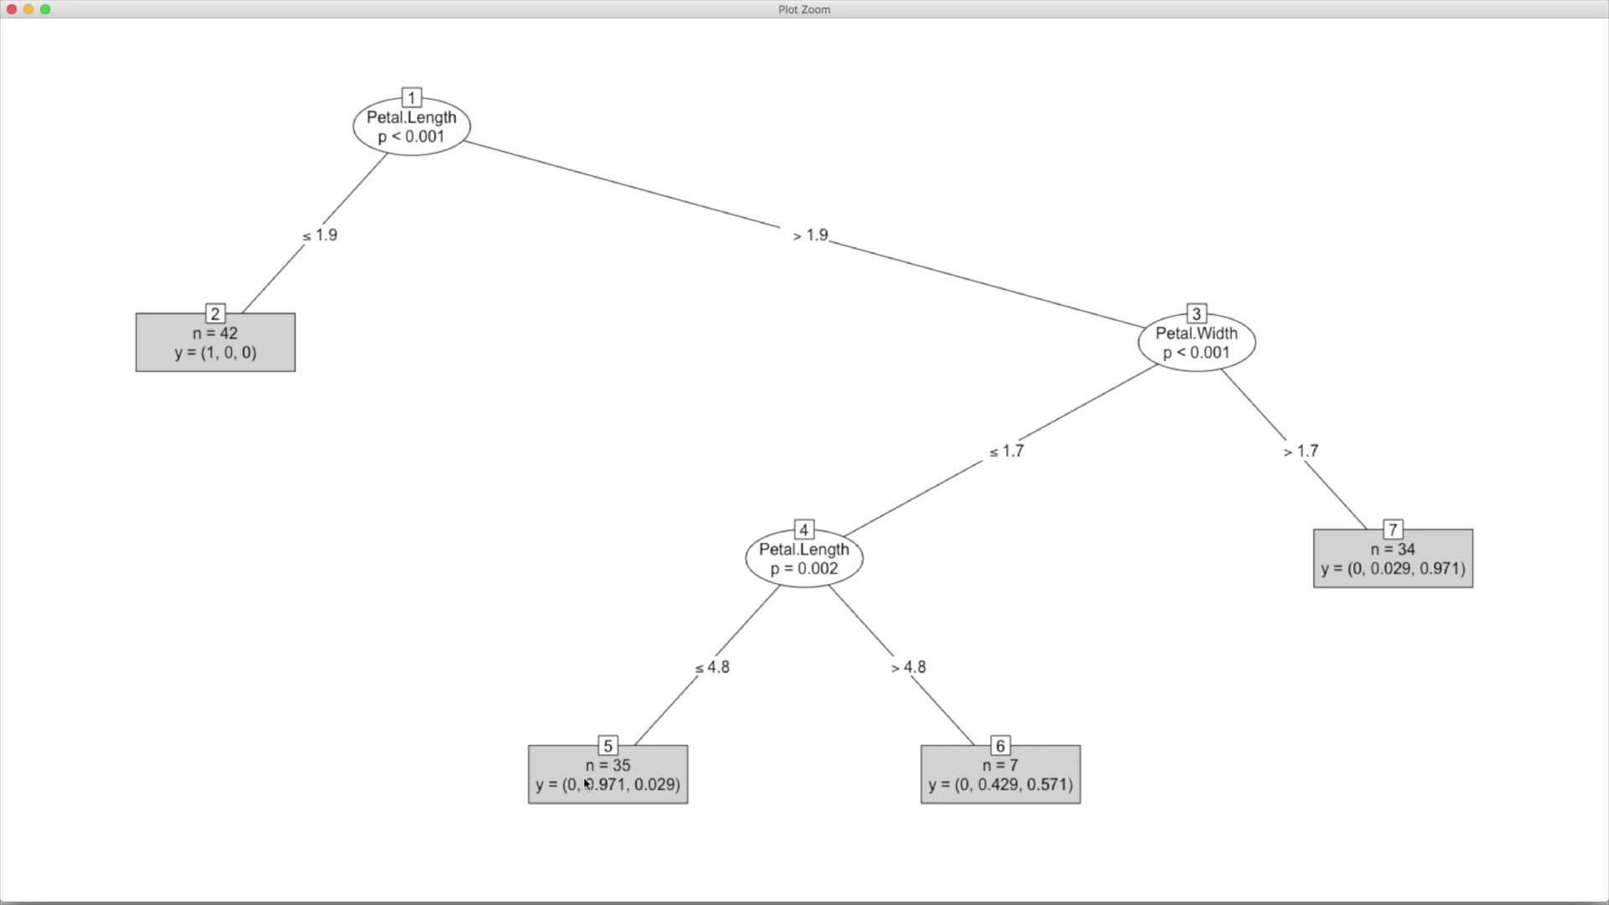
mouse_move(627, 797)
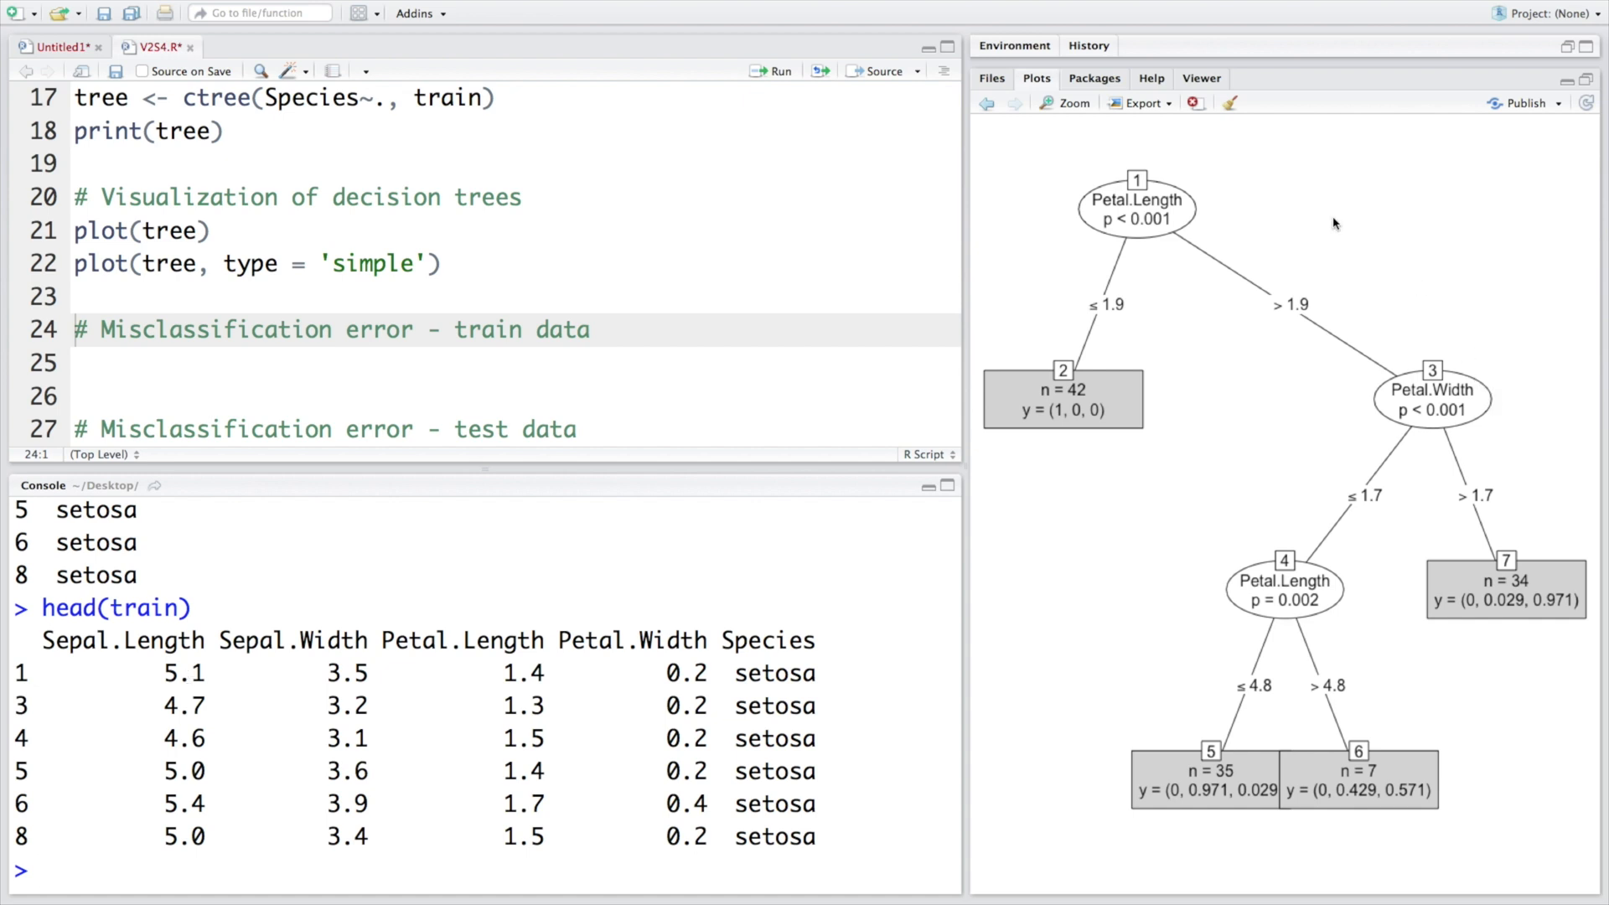
mouse_move(1499, 399)
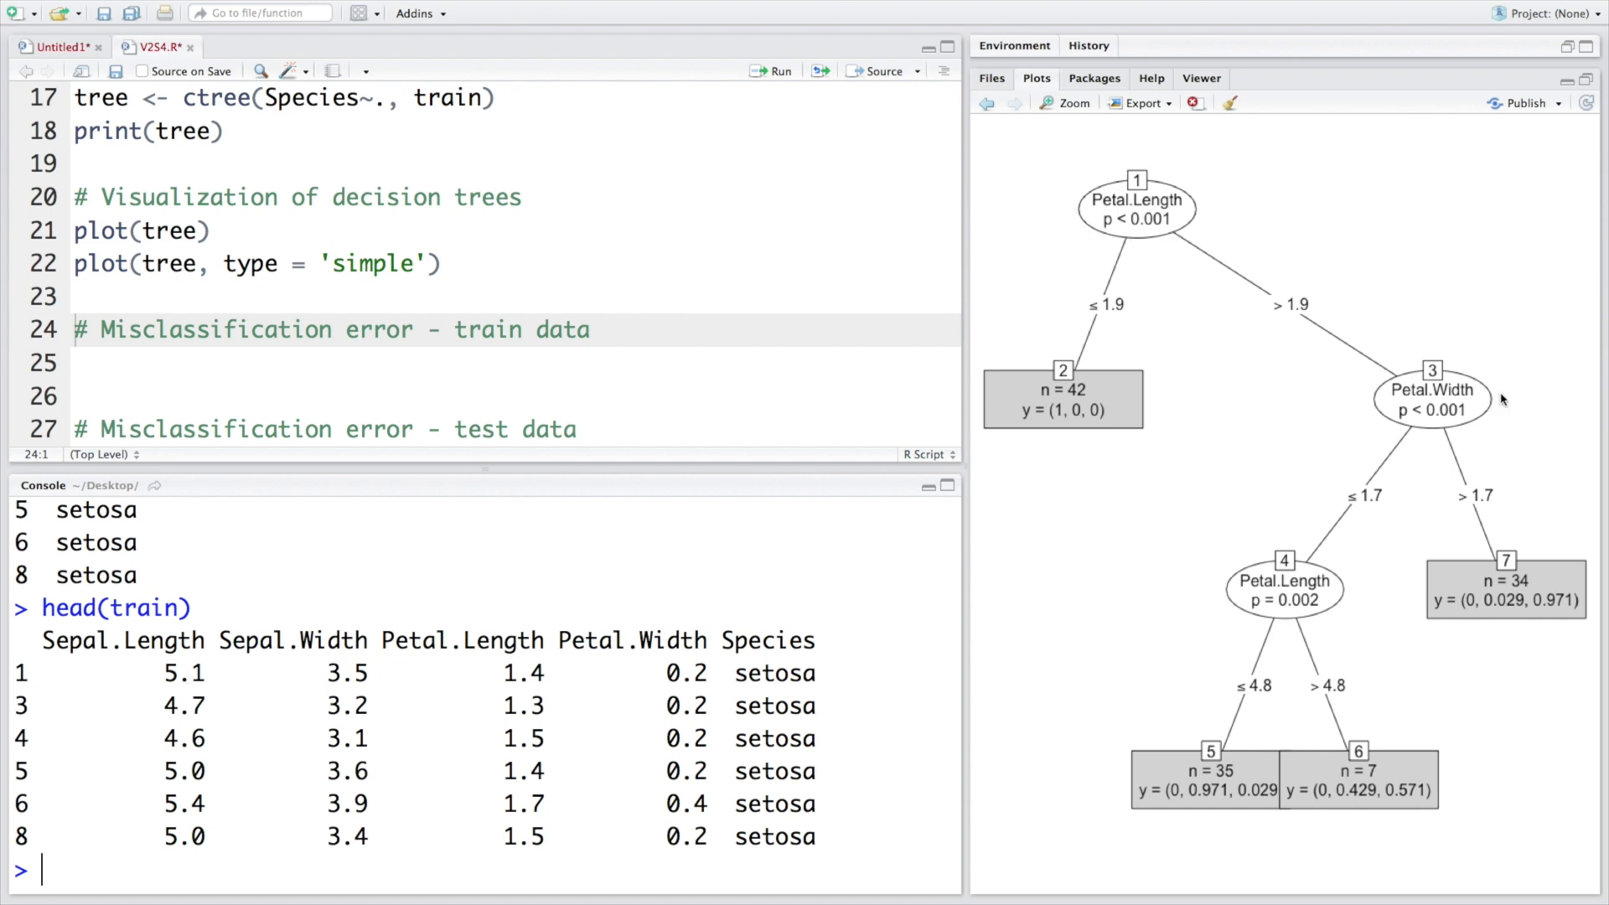
mouse_move(1071, 575)
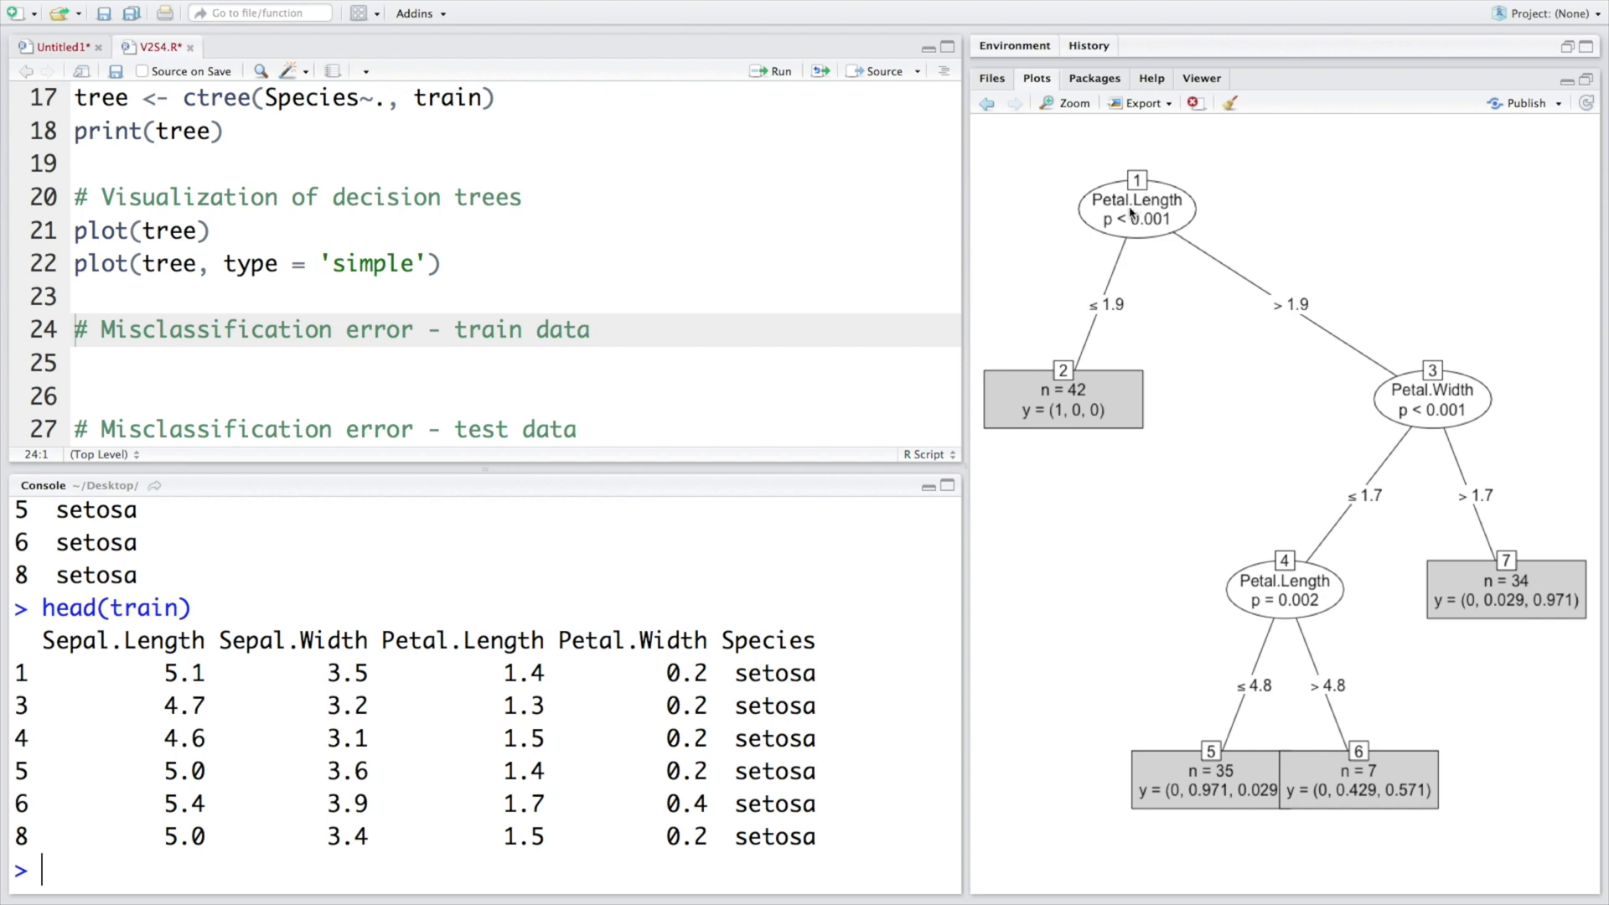
Highlight the Petal.Length value 1.4 in the head(train) output
double_click(523, 674)
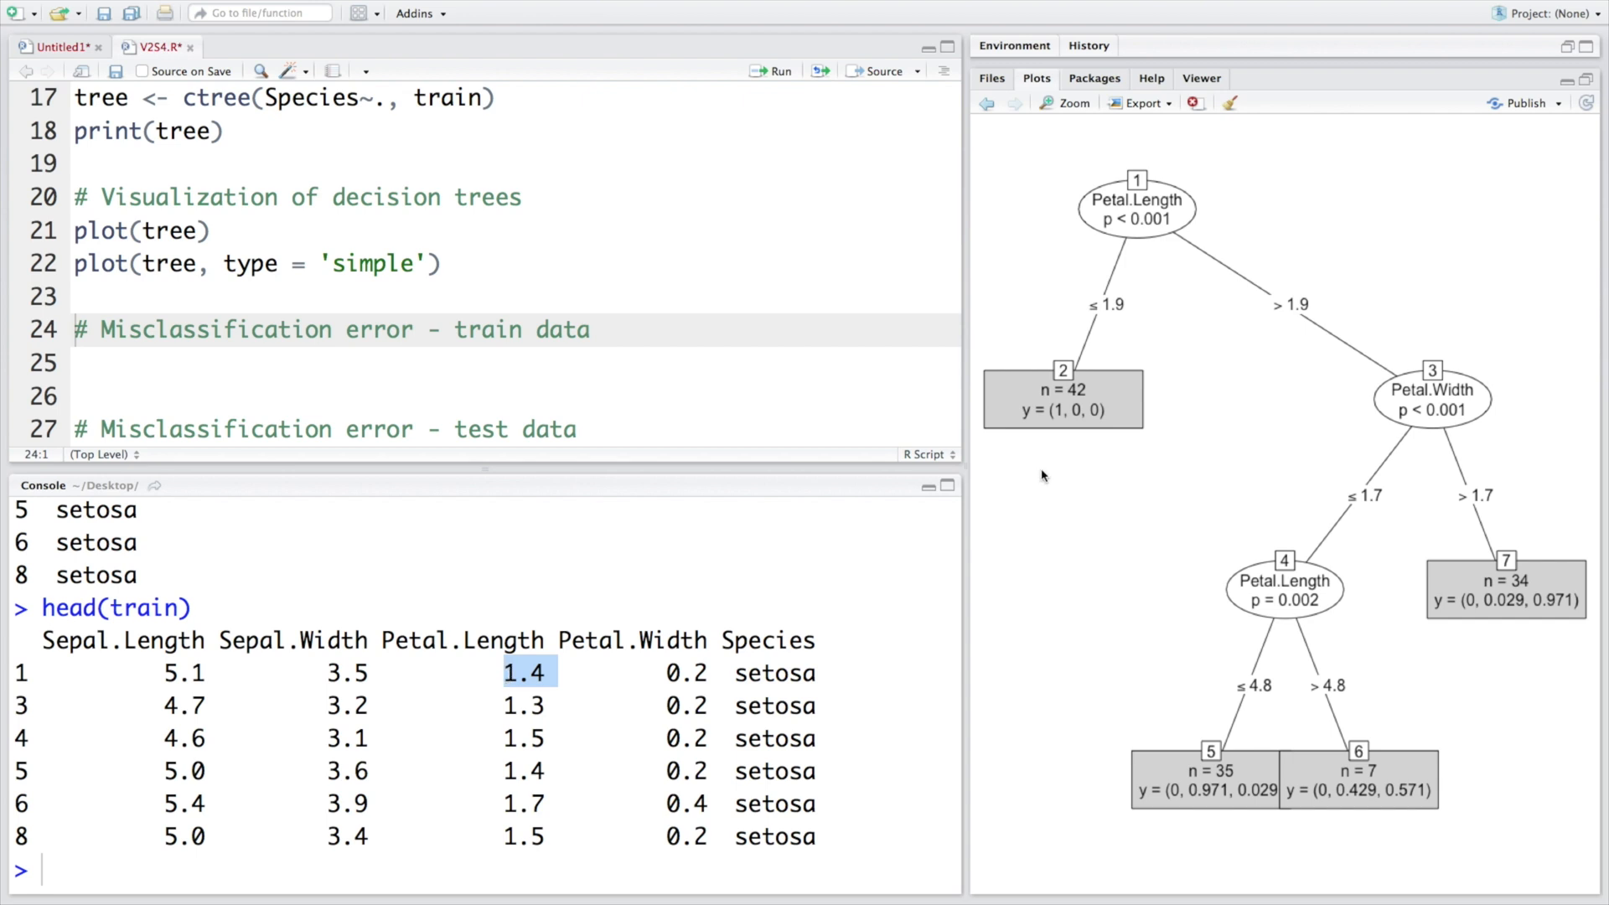
mouse_move(1091, 311)
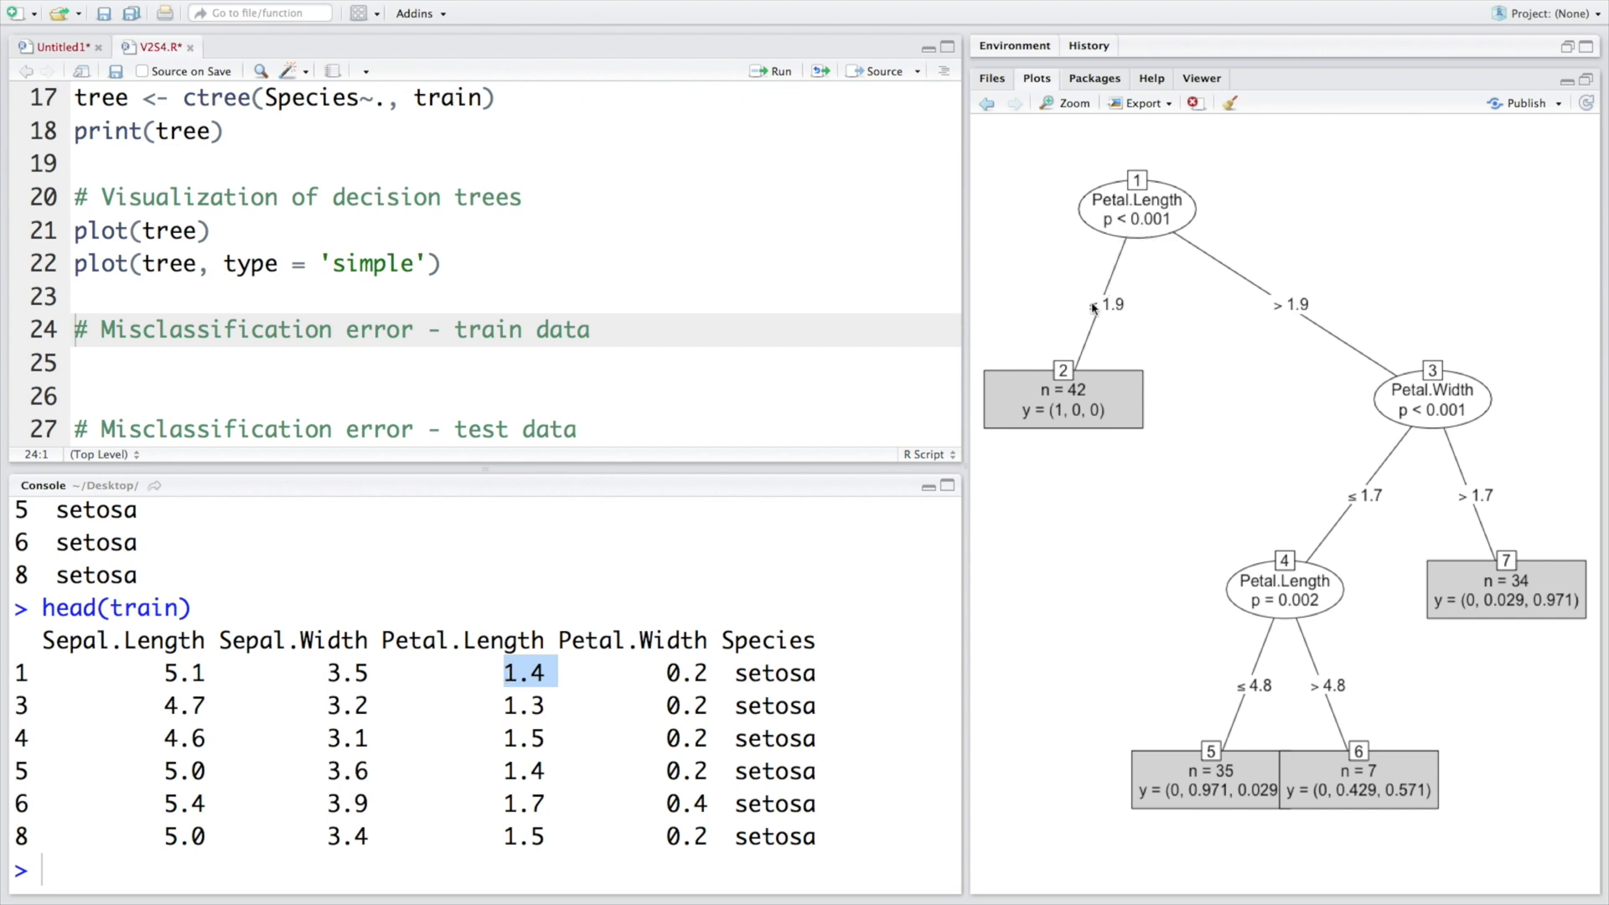
mouse_move(1114, 320)
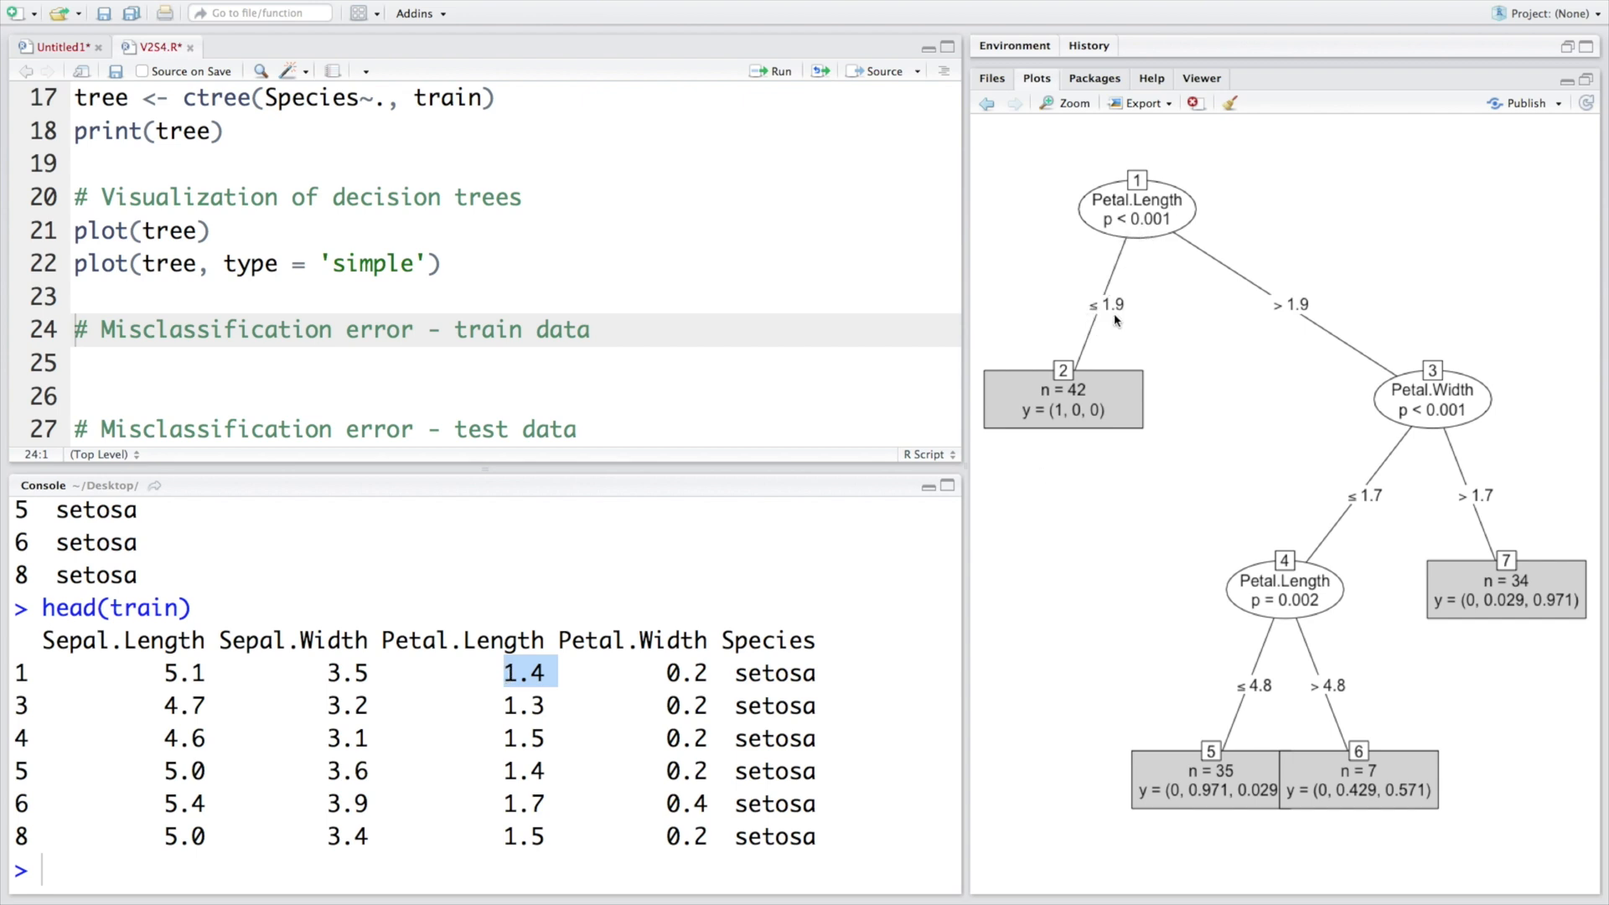
mouse_move(1116, 322)
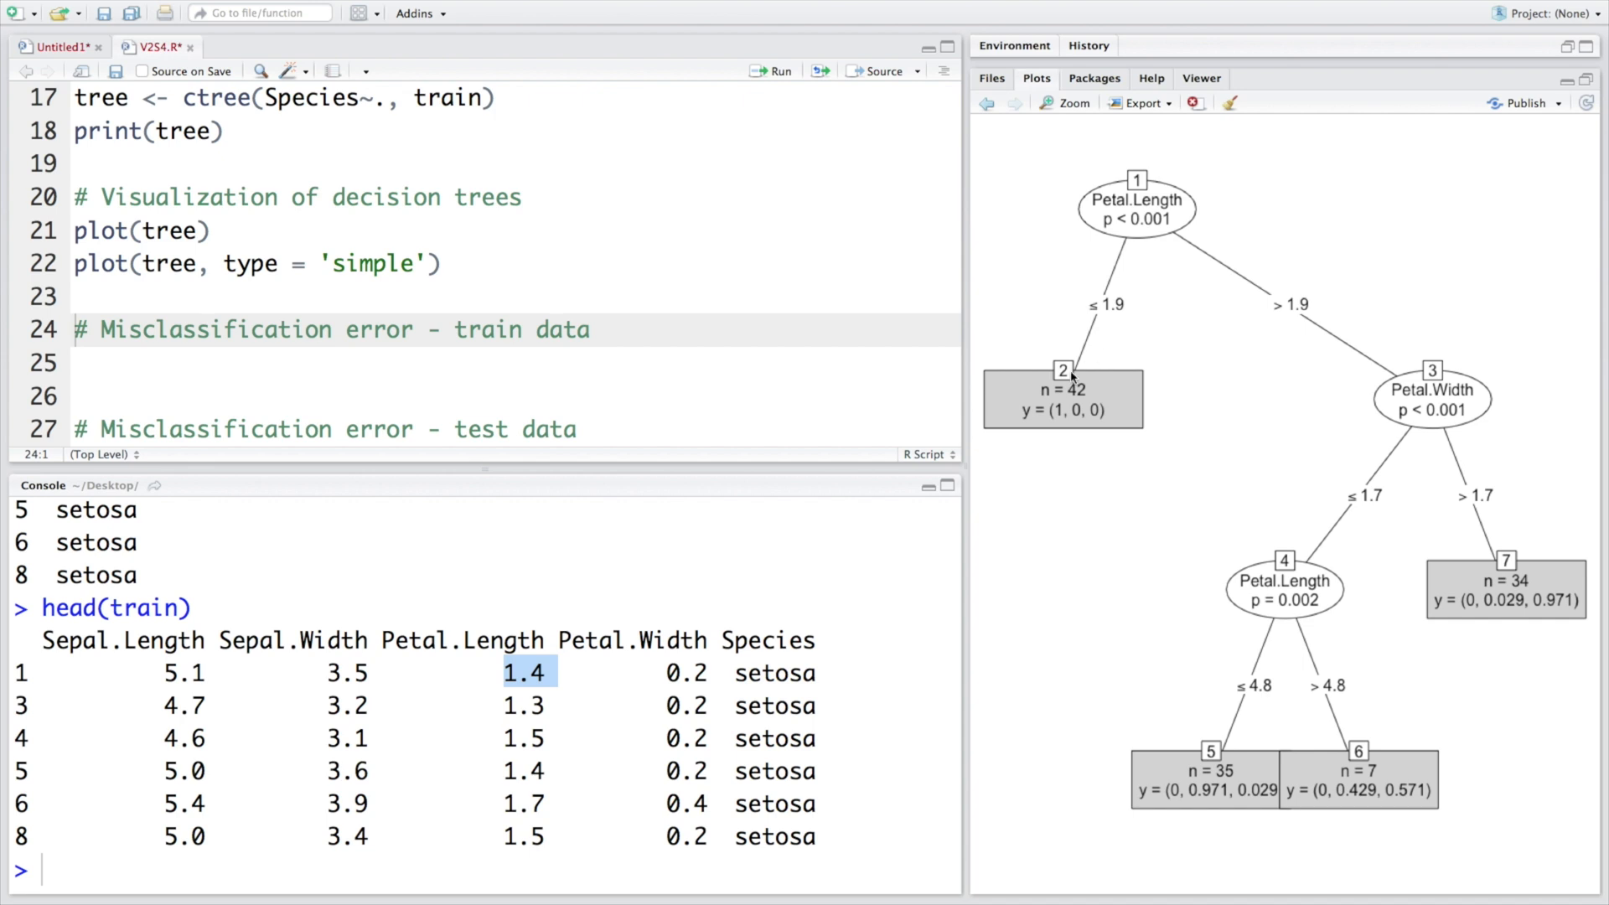
mouse_move(1108, 433)
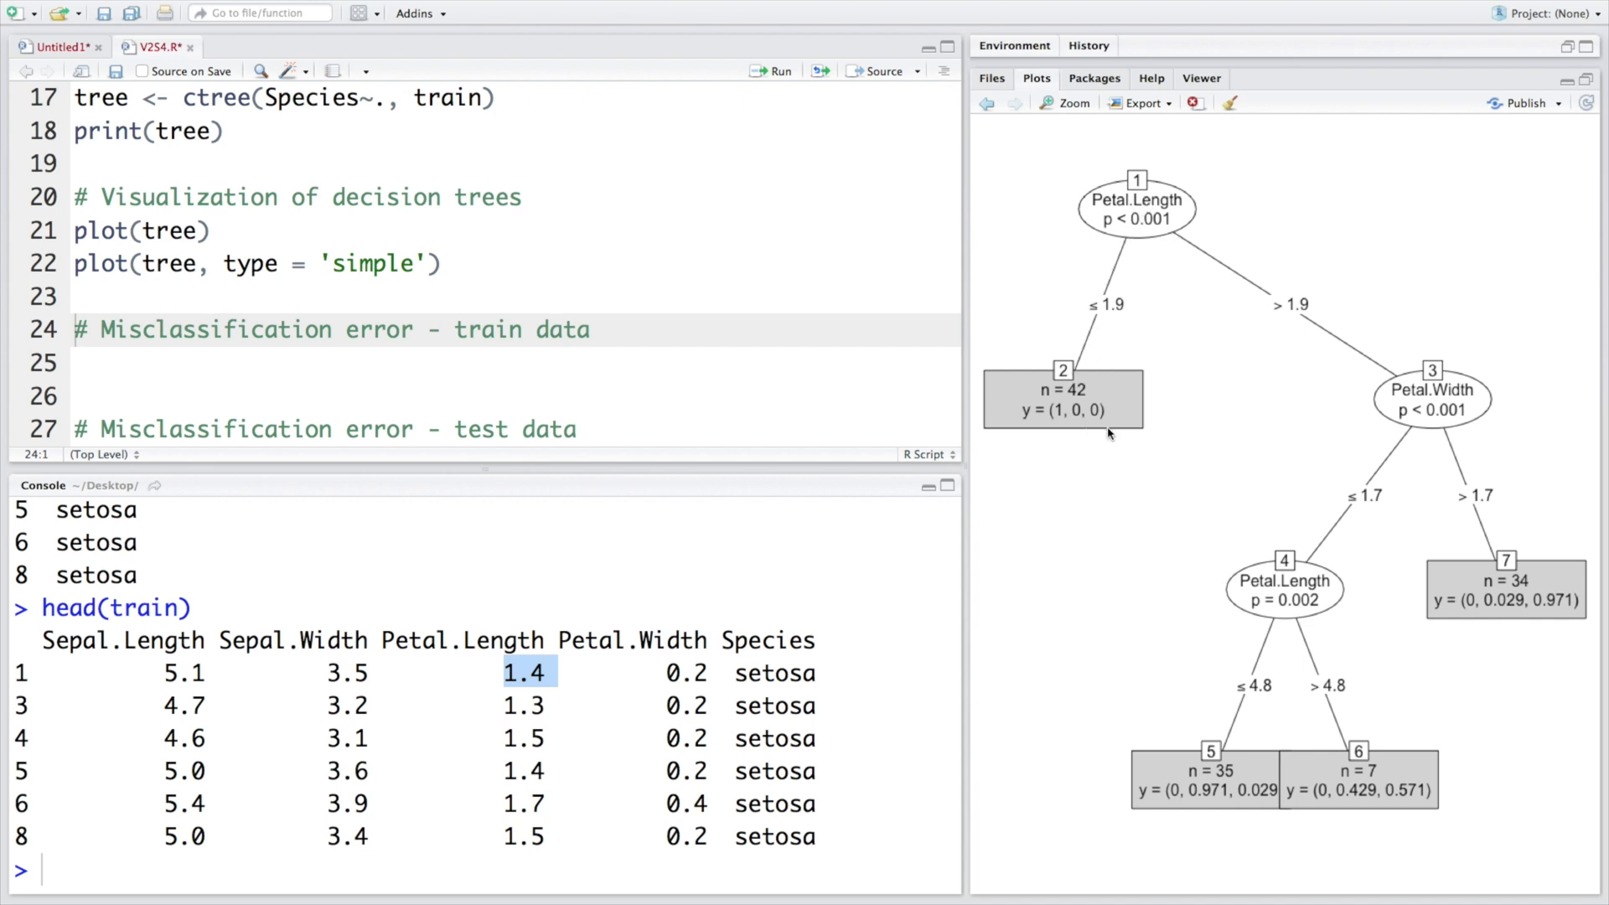
mouse_move(1049, 426)
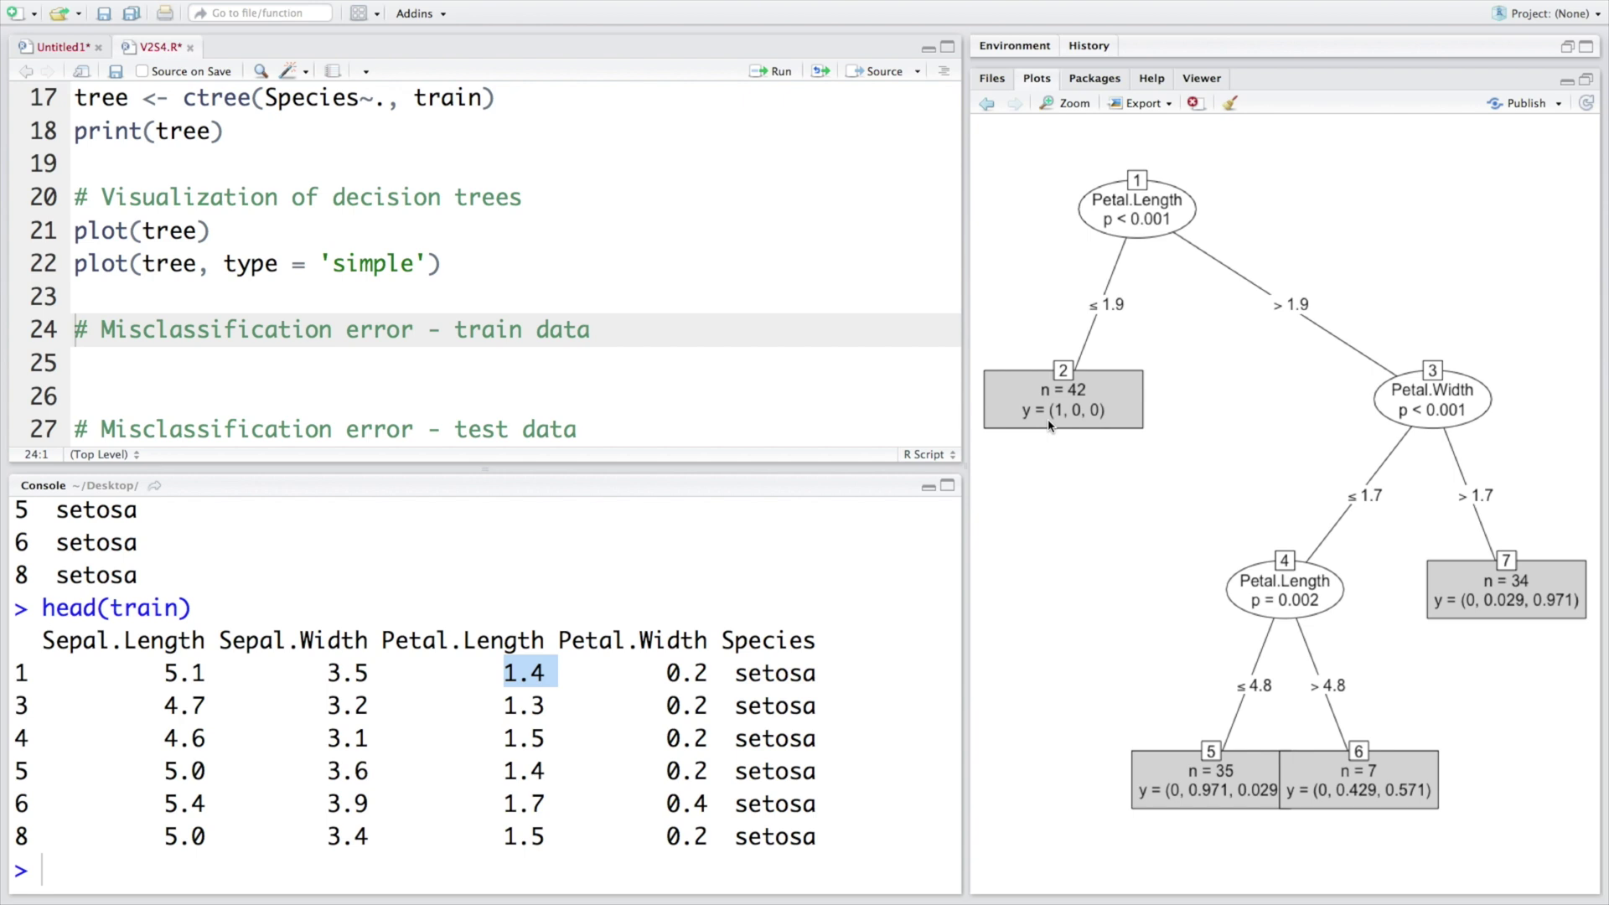
mouse_move(1063, 415)
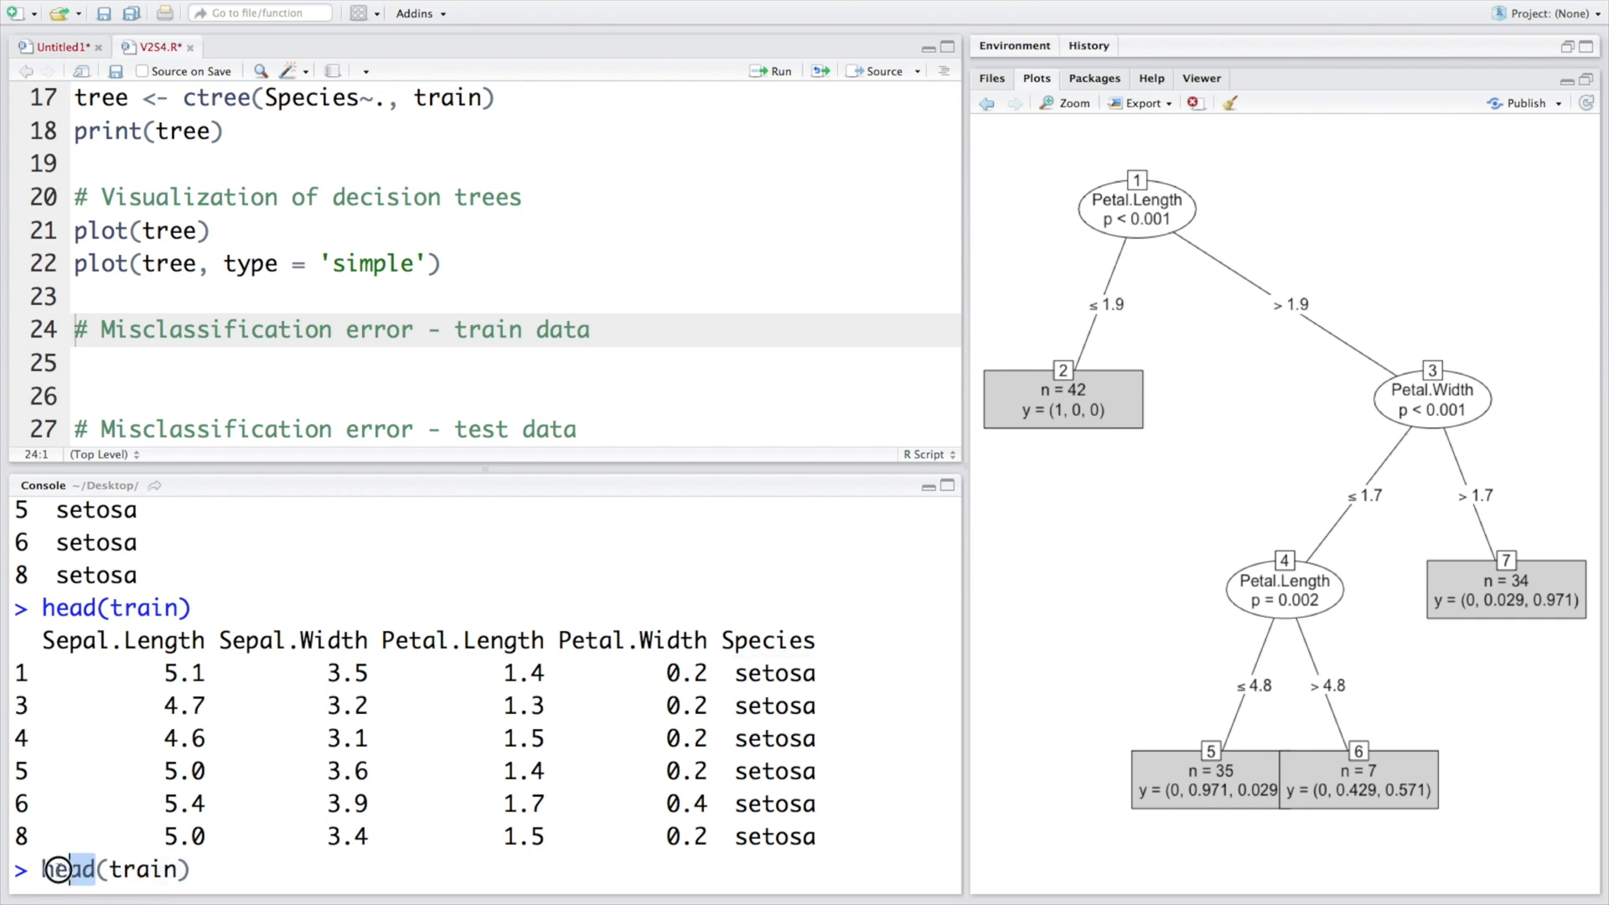
Run tail(train) and highlight row 143's Petal.Length 5.1 and species virginica
text(tail)
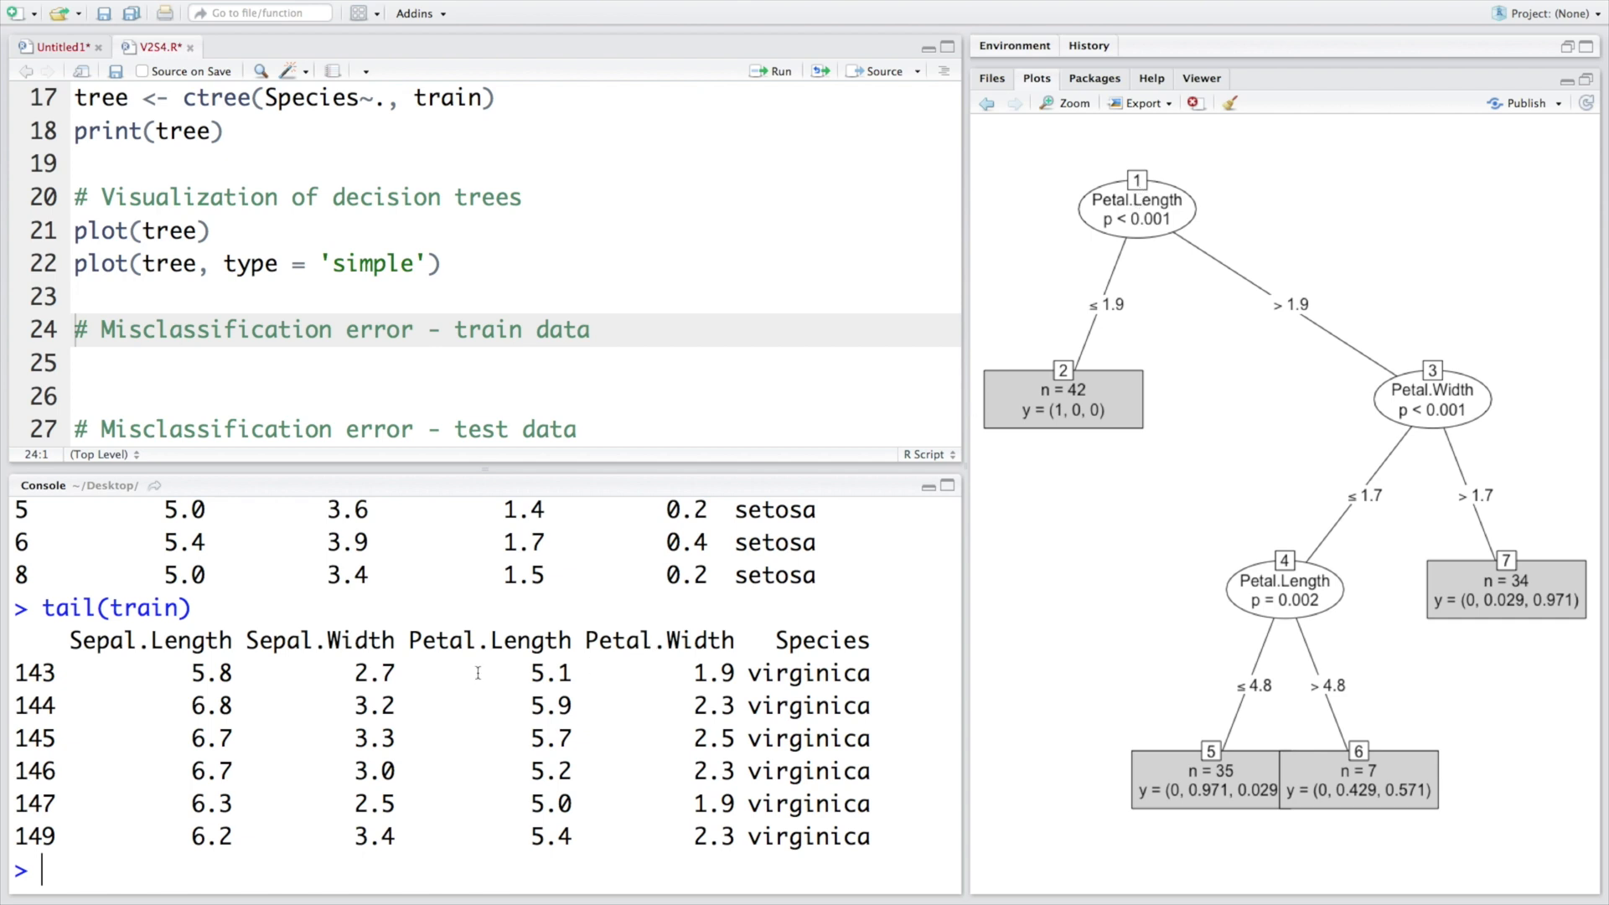
double_click(549, 672)
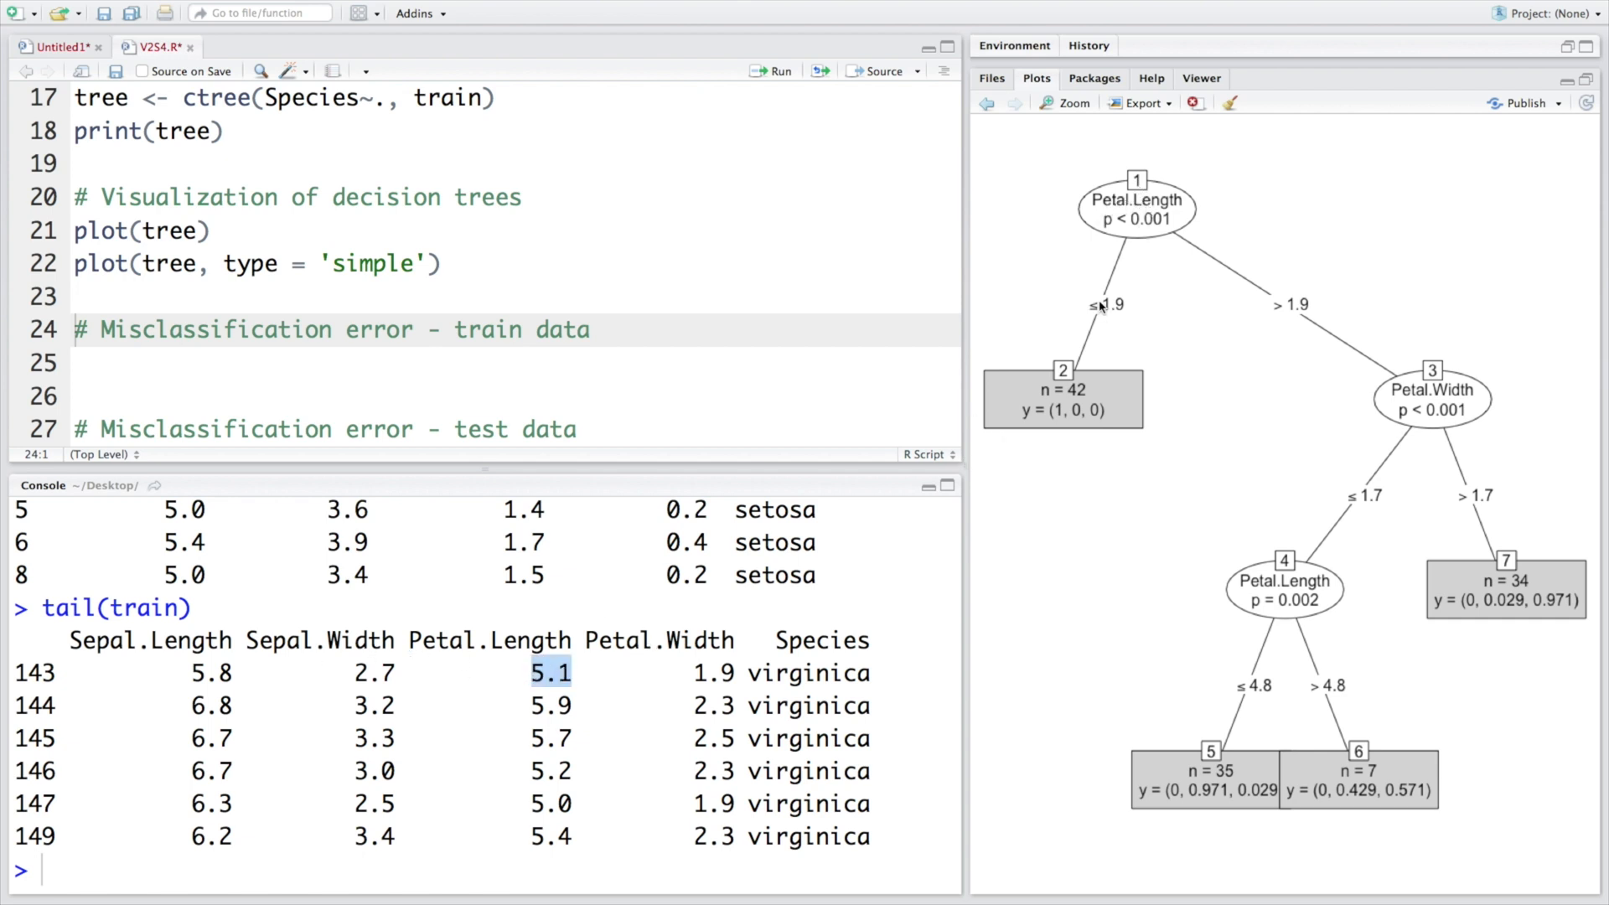
mouse_move(1292, 319)
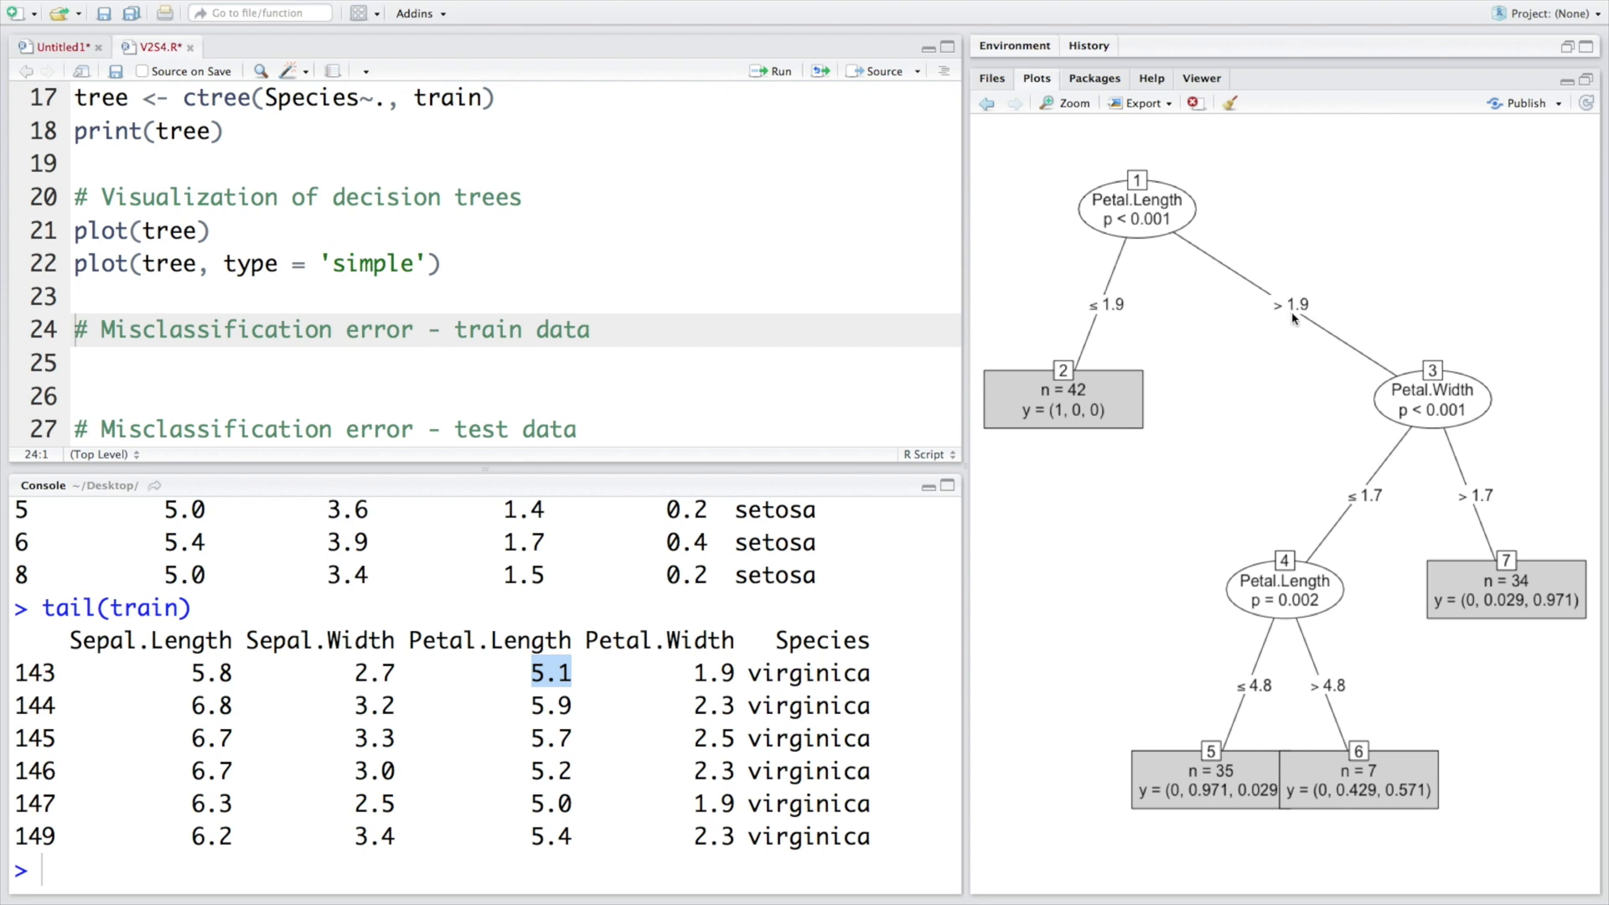
mouse_move(1425, 390)
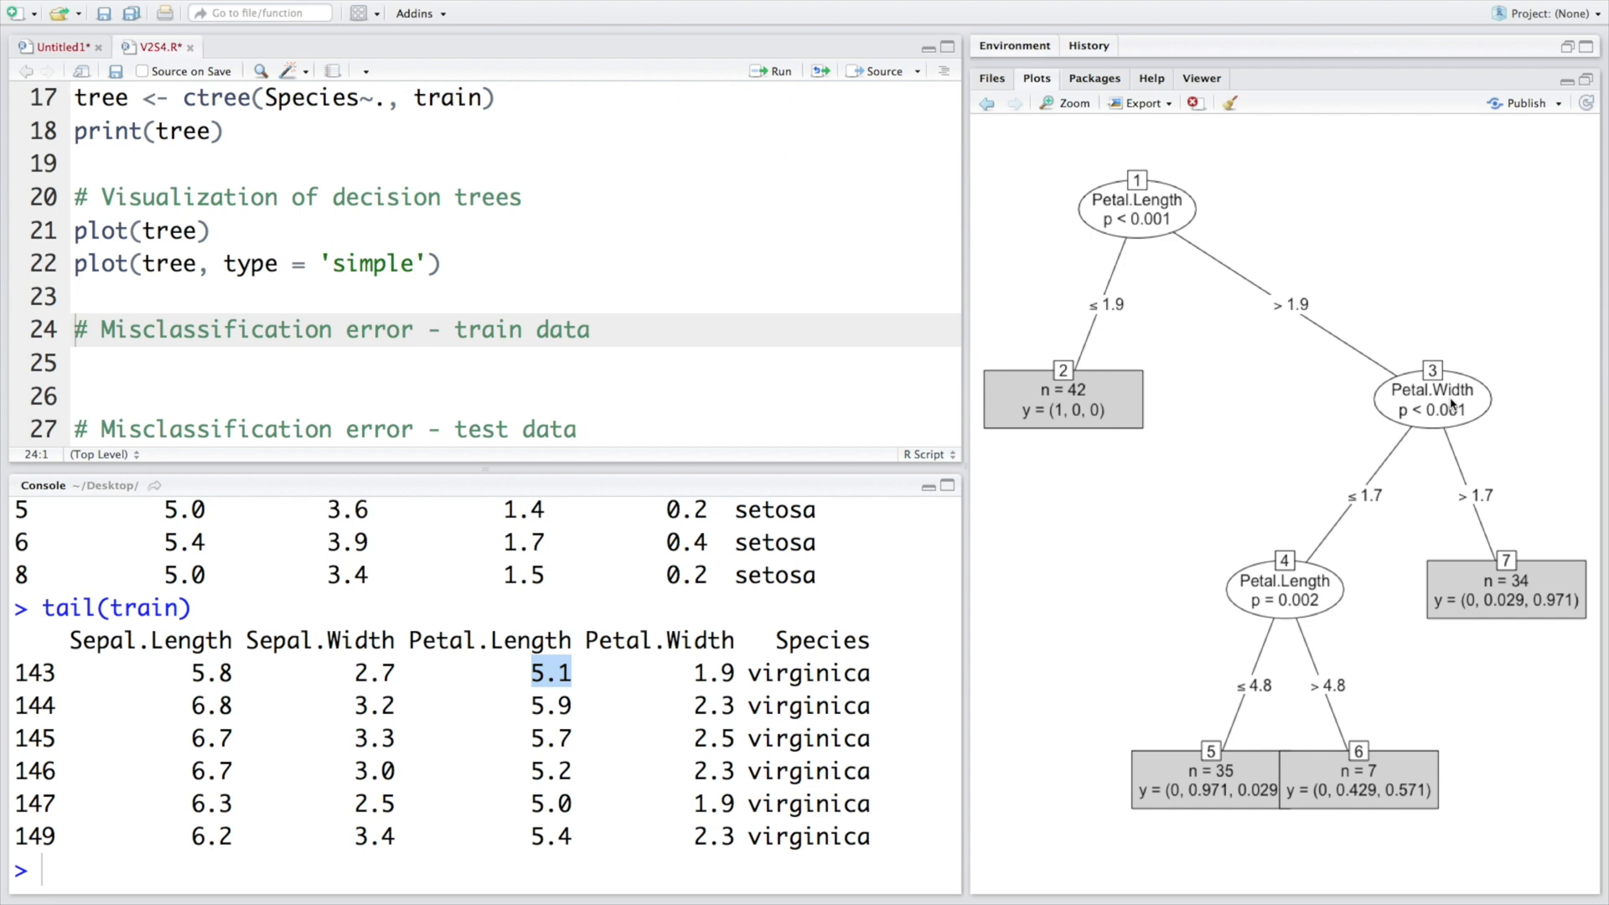
mouse_move(331, 675)
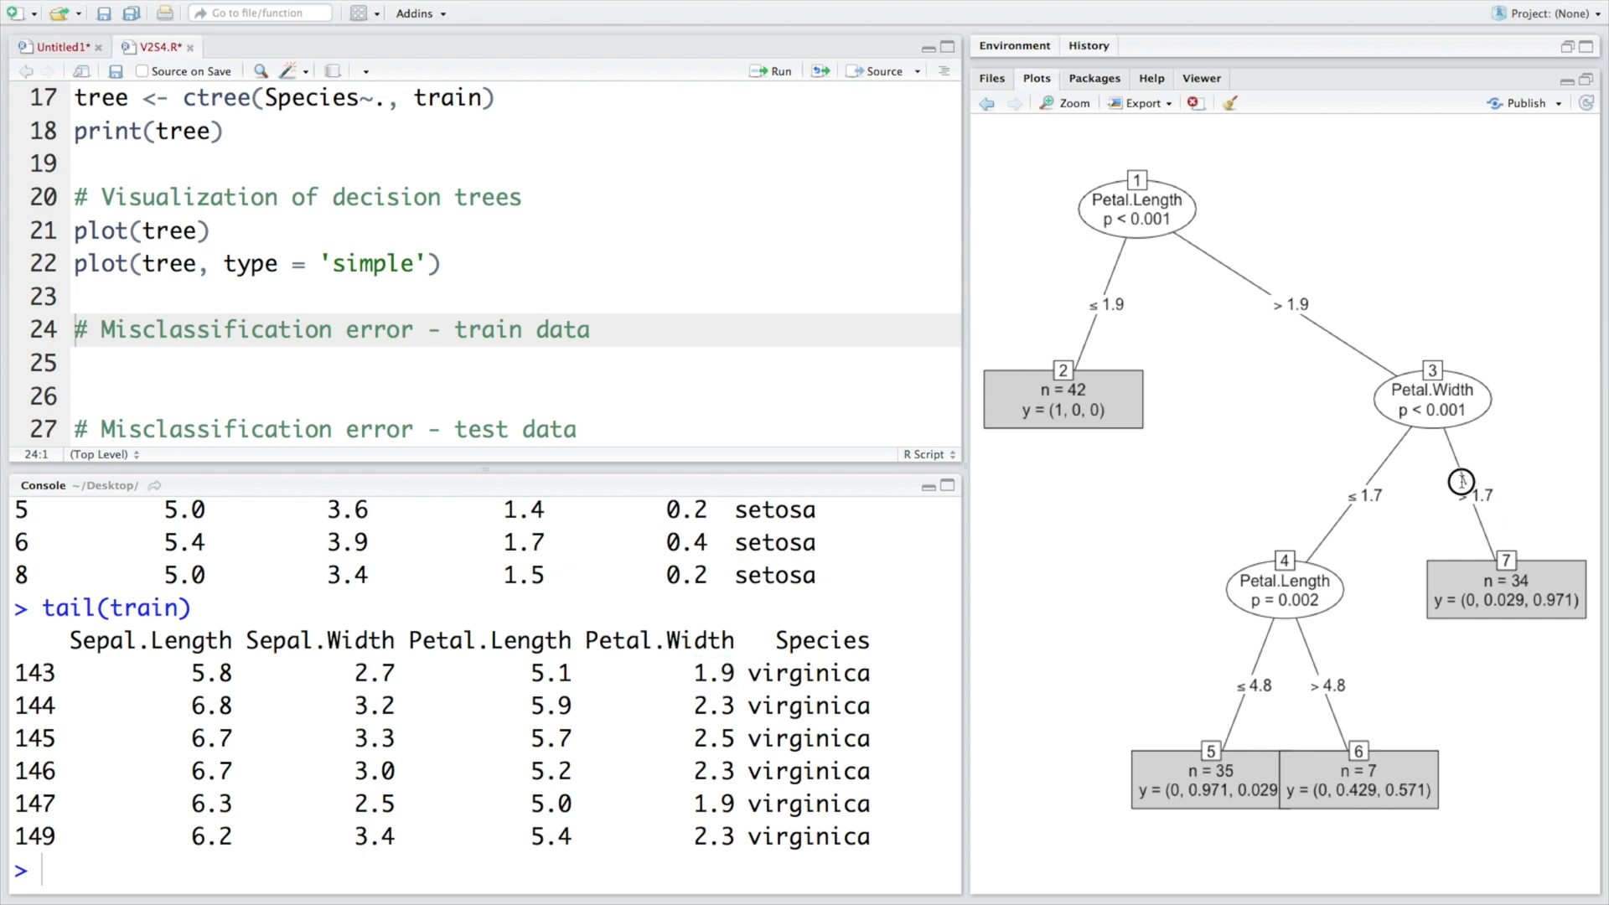
mouse_move(1418, 531)
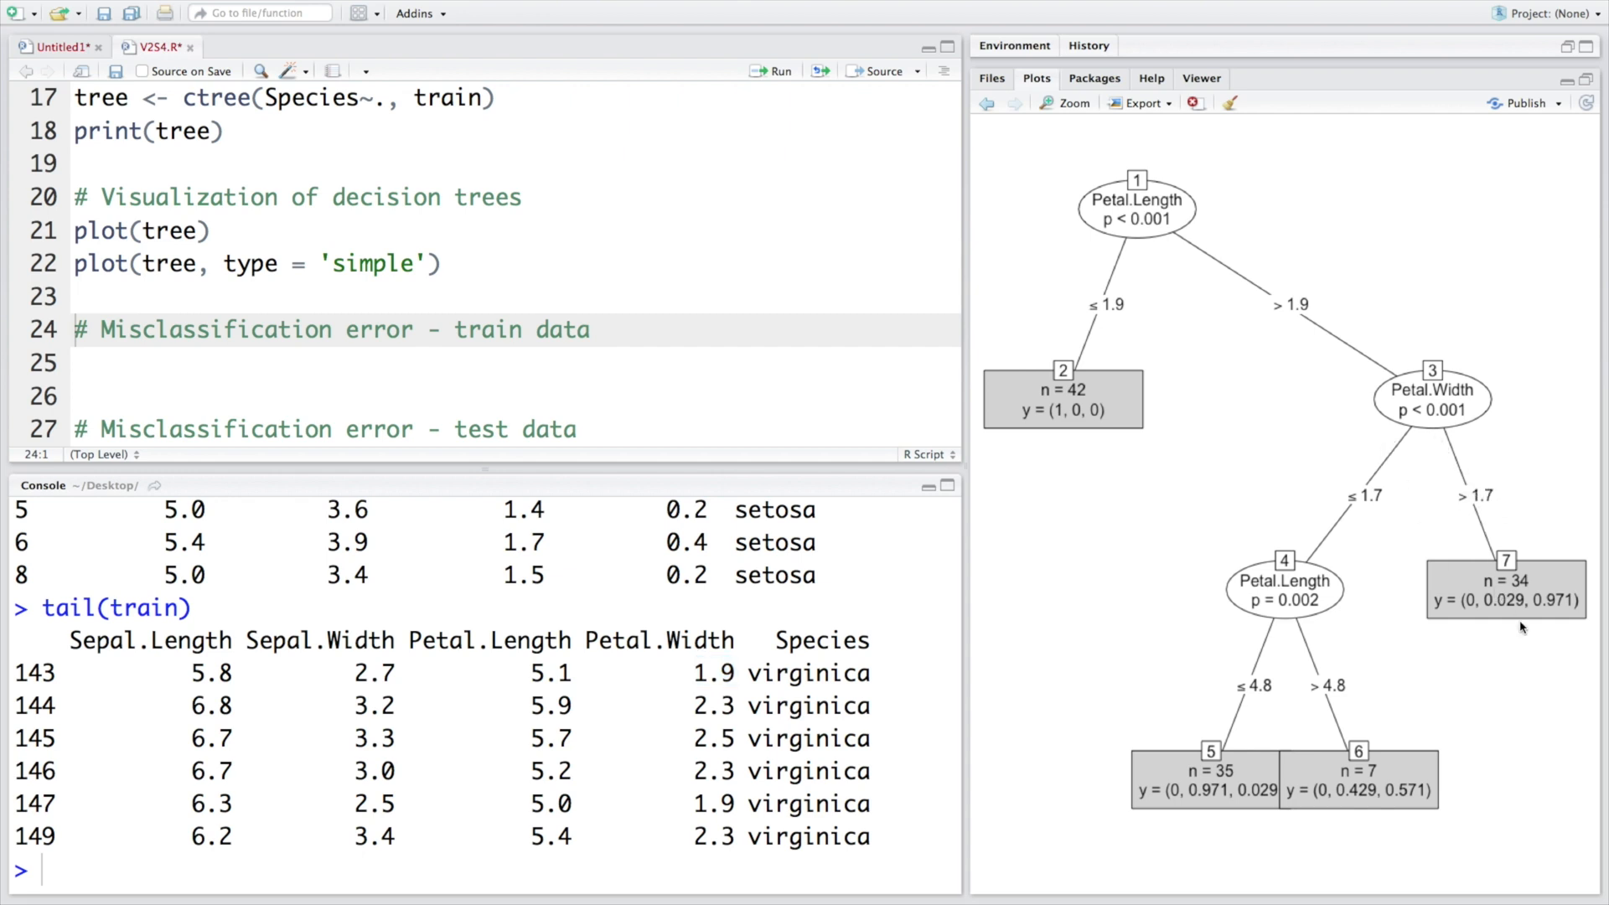
mouse_move(1475, 610)
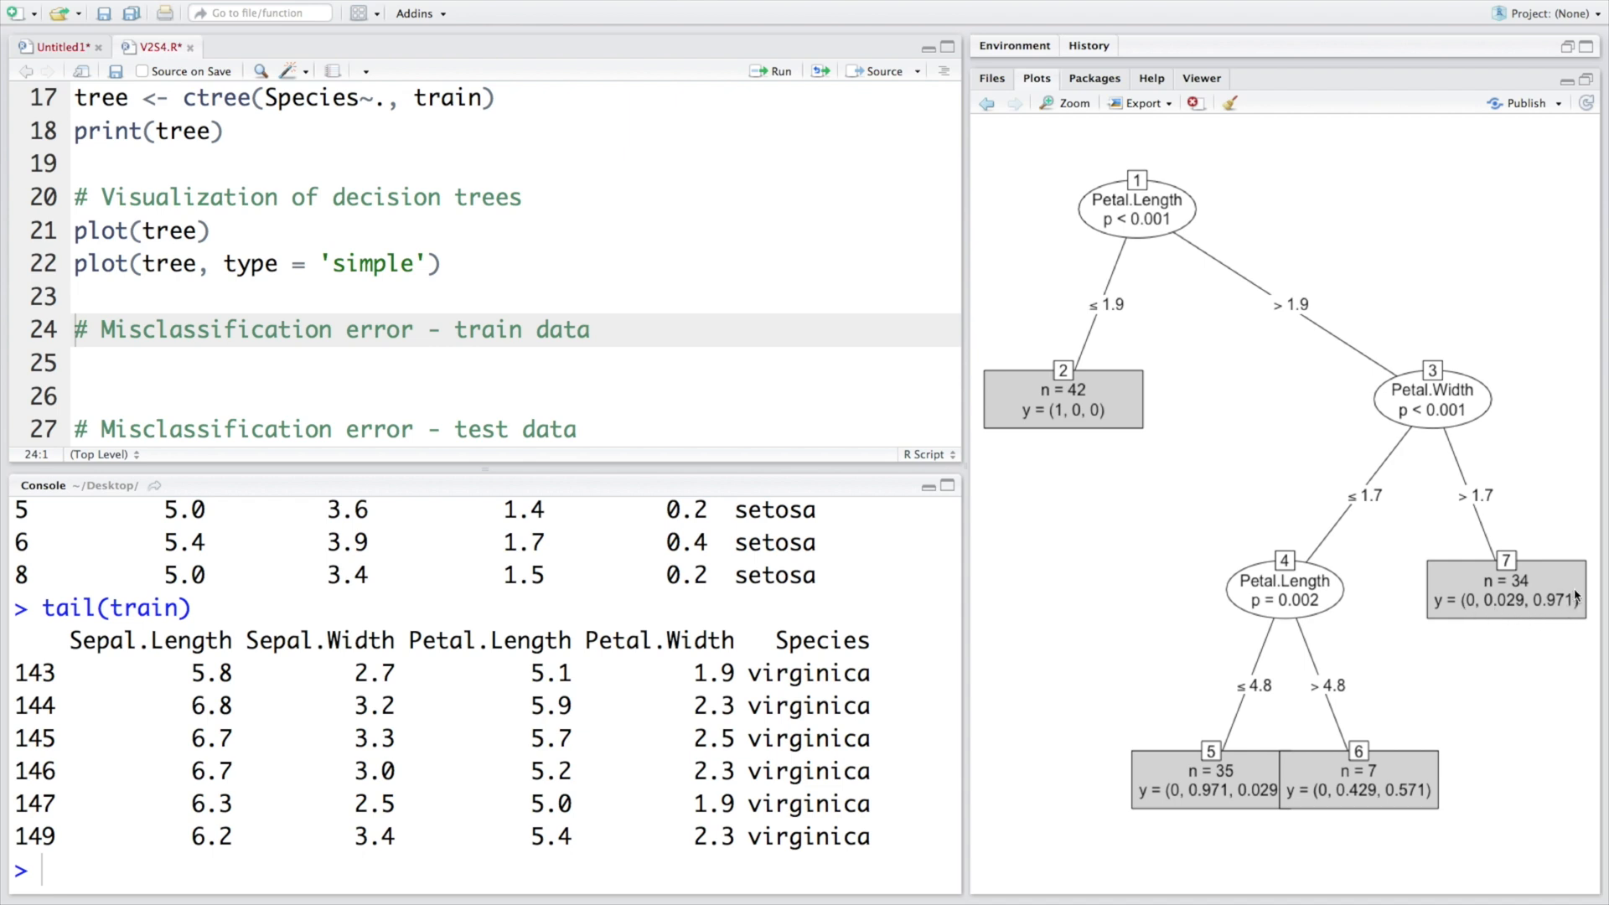
mouse_move(1555, 615)
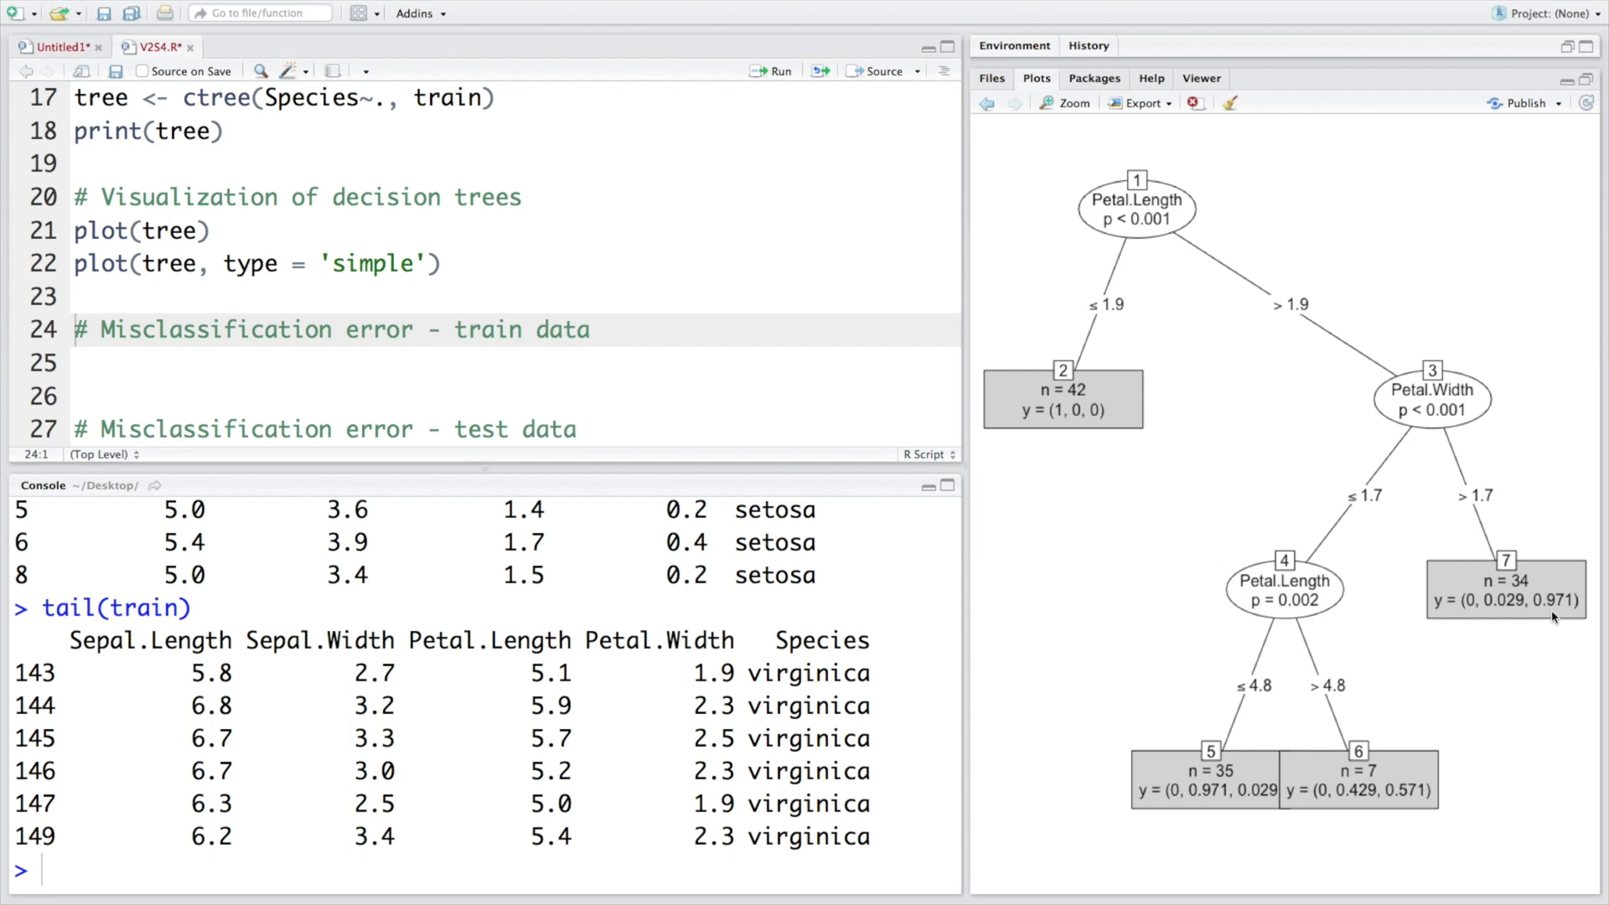
double_click(806, 674)
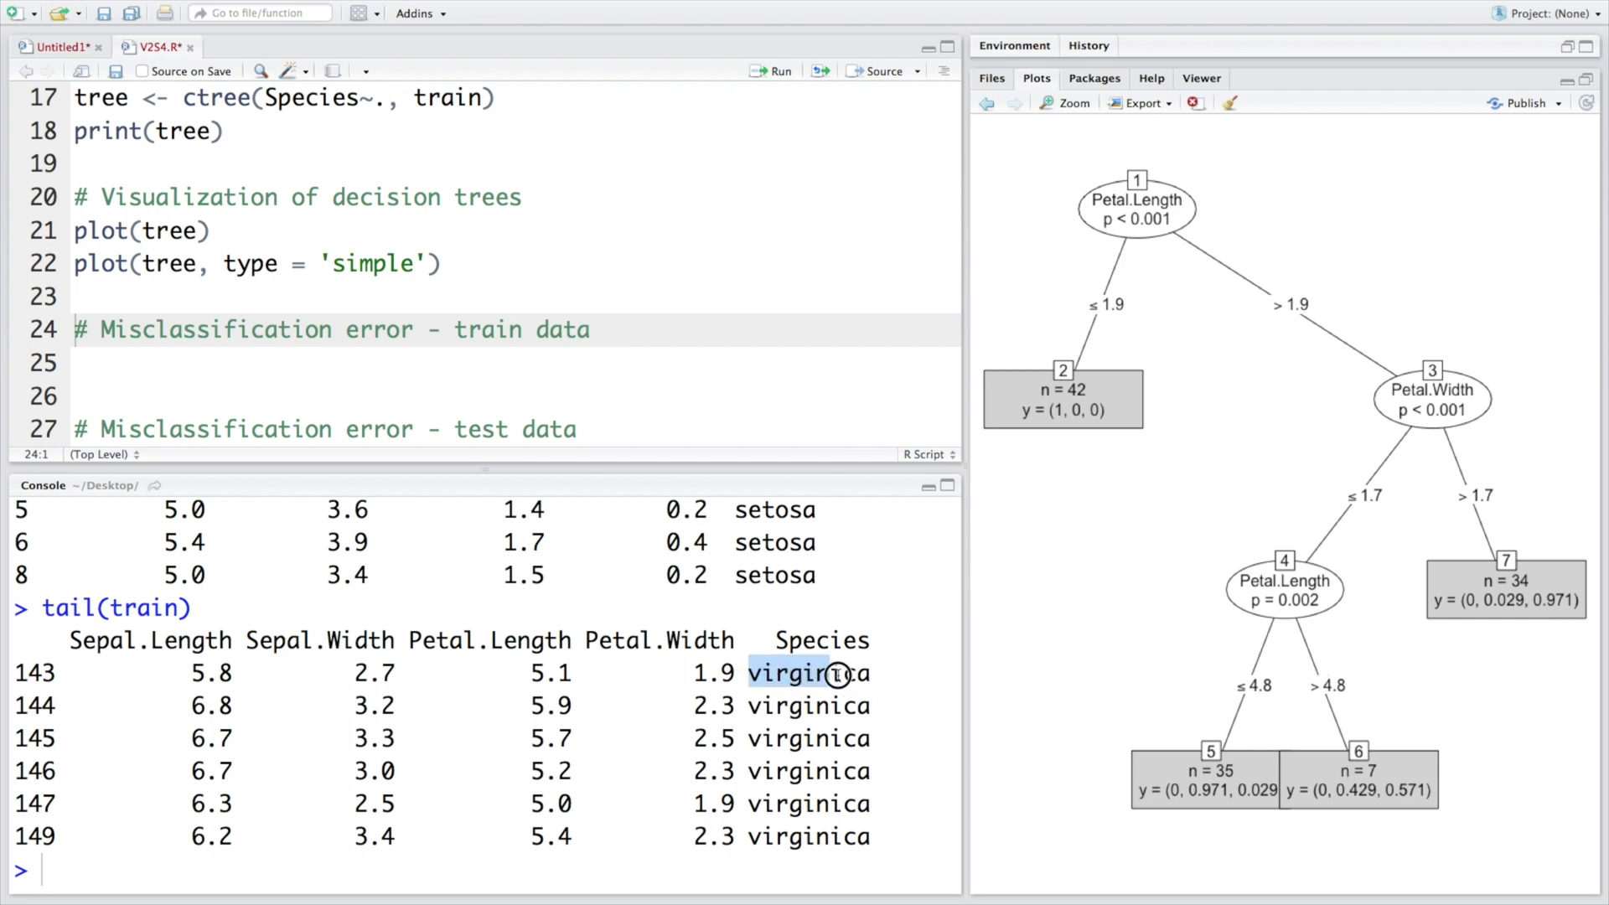
double_click(808, 673)
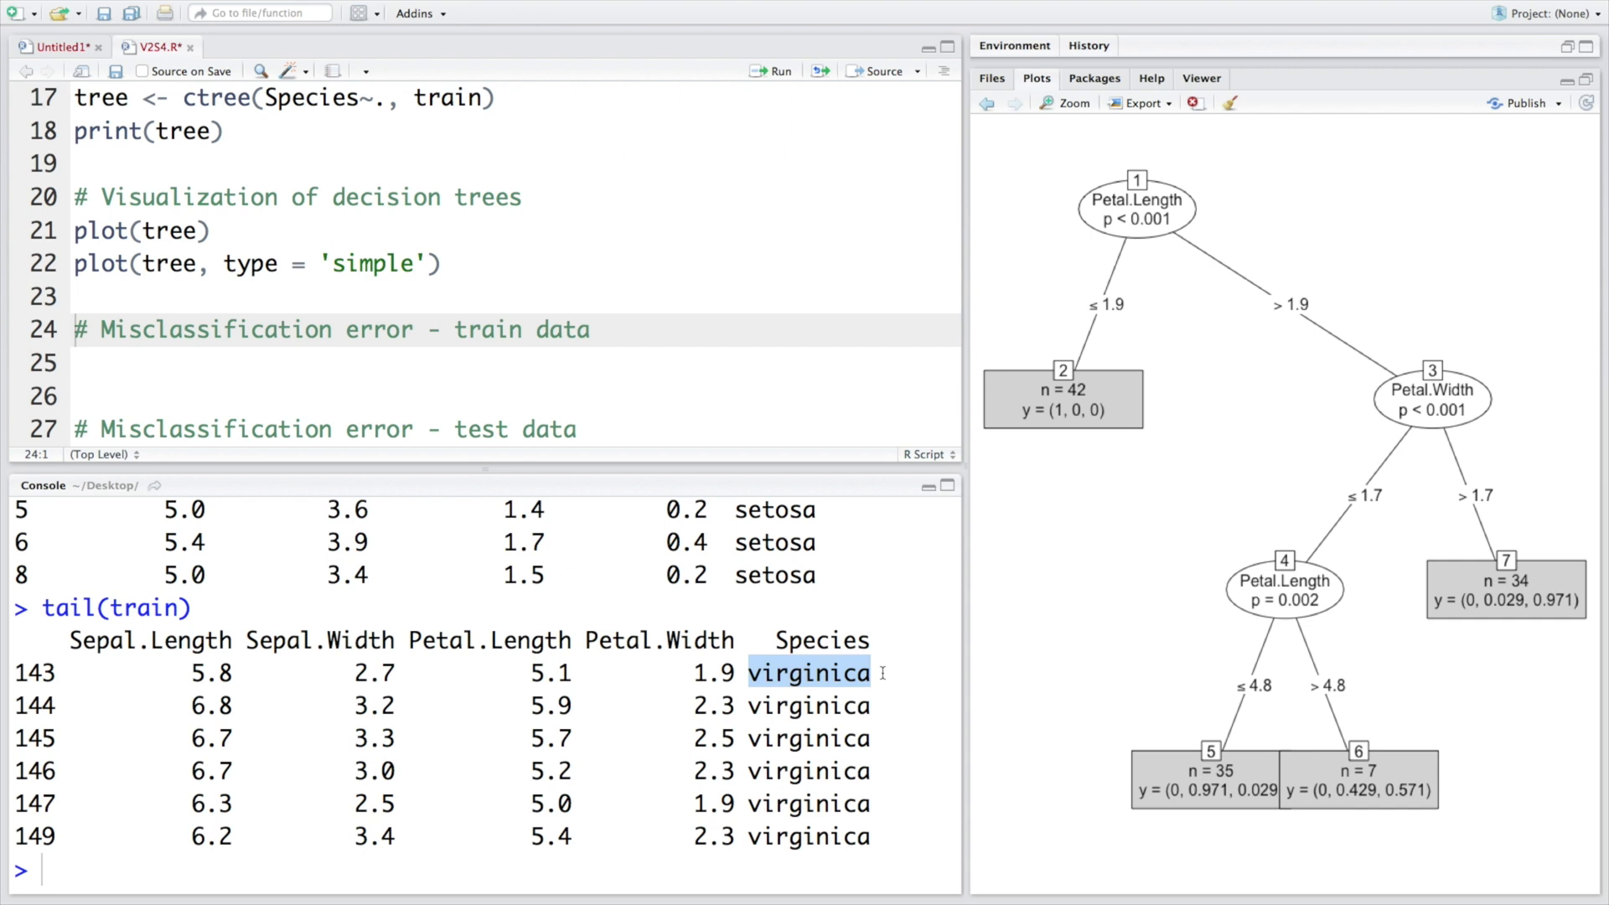
scroll(up, 3)
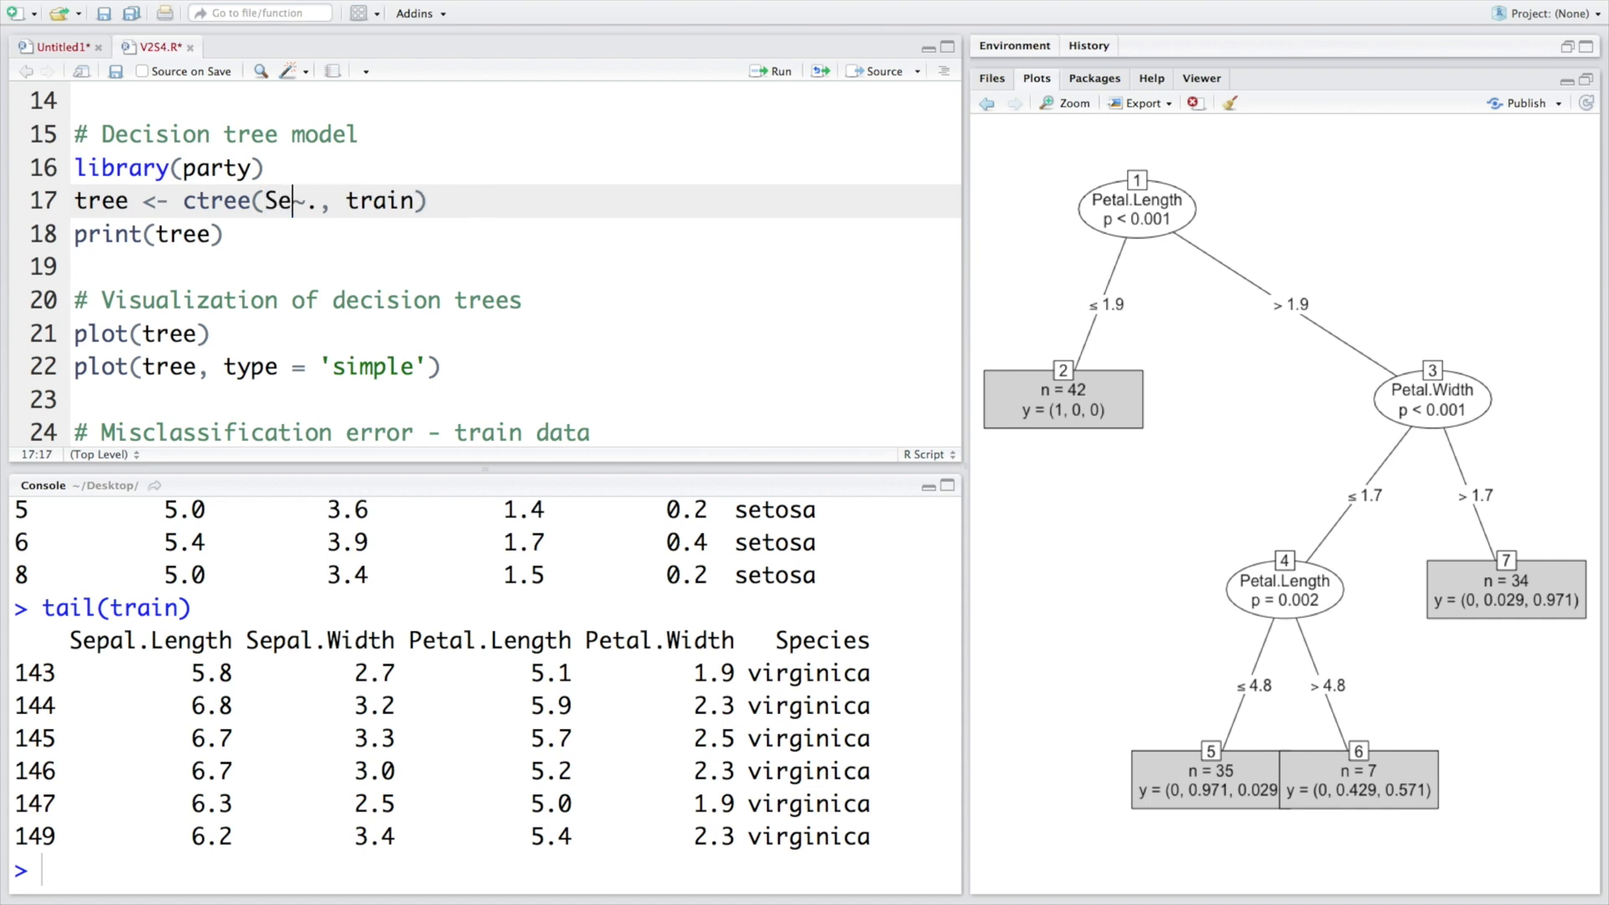
Fit the tree on Sepal.Length, plot it and enlarge the regression tree with boxplot leaves
text(pal.Length)
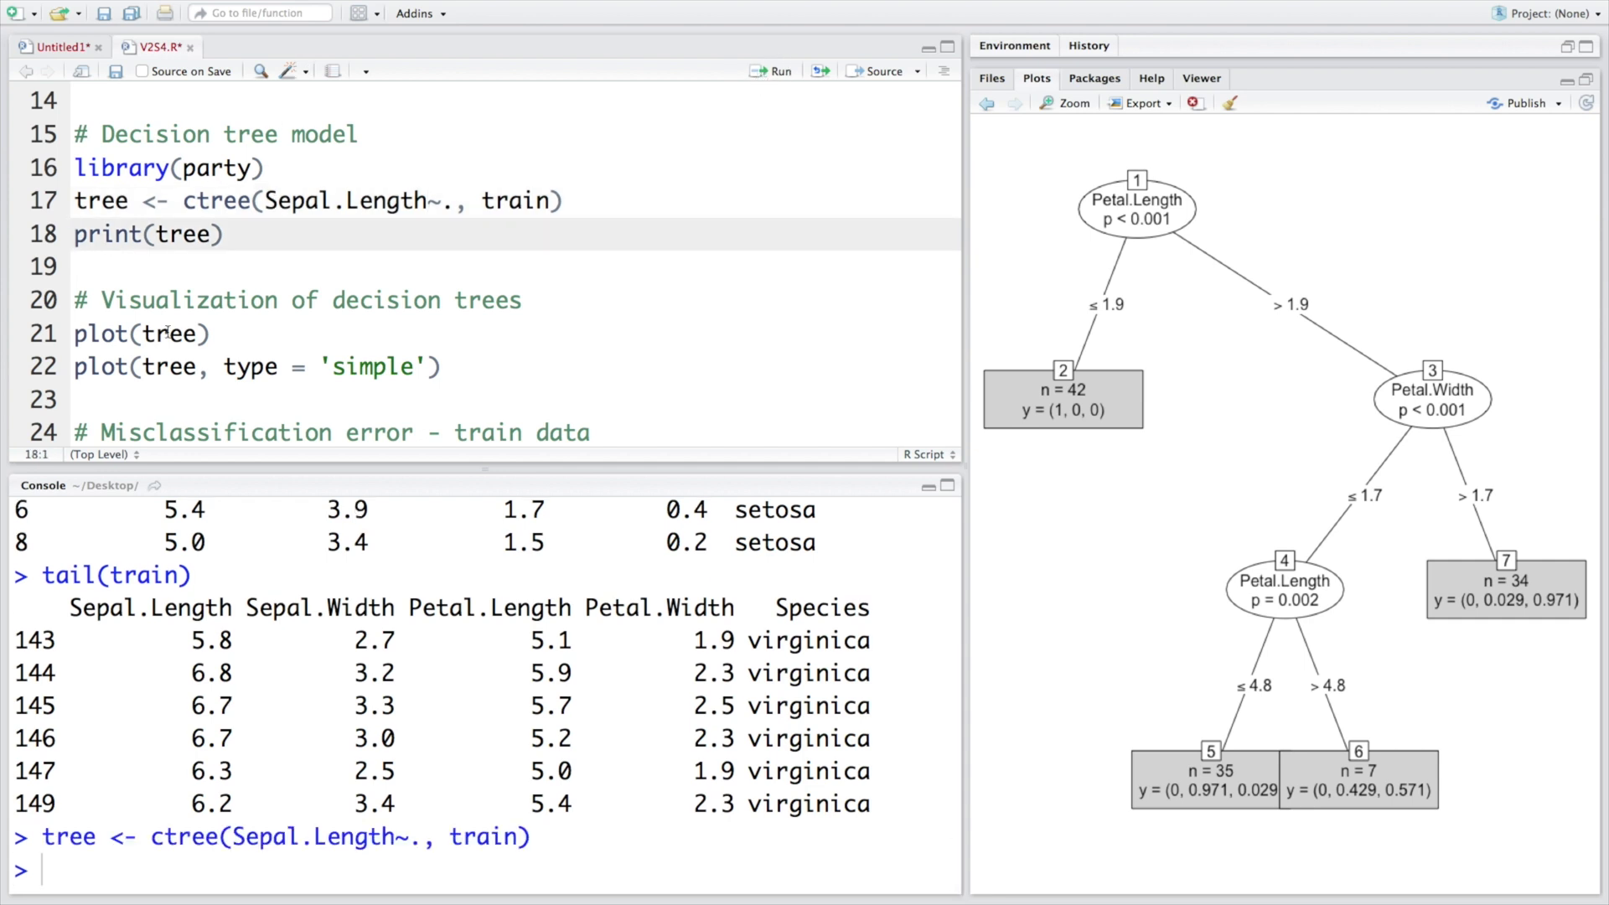
click(769, 70)
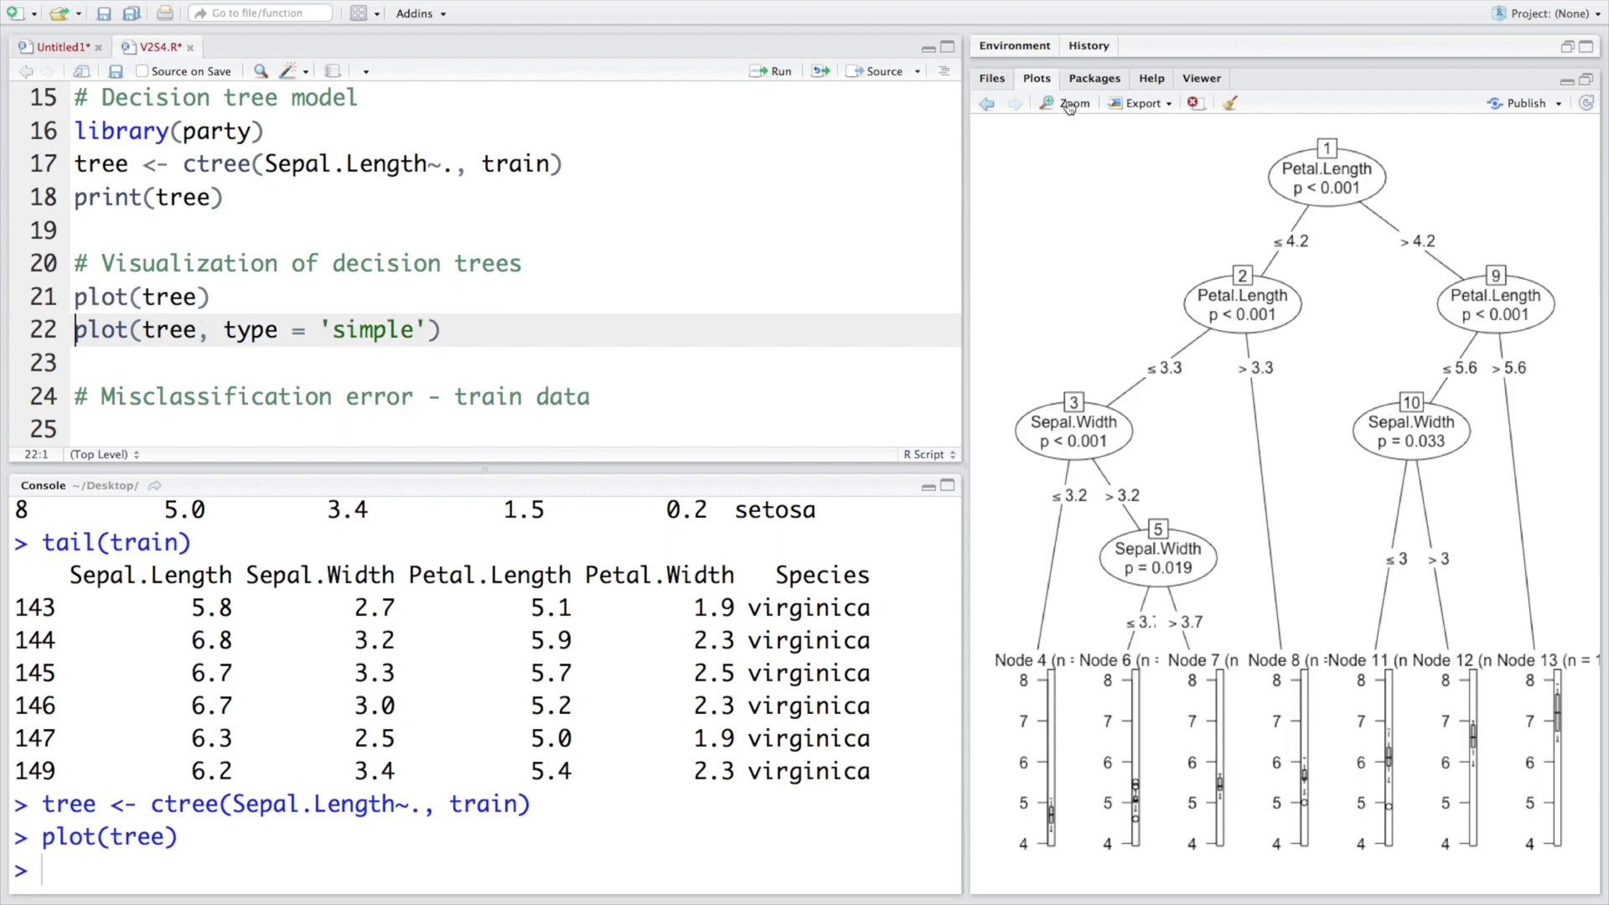
click(1067, 102)
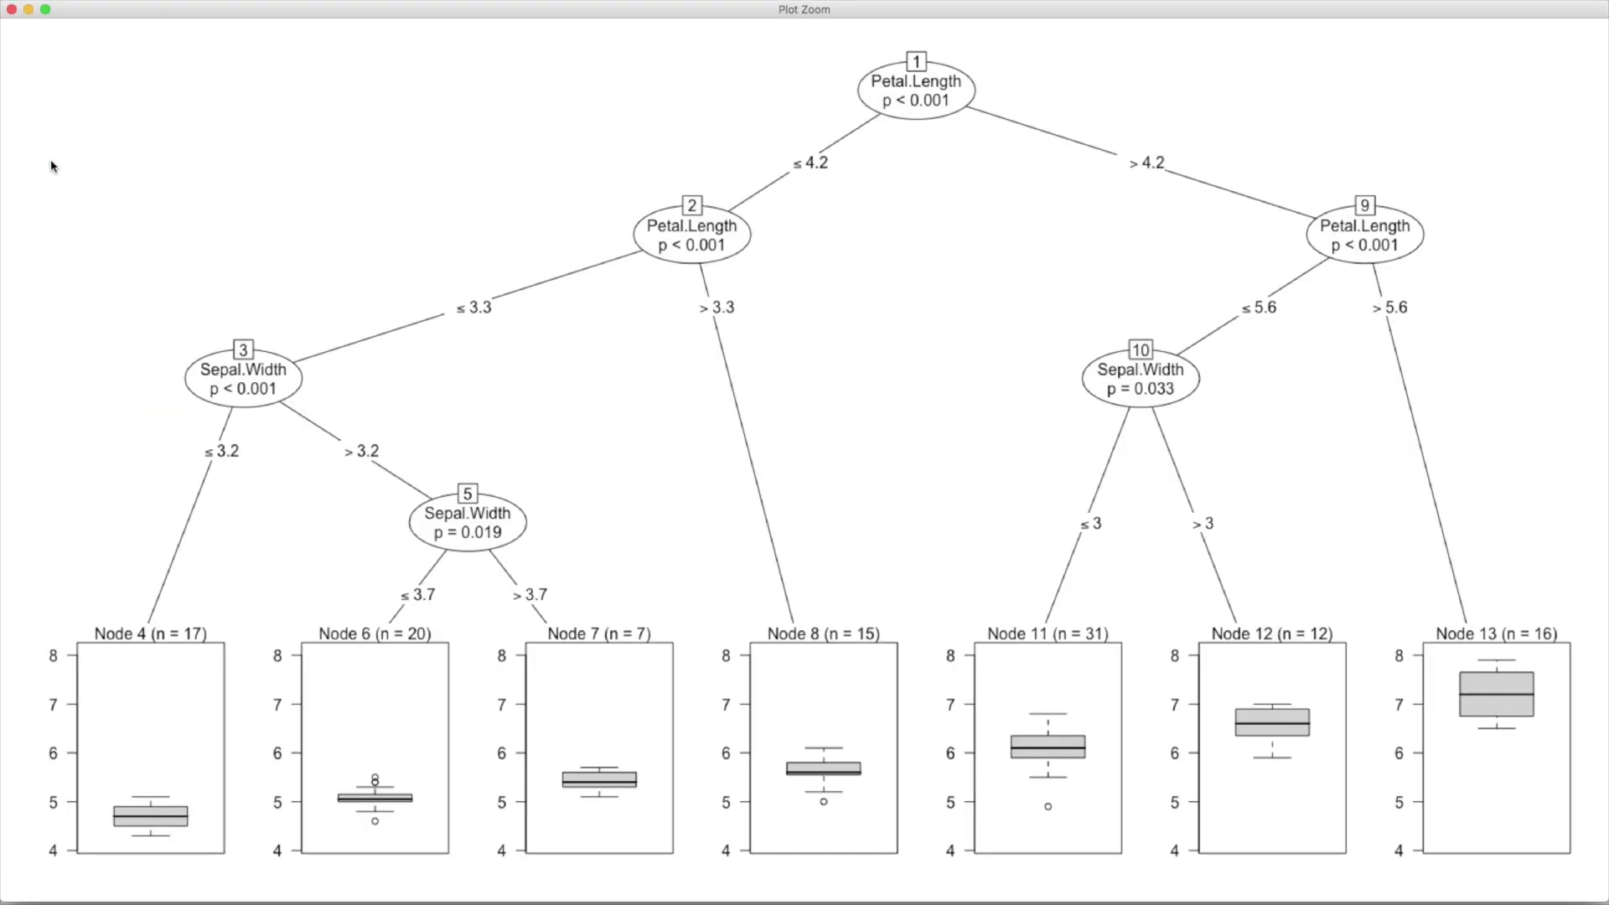
mouse_move(364, 226)
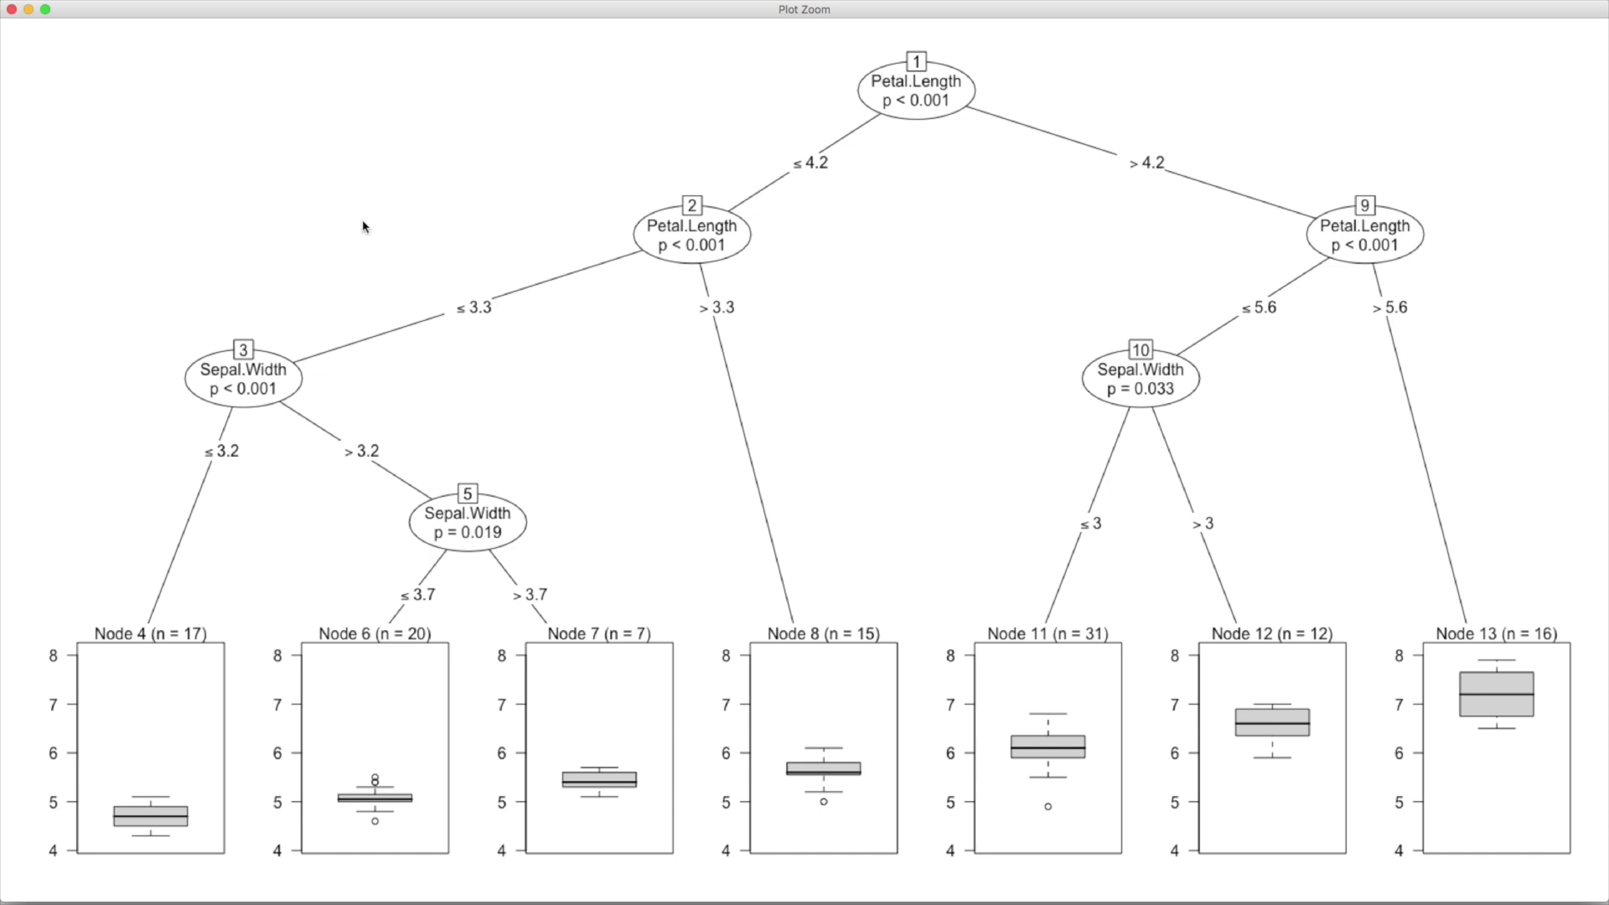
mouse_move(348, 779)
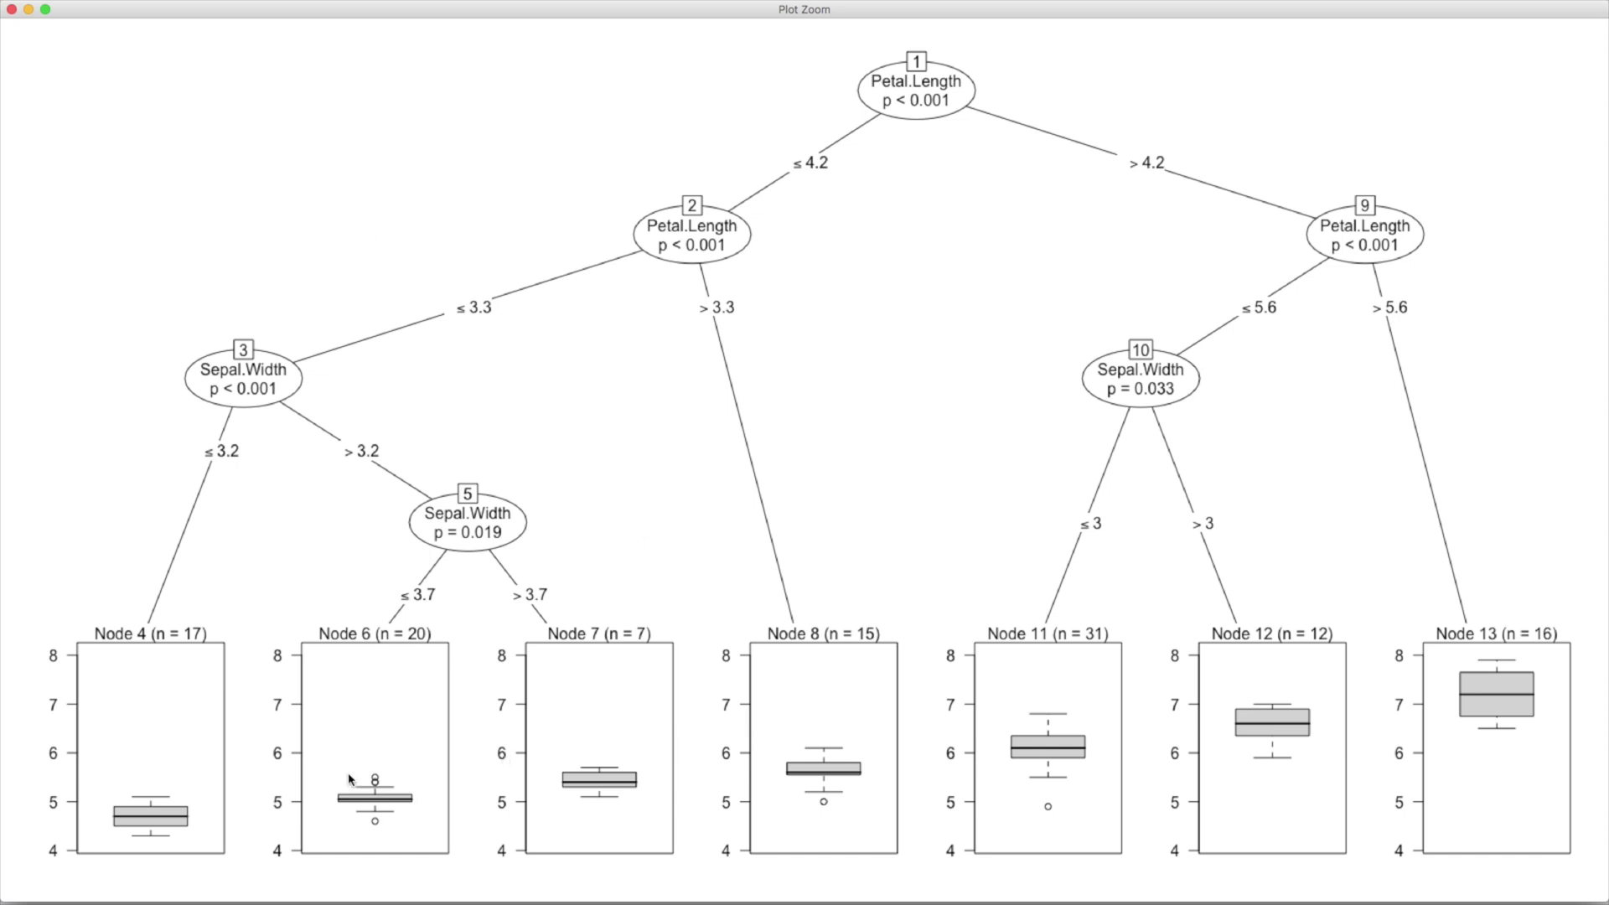
mouse_move(898, 799)
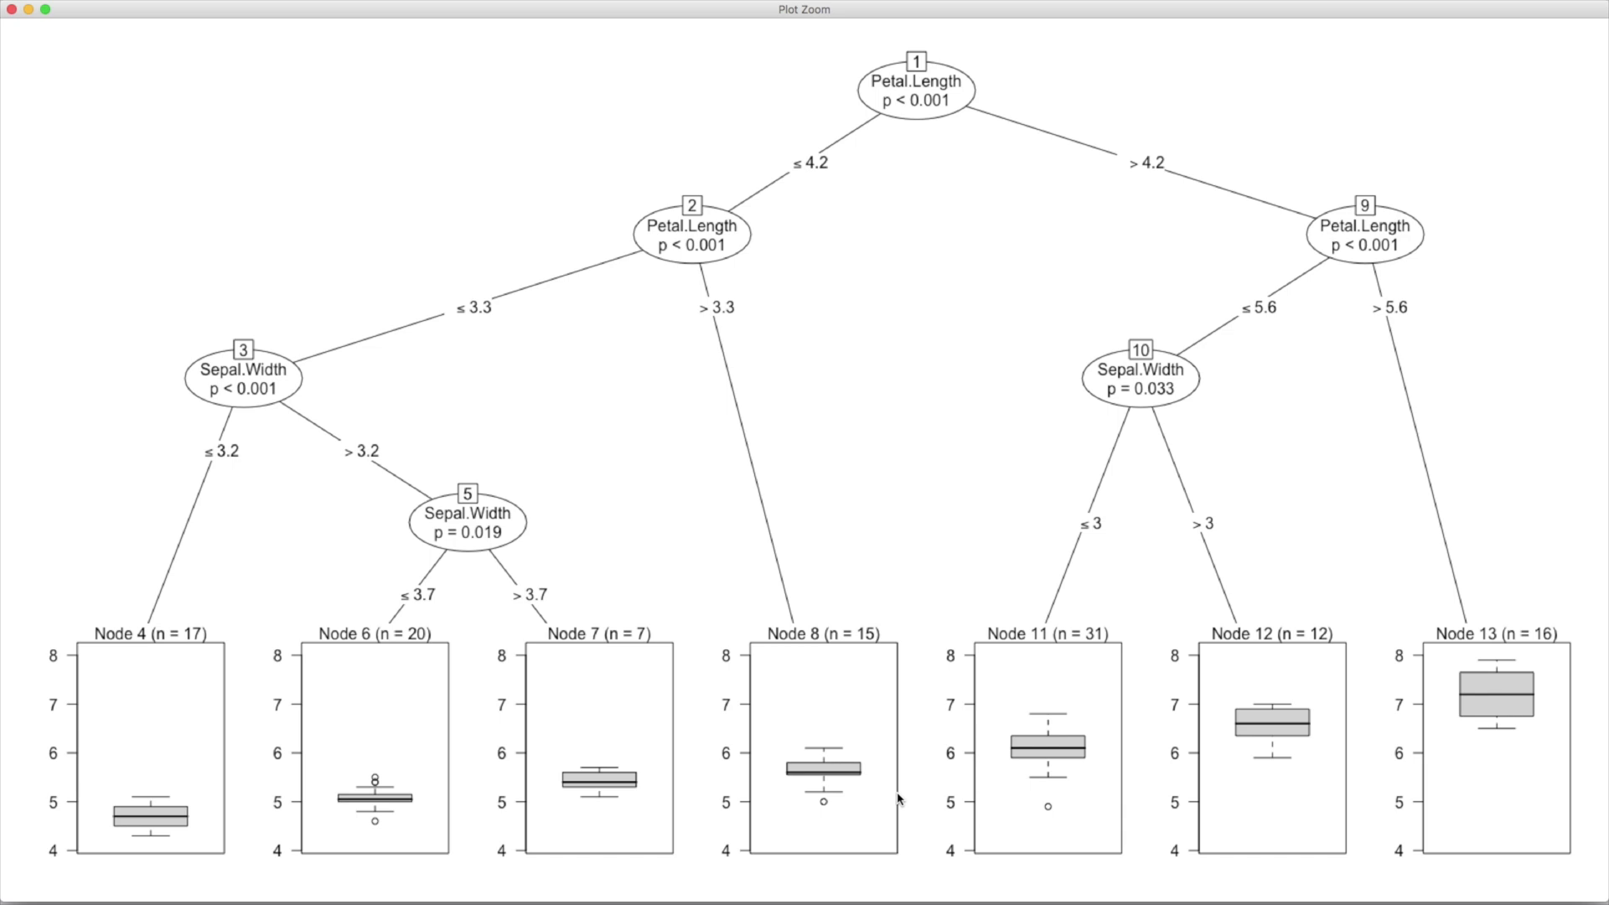
mouse_move(1208, 751)
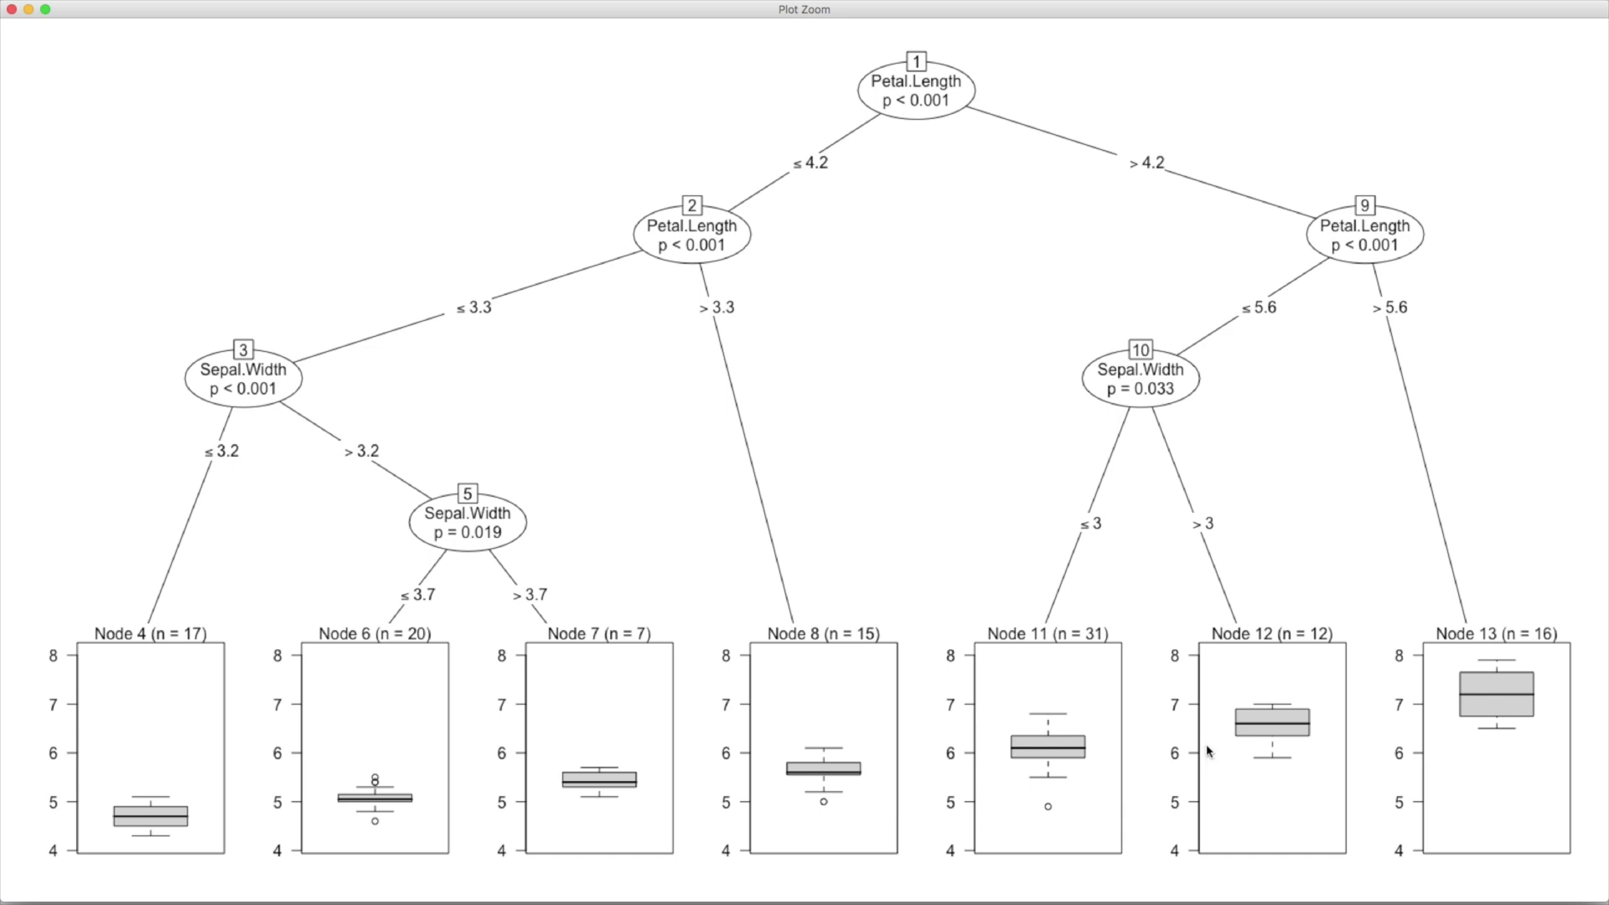
mouse_move(1044, 782)
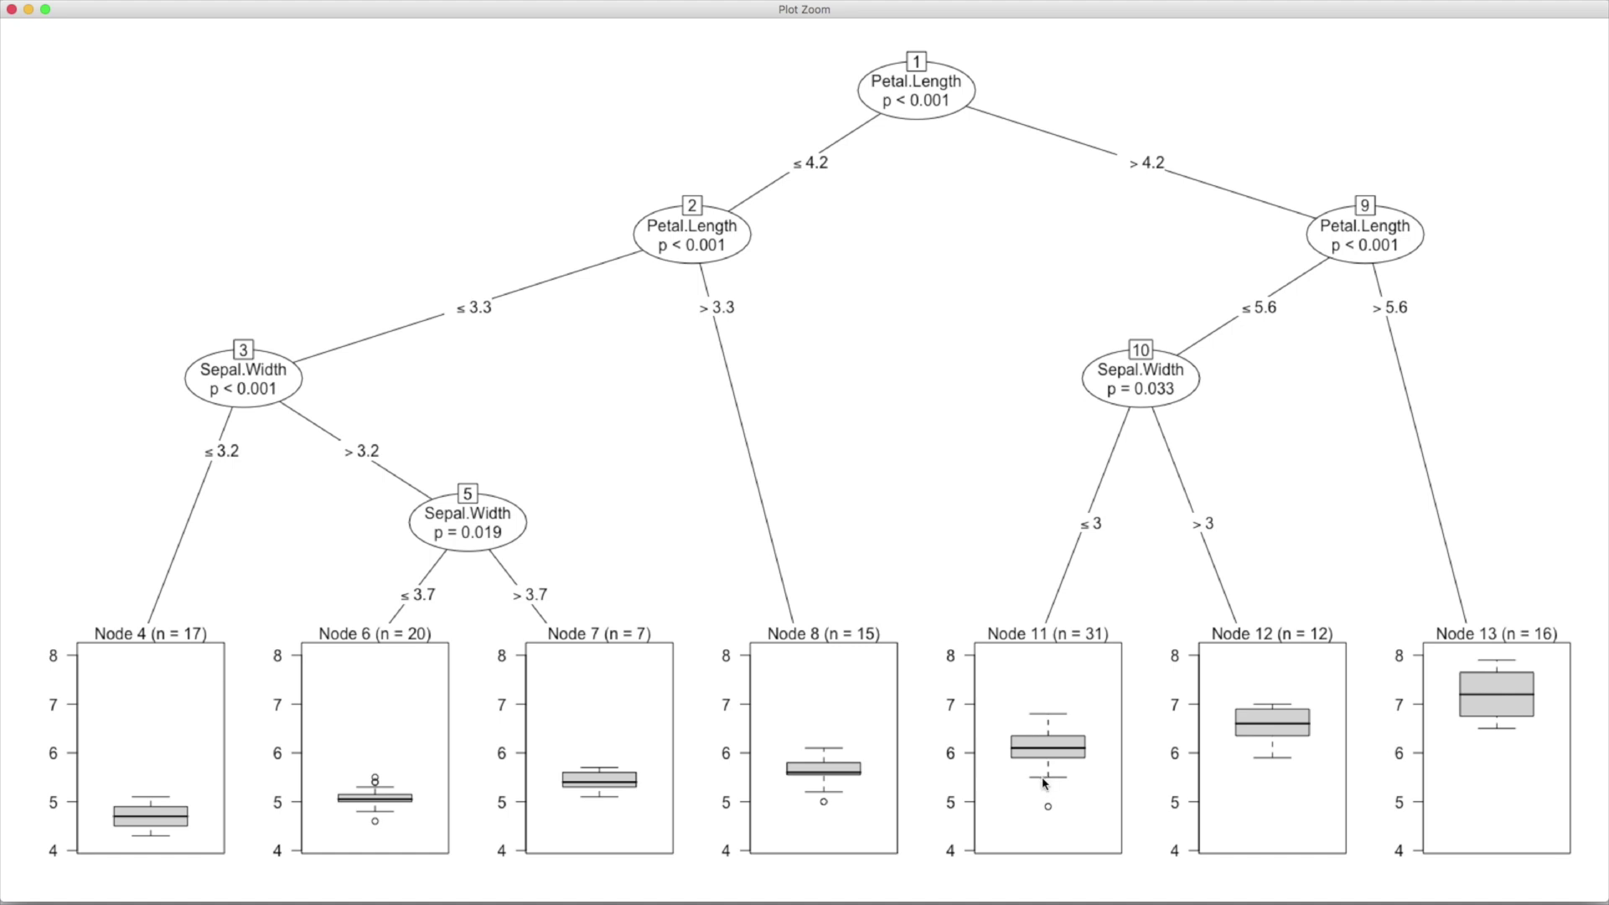
mouse_move(891, 105)
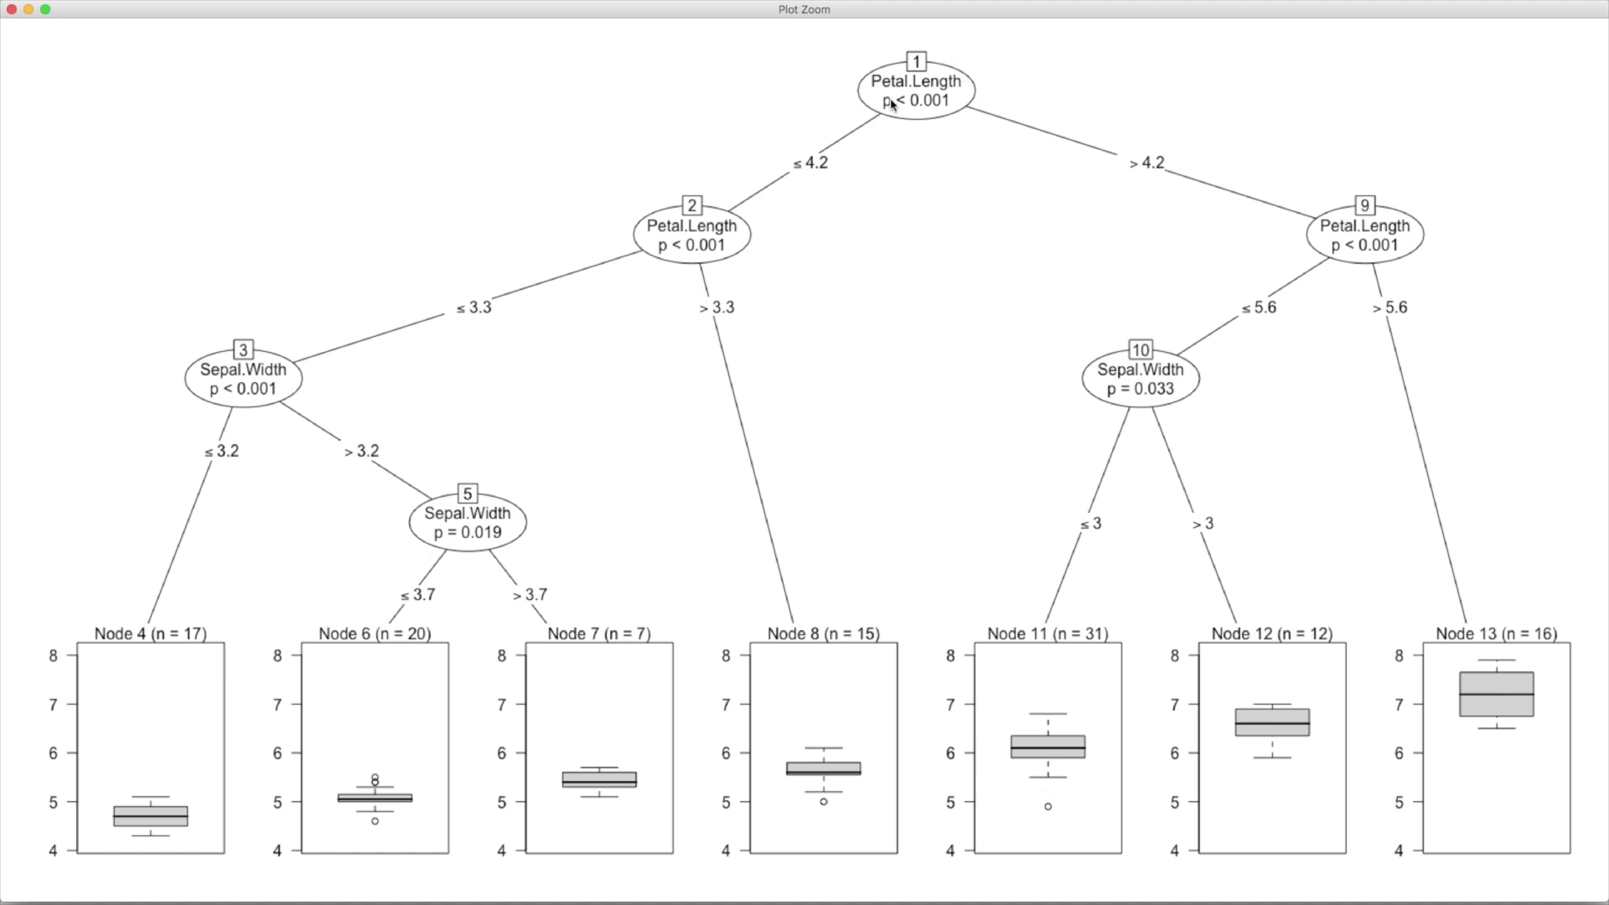
mouse_move(1156, 176)
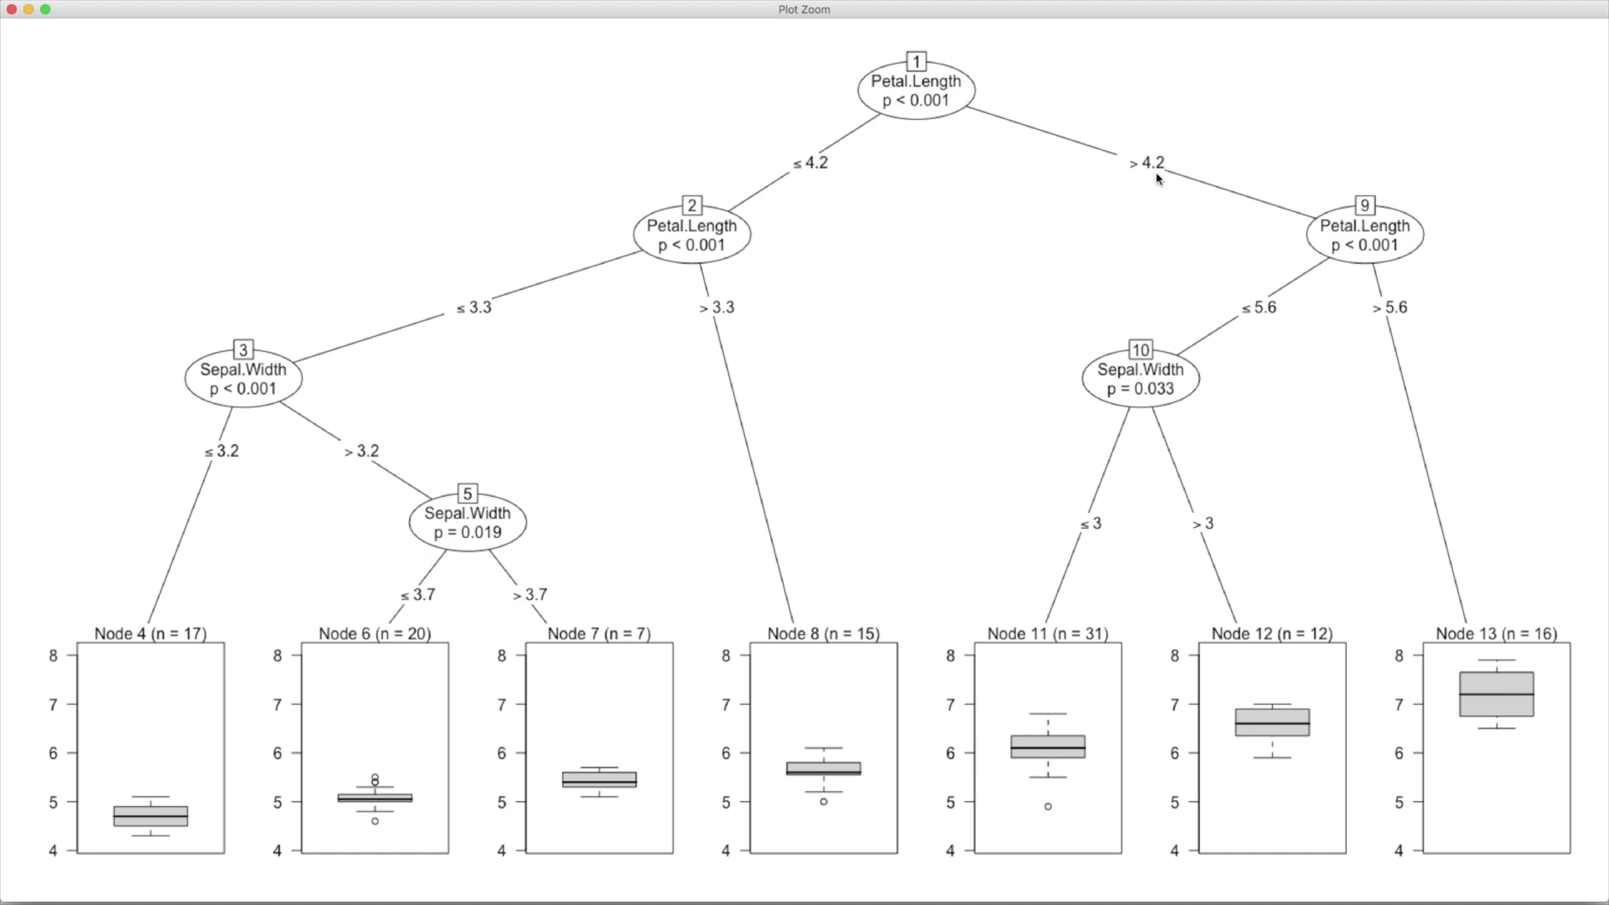
mouse_move(1420, 236)
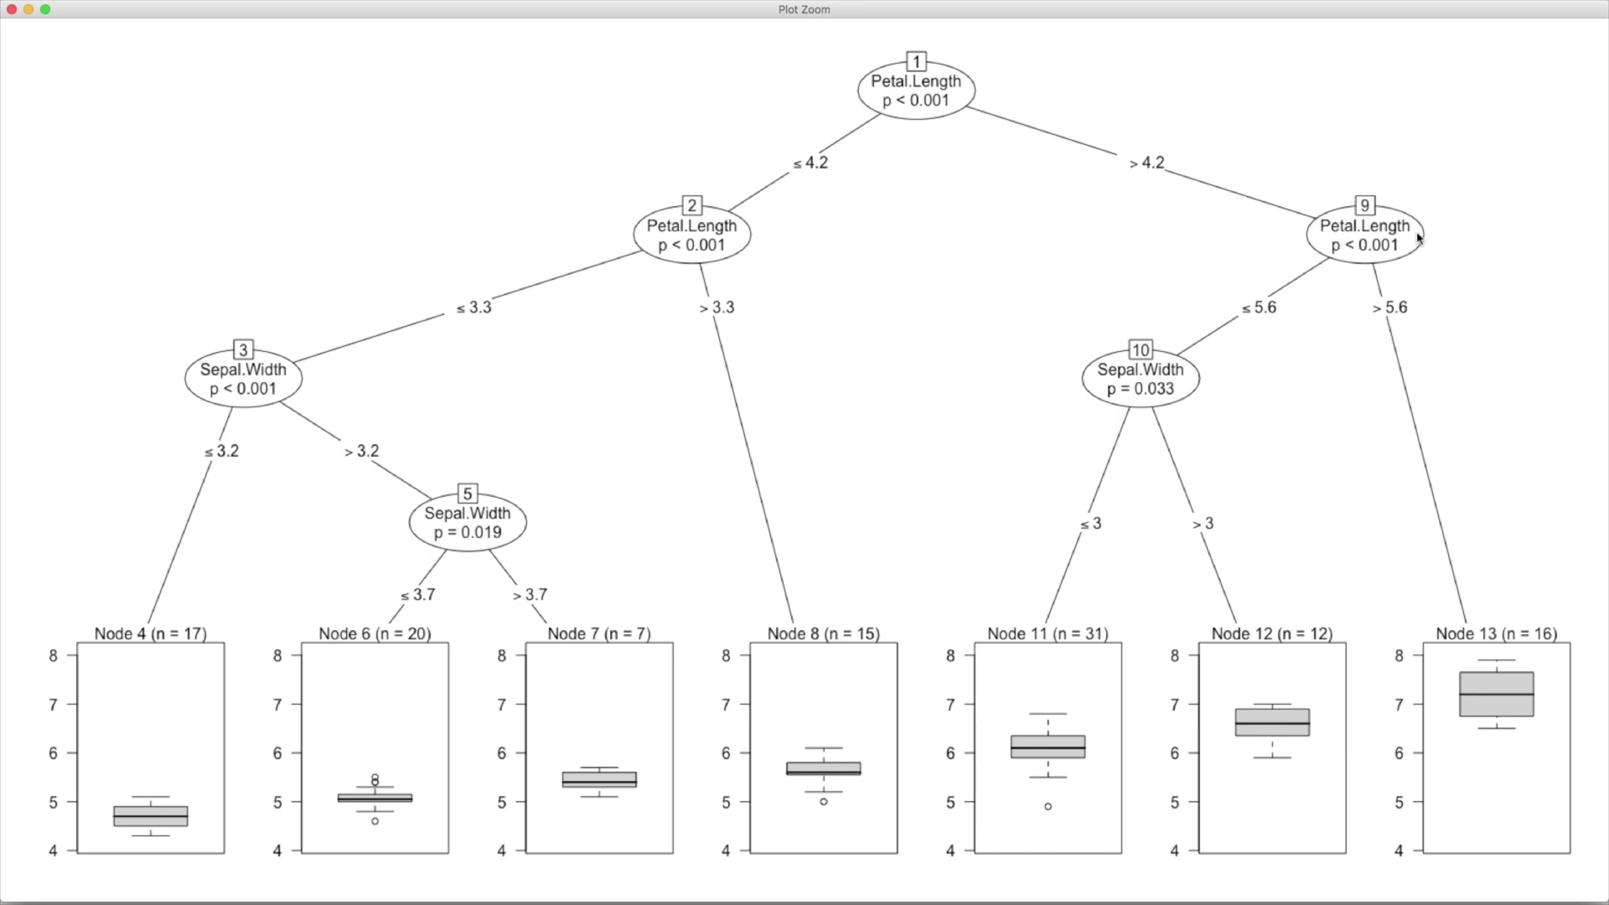
mouse_move(1391, 329)
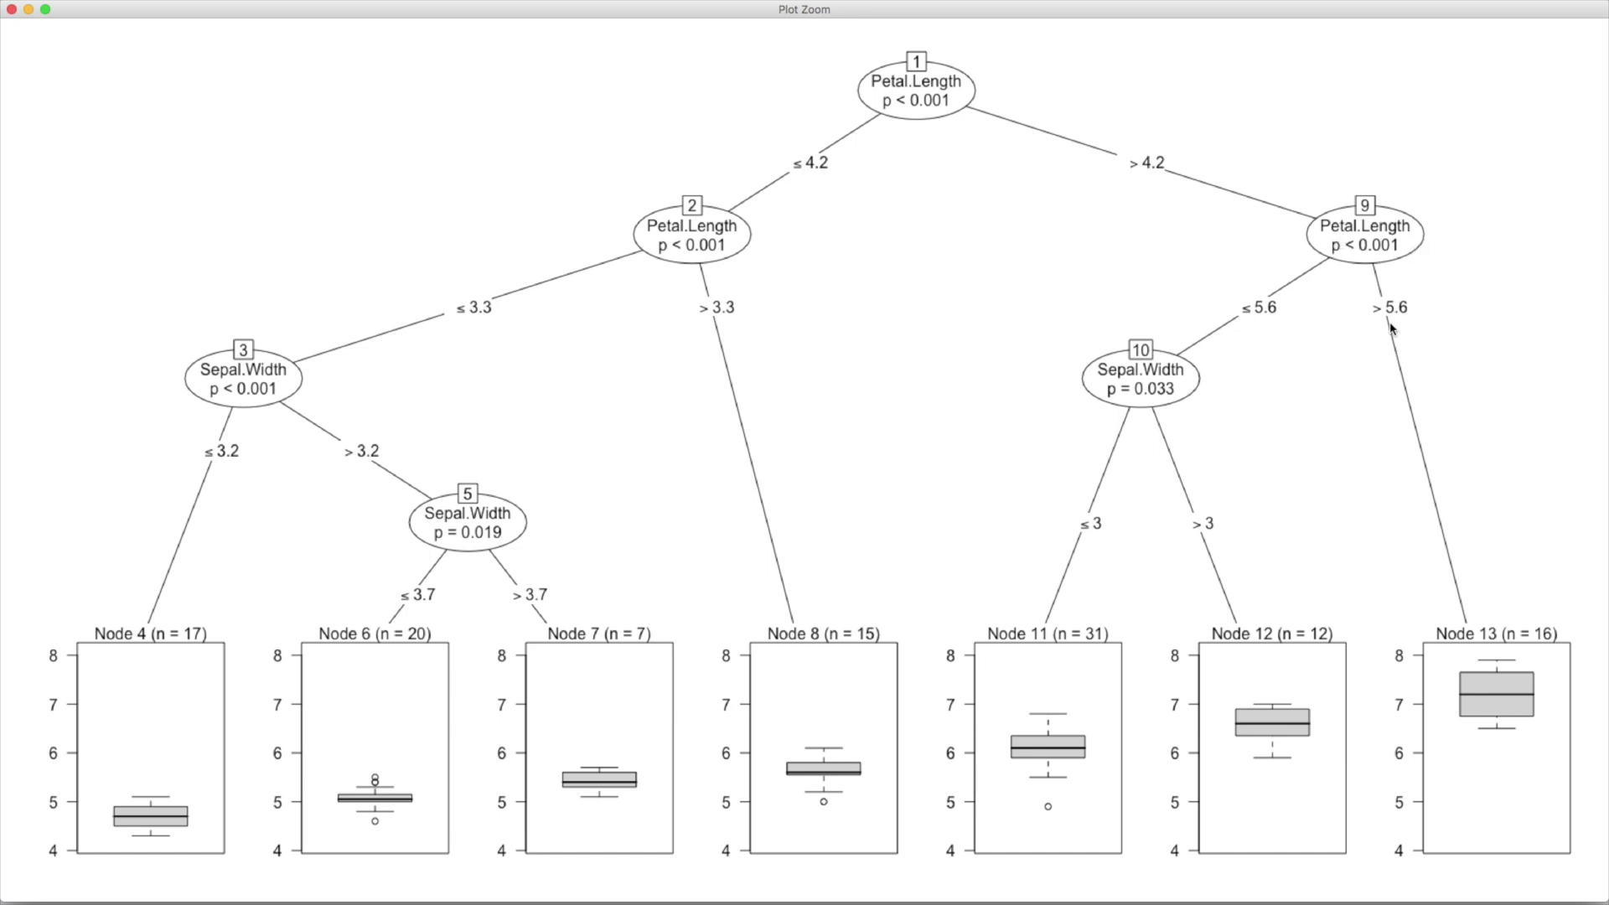
mouse_move(1562, 682)
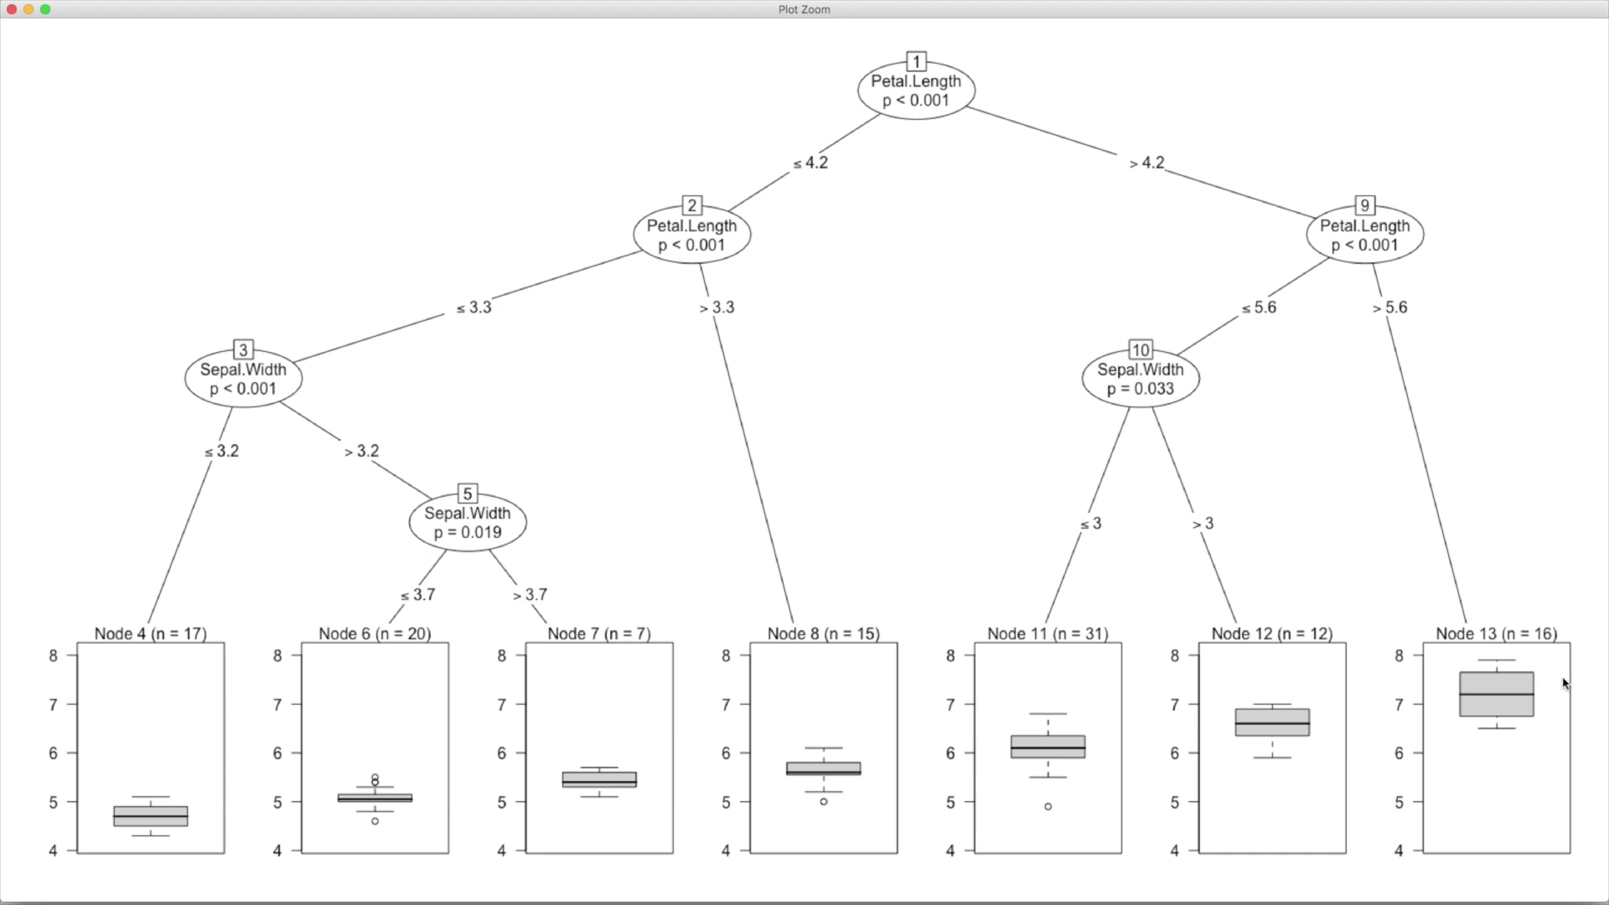
mouse_move(1436, 677)
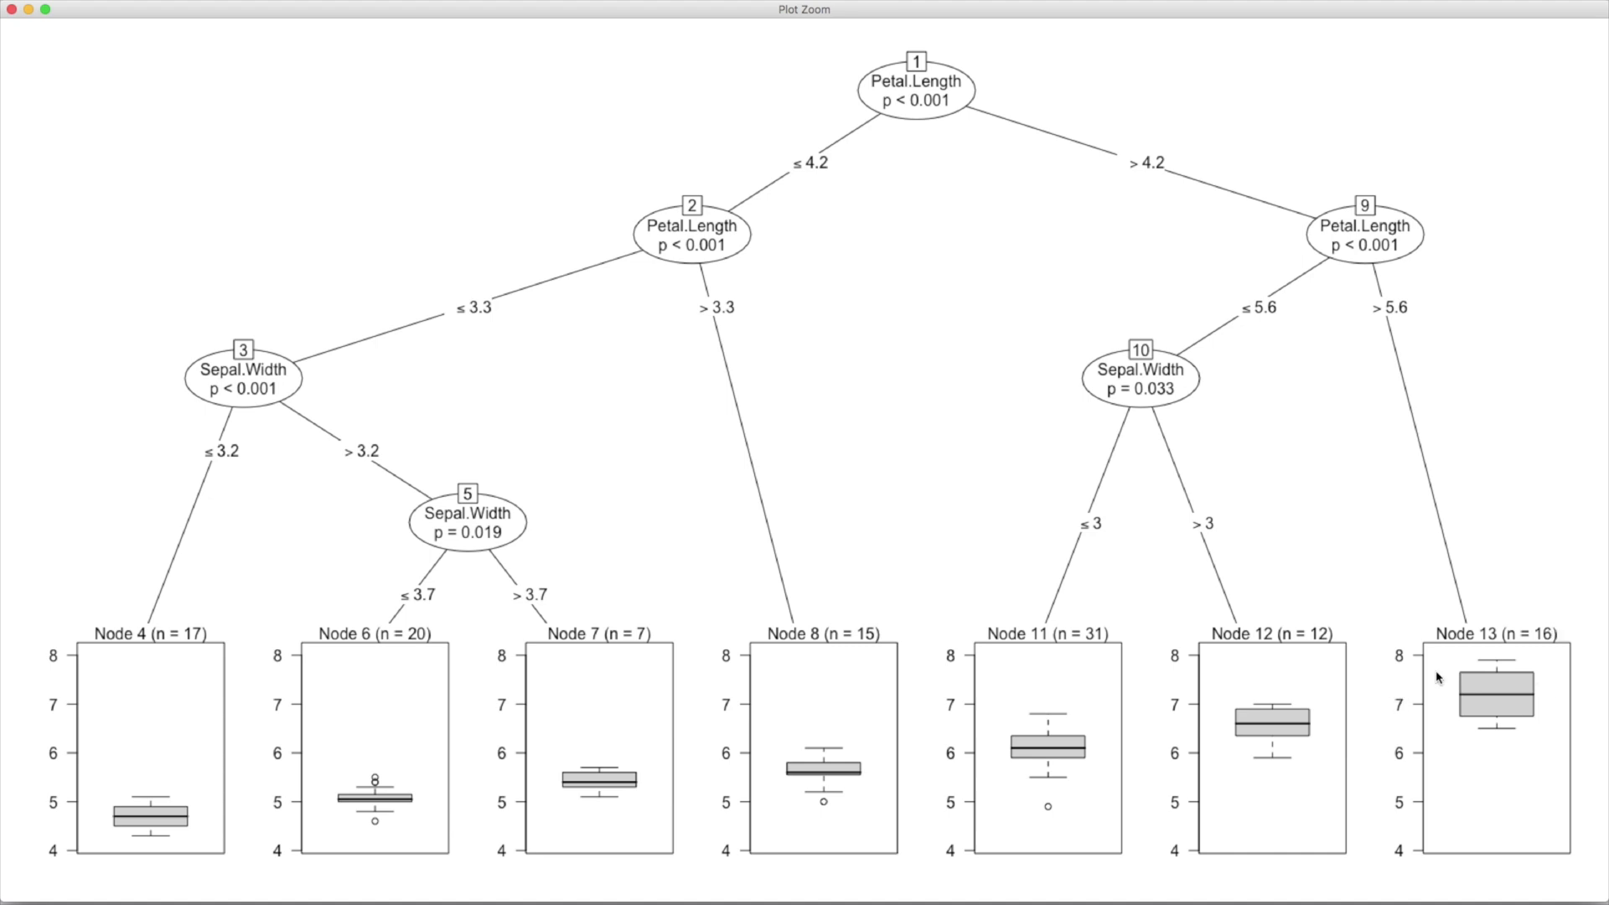
mouse_move(1422, 699)
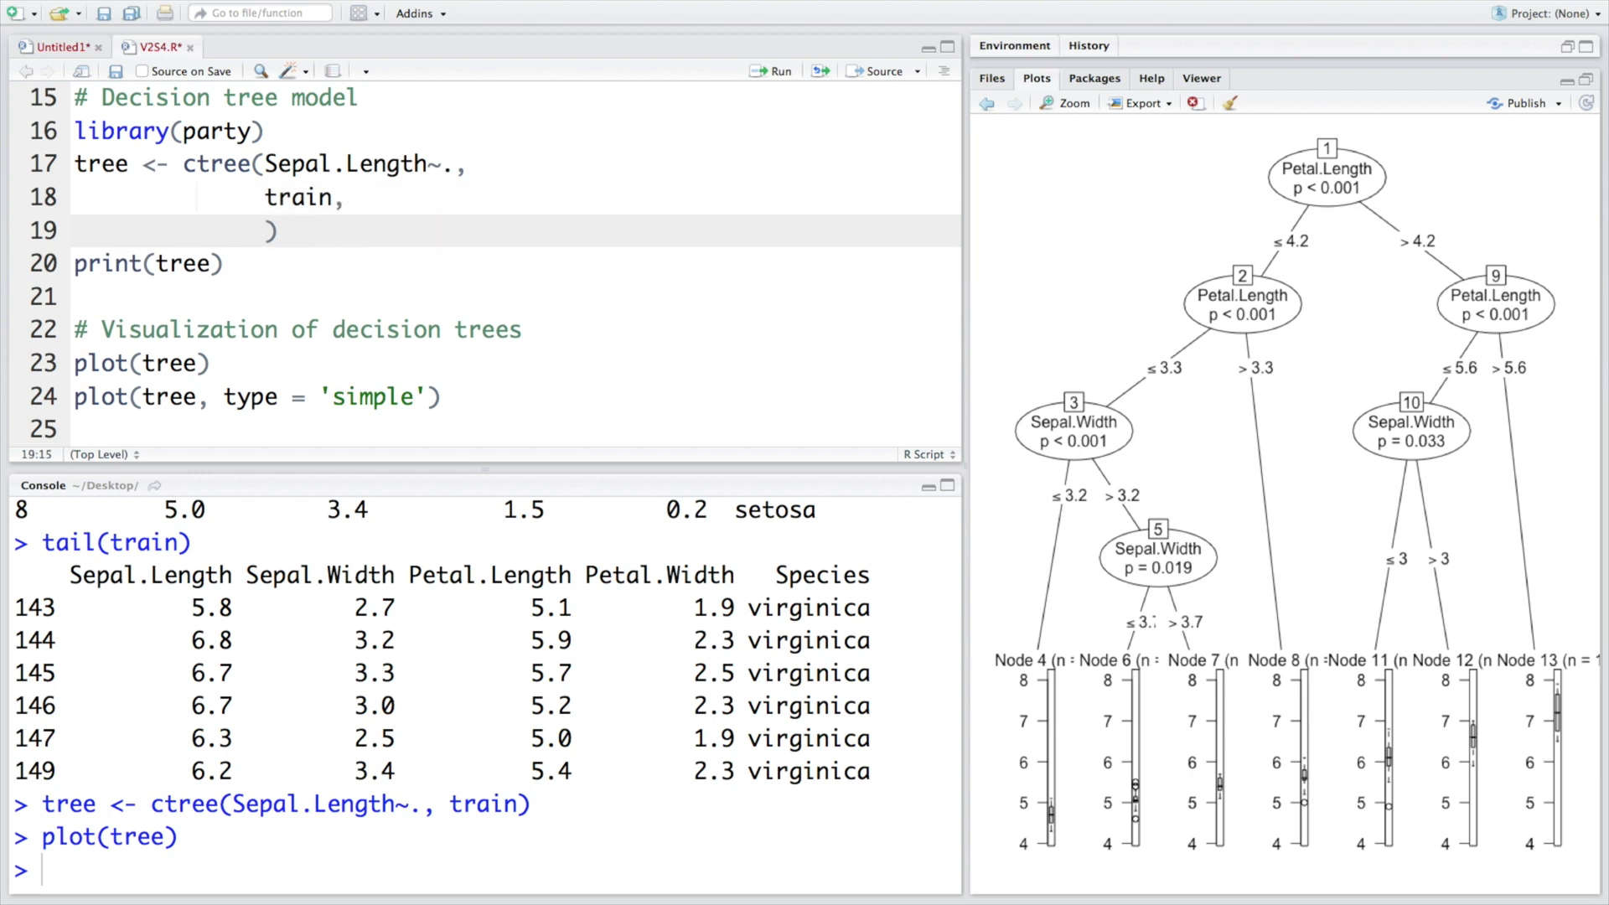
Add controls = ctree_control(mincriterion = .9999, minsplit = 6) to the ctree call
text(controls = ctr)
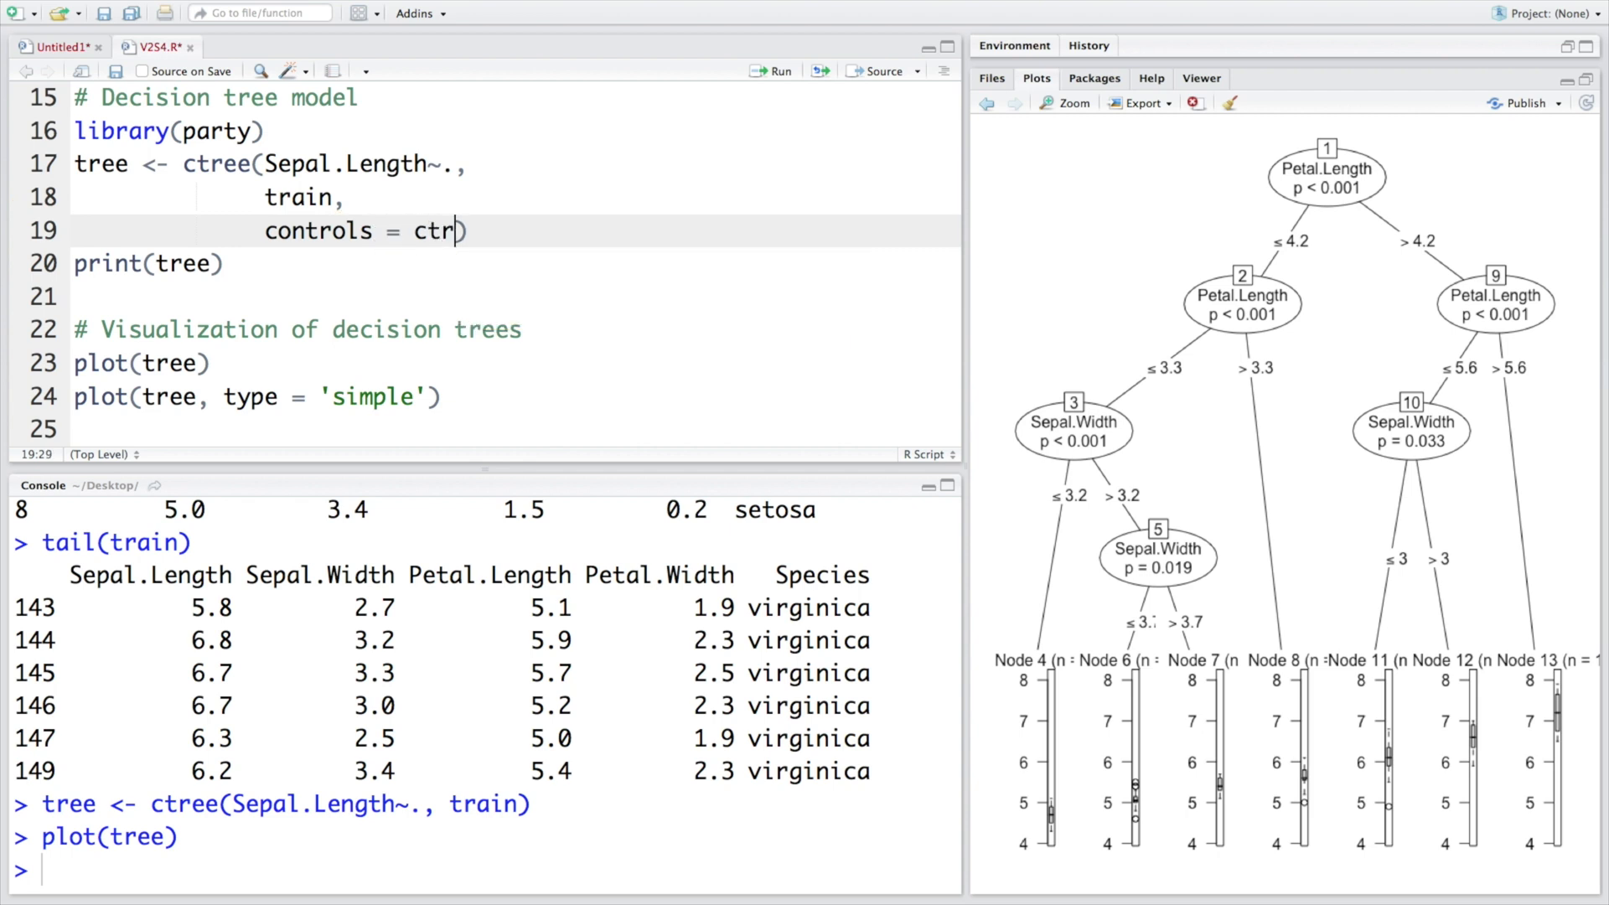
text(ee_control()
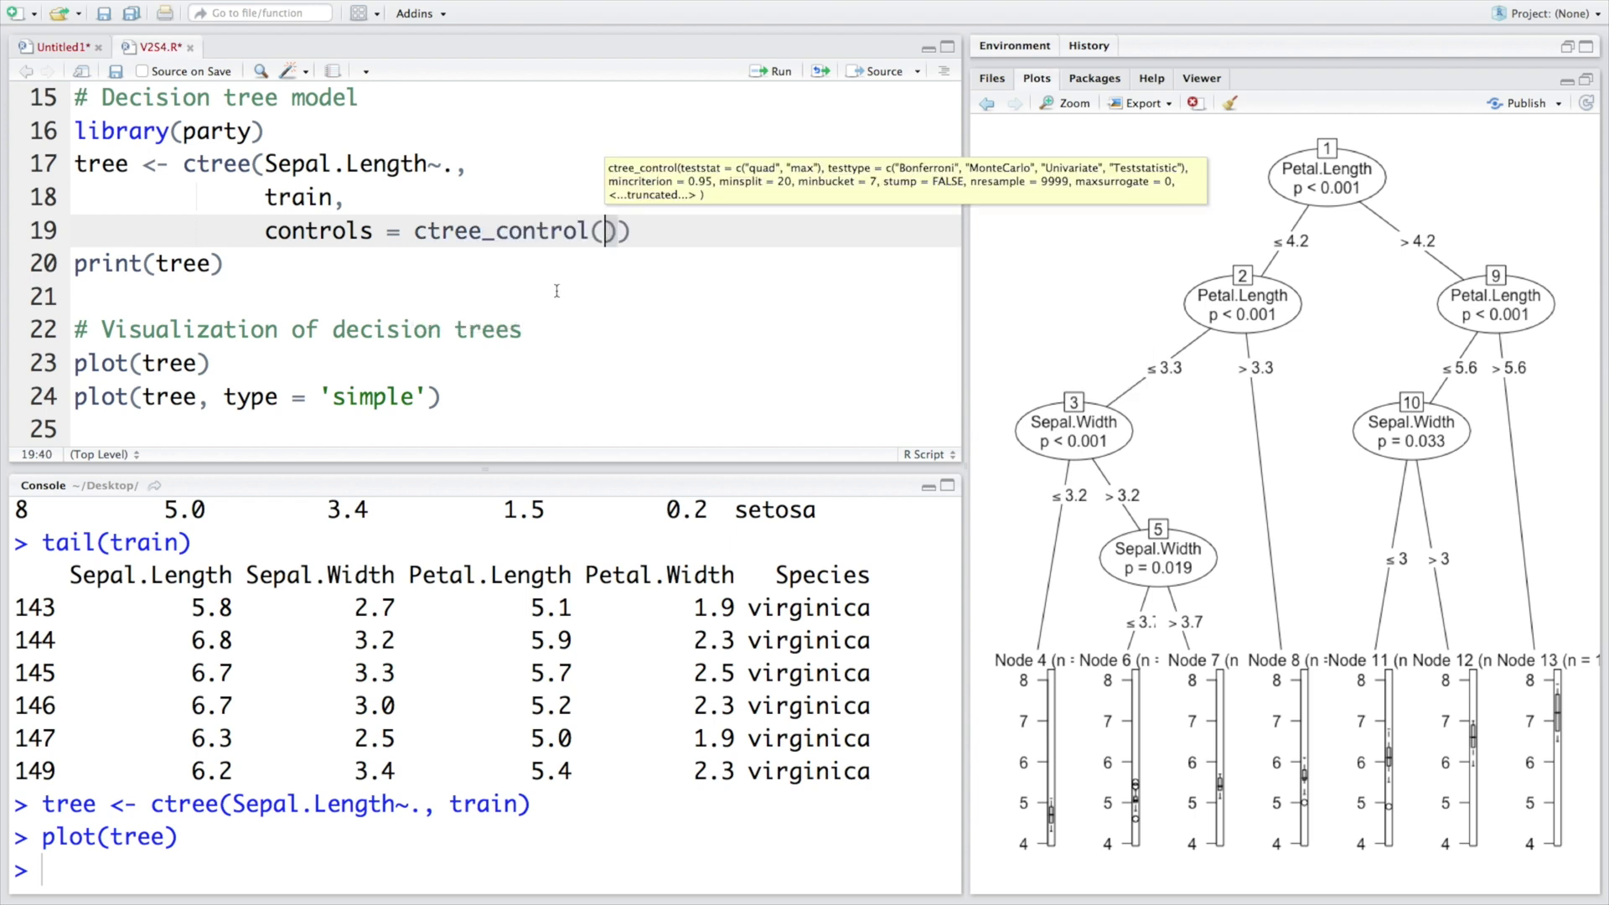
text(min)
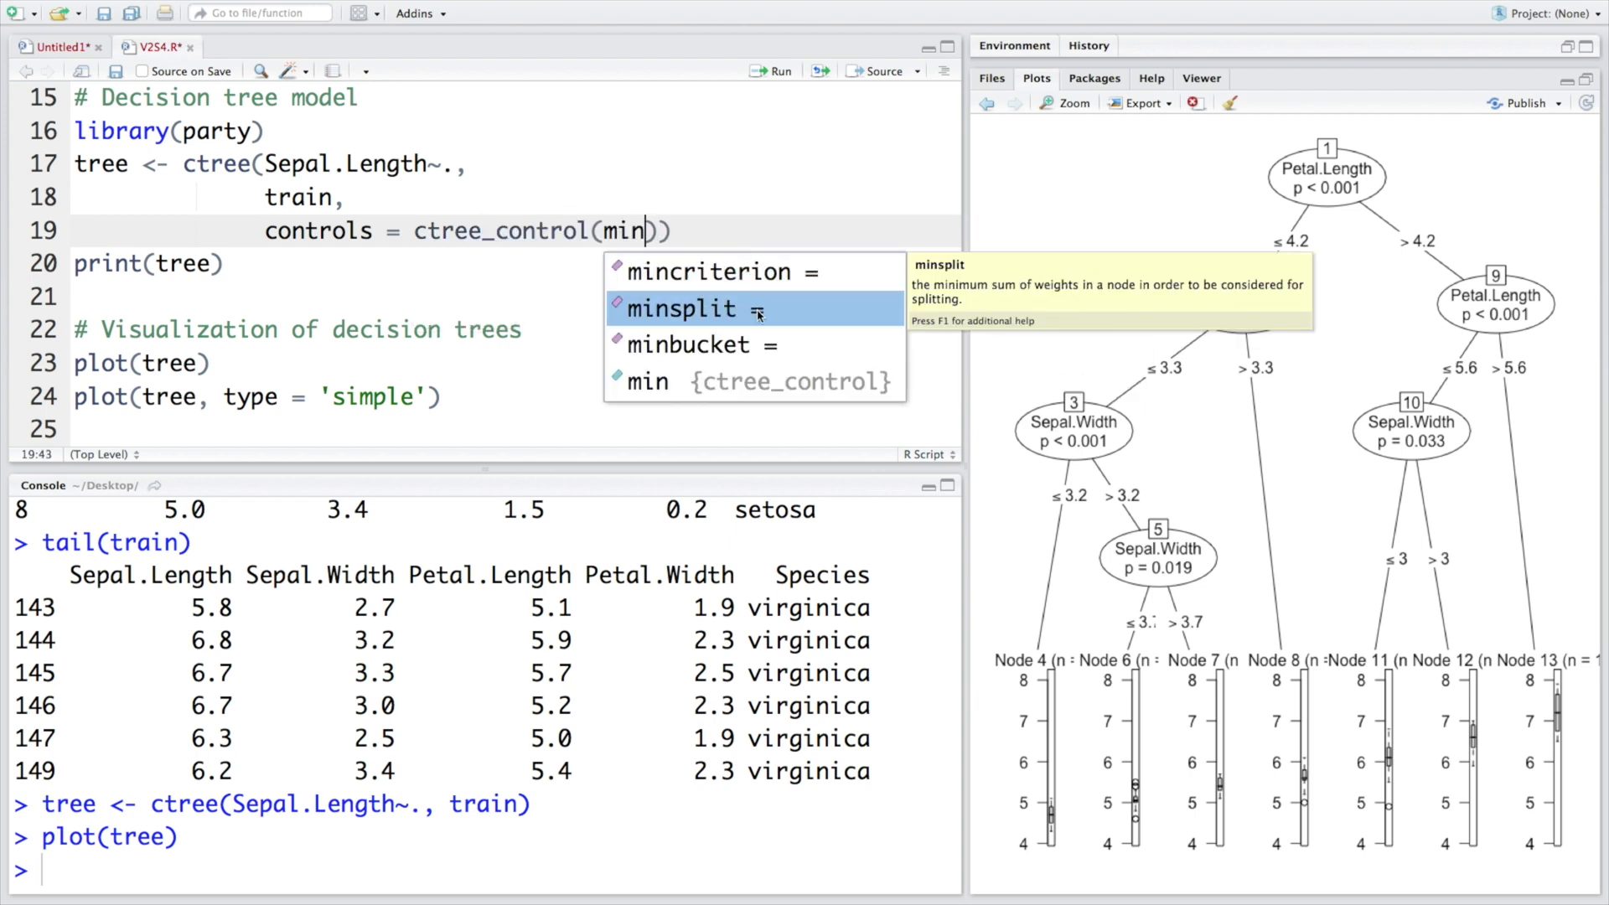
click(711, 271)
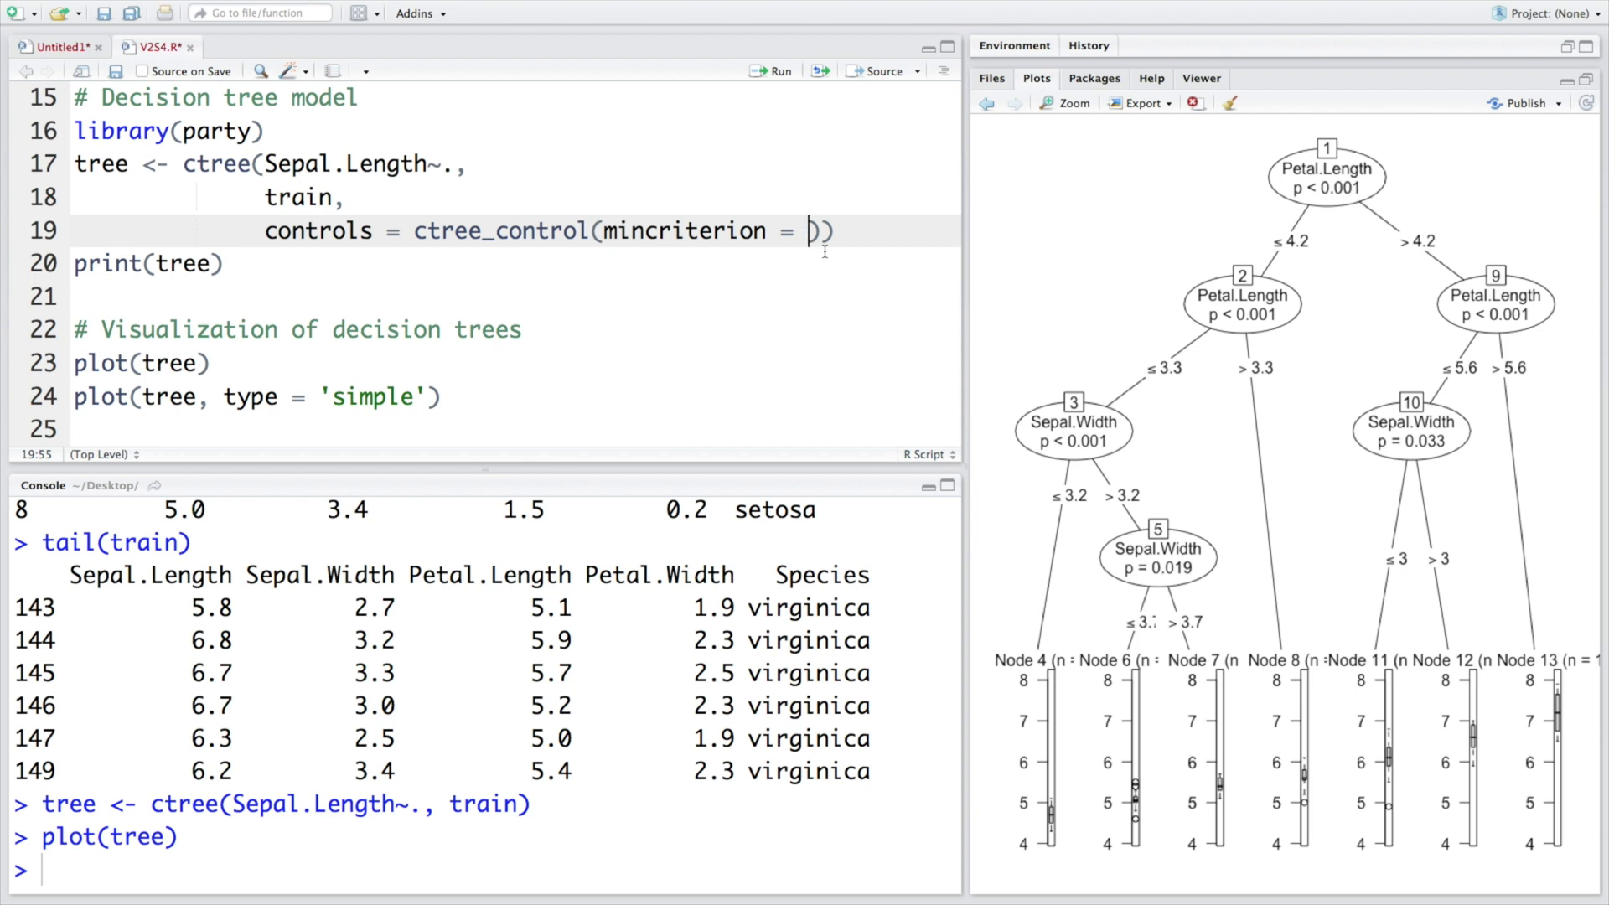
text(.)
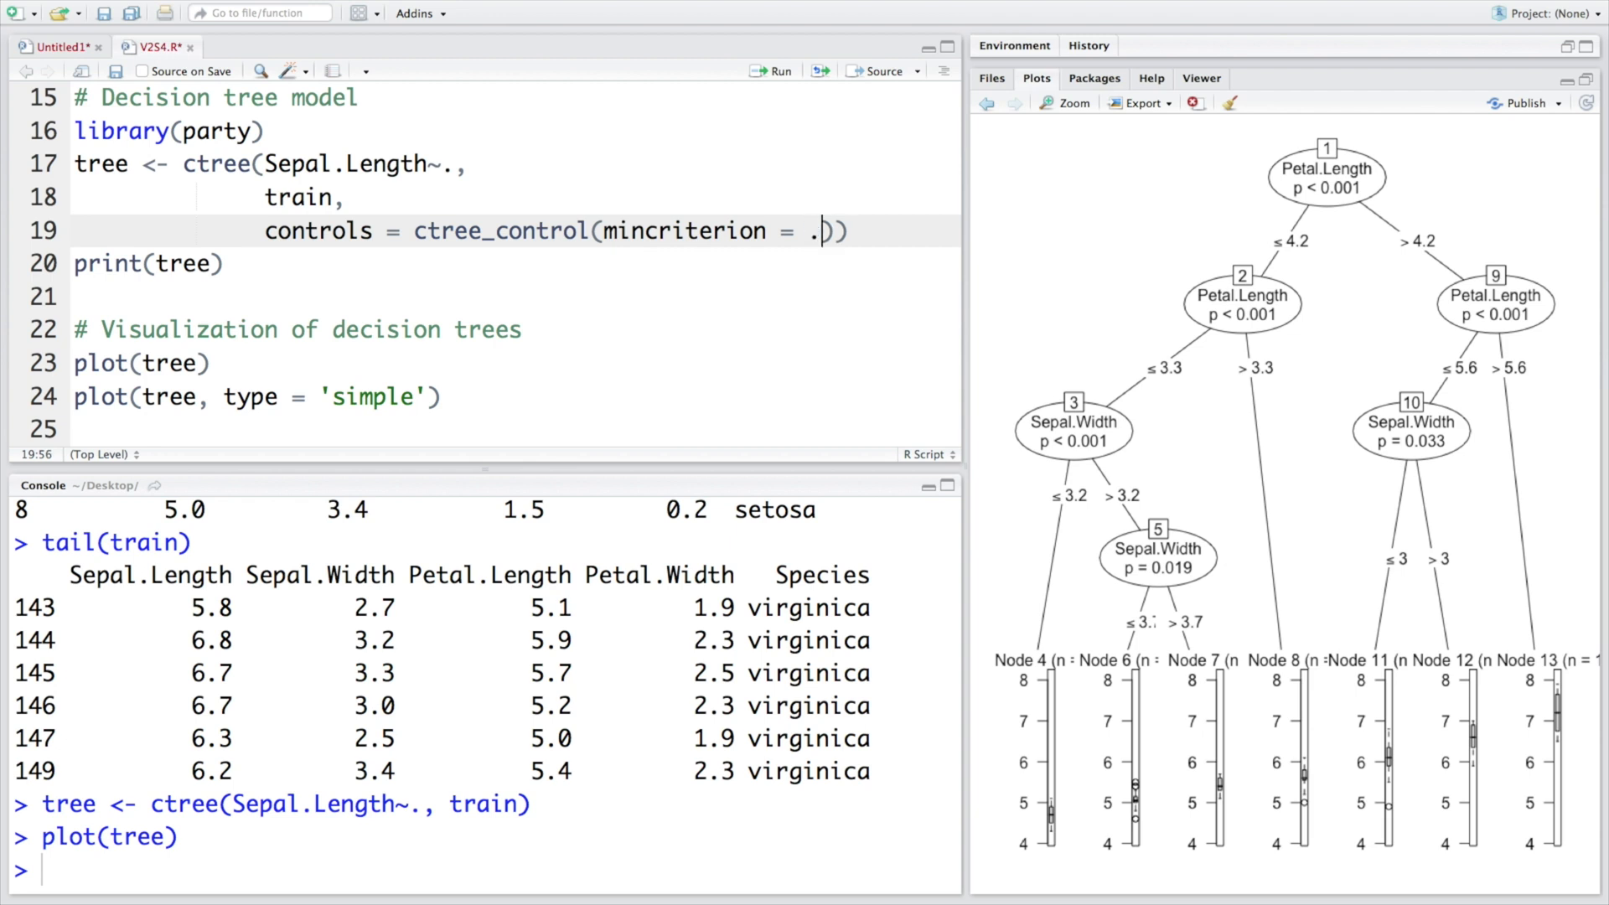
text(9999,)
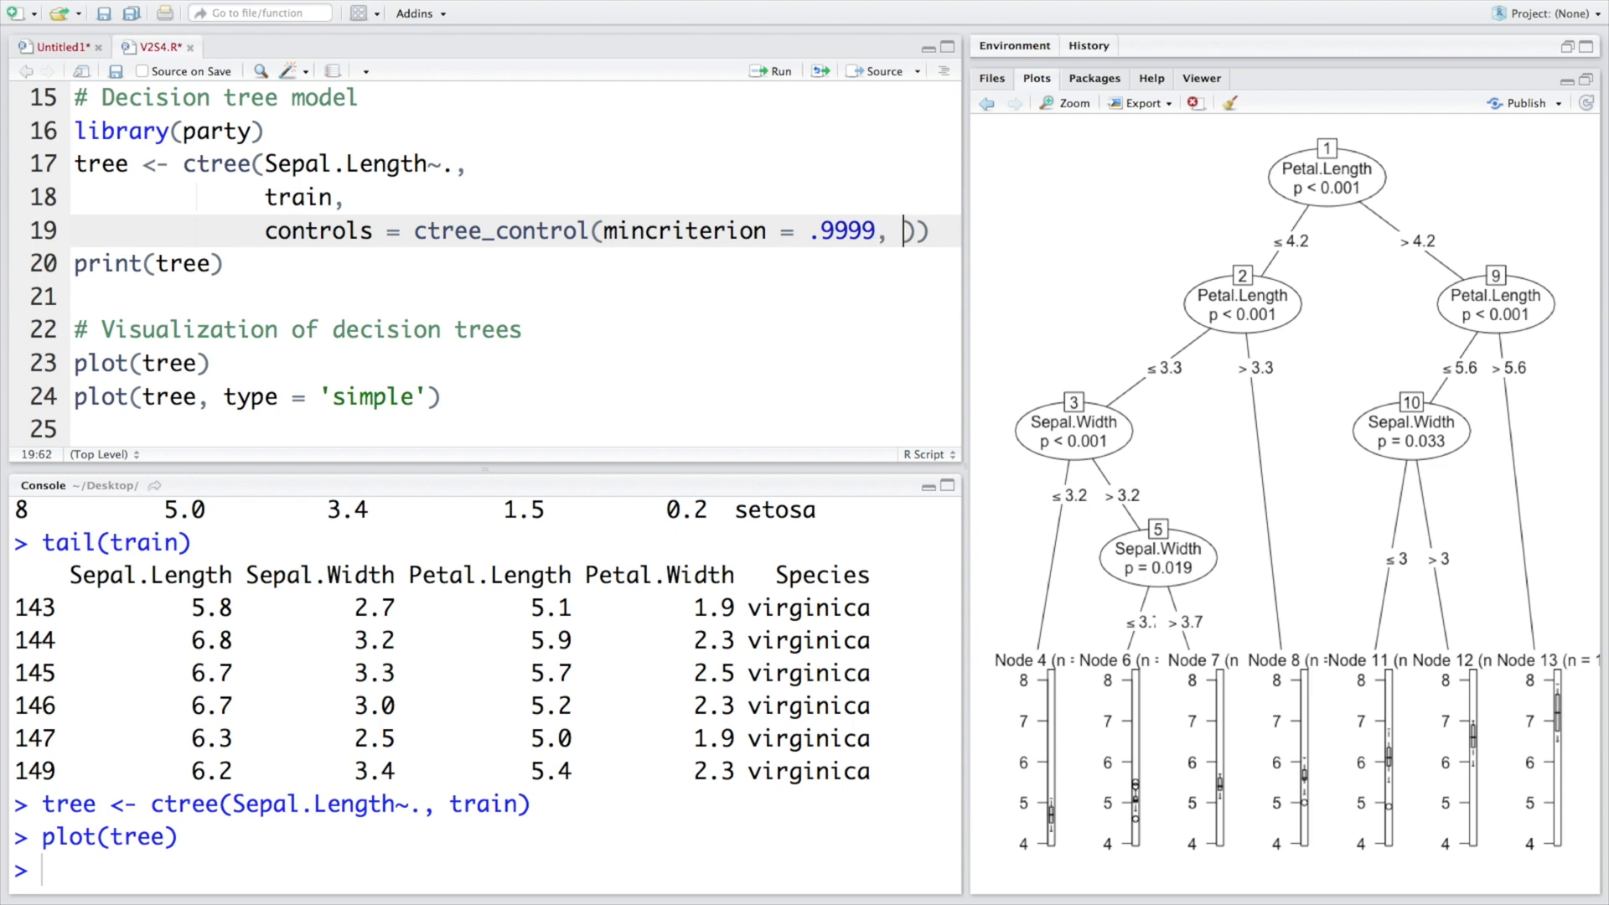
text(minsplit =)
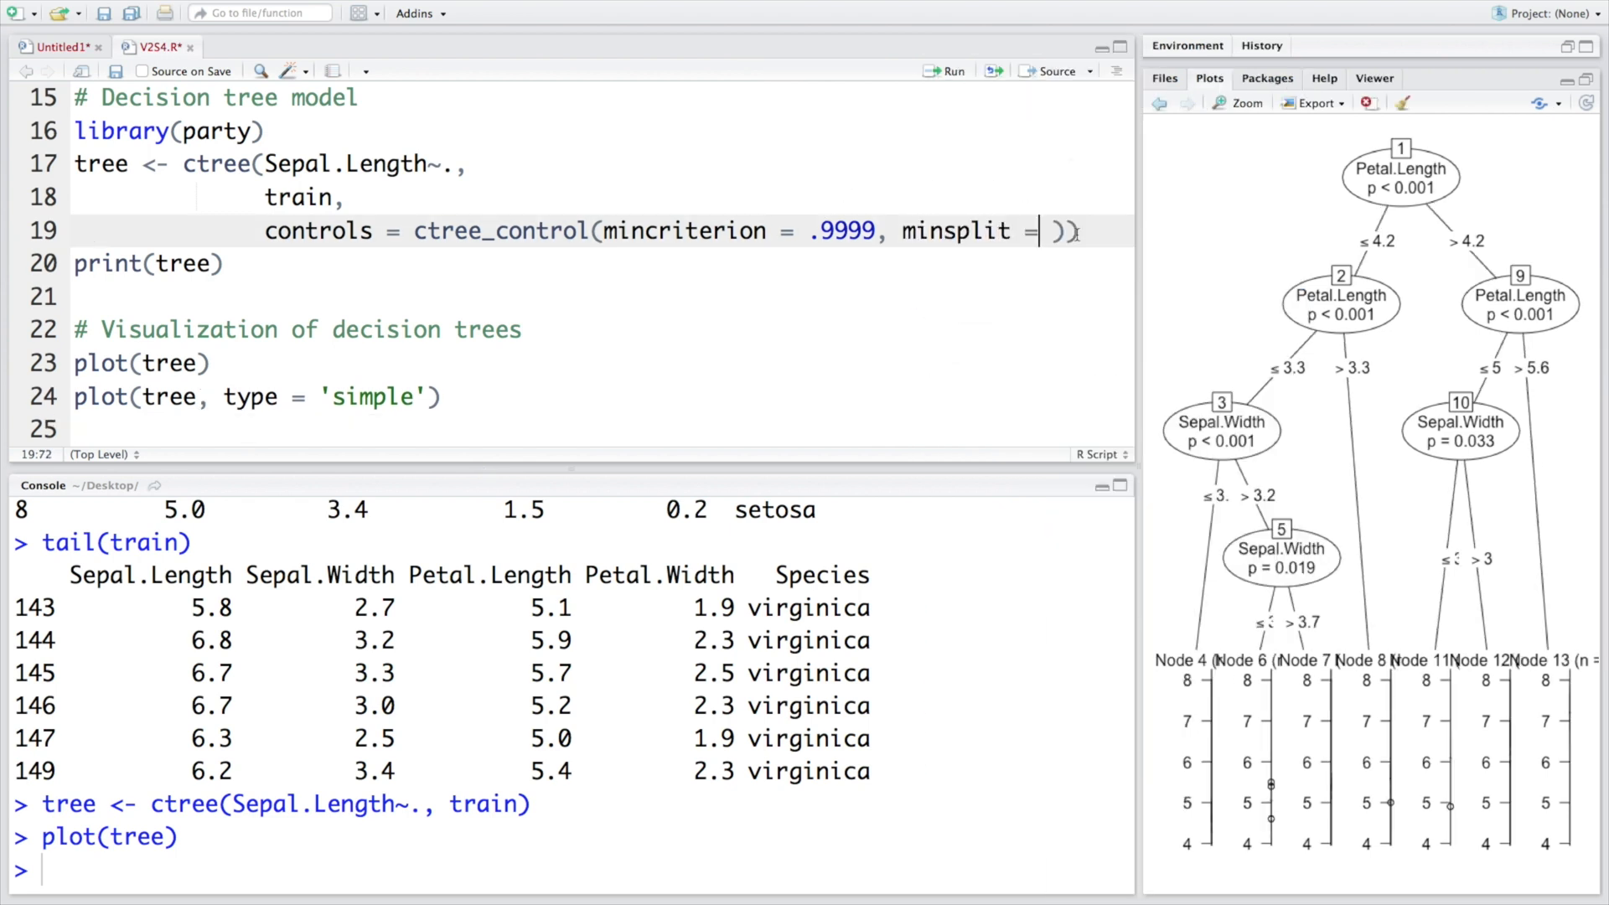
text(6)
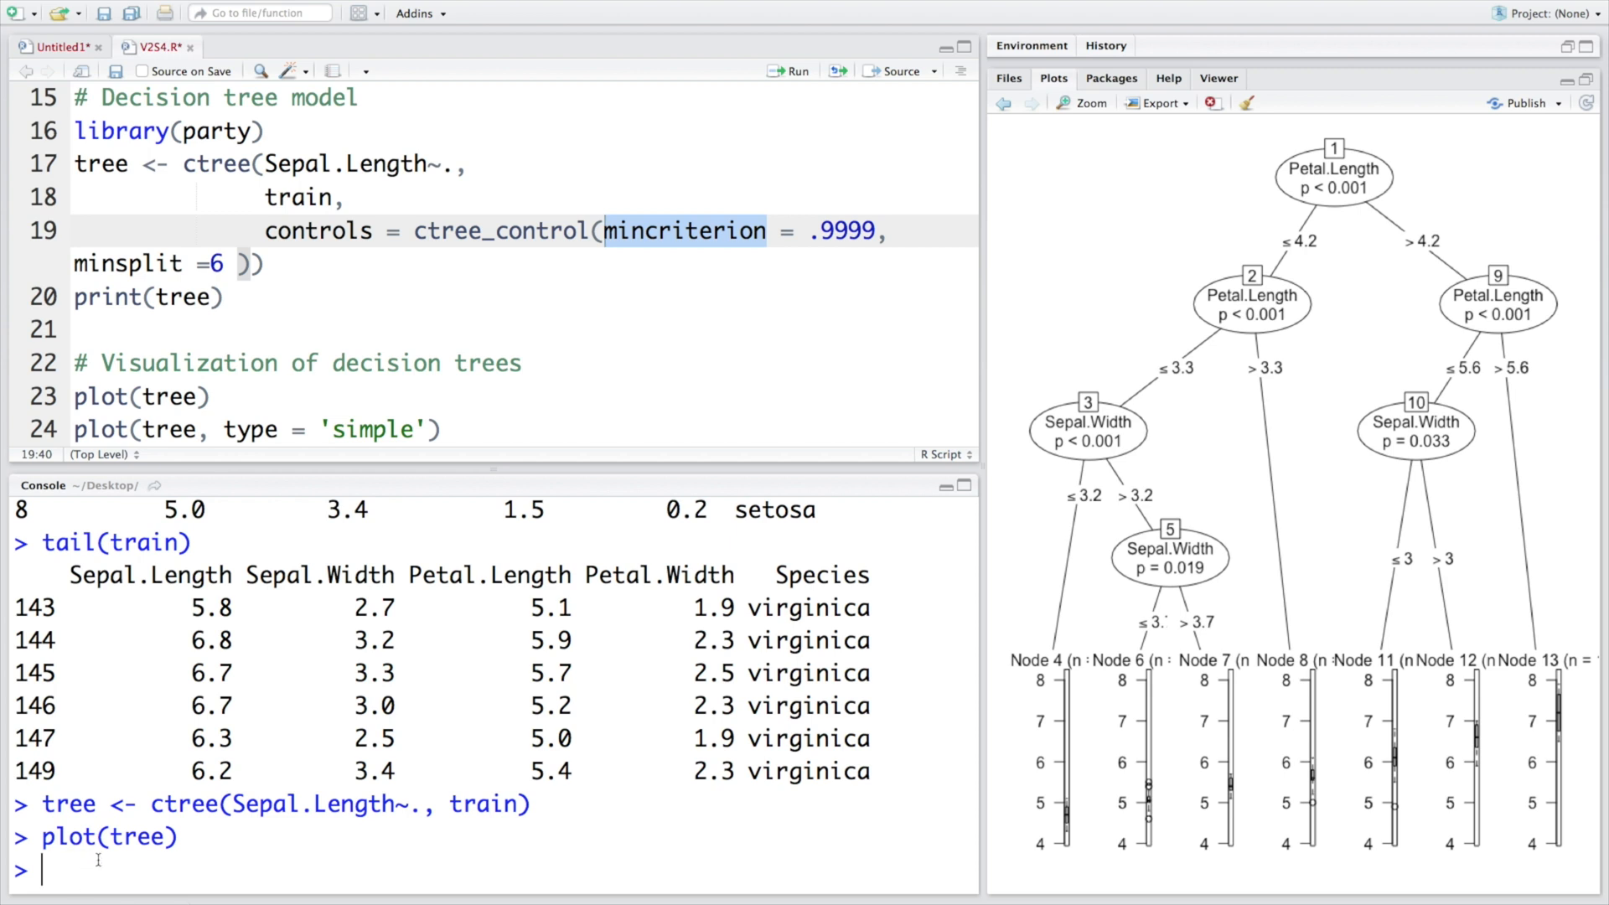
text(?ctre)
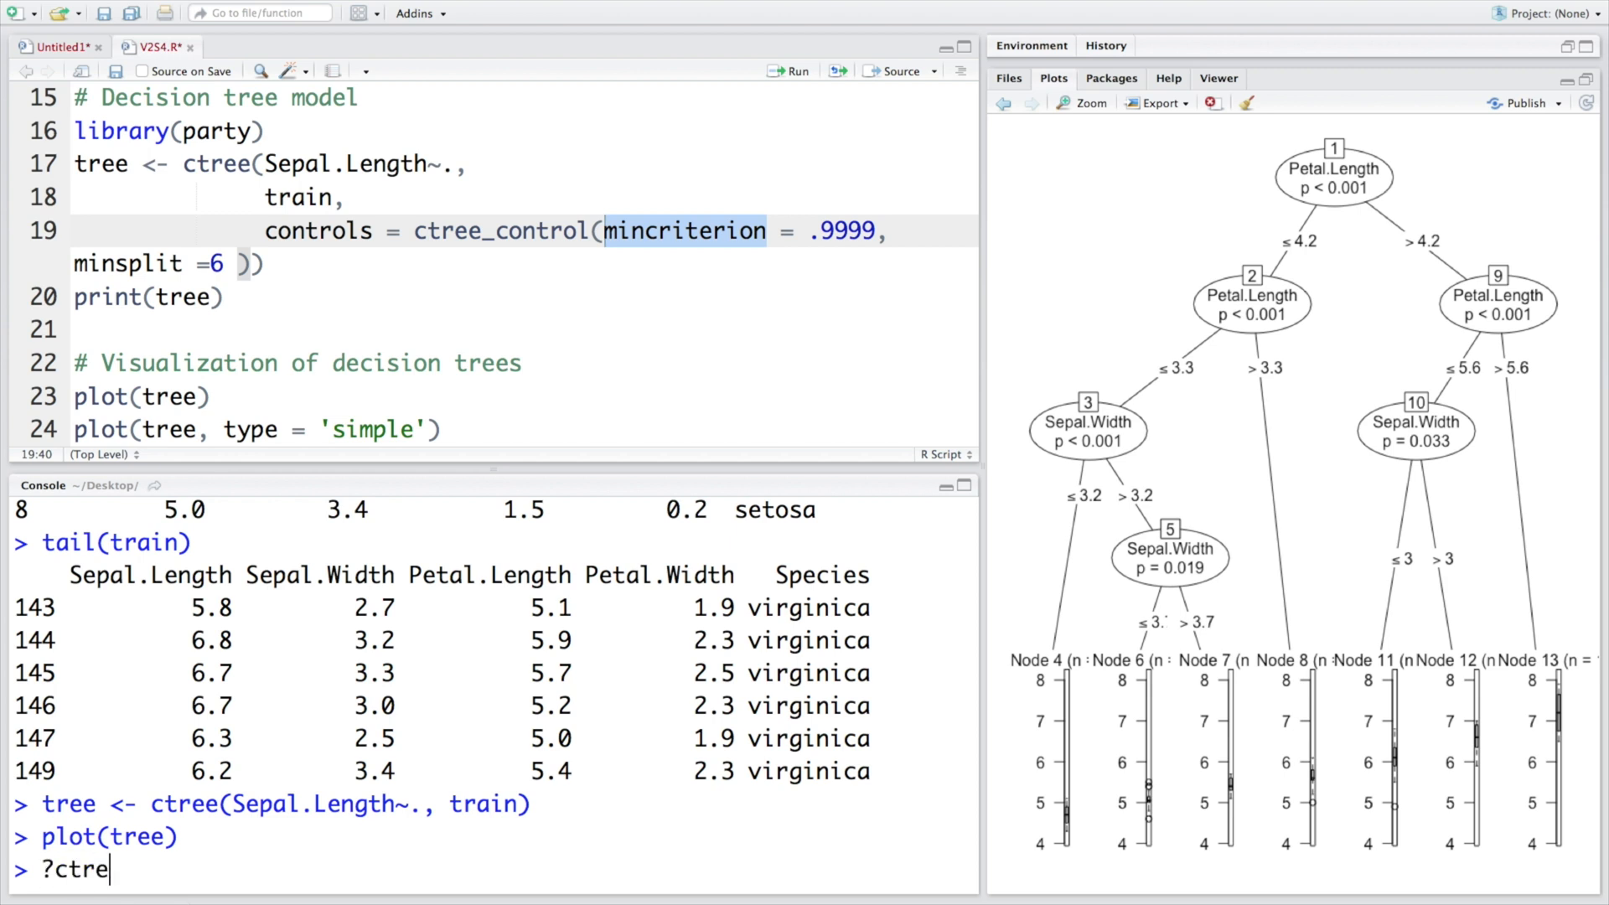
View ?ctree_control help, refit and plot the tree, and enlarge the smaller nine-node result
text(_control)
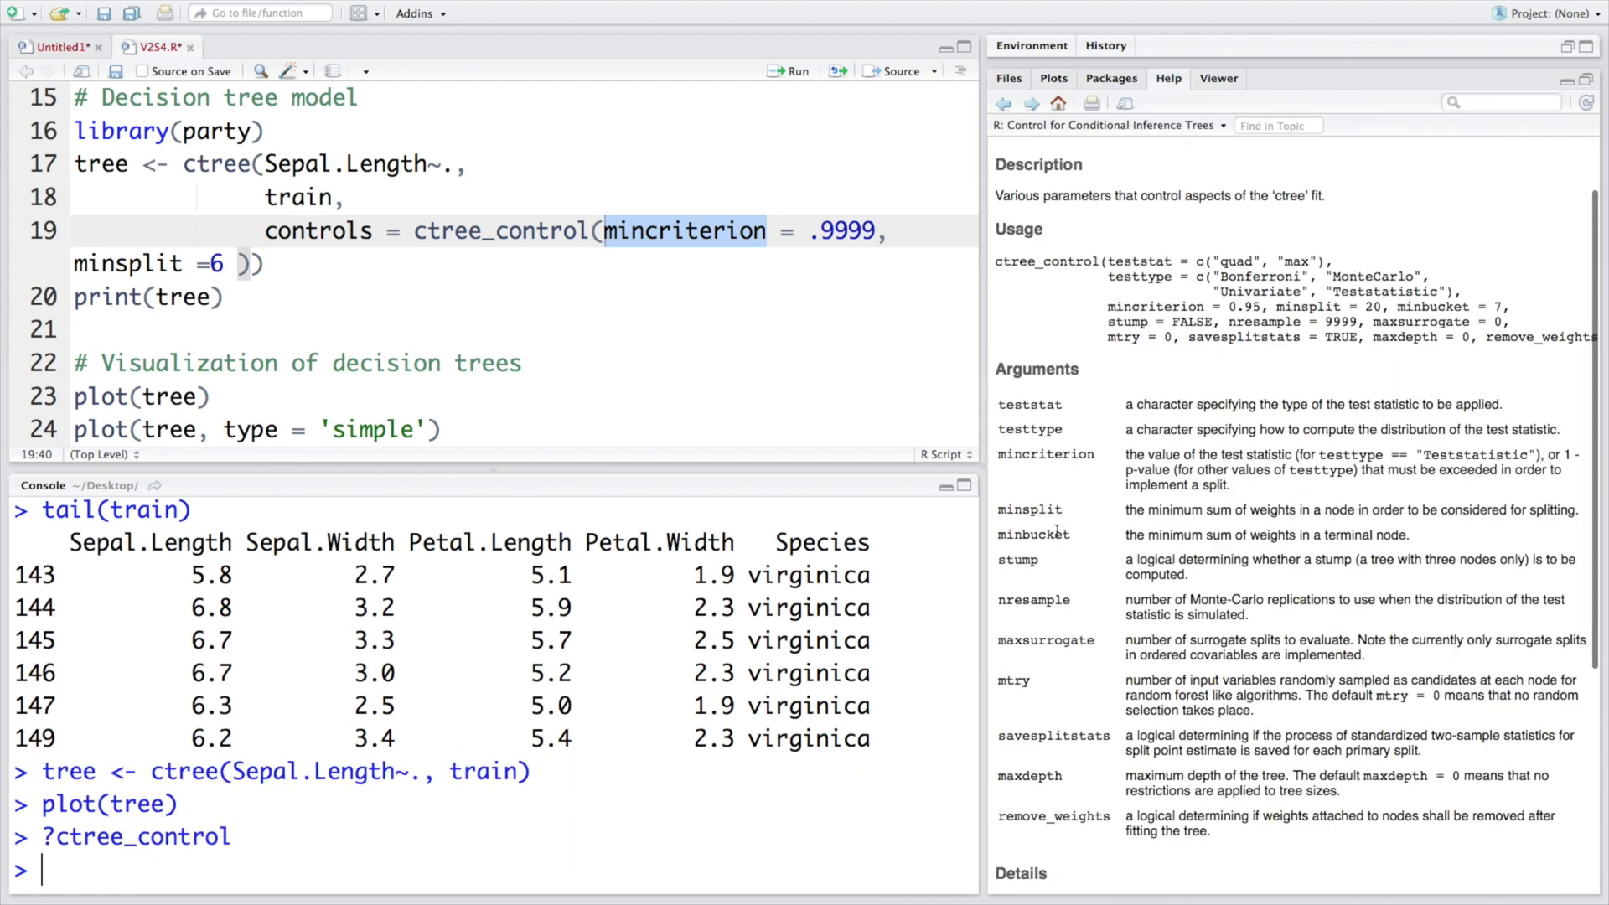
scroll(down, 3)
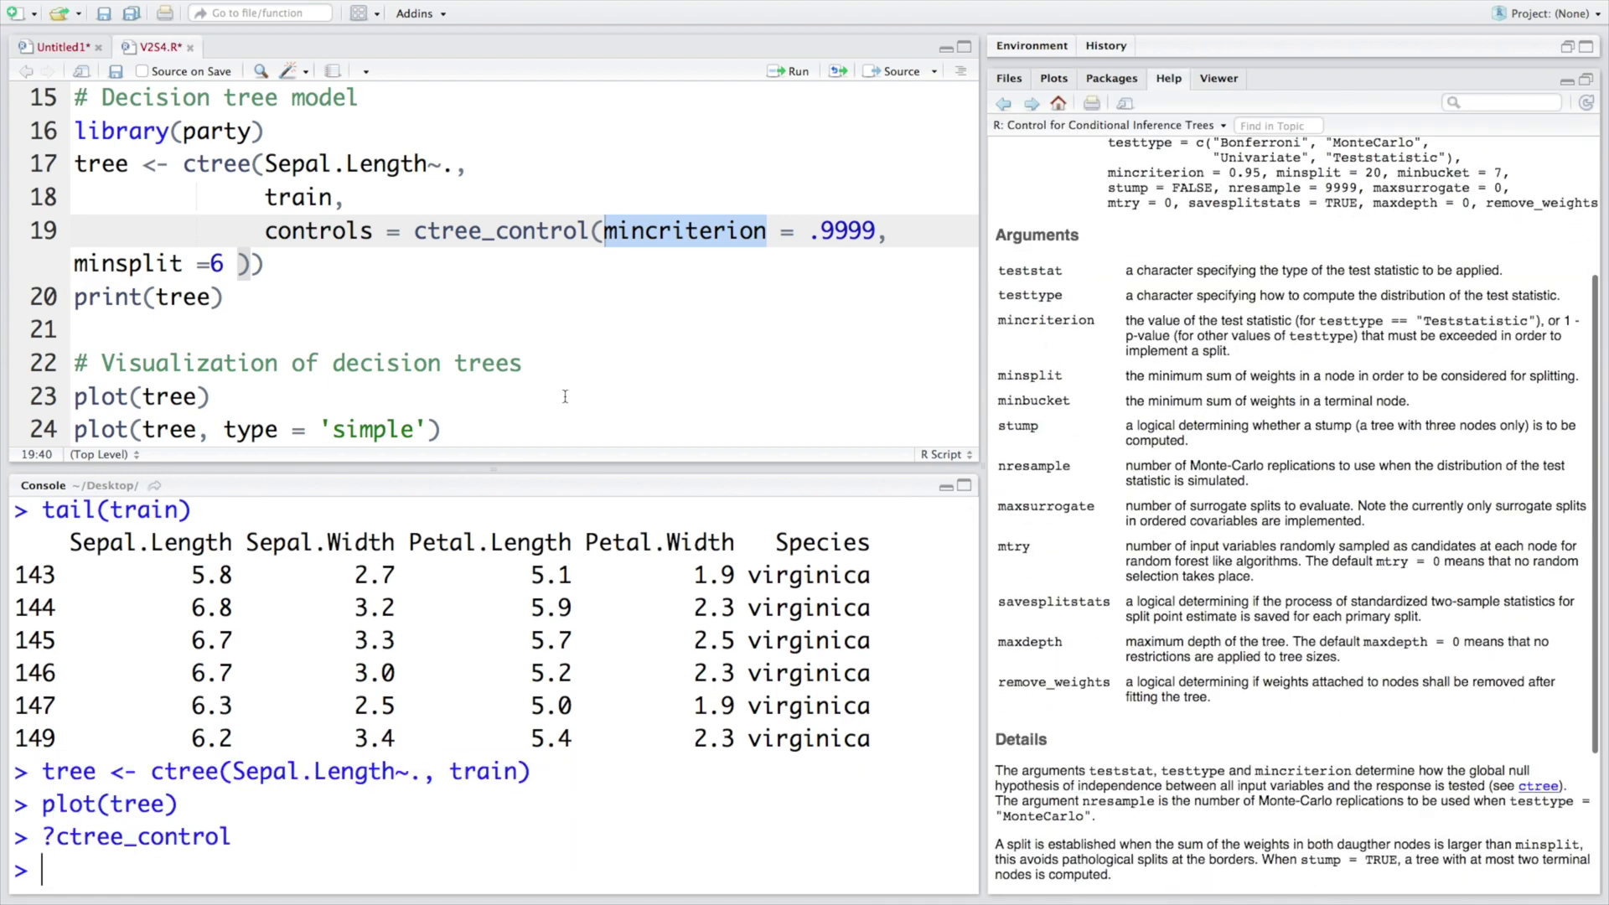
click(783, 70)
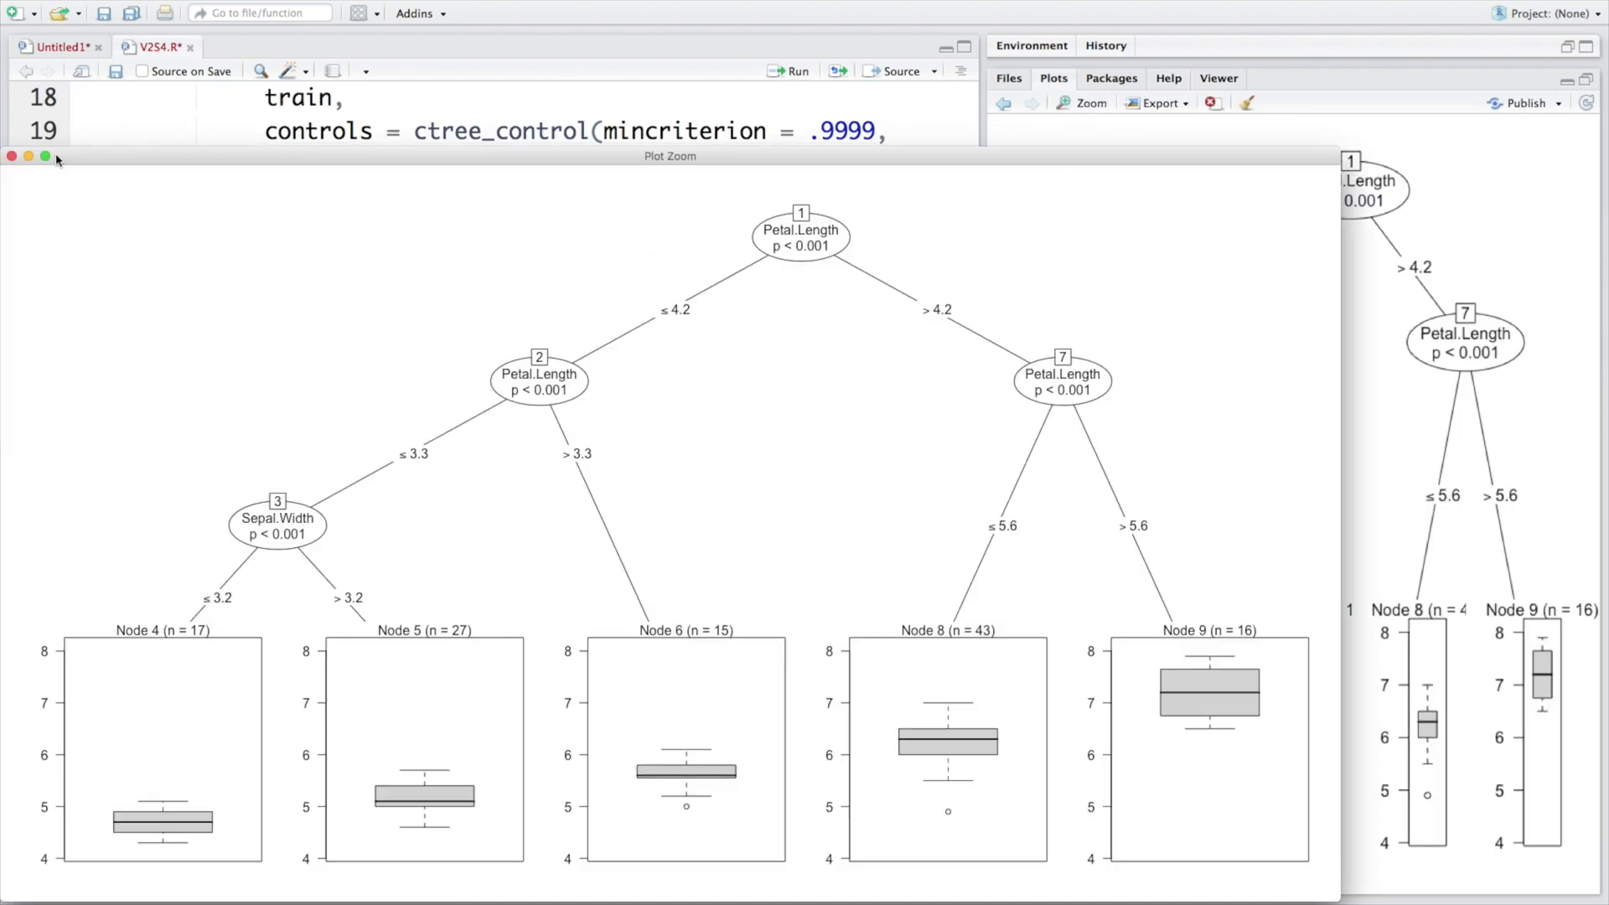
Close the enlarged tree and change minsplit to 20 in the script's controls
click(45, 156)
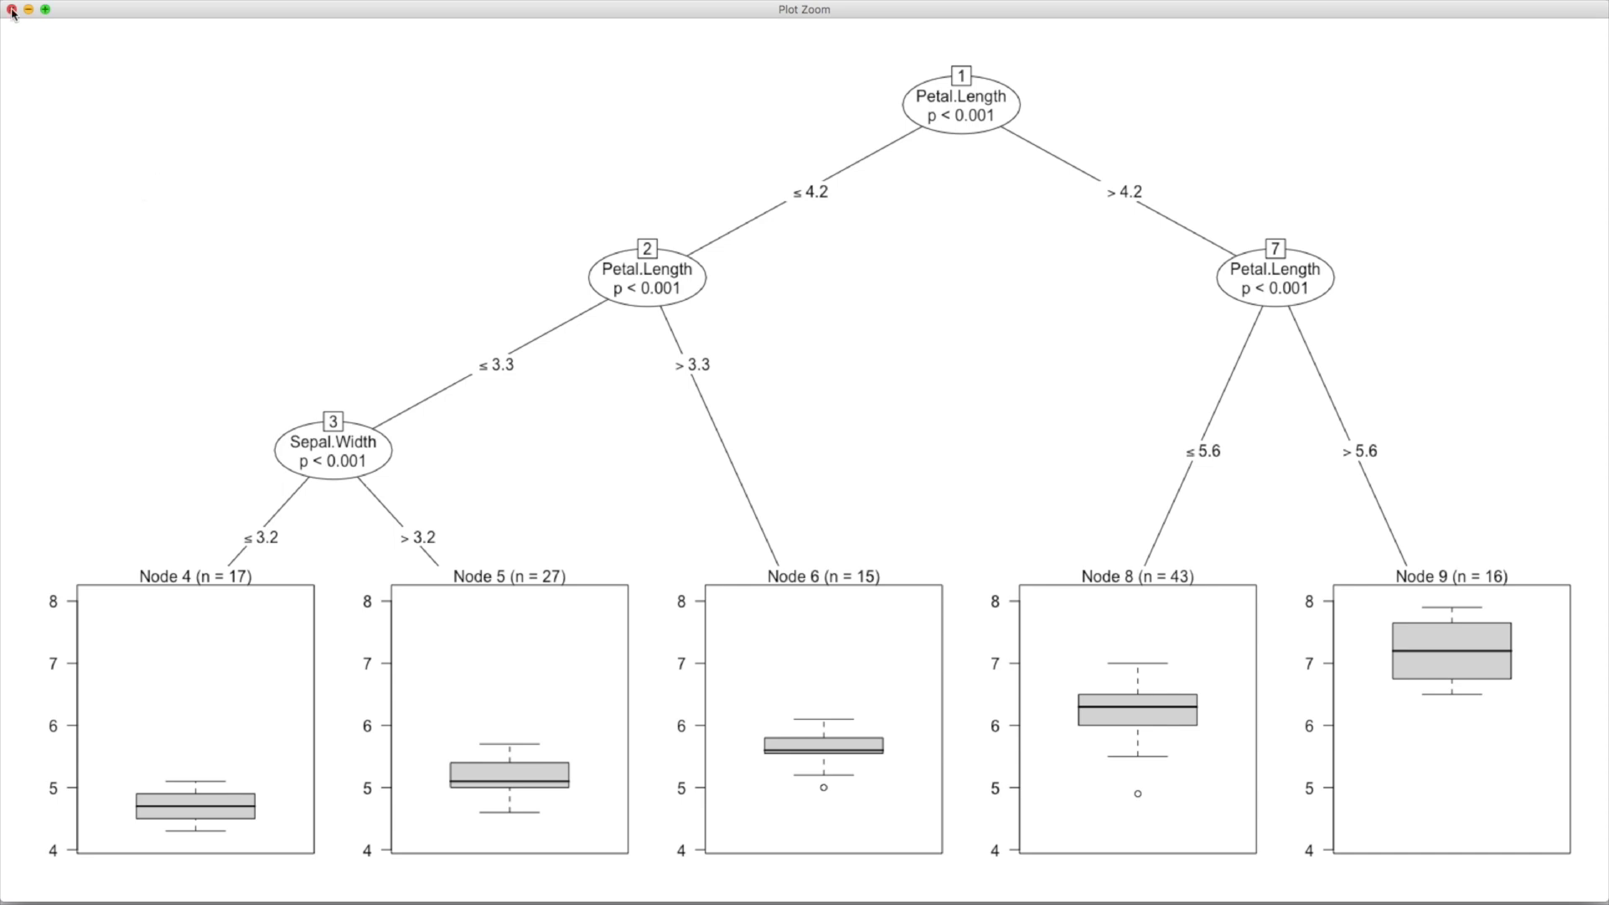
click(13, 10)
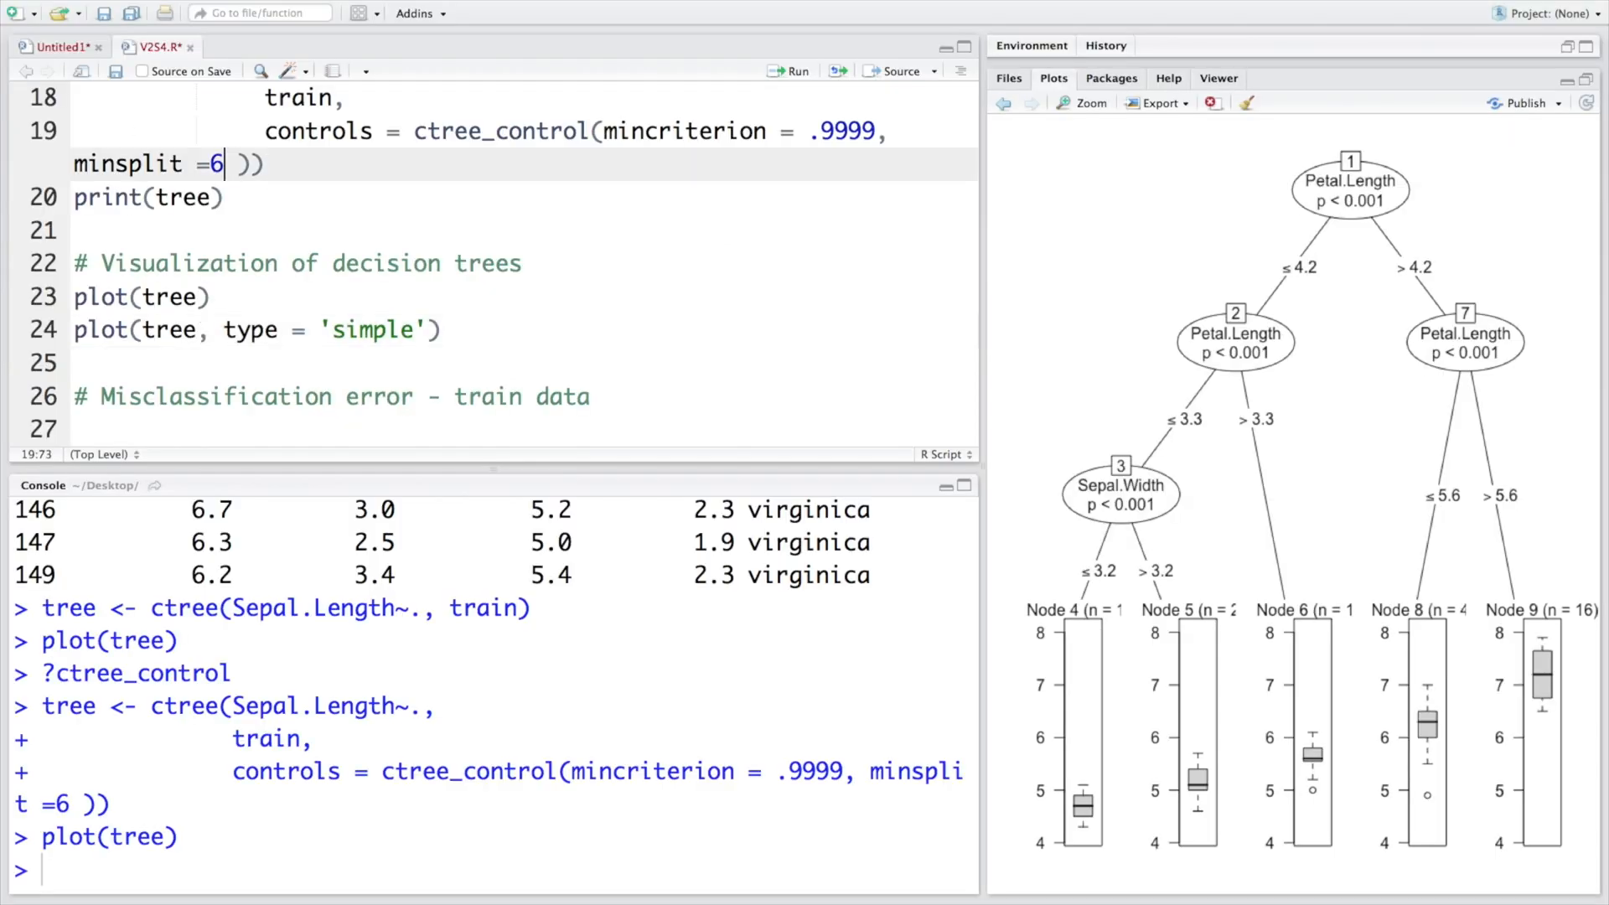
text(20)
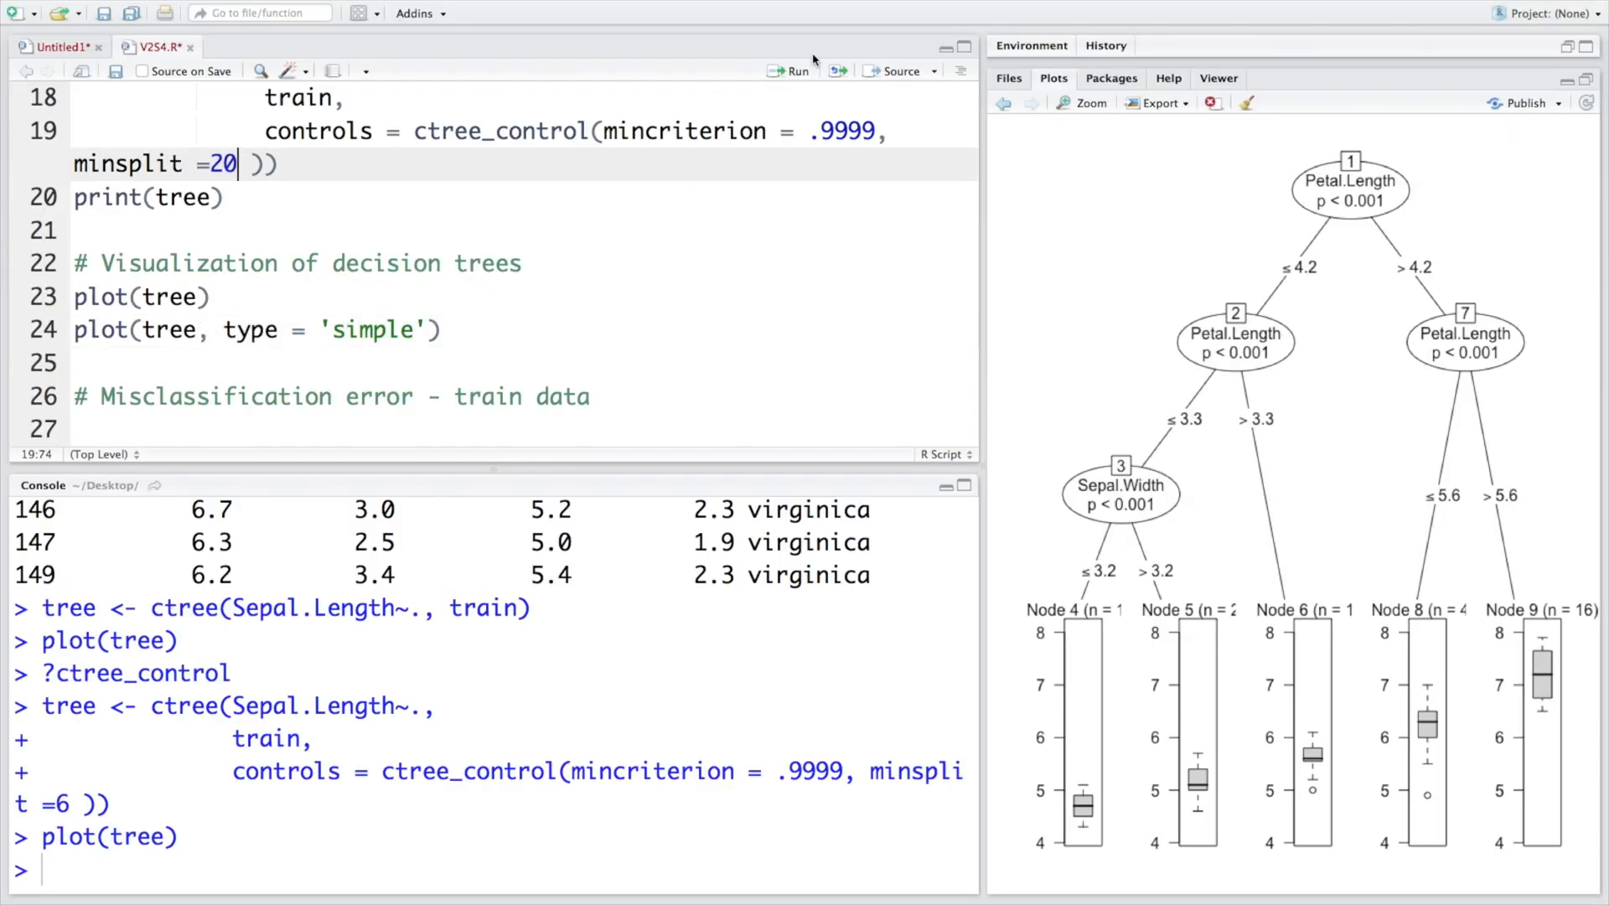